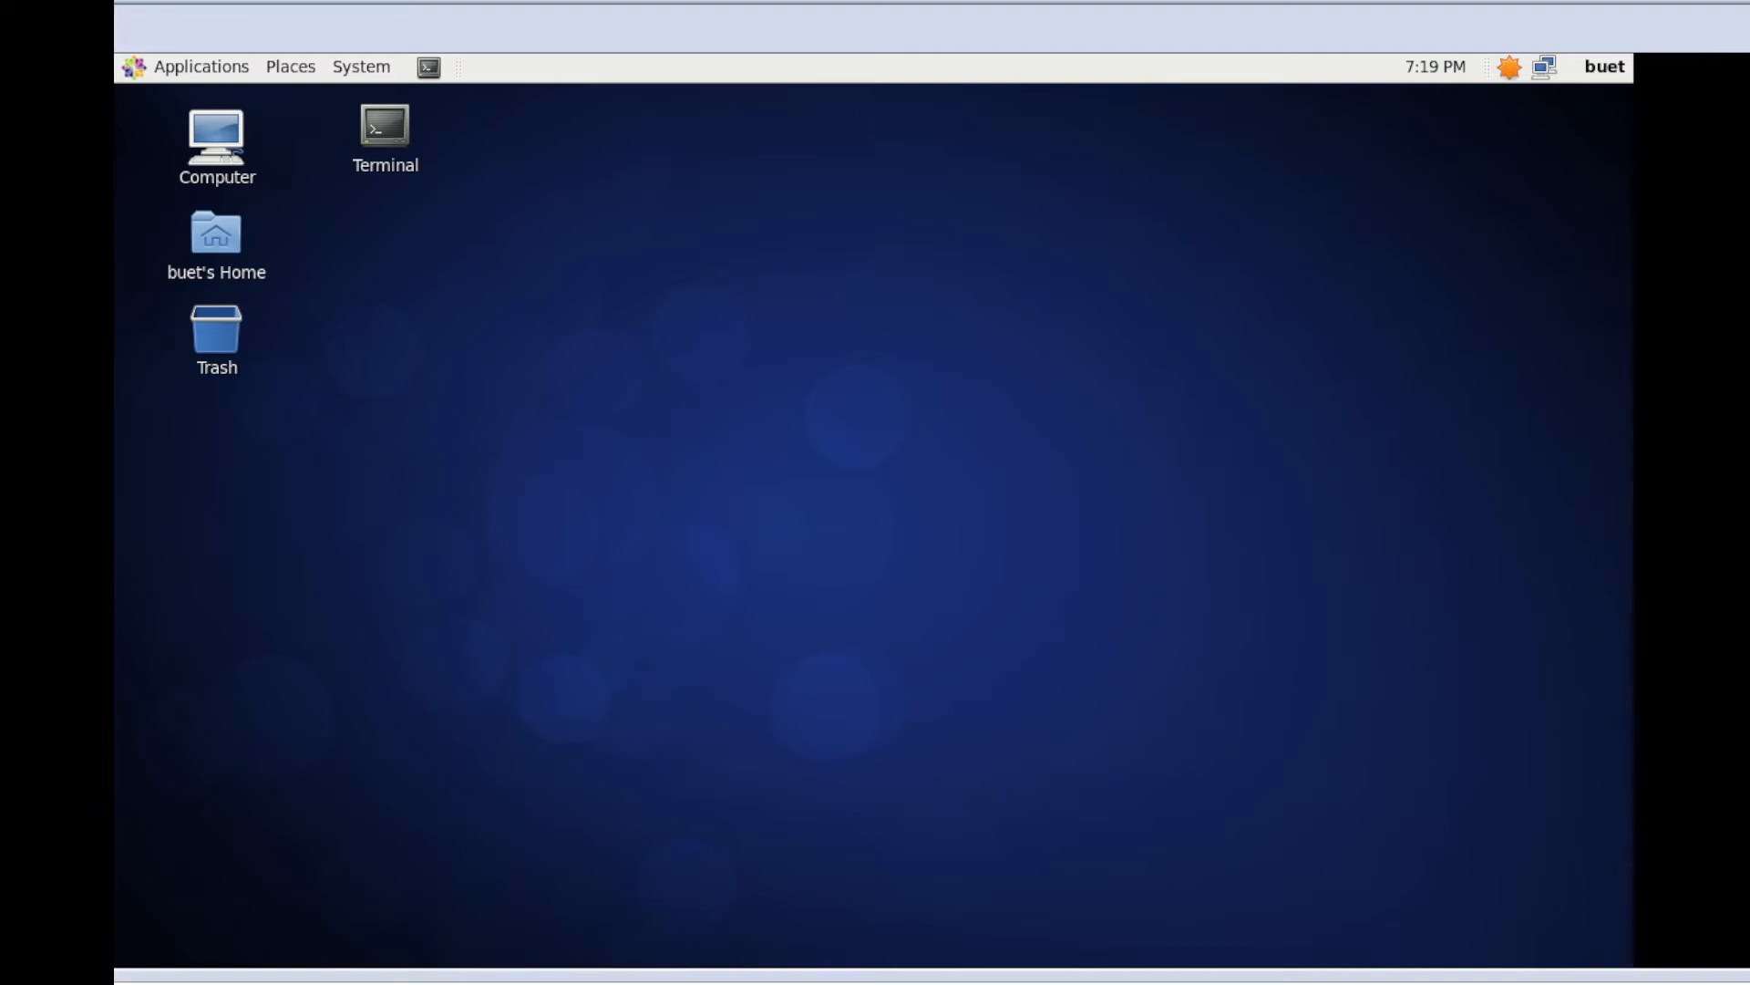
{"action": "mouse_move", "coordinate": [931, 466]}
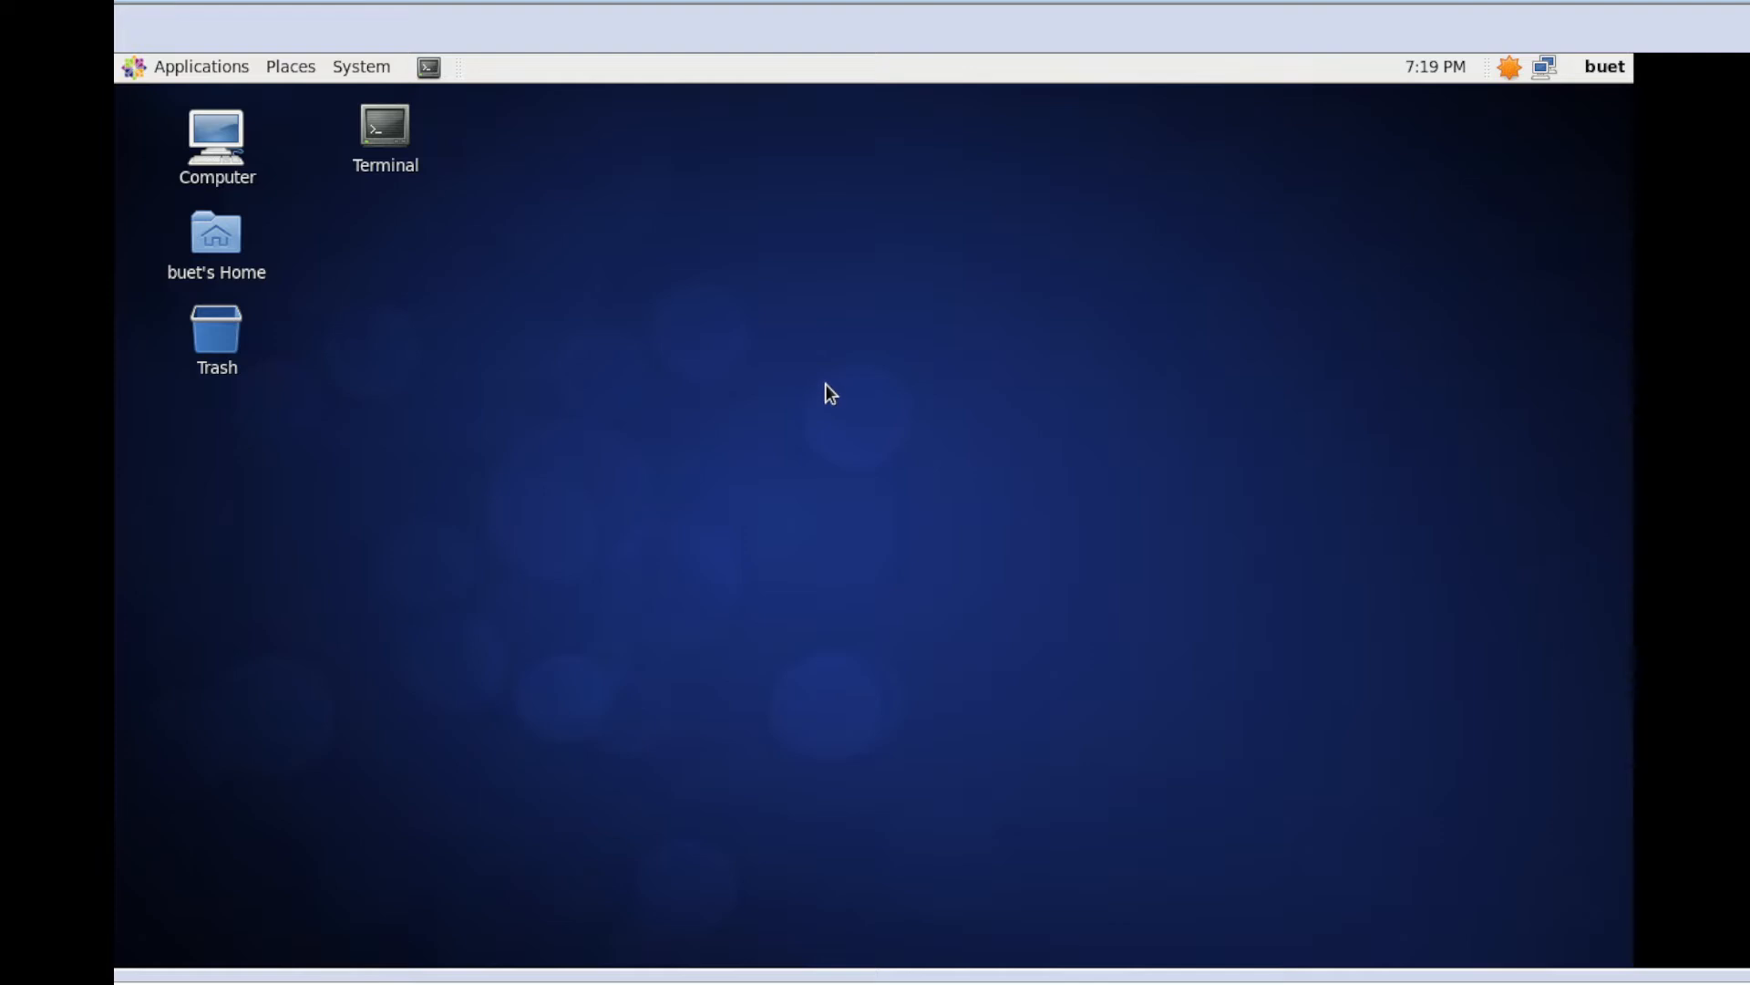
{"action": "mouse_move", "coordinate": [697, 340]}
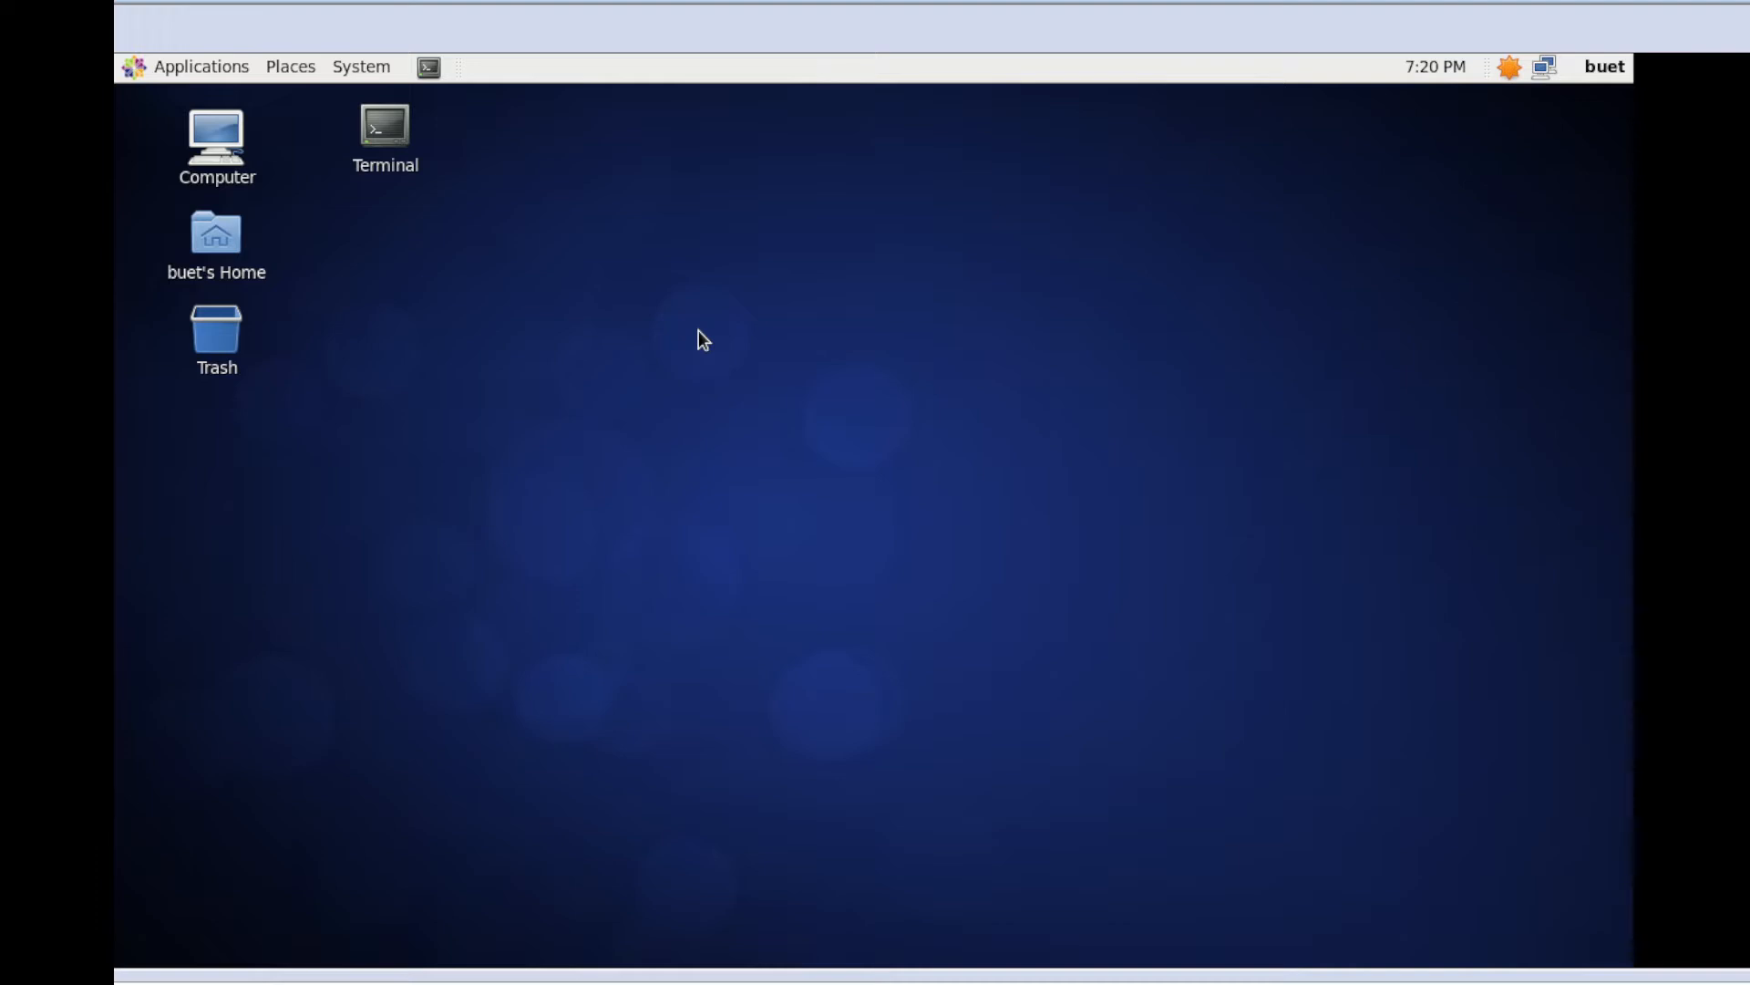
{"action": "mouse_move", "coordinate": [437, 182]}
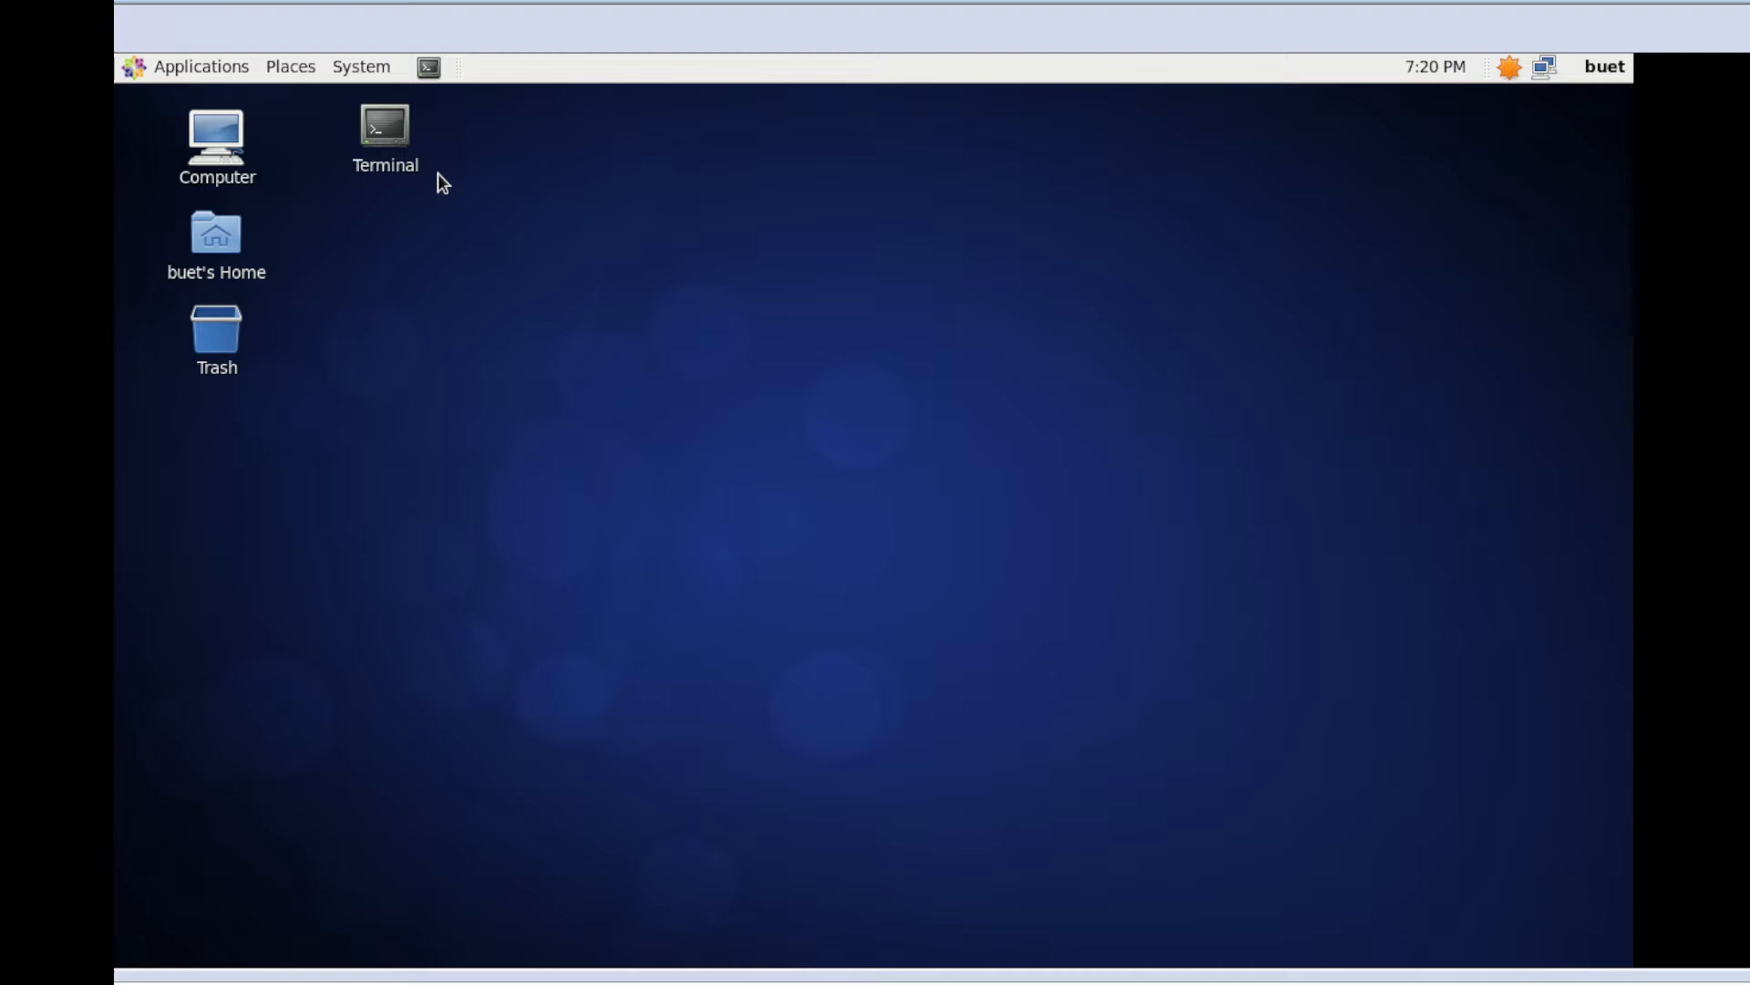
{"action": "mouse_move", "coordinate": [591, 223]}
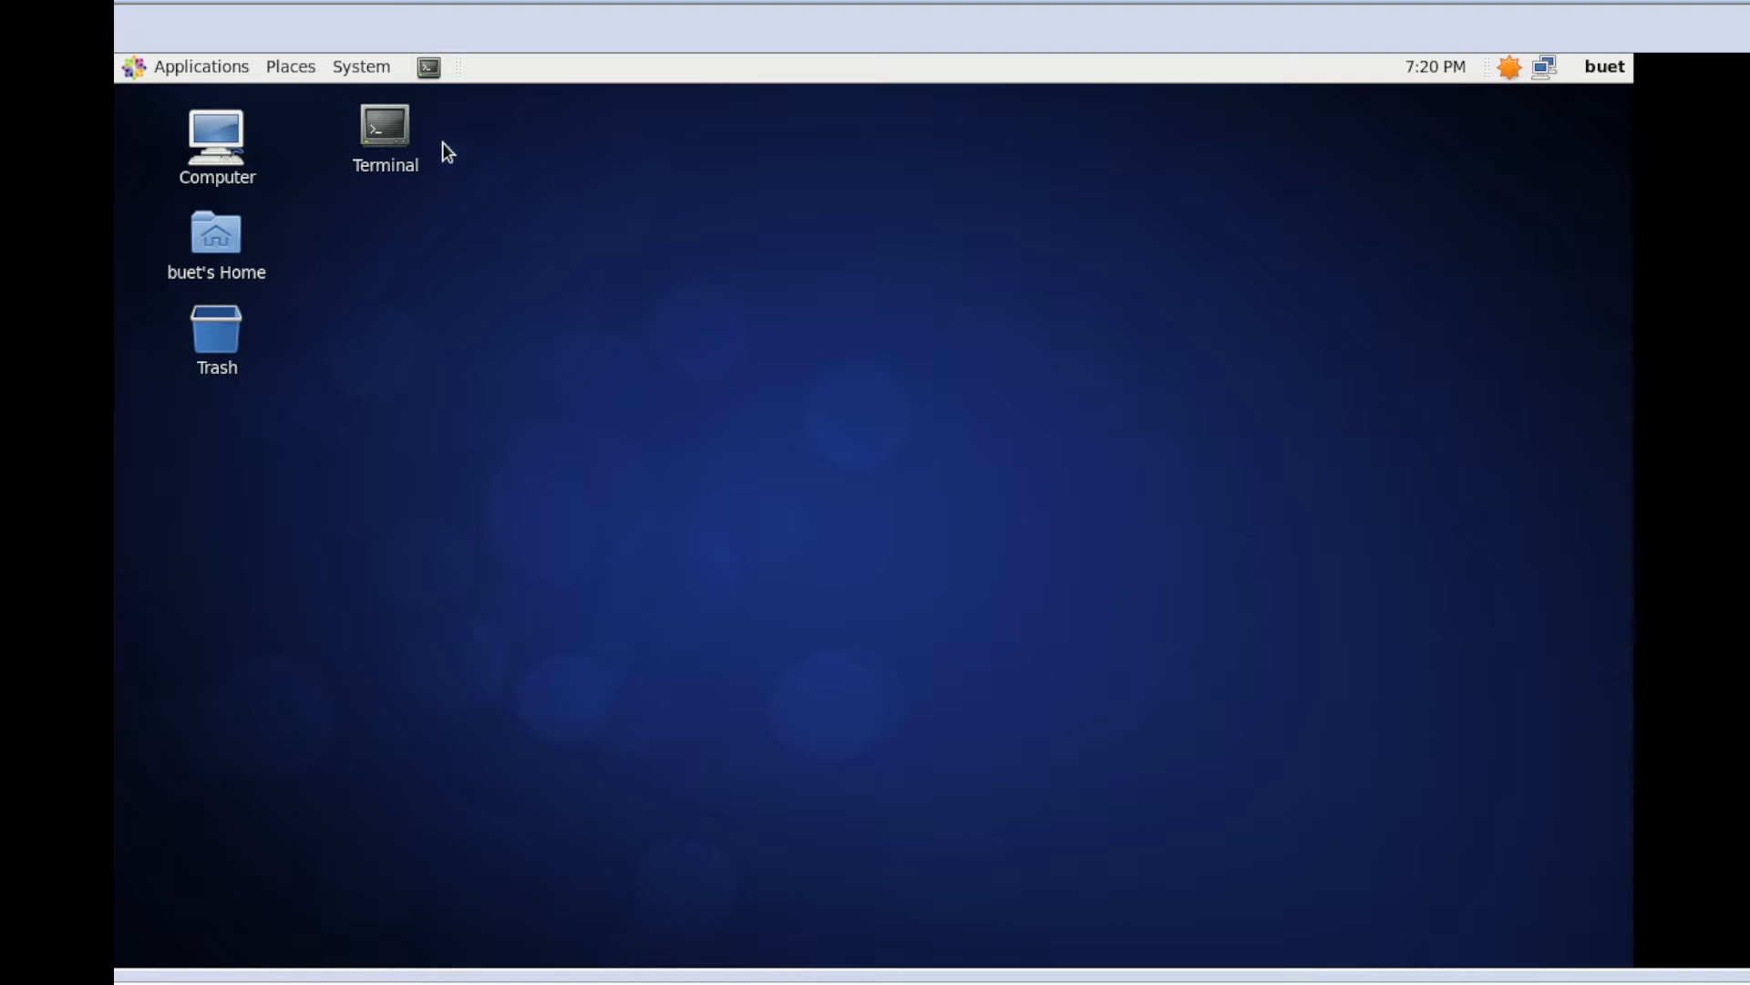
Launch a Terminal from the desktop, list the home folder and move into Verilog
{"action": "left_click", "coordinate": [384, 128]}
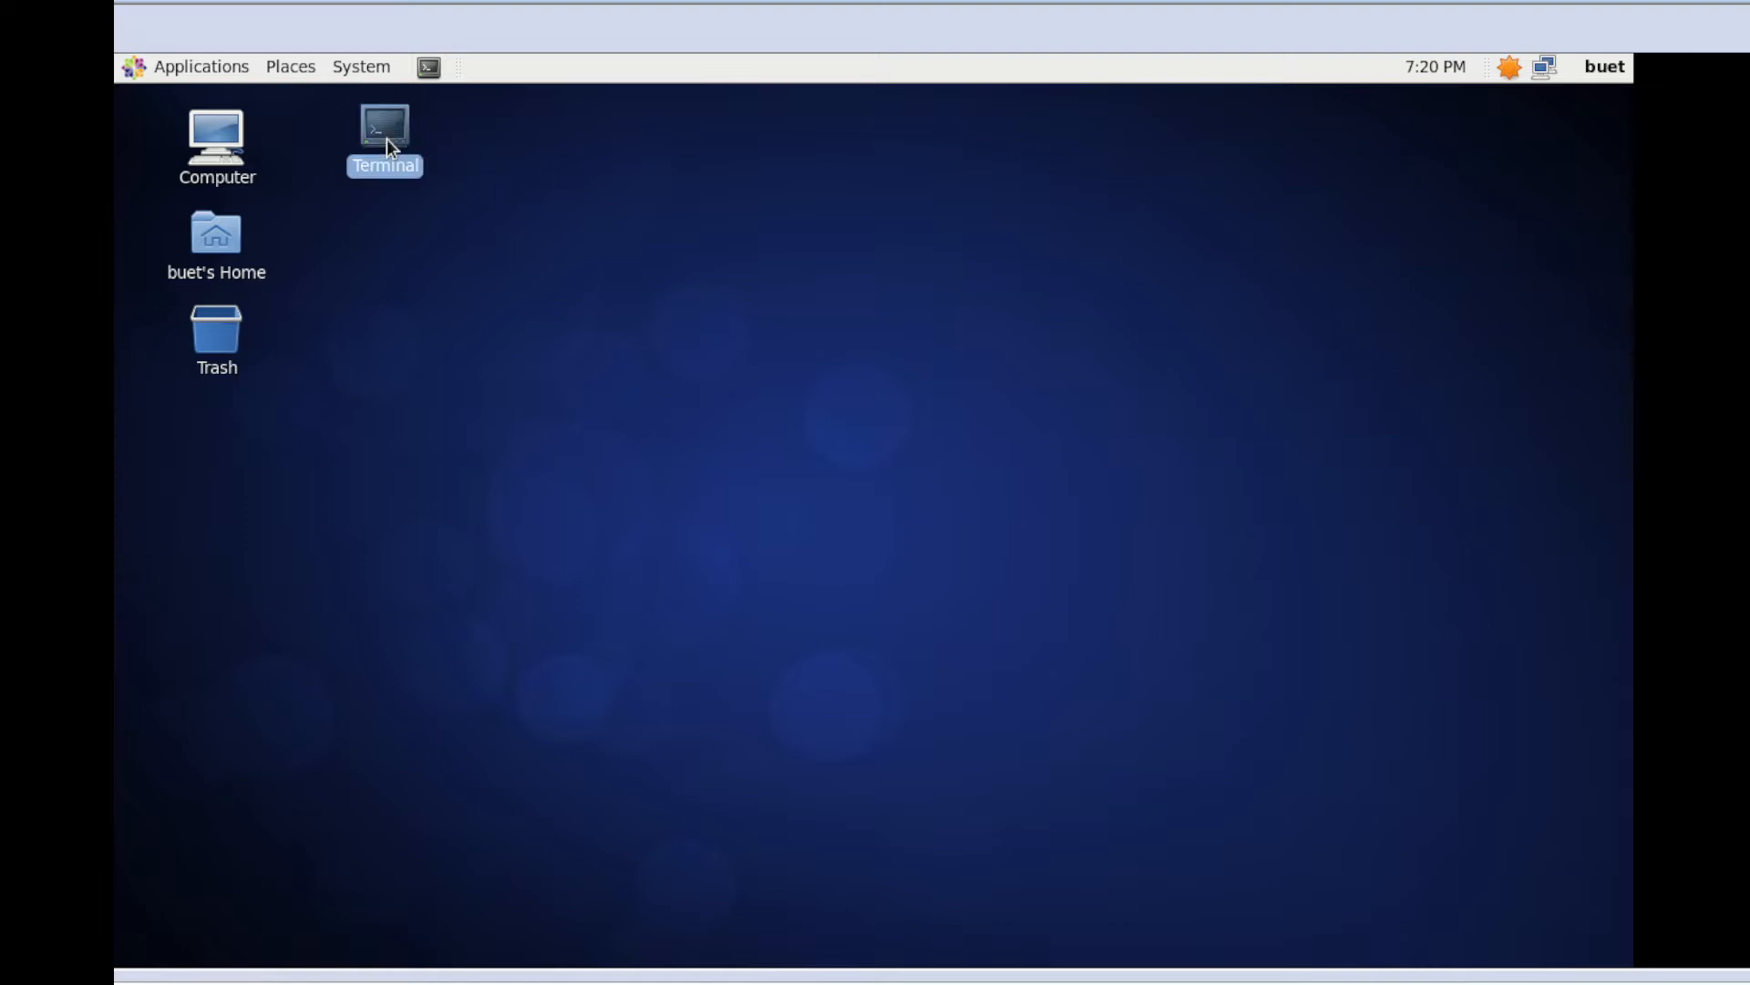
{"action": "double_click", "coordinate": [383, 126]}
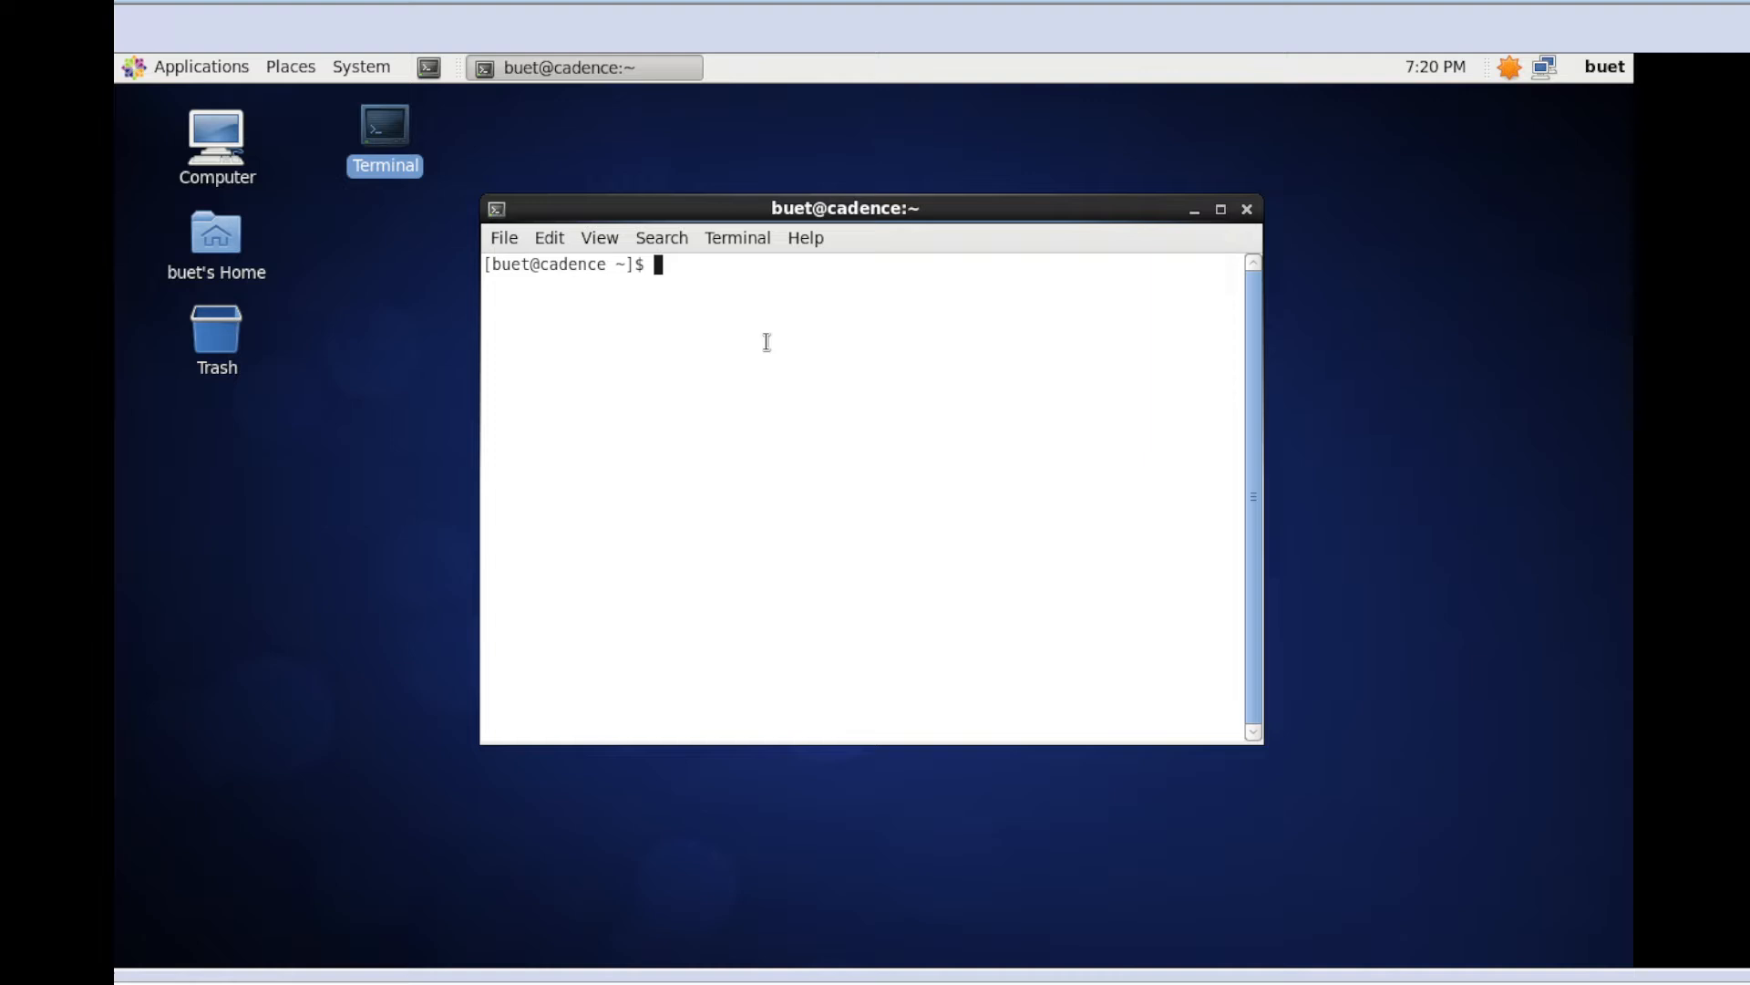
{"action": "type", "text": "ls"}
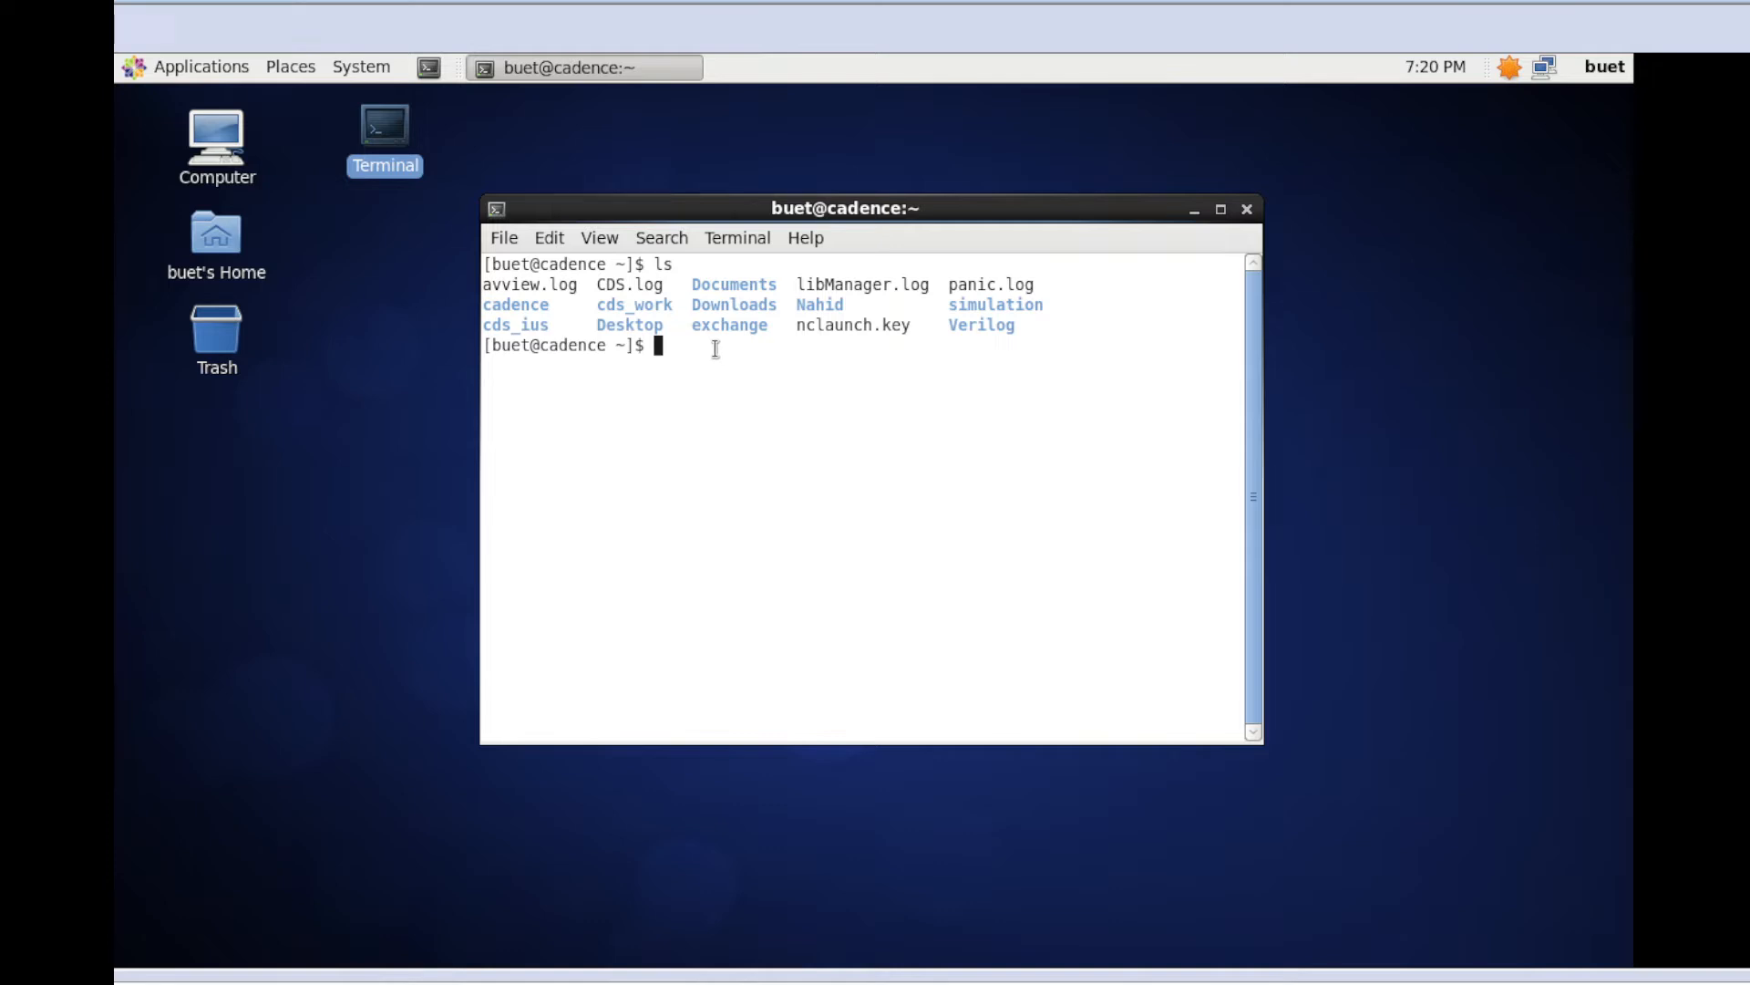
{"action": "type", "text": "cd"}
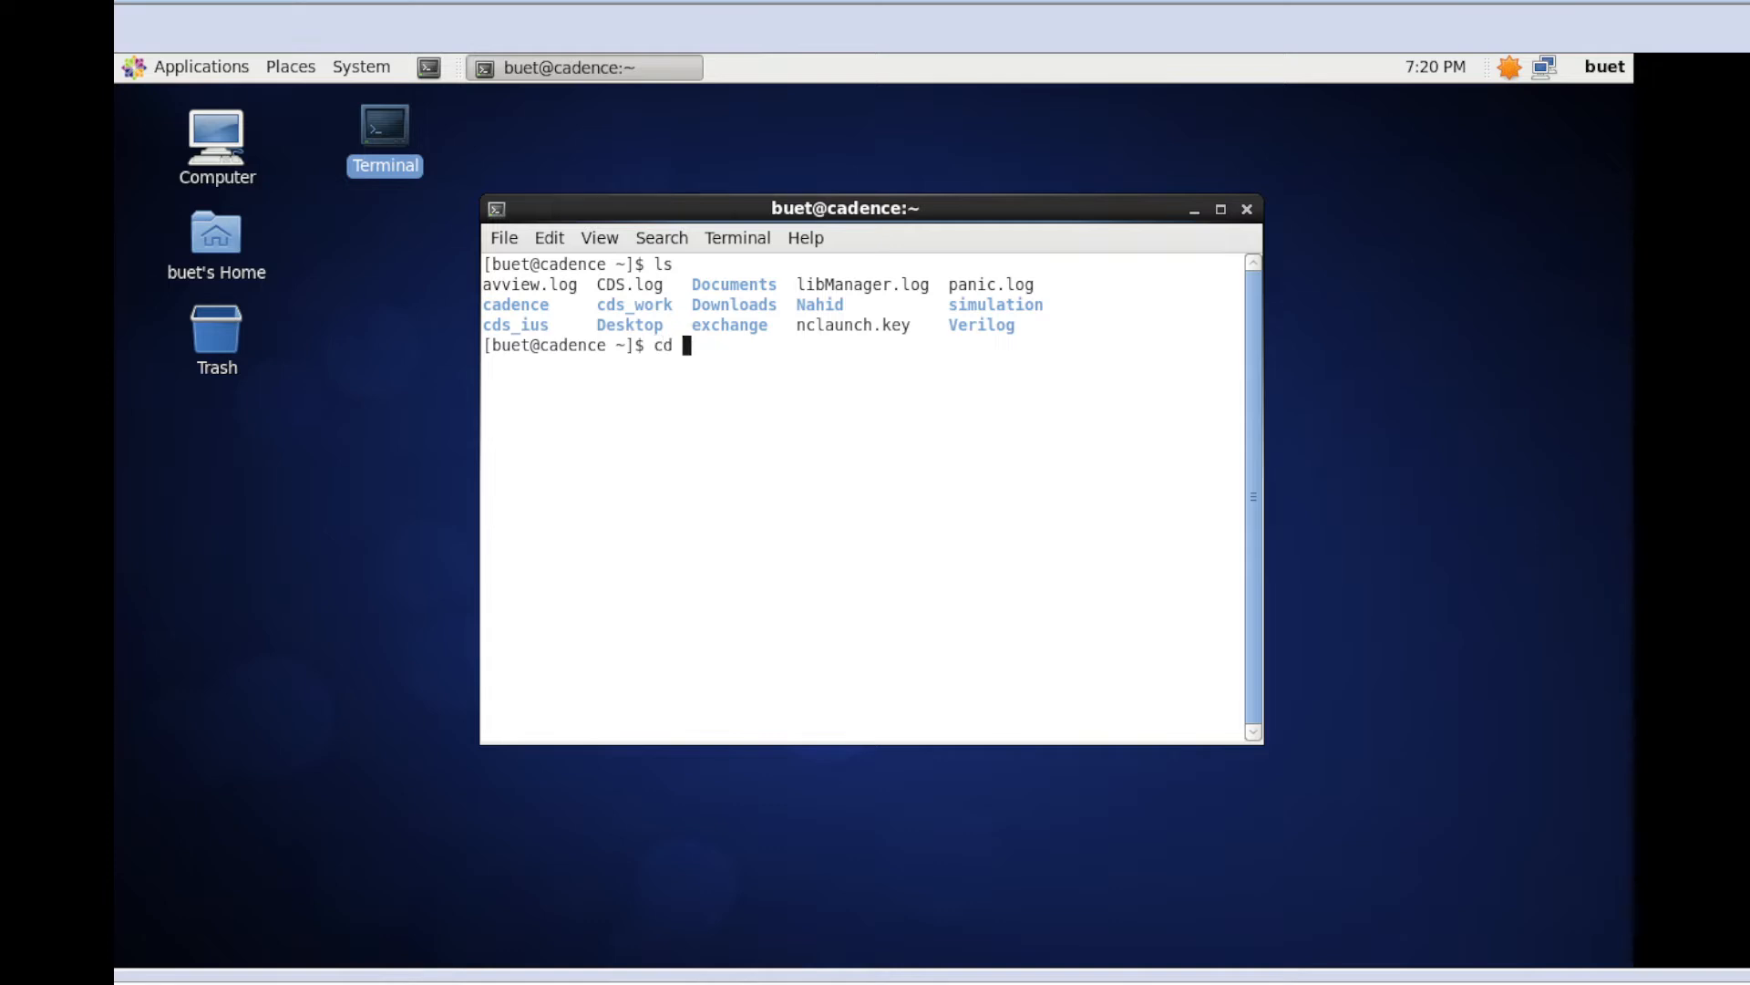
{"action": "type", "text": "Verilog"}
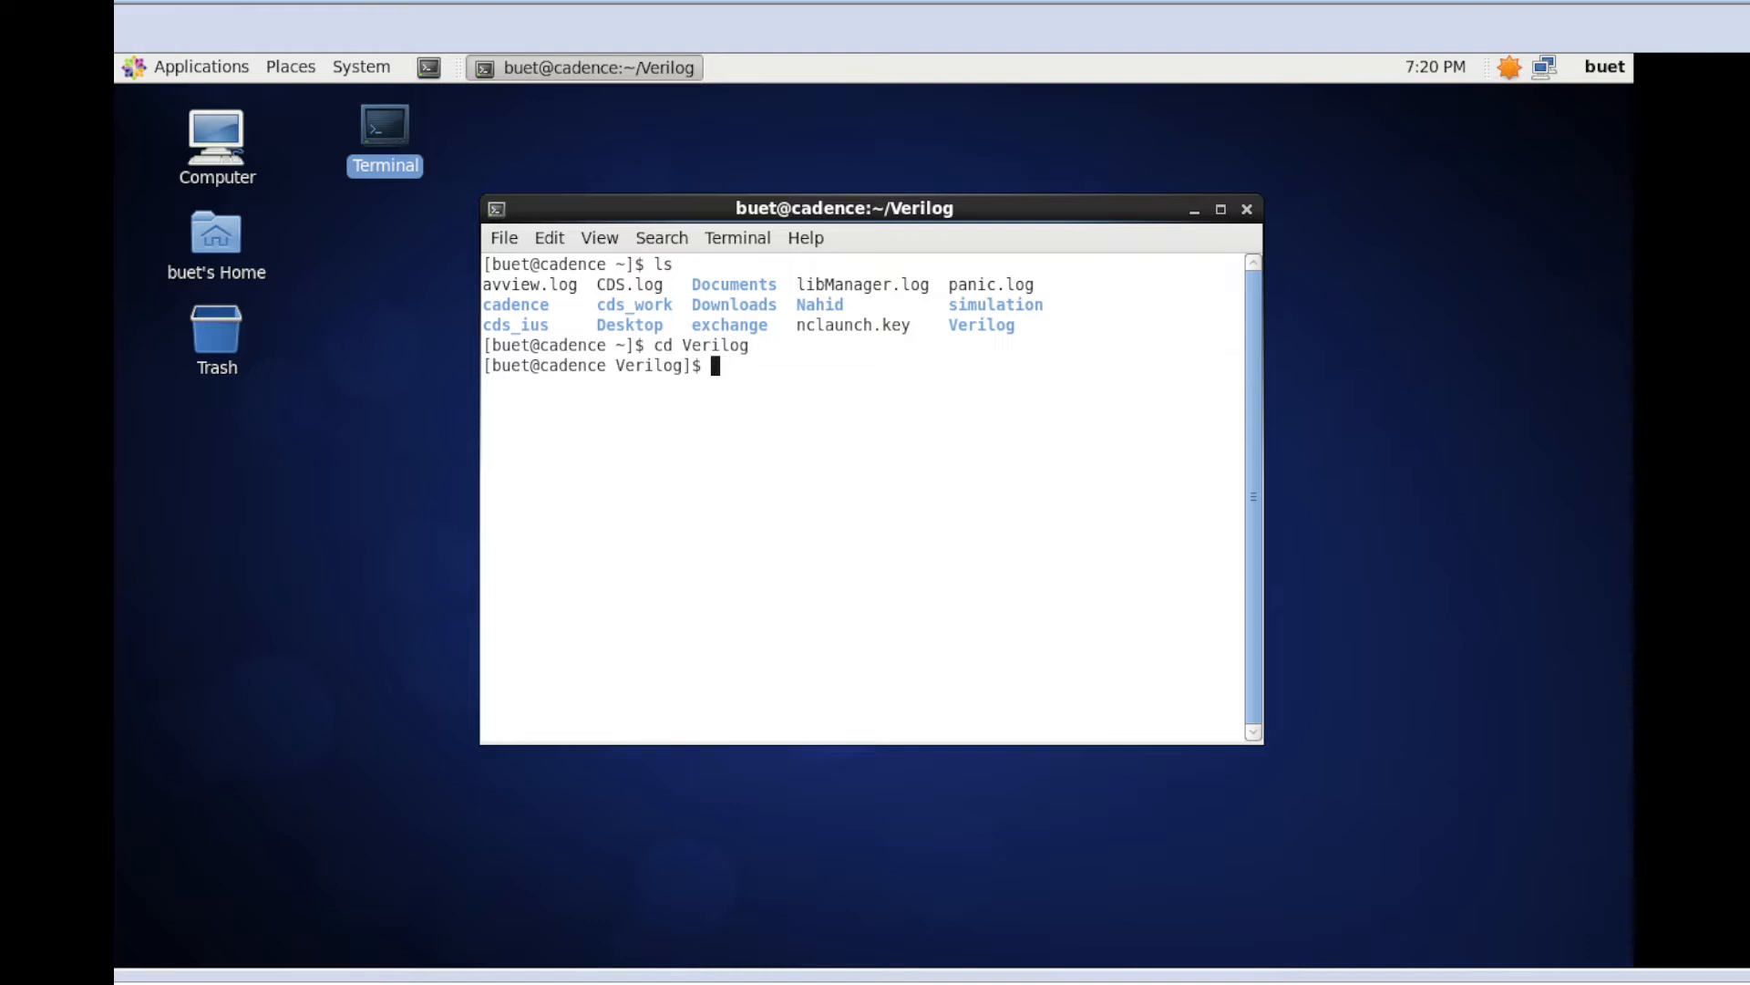
Create the or_g folder inside Verilog and change into it
{"action": "type", "text": "mkdir"}
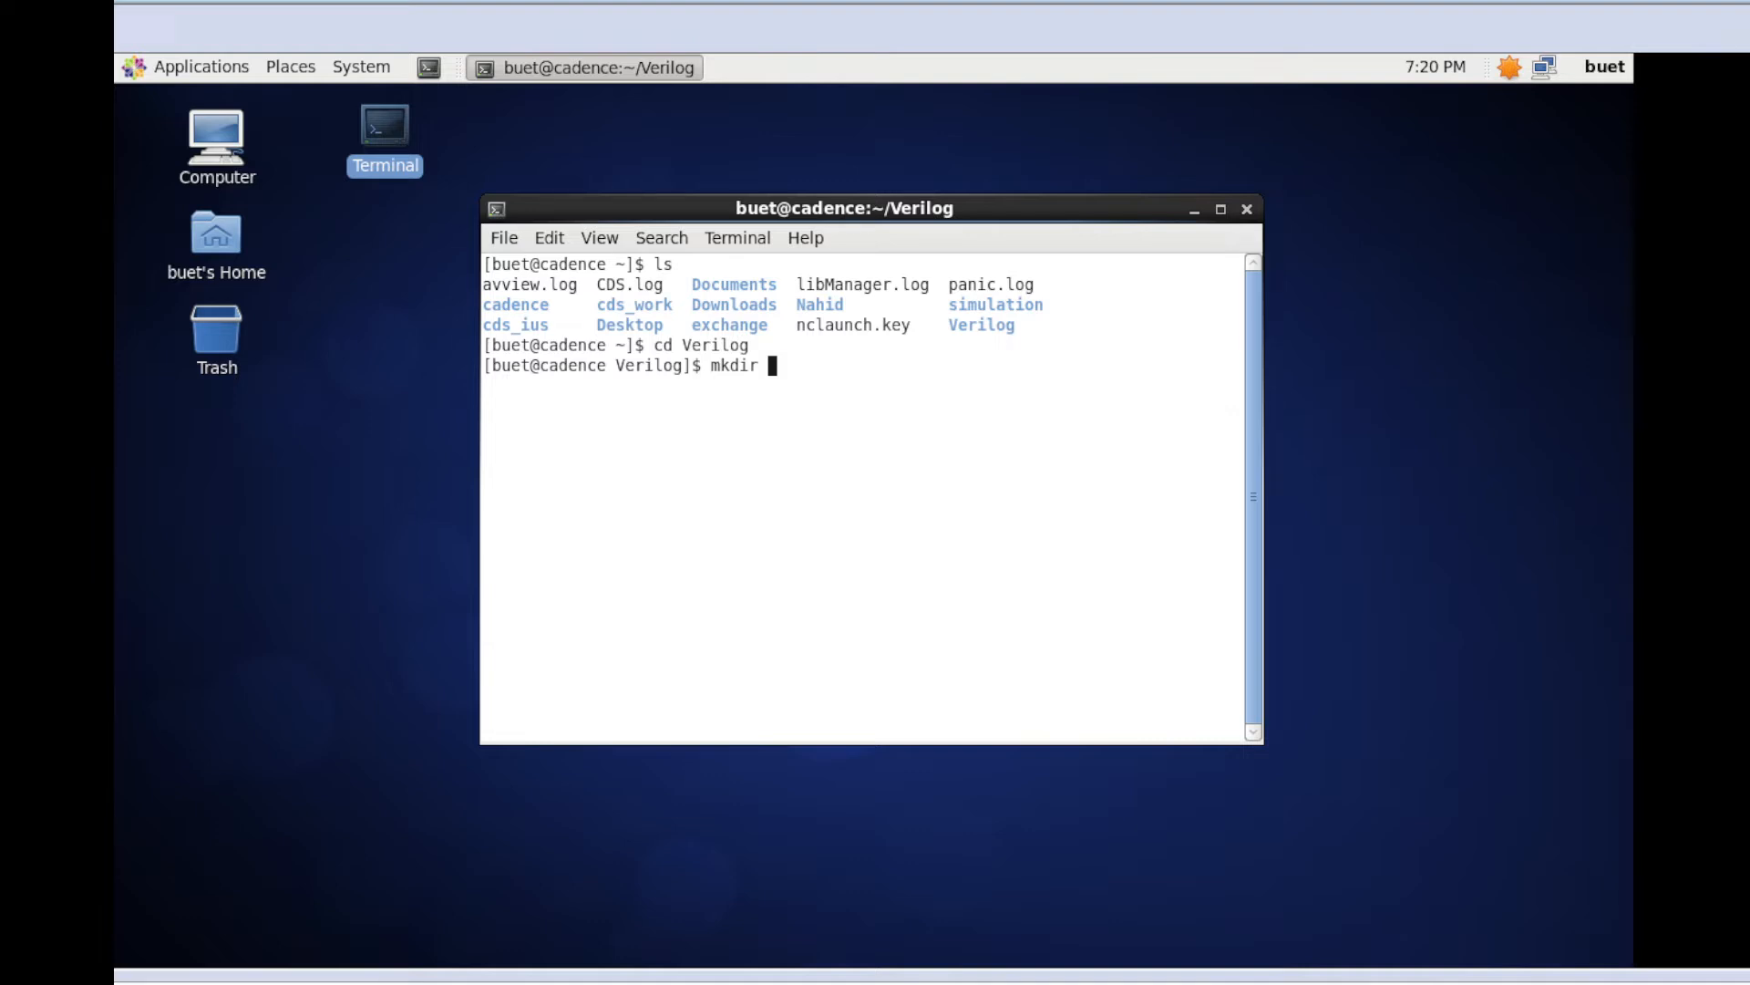
{"action": "type", "text": "O"}
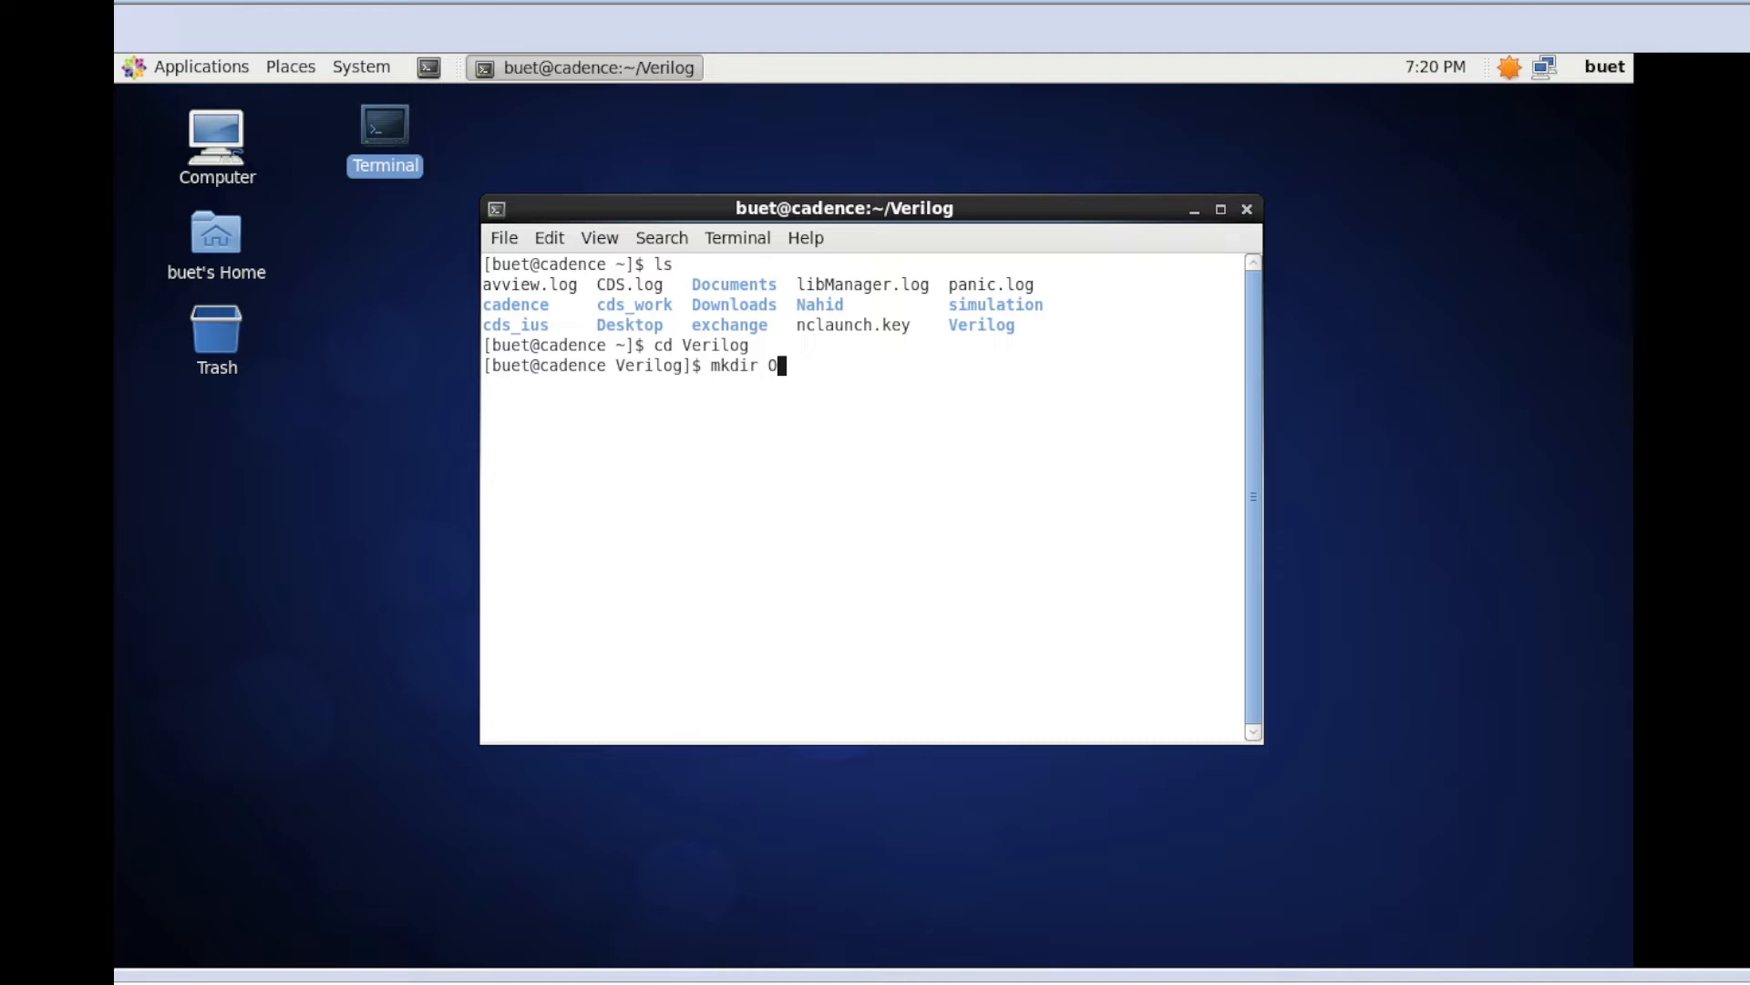
{"action": "type", "text": "or"}
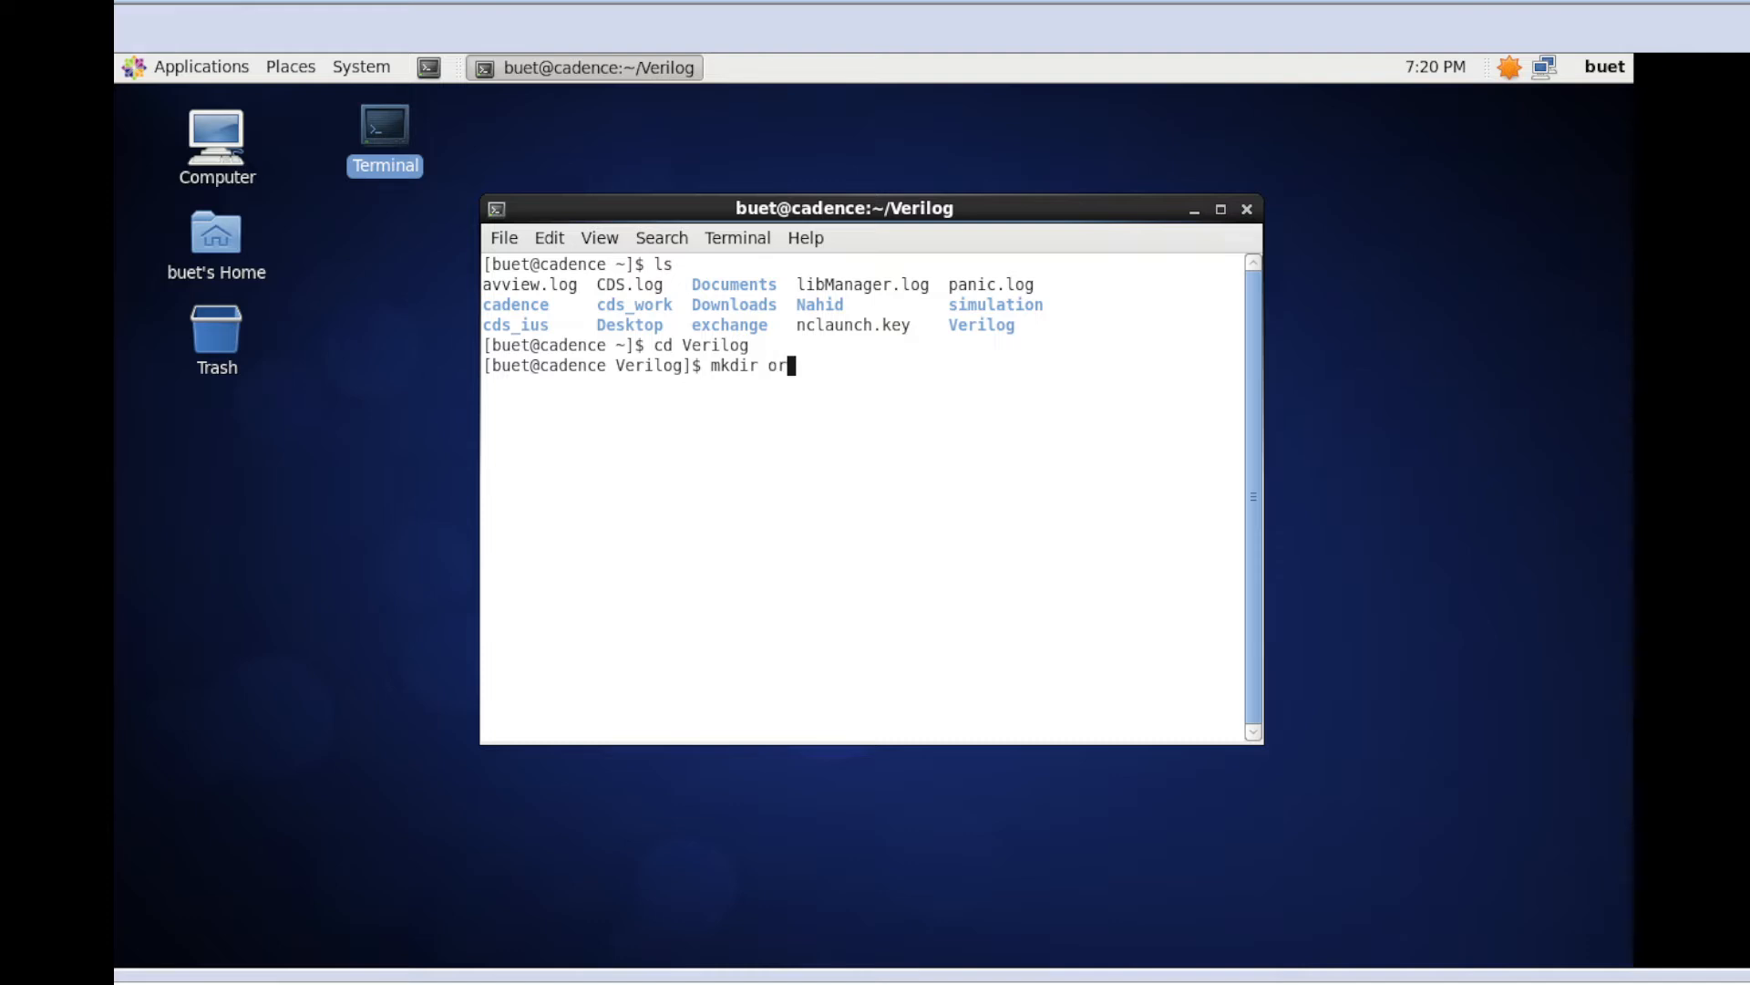
{"action": "type", "text": "_g"}
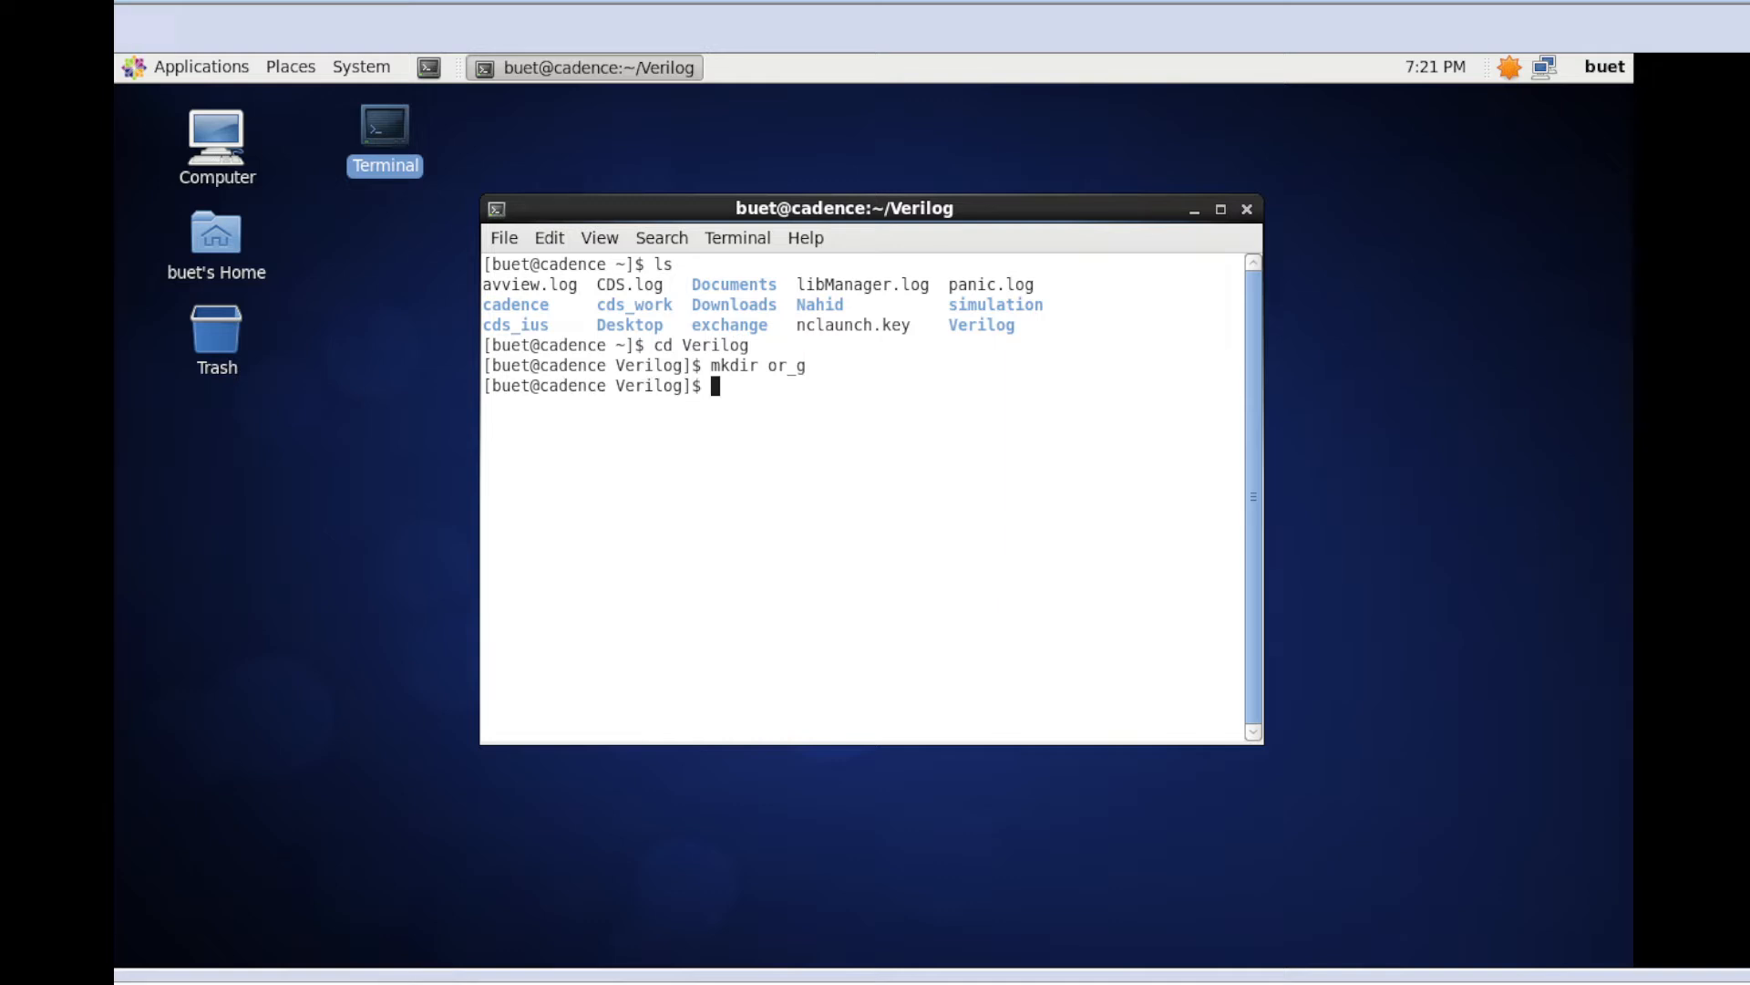
{"action": "type", "text": "cd"}
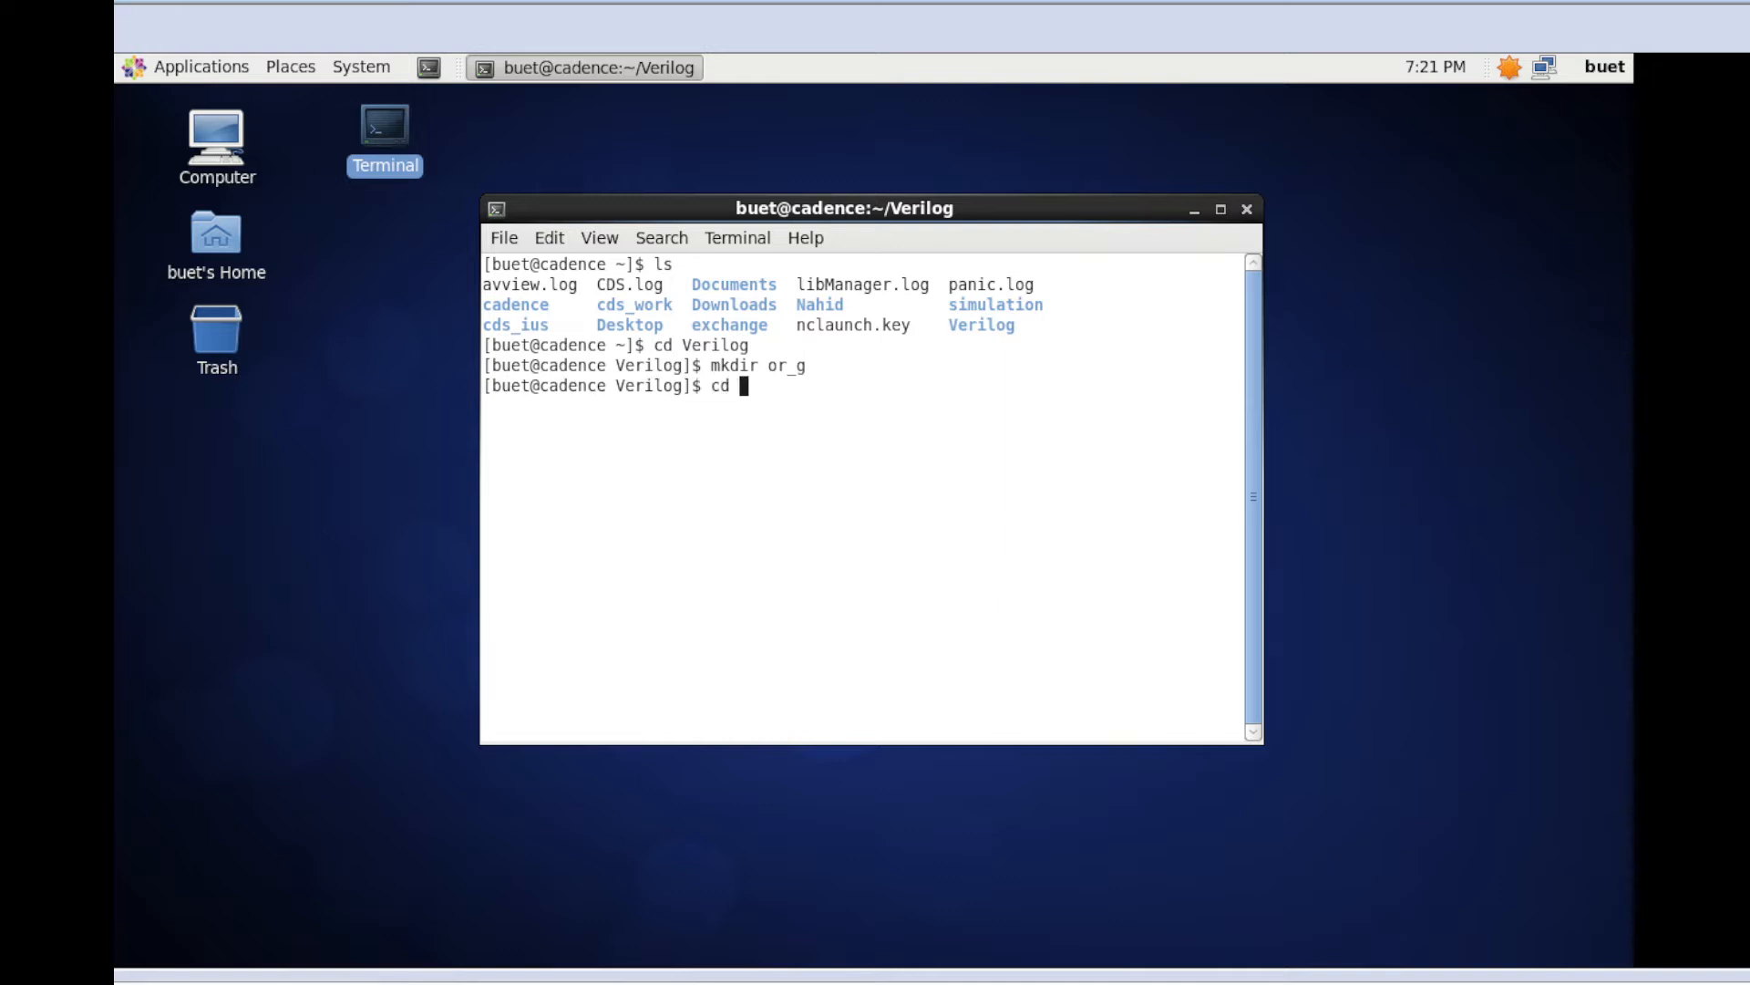
{"action": "type", "text": "or_"}
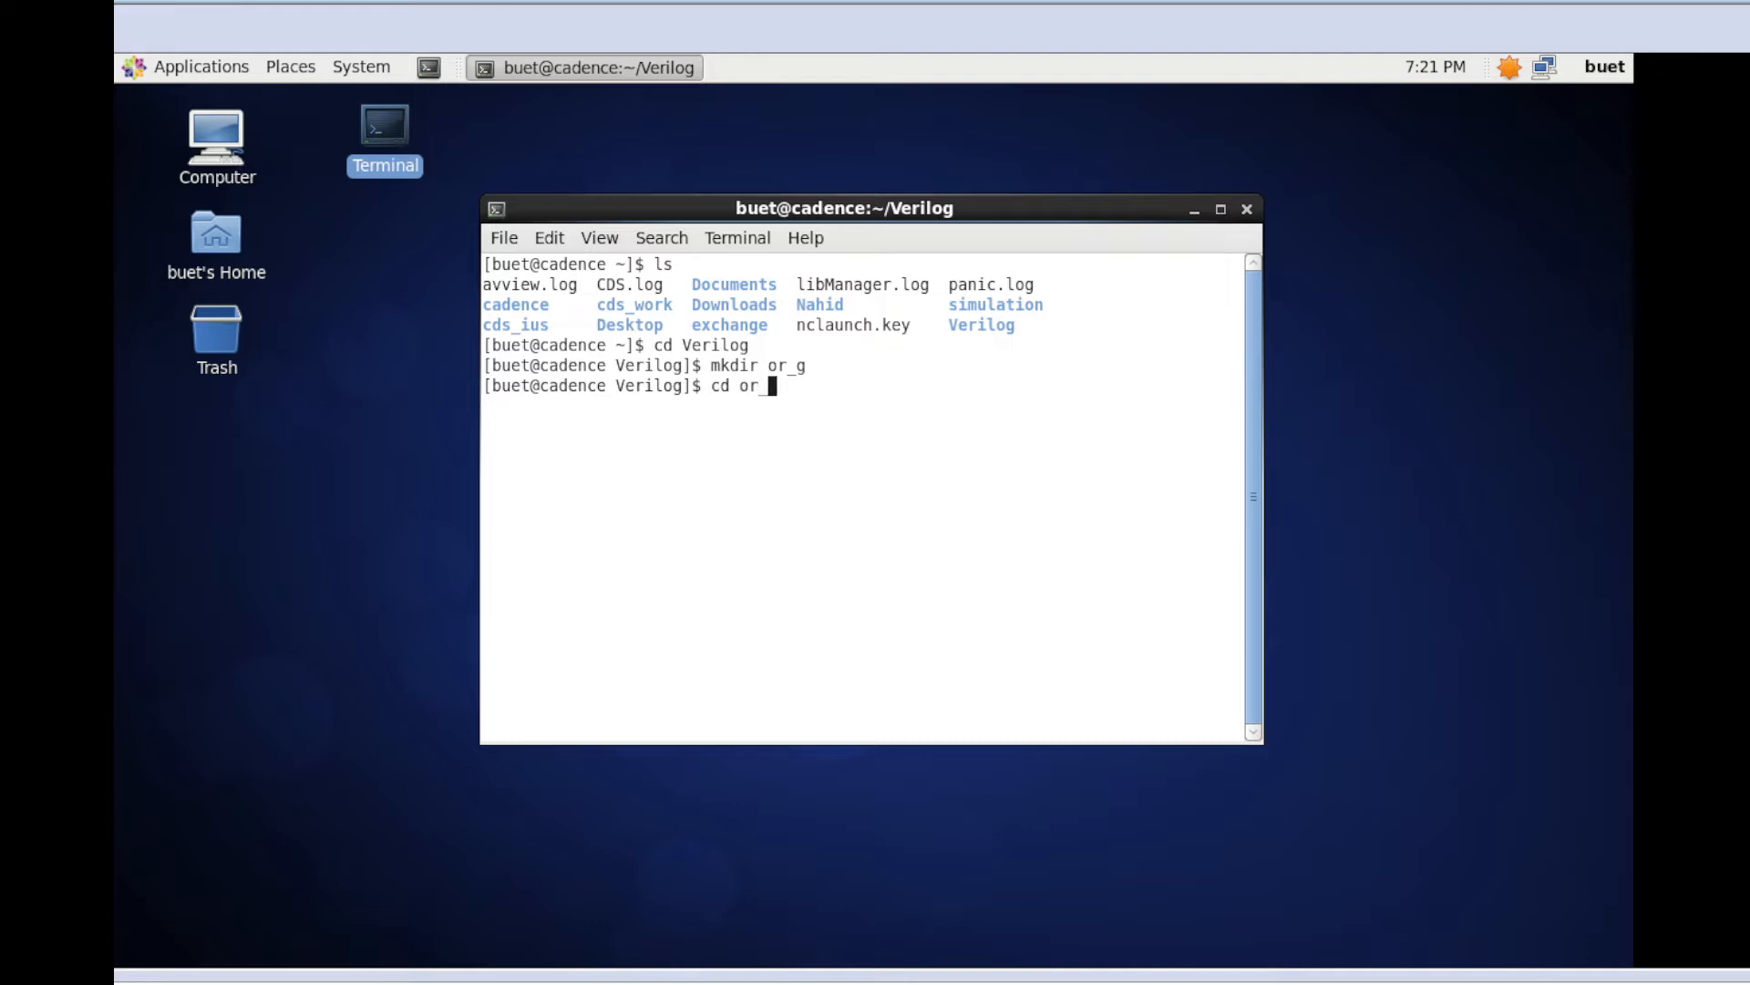
{"action": "key", "text": "Return"}
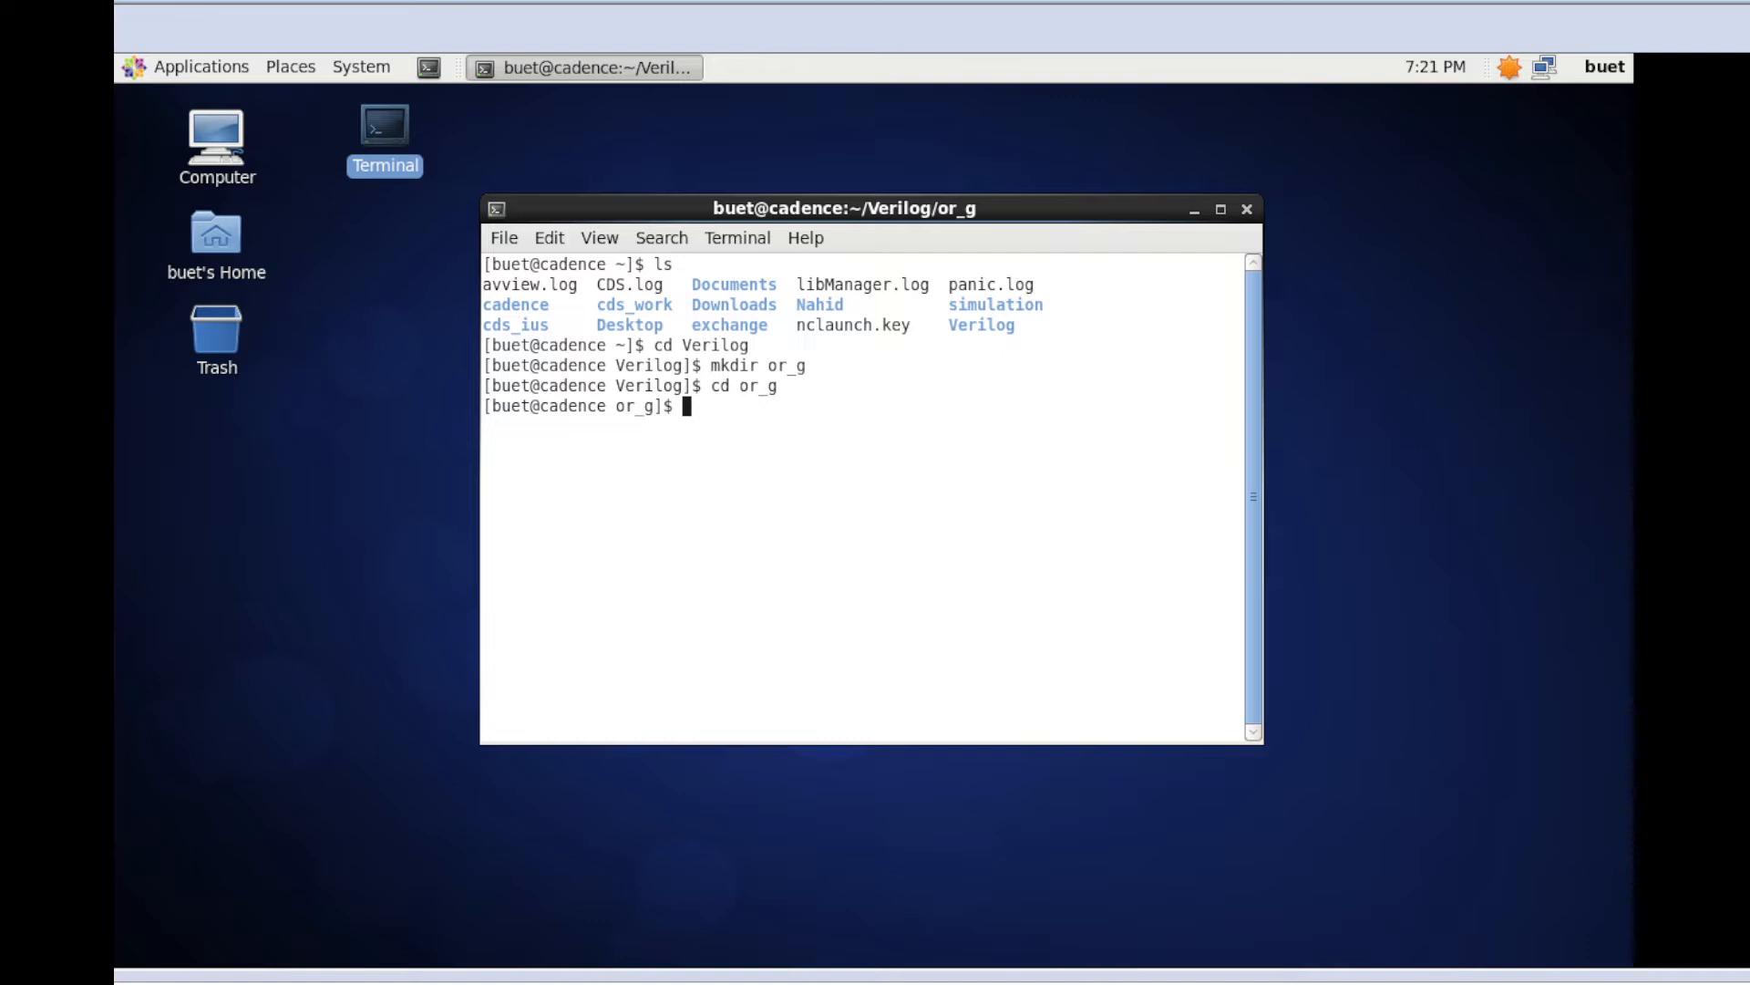
Begin entering the nclaunch -new command at the or_g prompt
{"action": "type", "text": "nclaunch"}
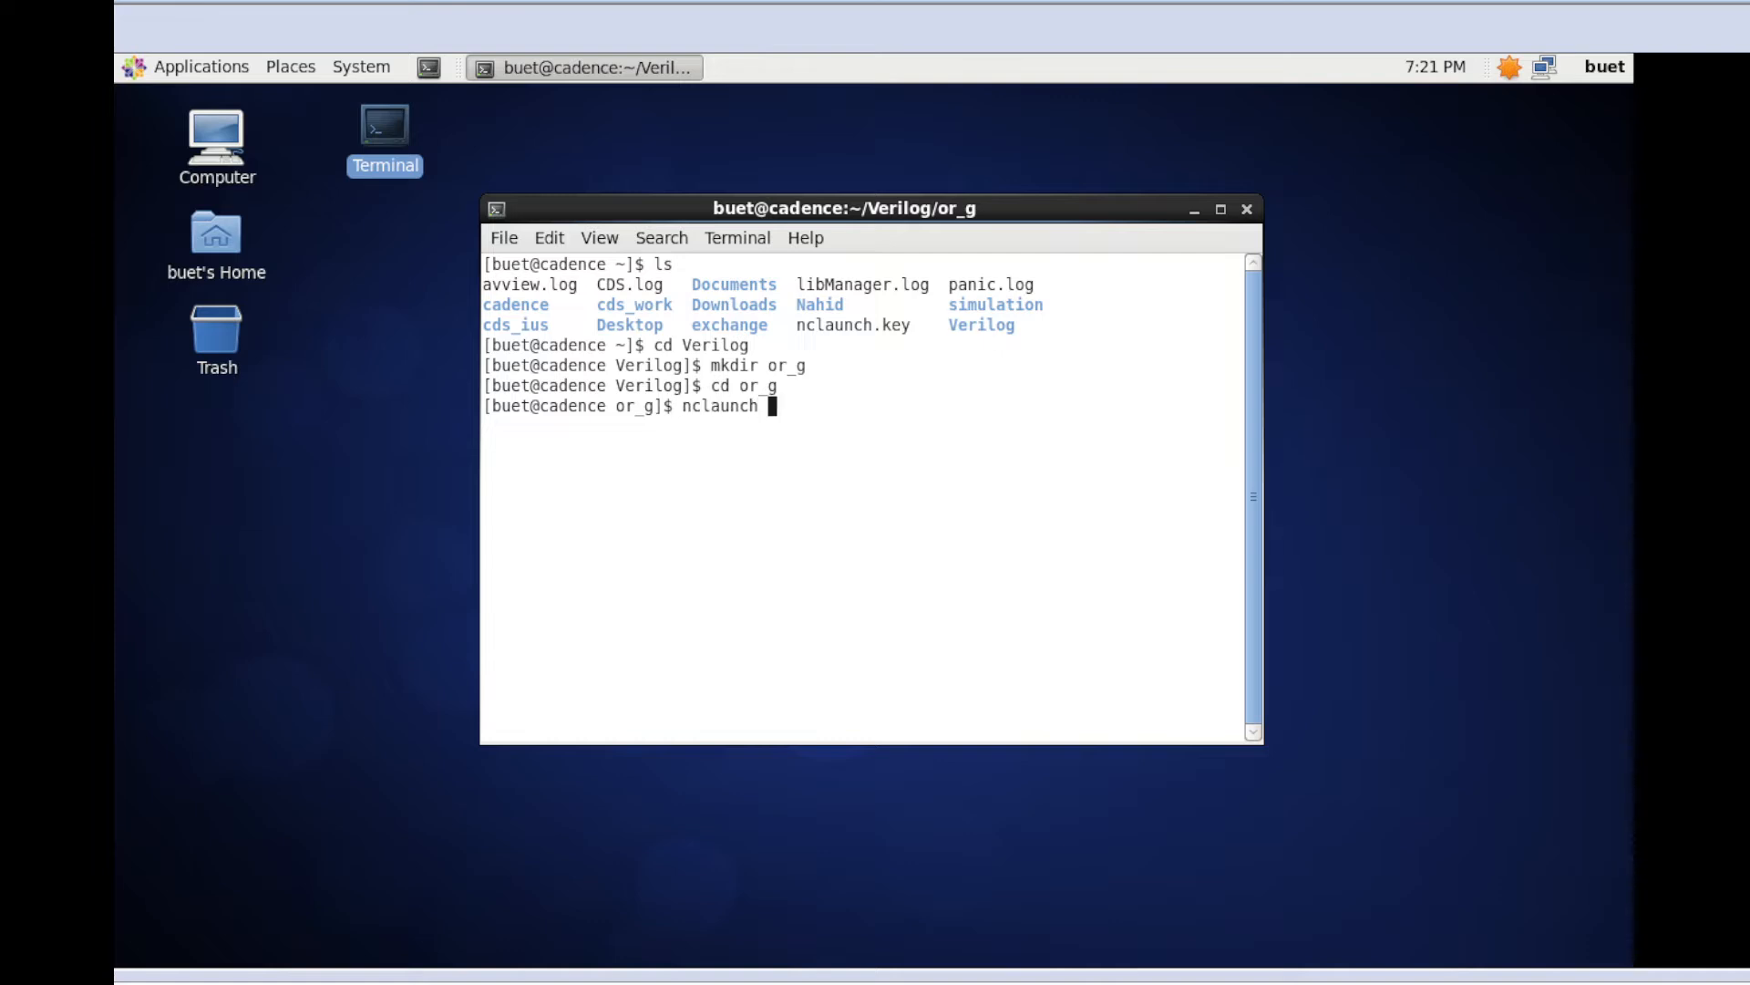
{"action": "type", "text": "-"}
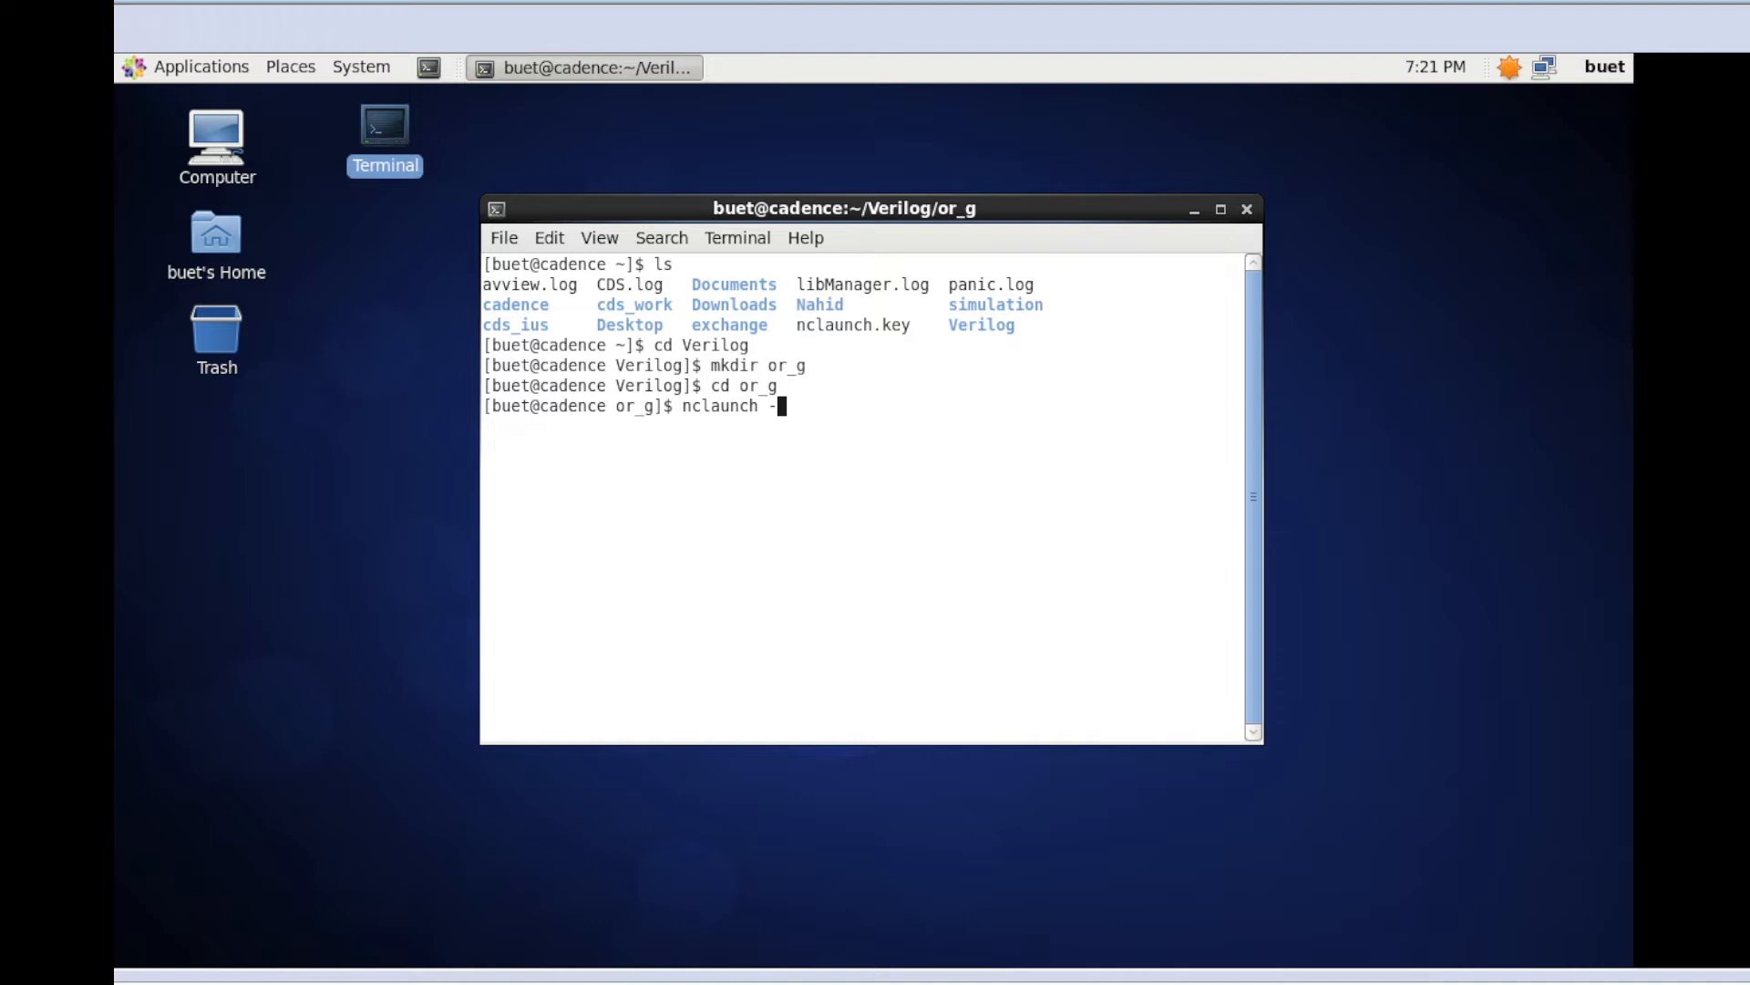
Run nclaunch -new in Multiple Step mode, creating a cds.lib in or_g with no included libraries
{"action": "type", "text": "n"}
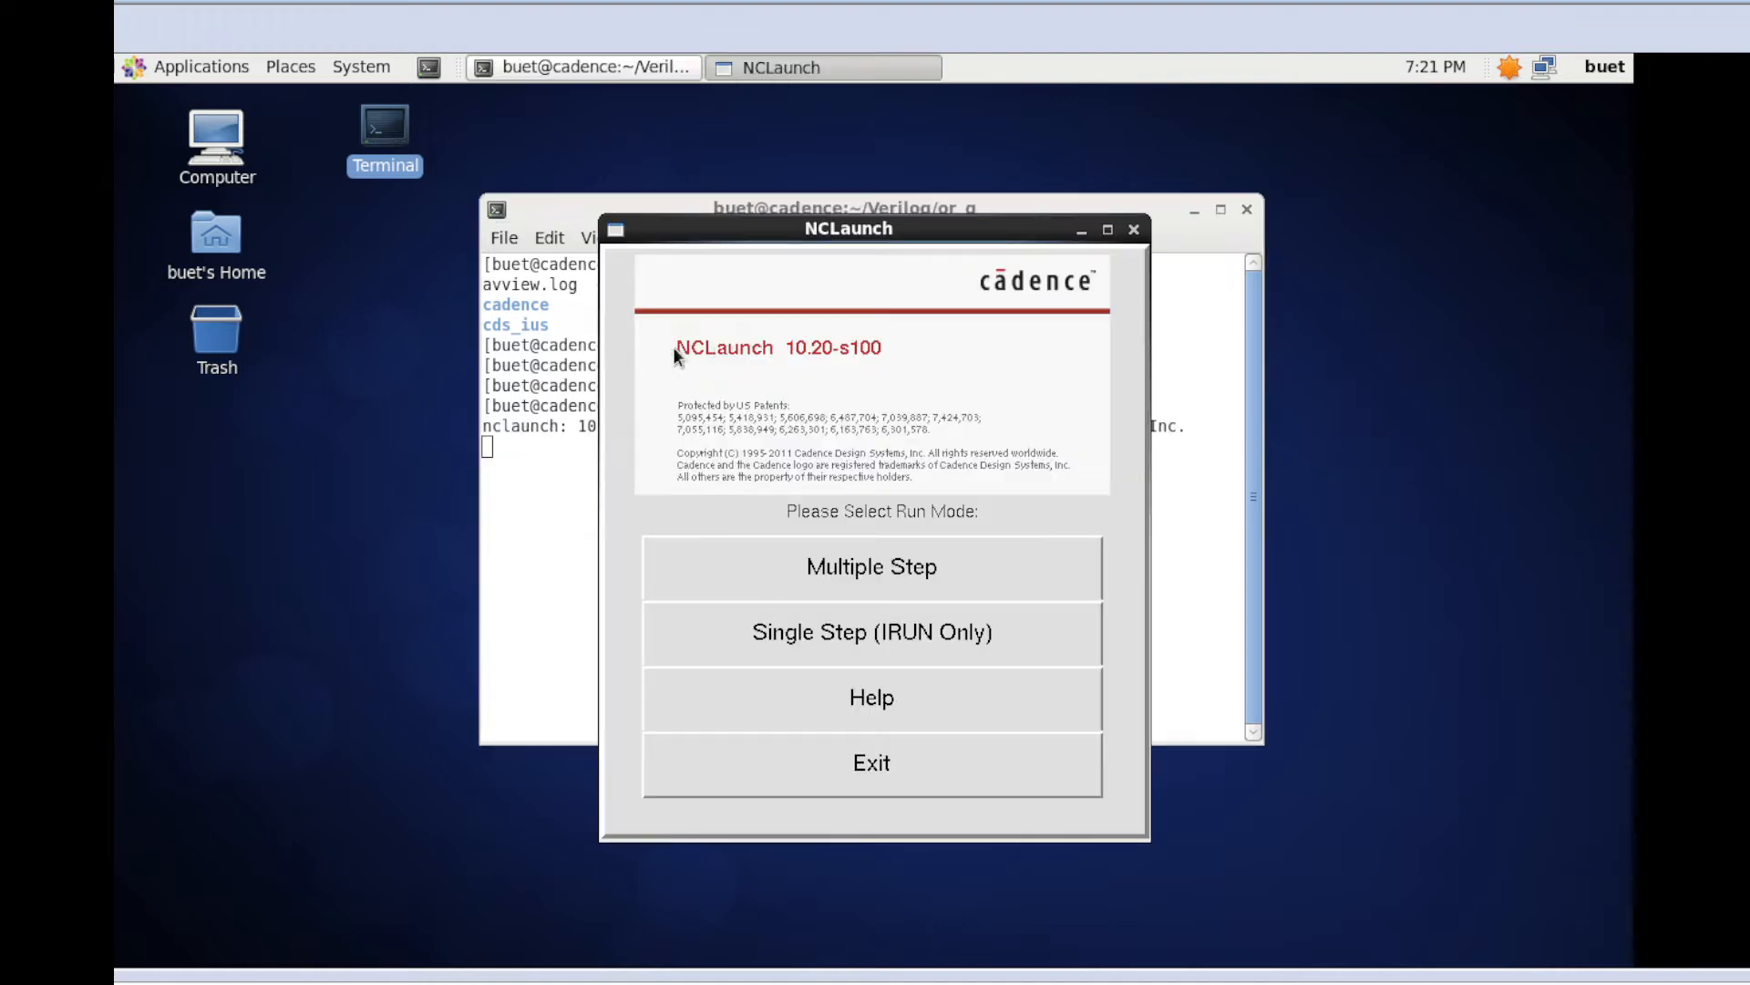
{"action": "mouse_move", "coordinate": [860, 558]}
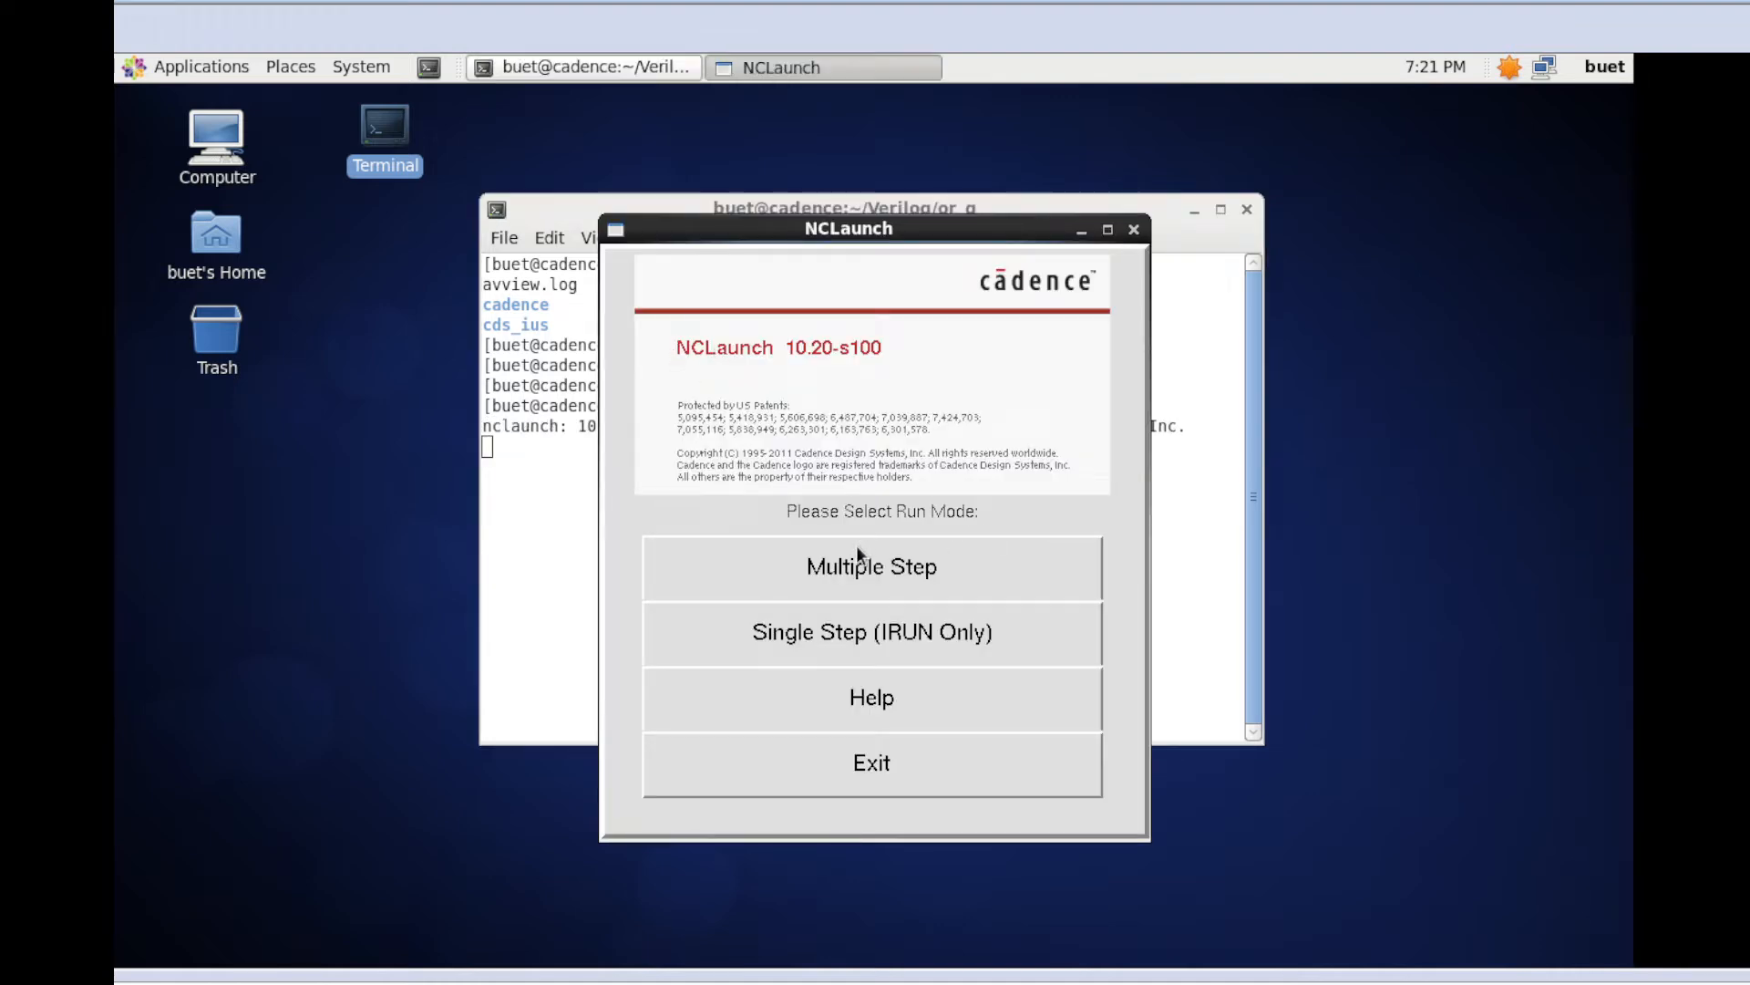
{"action": "mouse_move", "coordinate": [855, 575]}
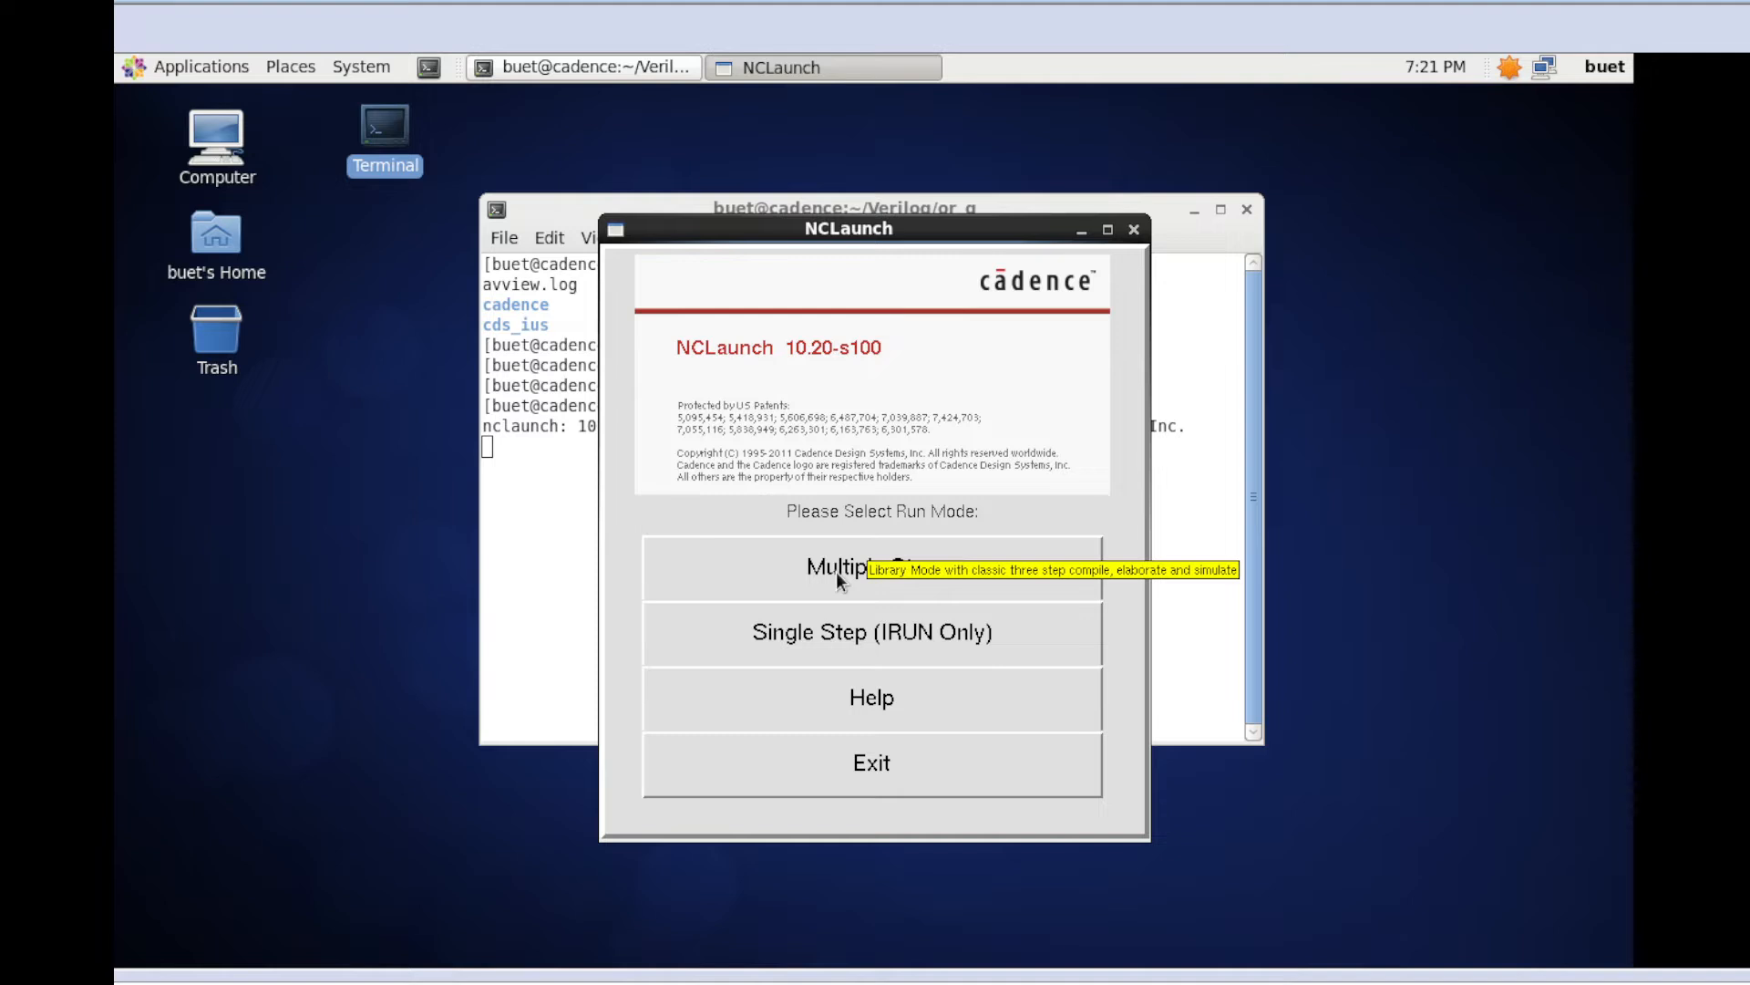
{"action": "left_click", "coordinate": [871, 567]}
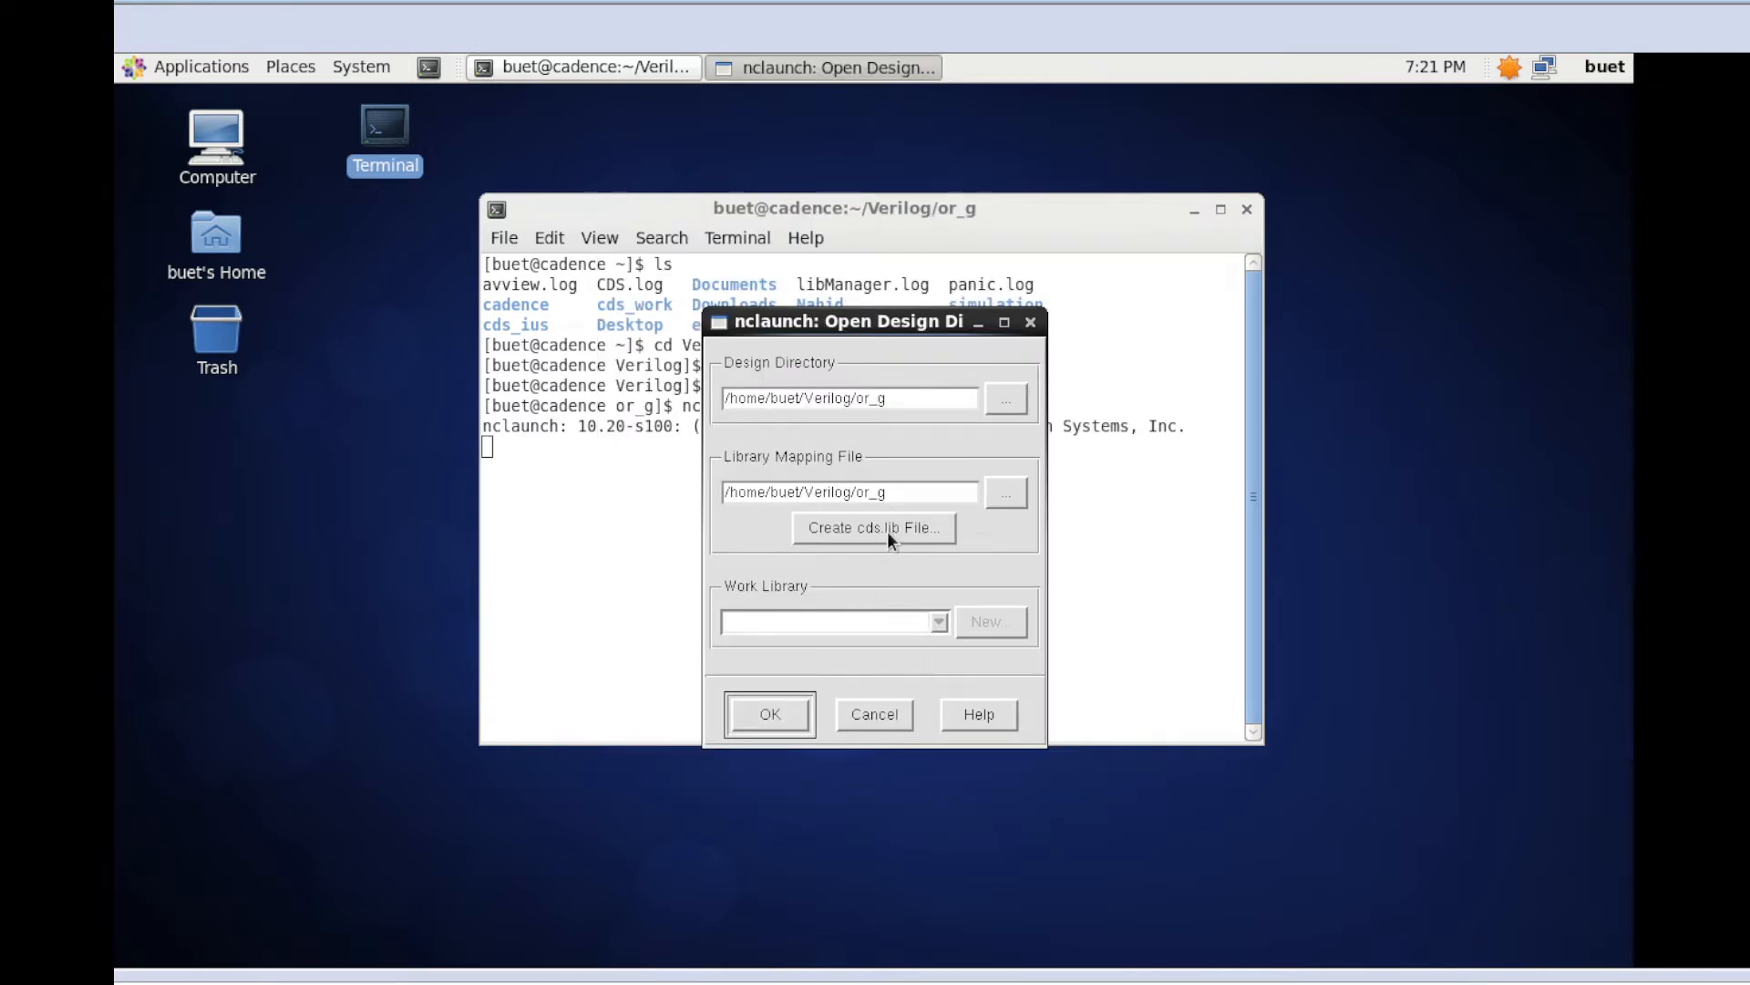
{"action": "left_click", "coordinate": [875, 527]}
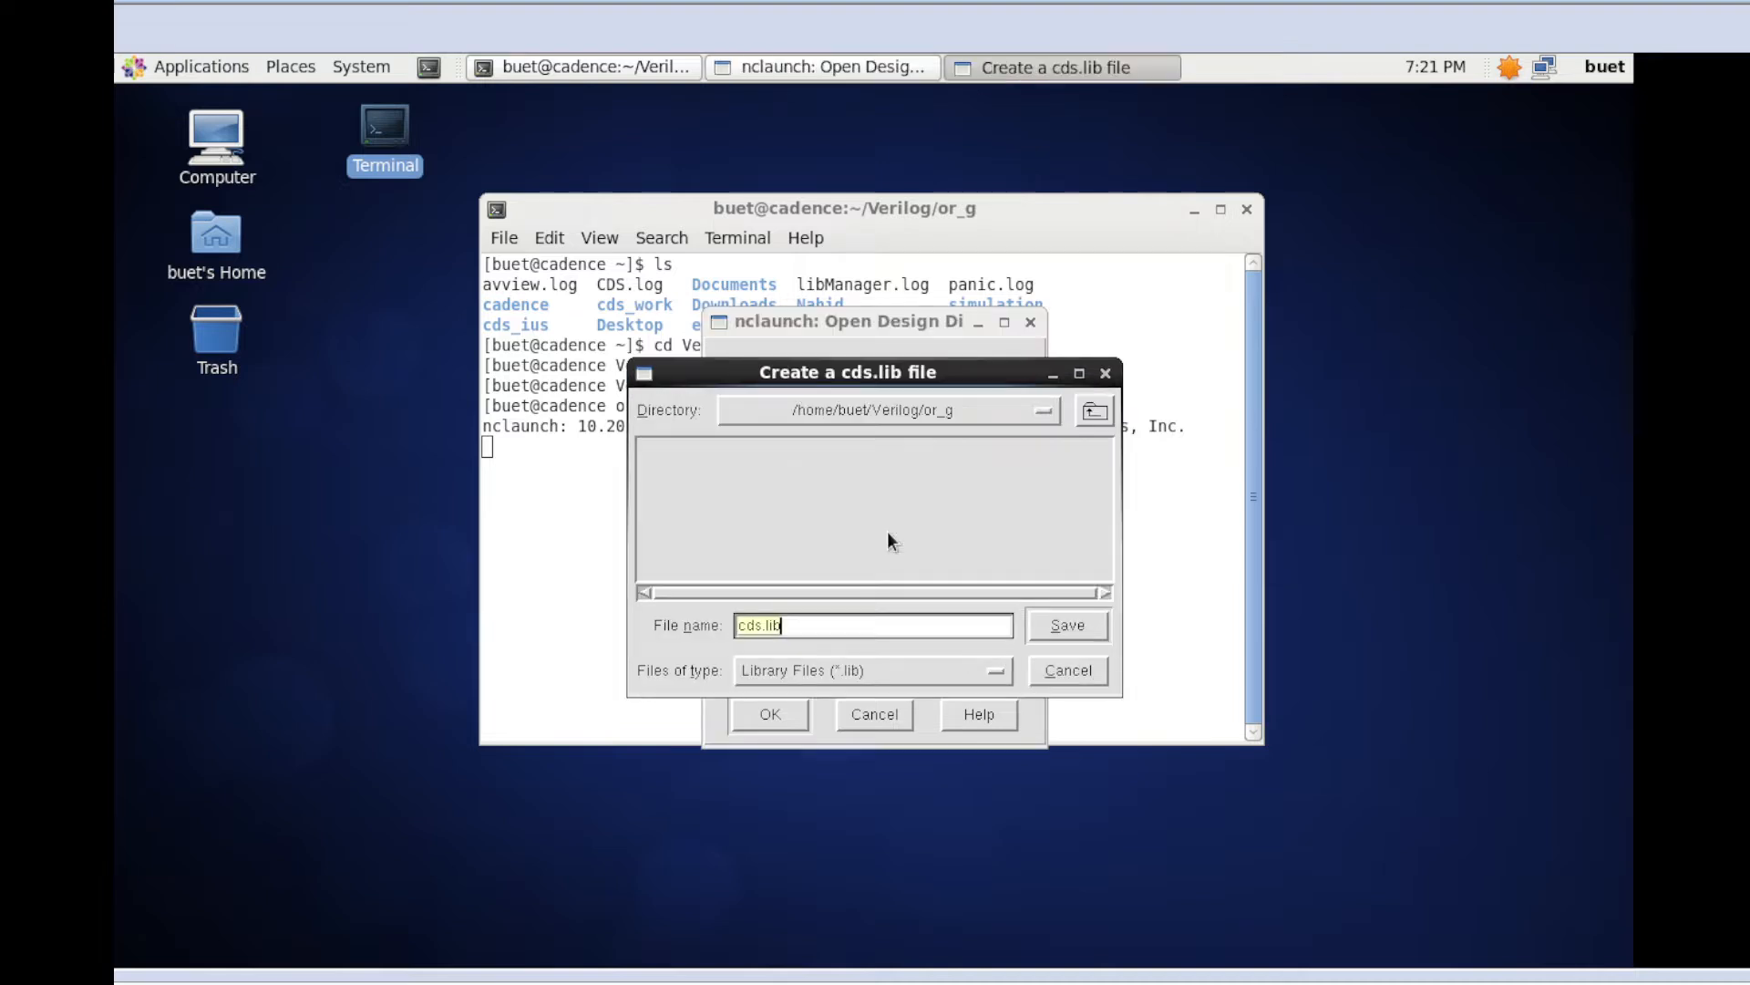
{"action": "left_click", "coordinate": [1064, 625]}
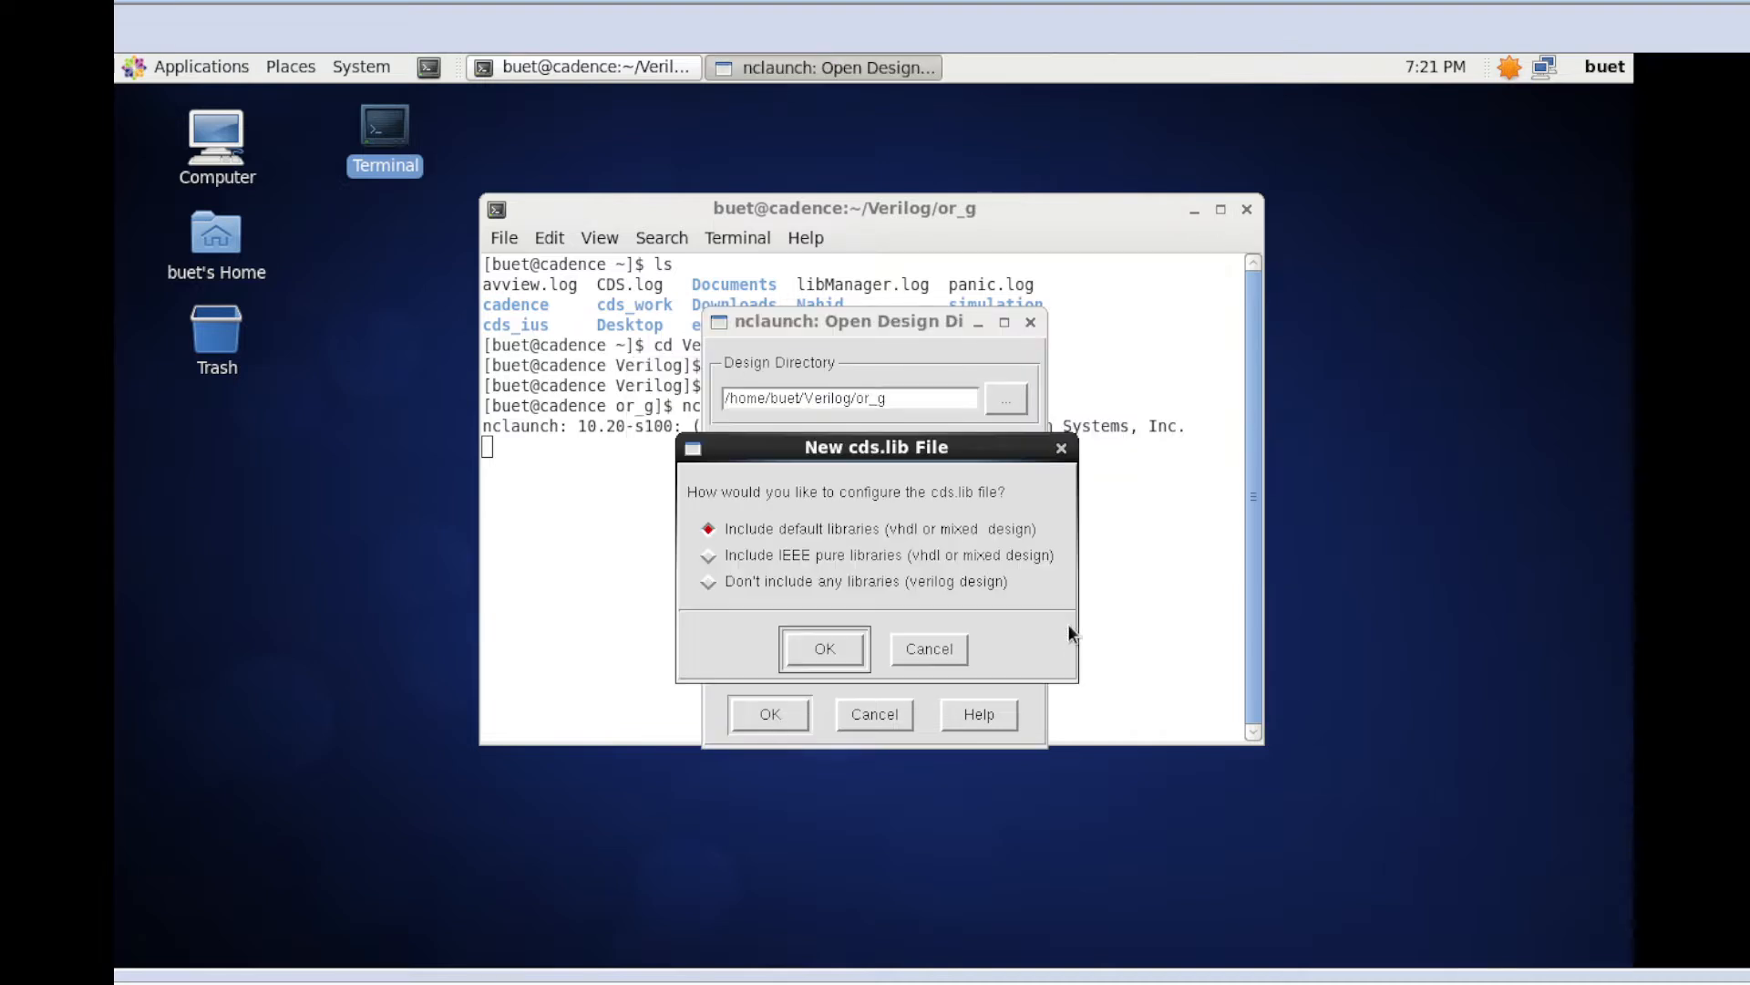
{"action": "left_click", "coordinate": [709, 582]}
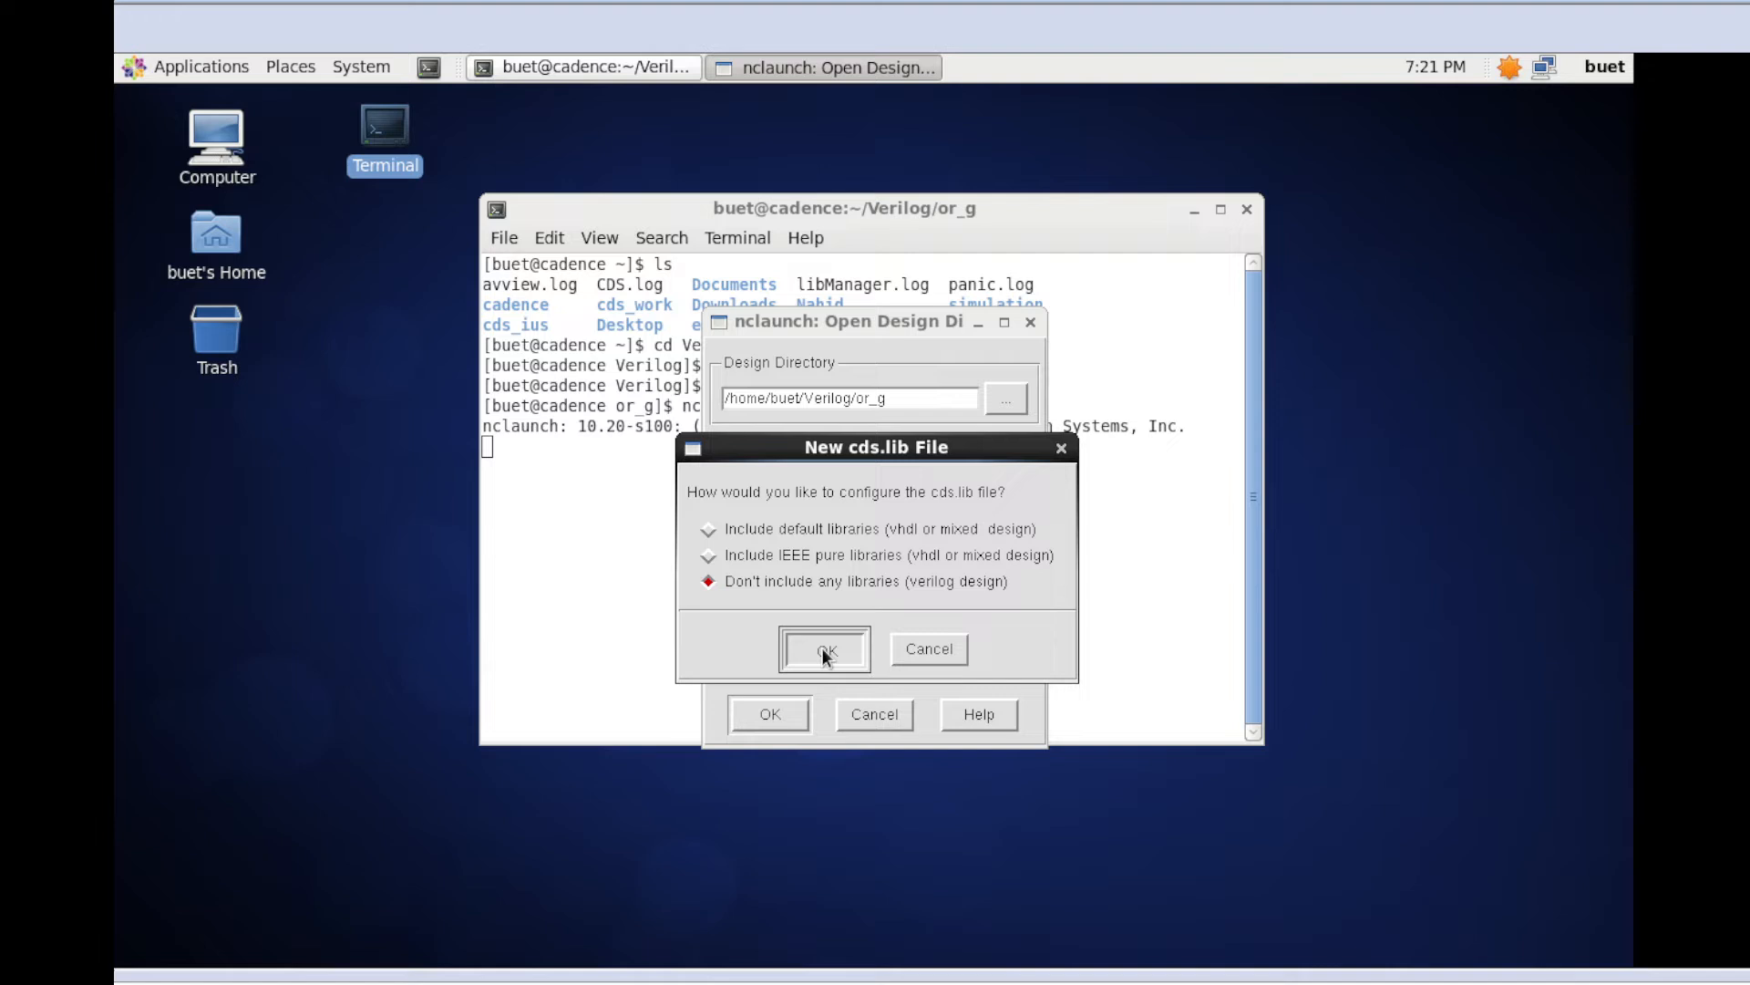
{"action": "left_click", "coordinate": [824, 650]}
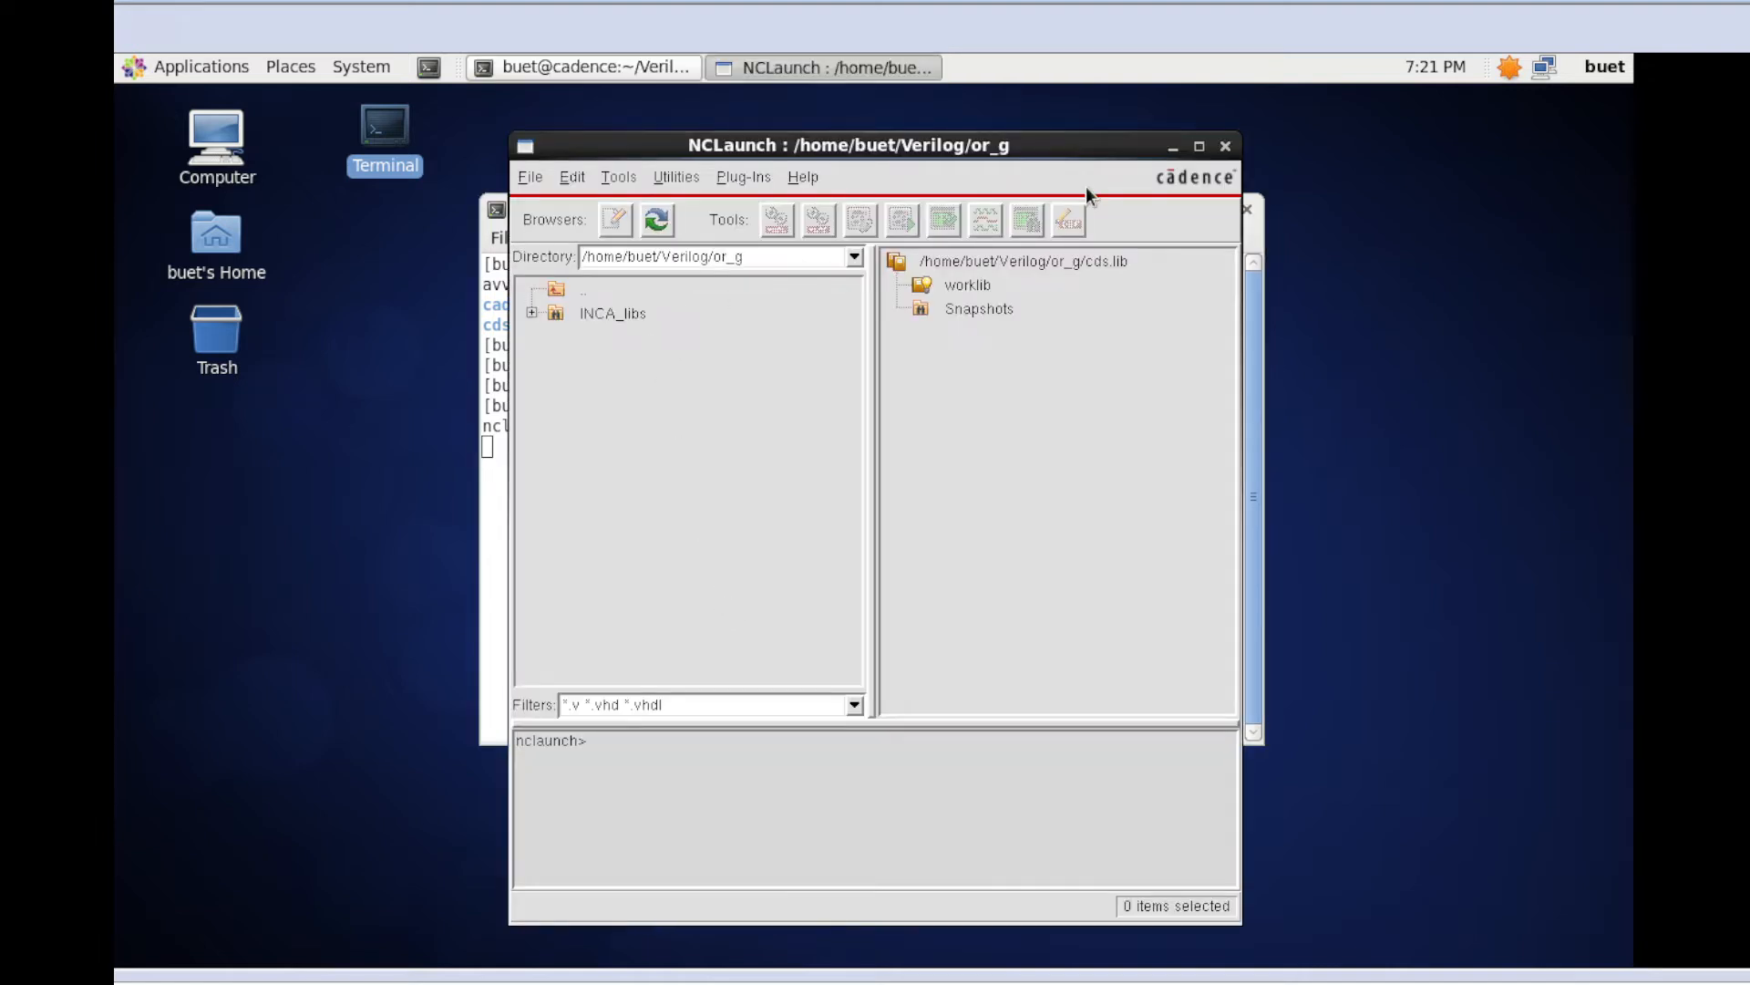
{"action": "mouse_move", "coordinate": [1172, 146]}
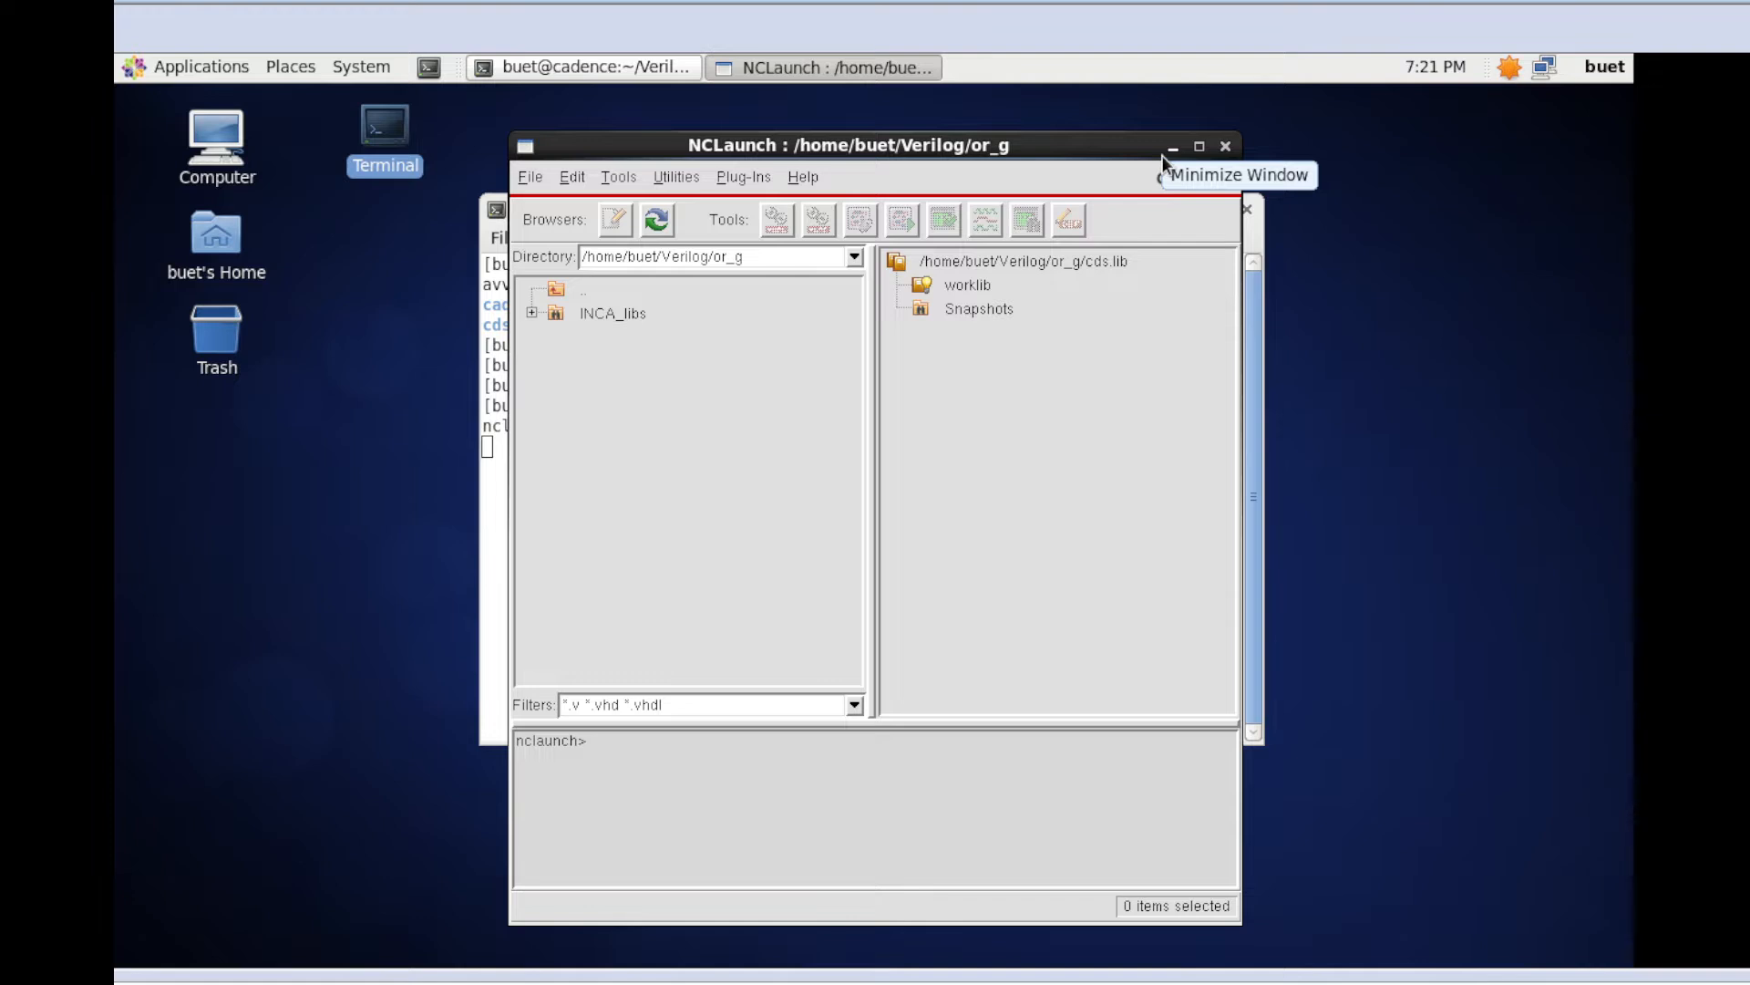
Minimize NCLaunch, stop it with Ctrl+C and launch gedit from ~/Verilog/or_g
{"action": "left_click", "coordinate": [583, 66]}
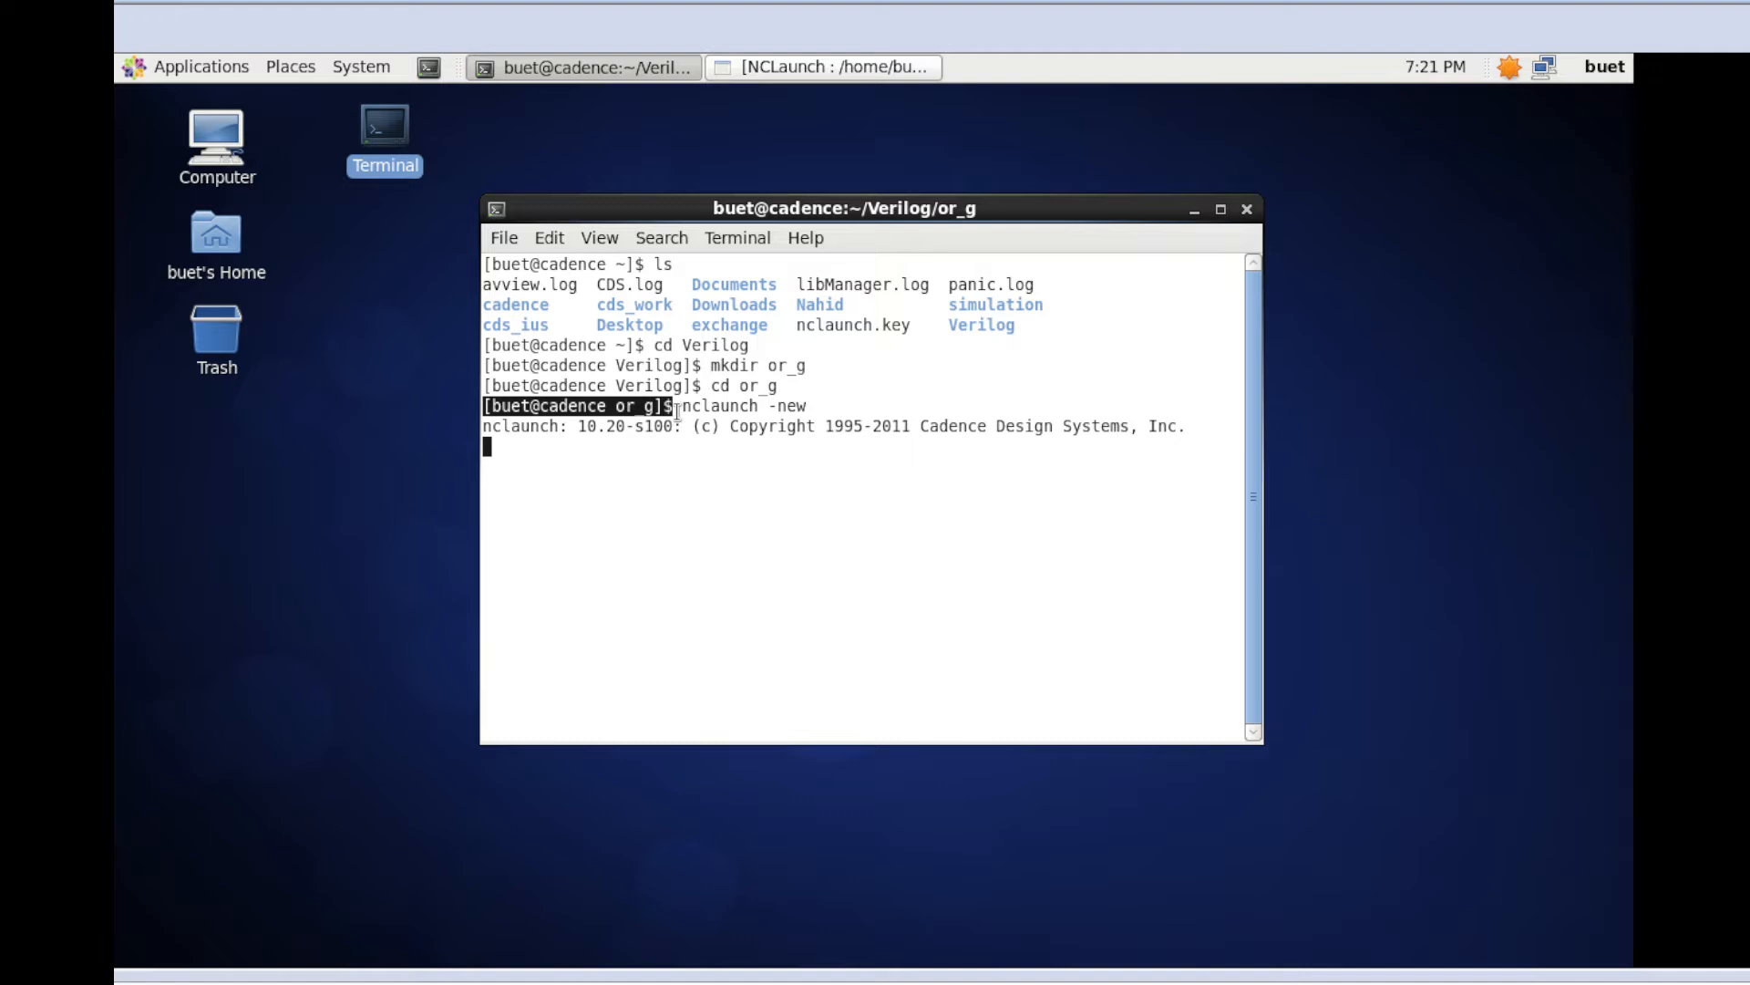
{"action": "key", "text": "ctrl+c"}
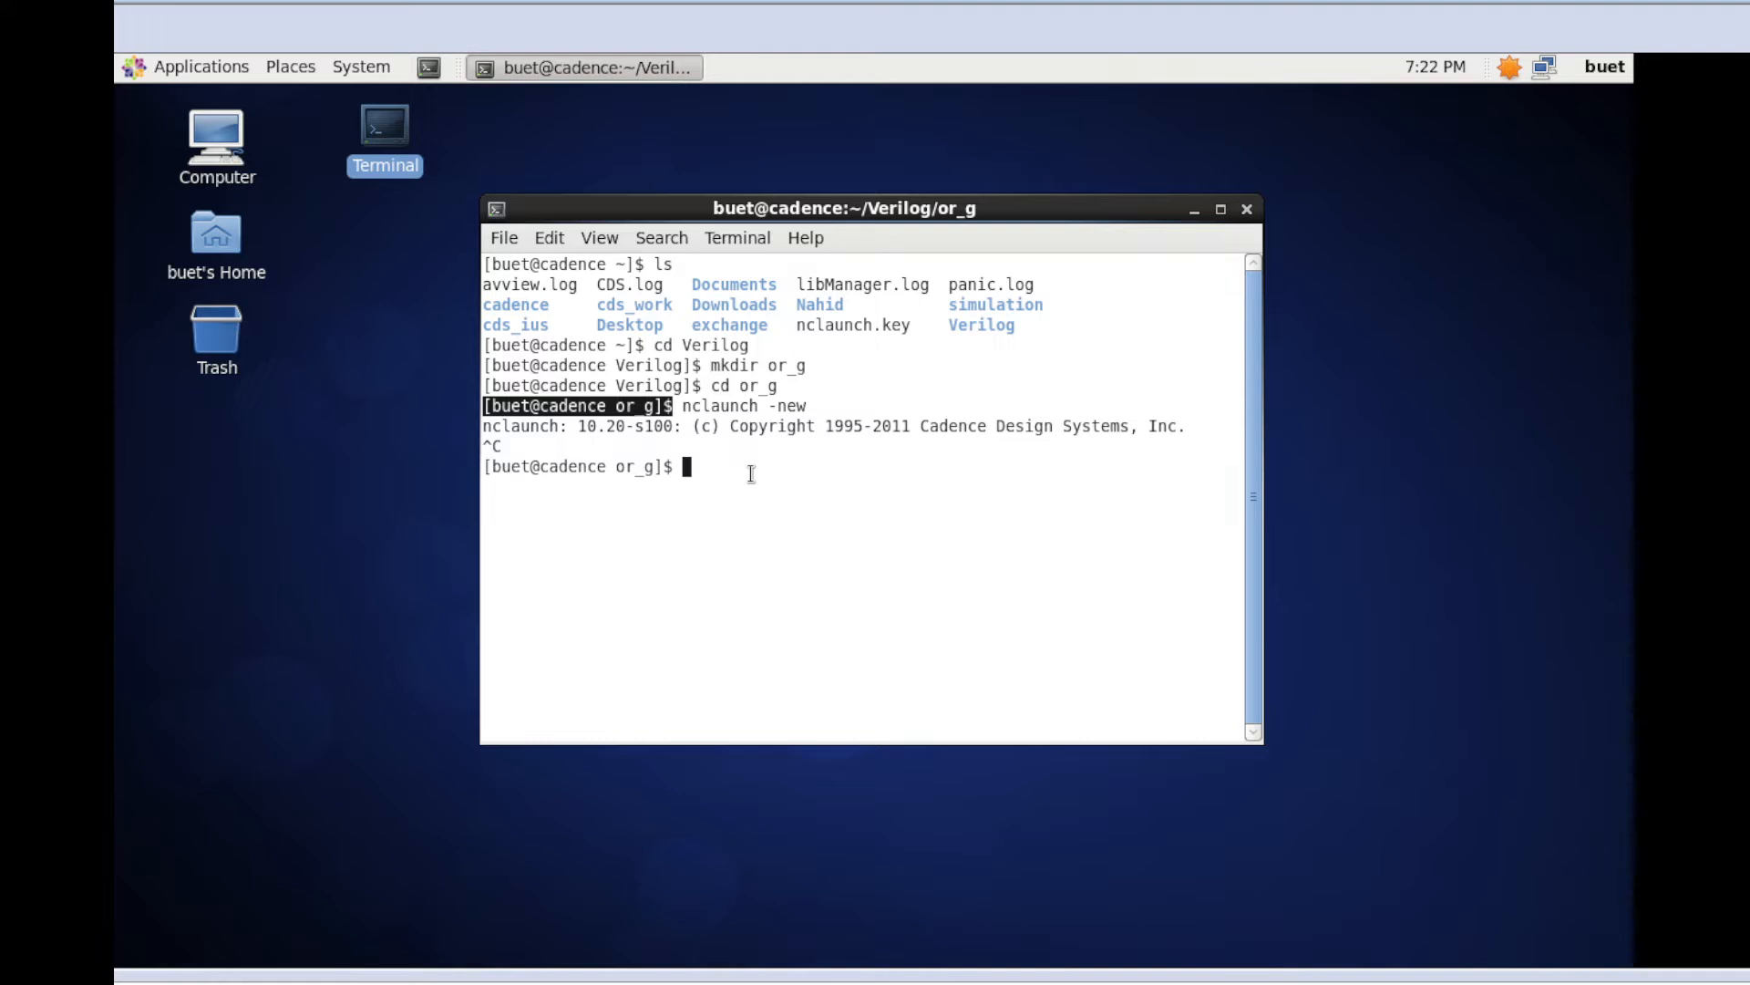
{"action": "type", "text": "ge"}
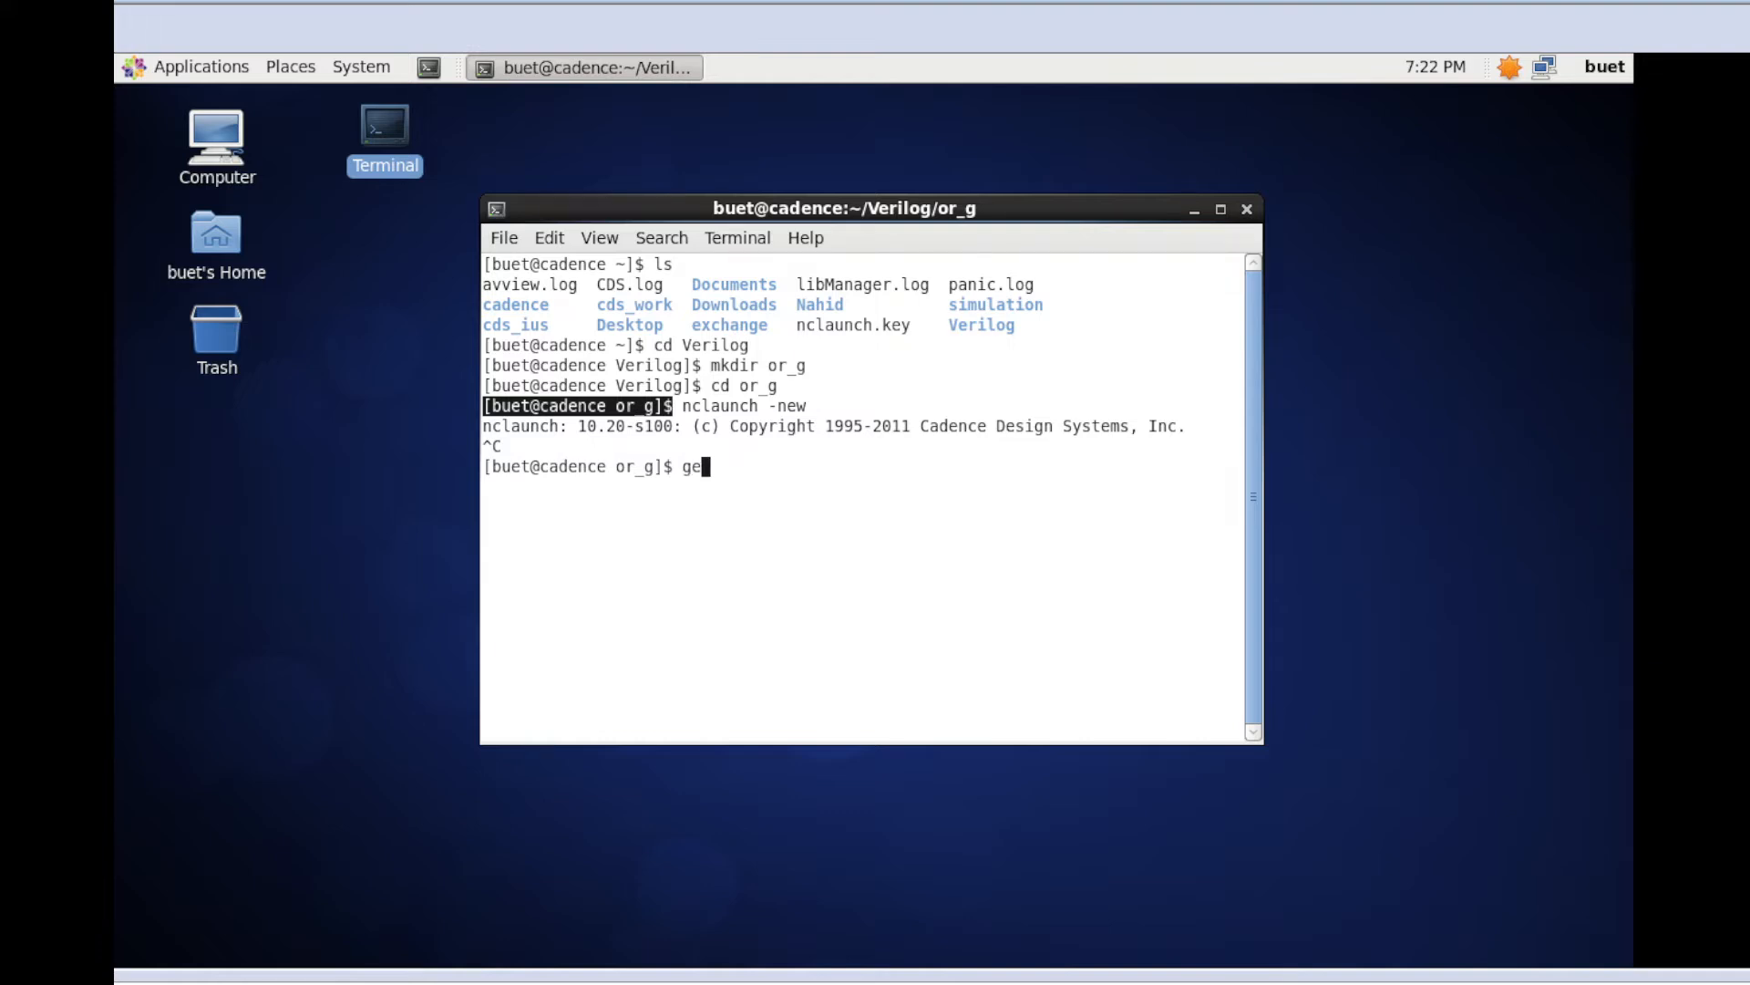
{"action": "type", "text": "dit"}
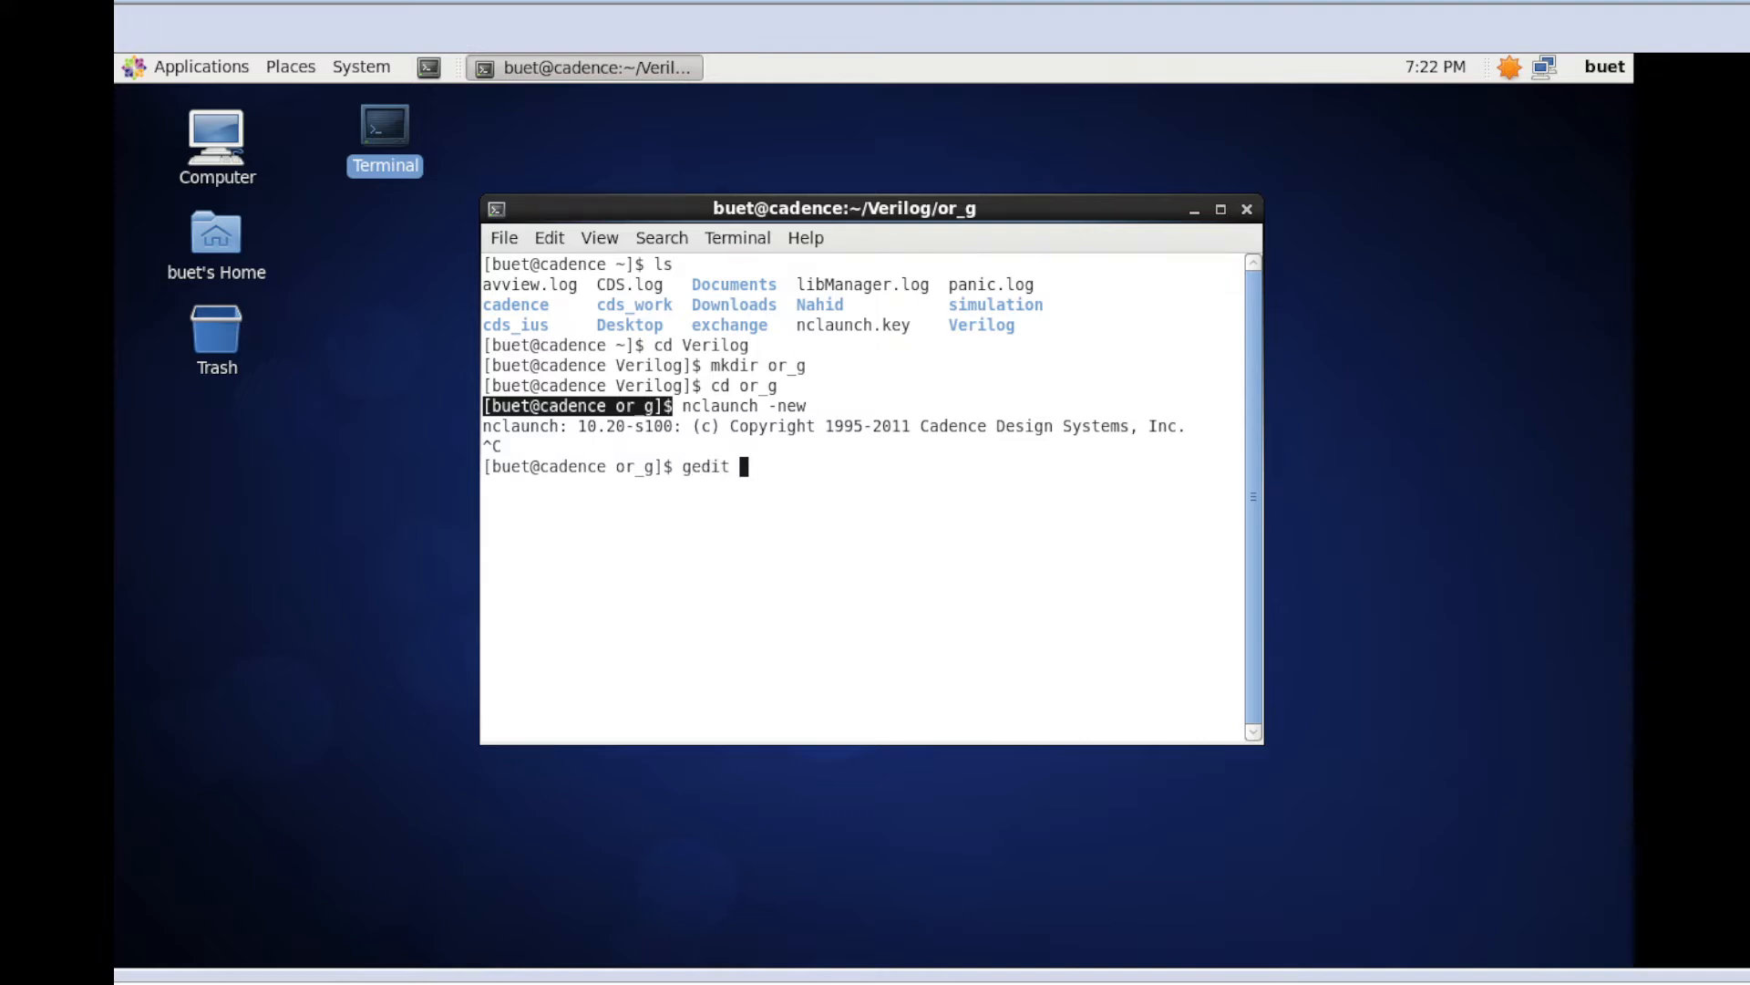
{"action": "key", "text": "Return"}
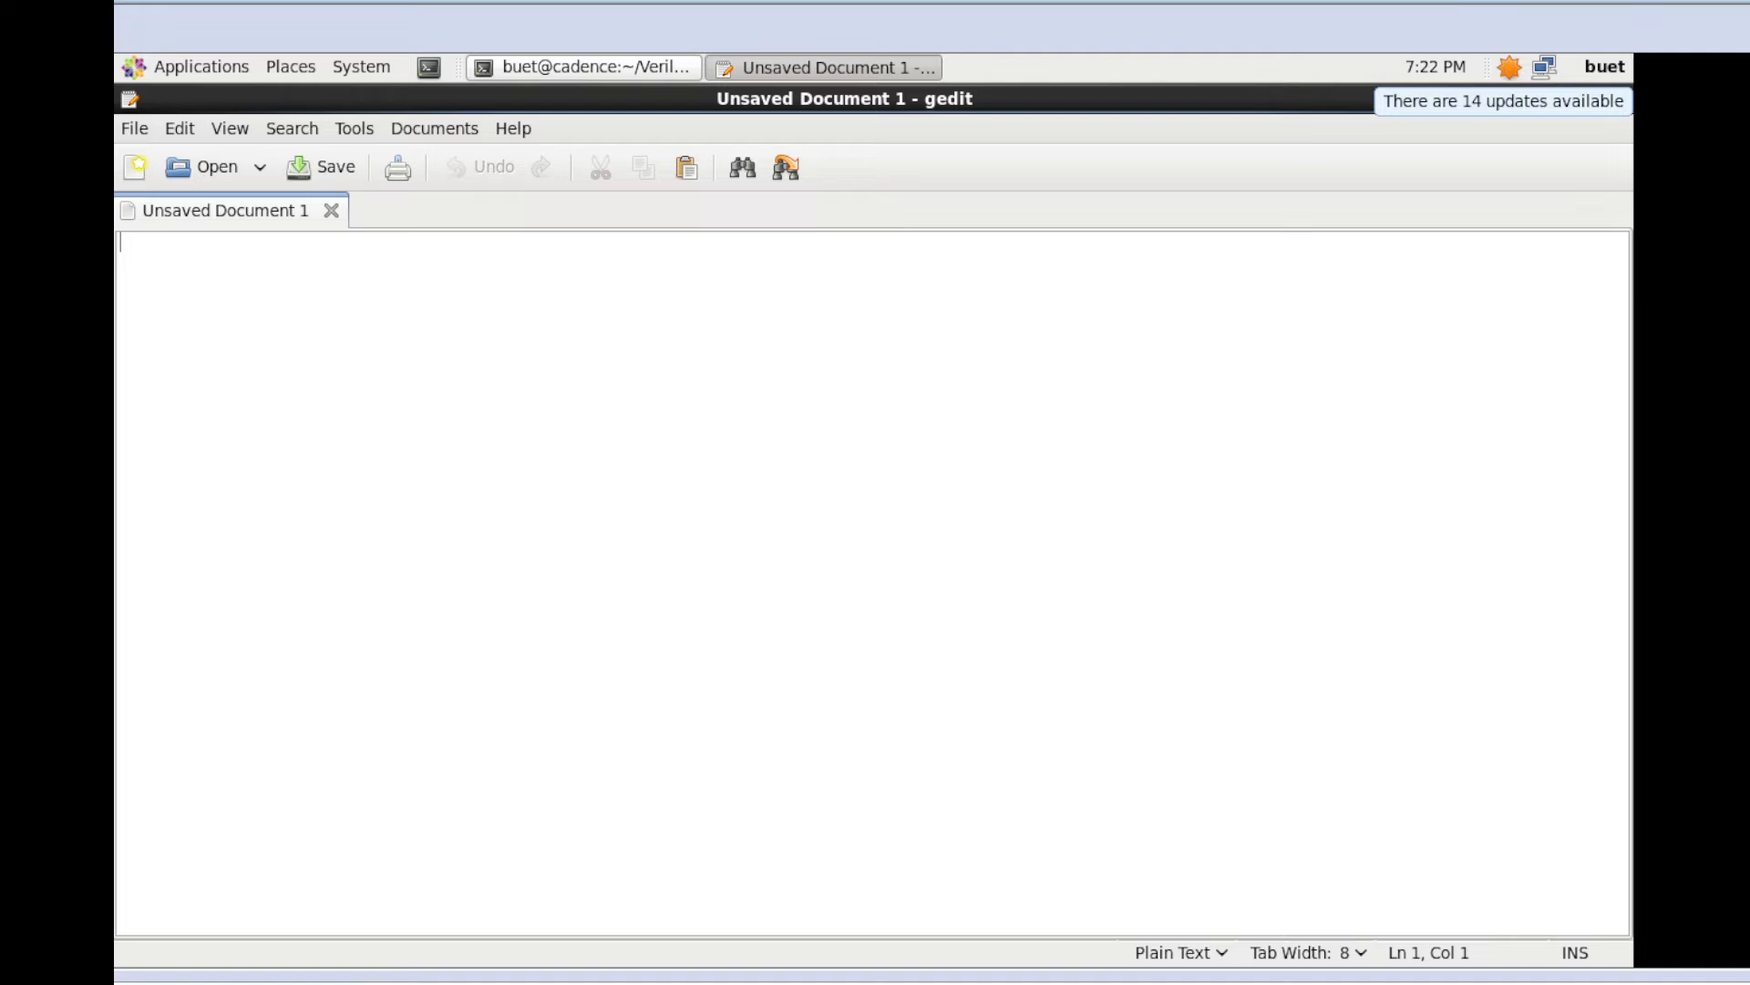
Write the OR_Gate module with output Y, inputs A, B and an or primitive driving Y
{"action": "type", "text": "module OR_Gate(Y, A, B);"}
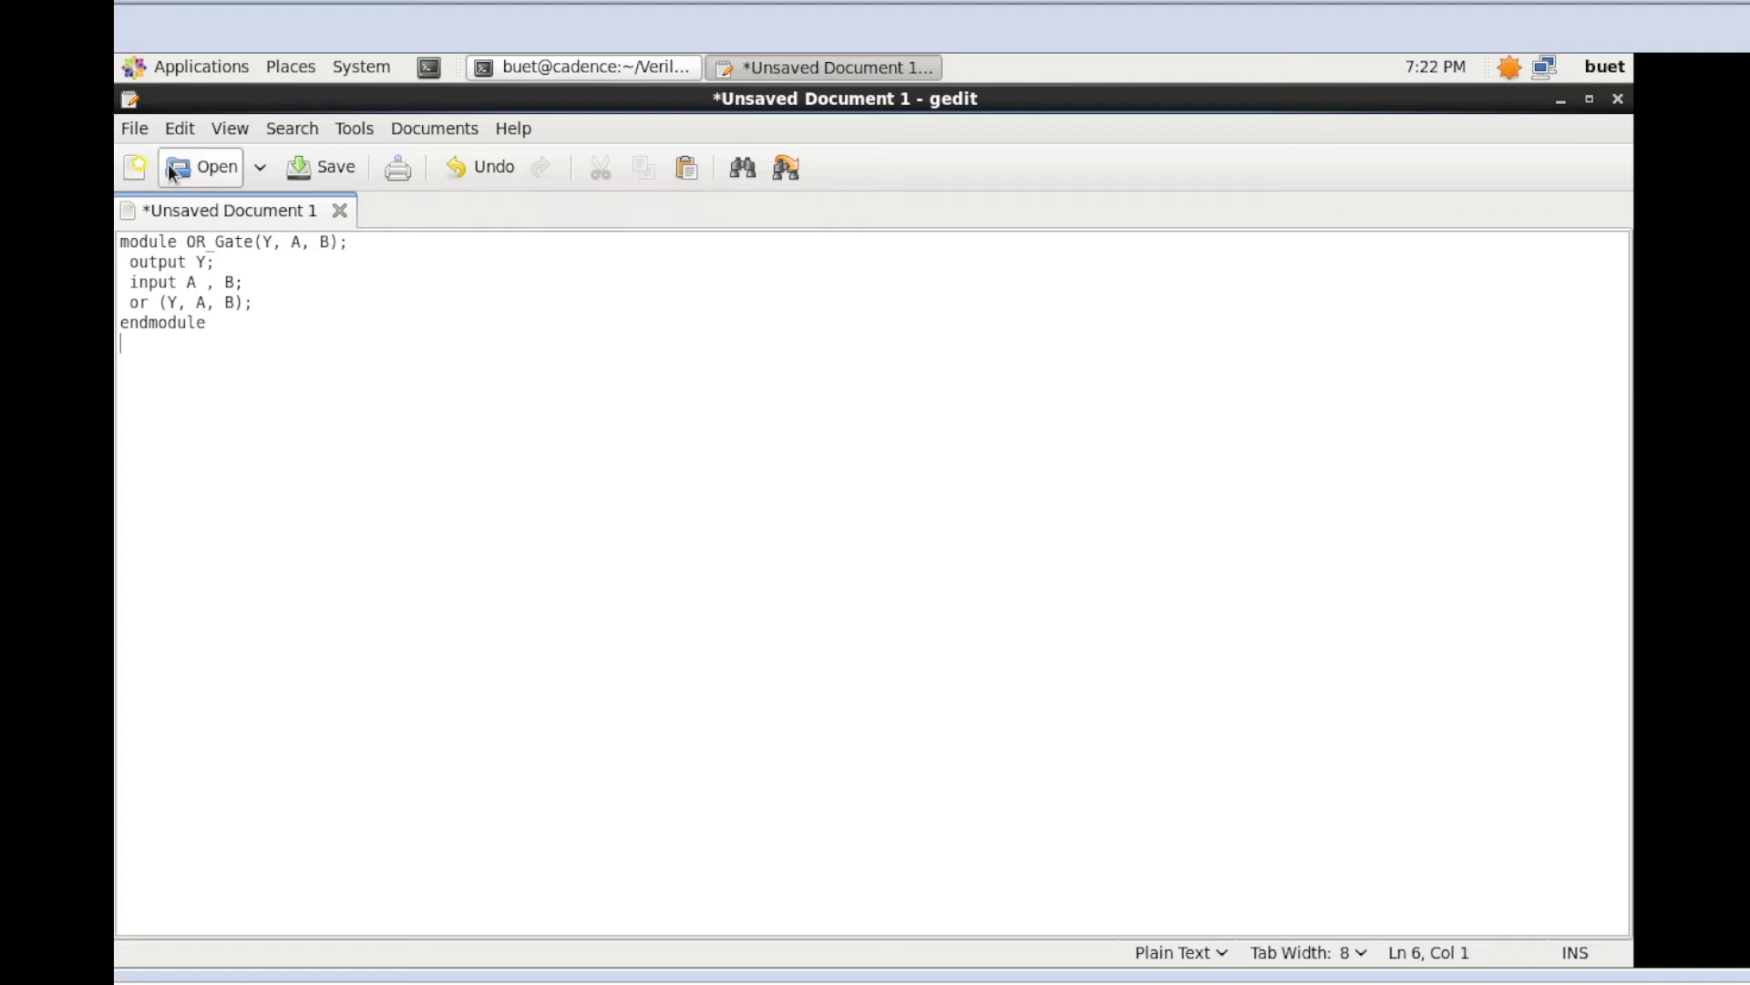
{"action": "left_click", "coordinate": [134, 129]}
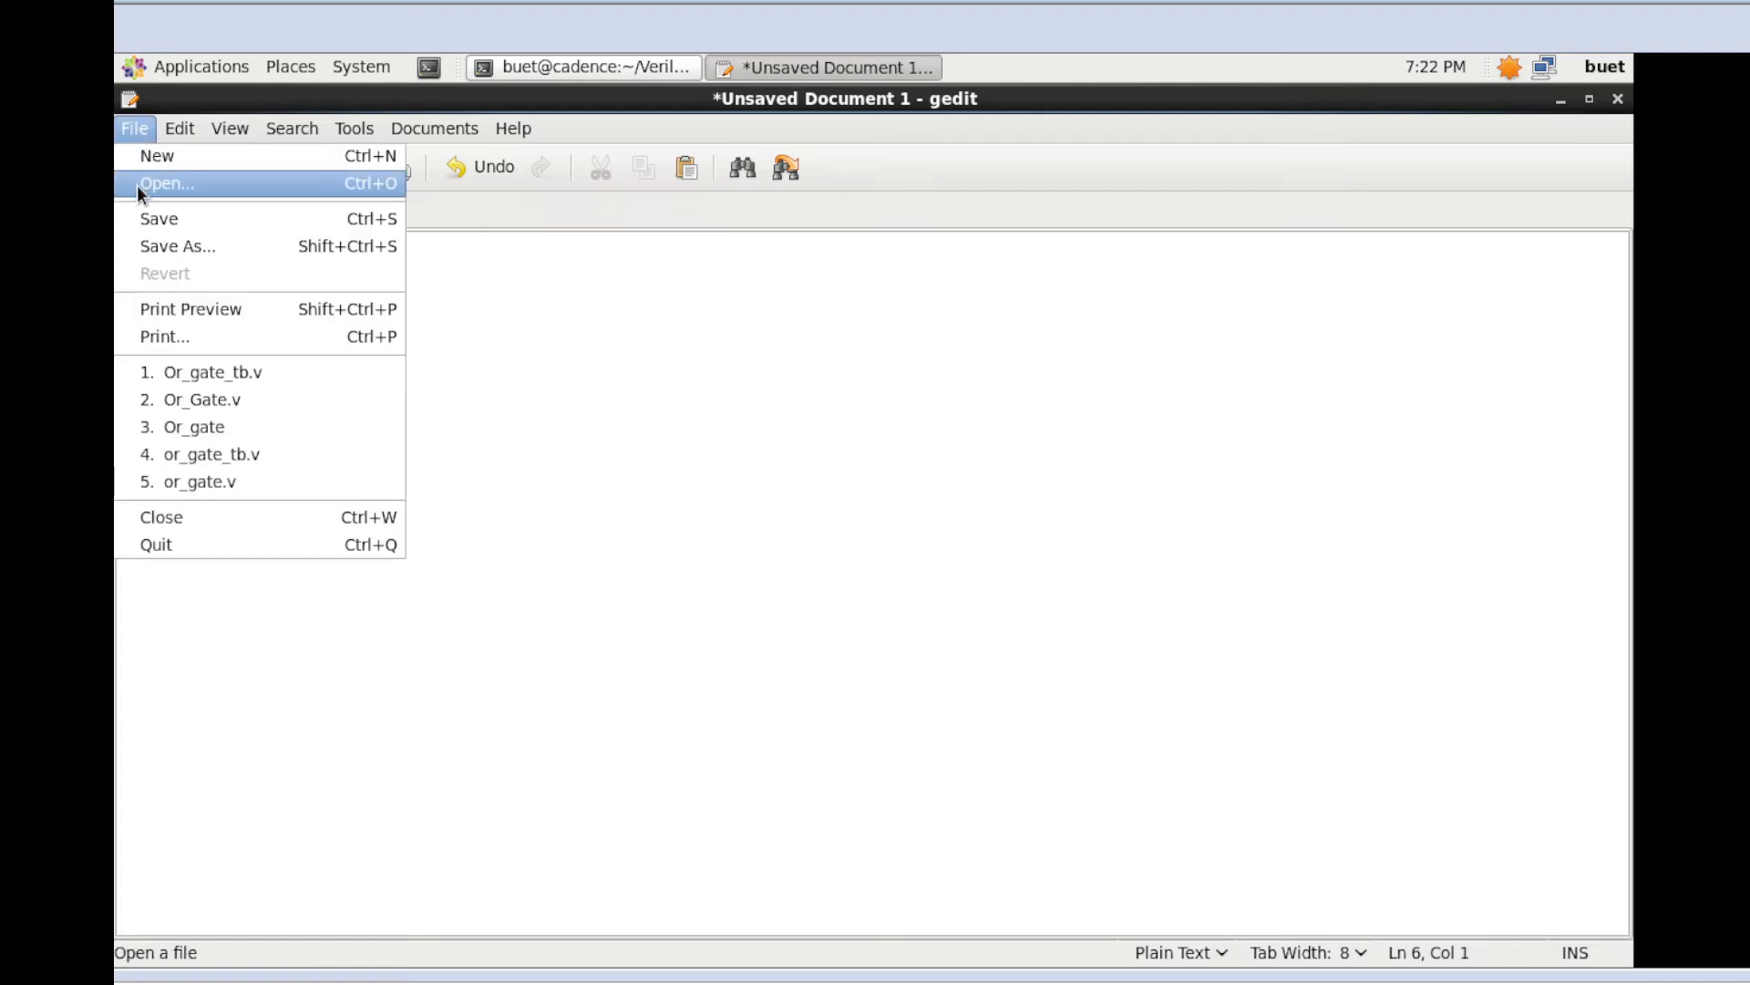
{"action": "mouse_move", "coordinate": [173, 220]}
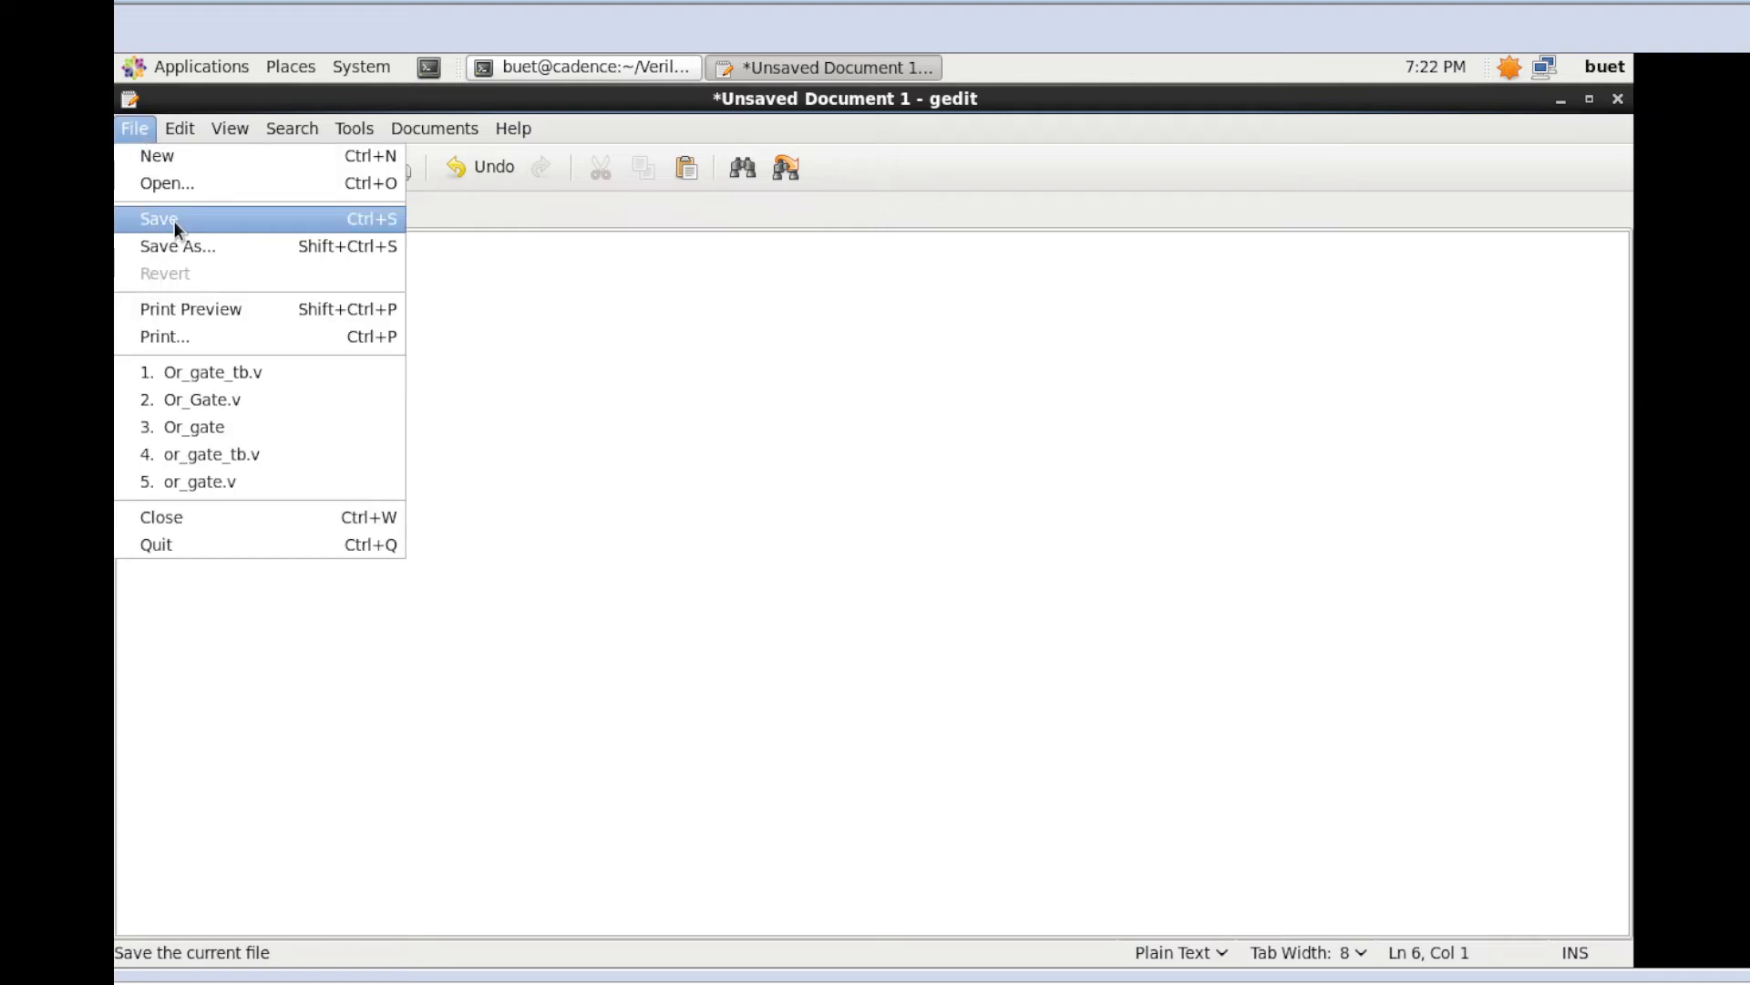
Save the module as Or_gate.v in the Verilog/or_g folder
{"action": "left_click", "coordinate": [158, 218]}
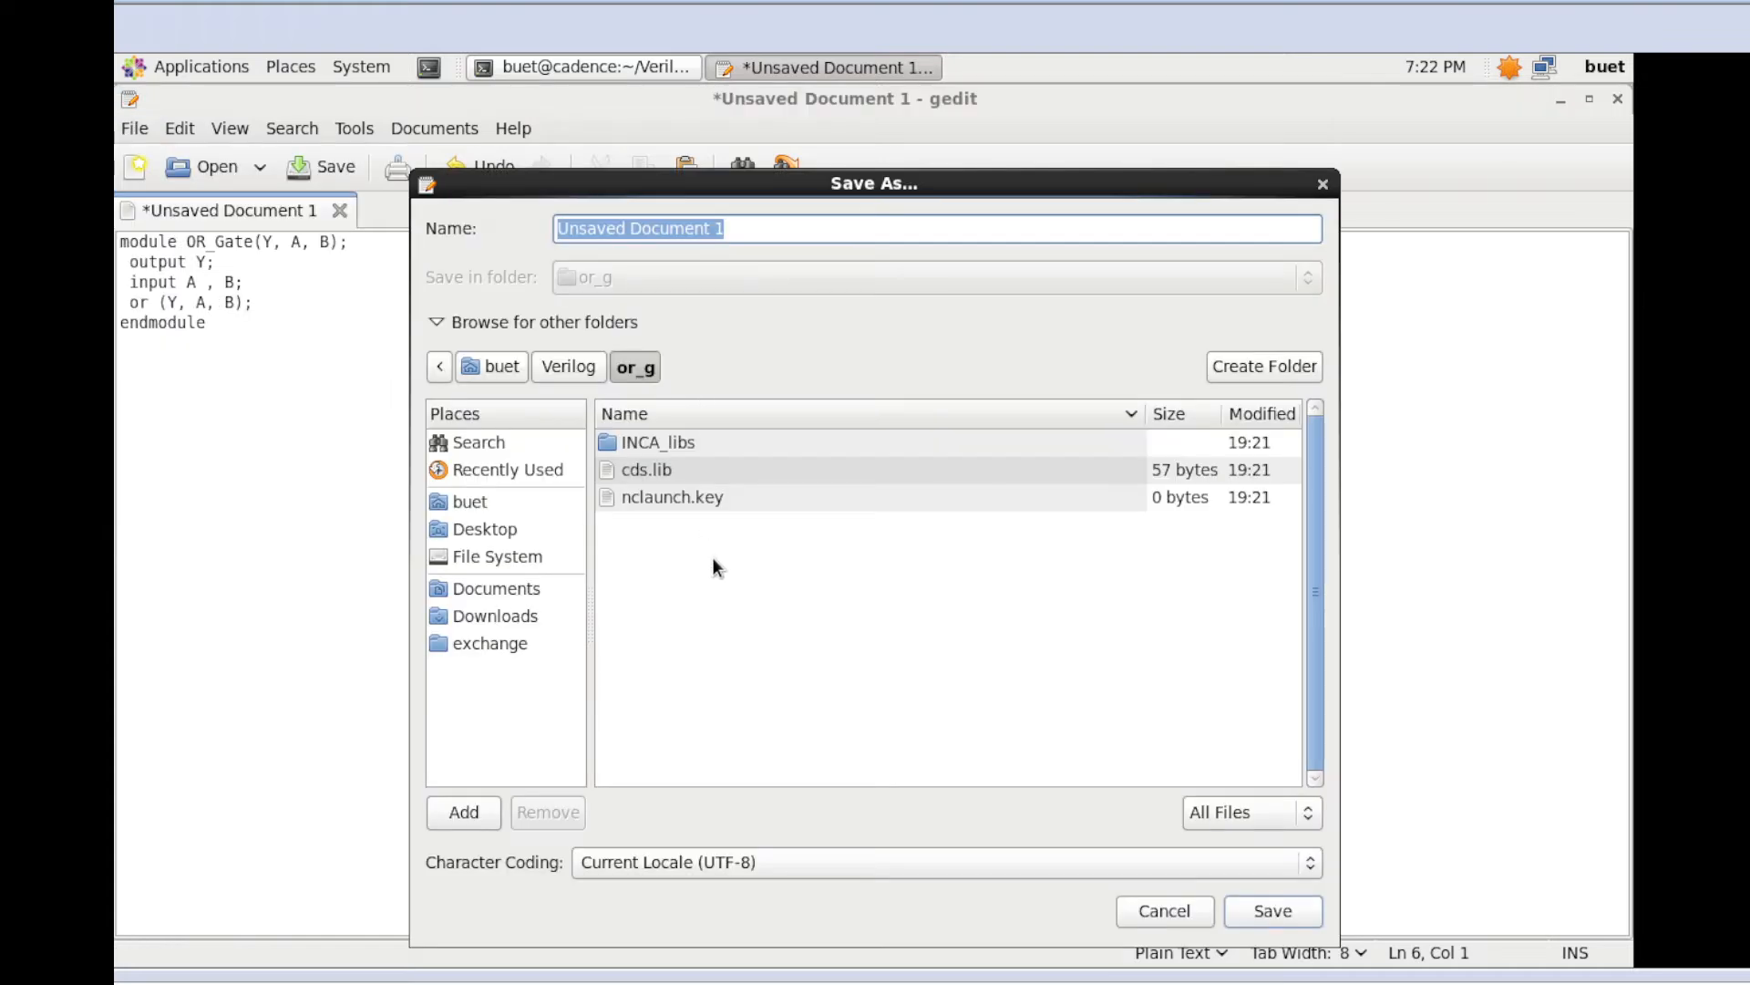
{"action": "mouse_move", "coordinate": [775, 275]}
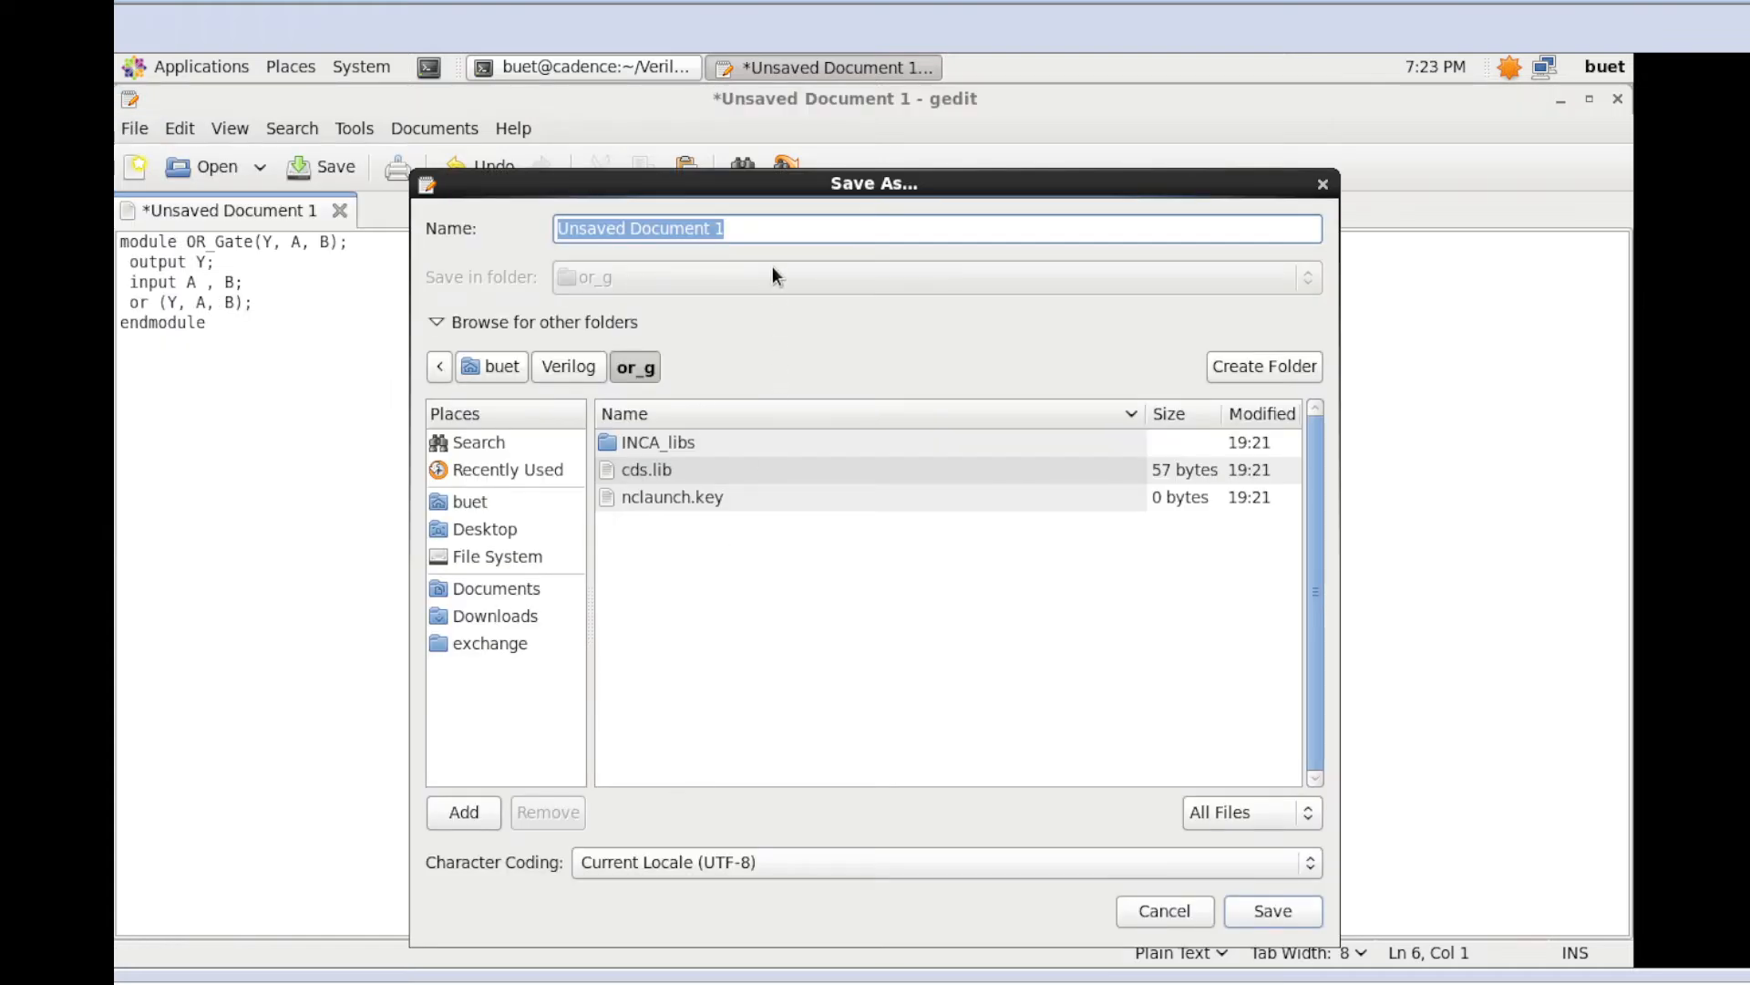
{"action": "left_click", "coordinate": [626, 228]}
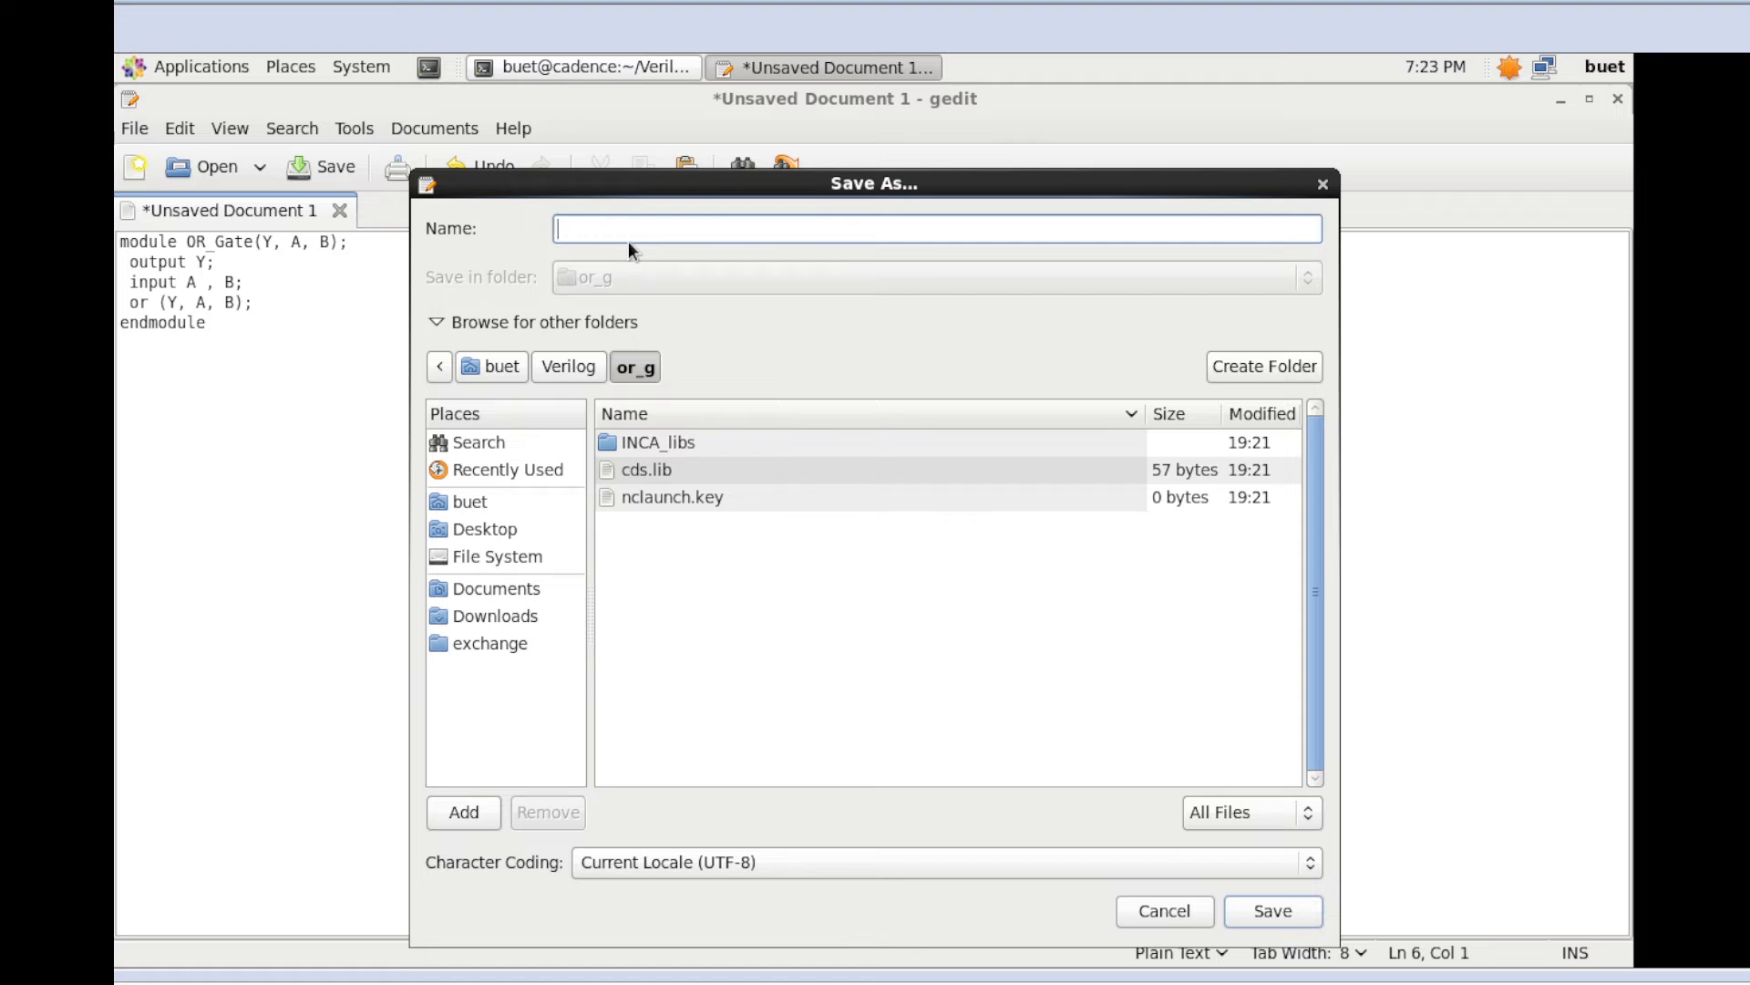
{"action": "type", "text": "Or_"}
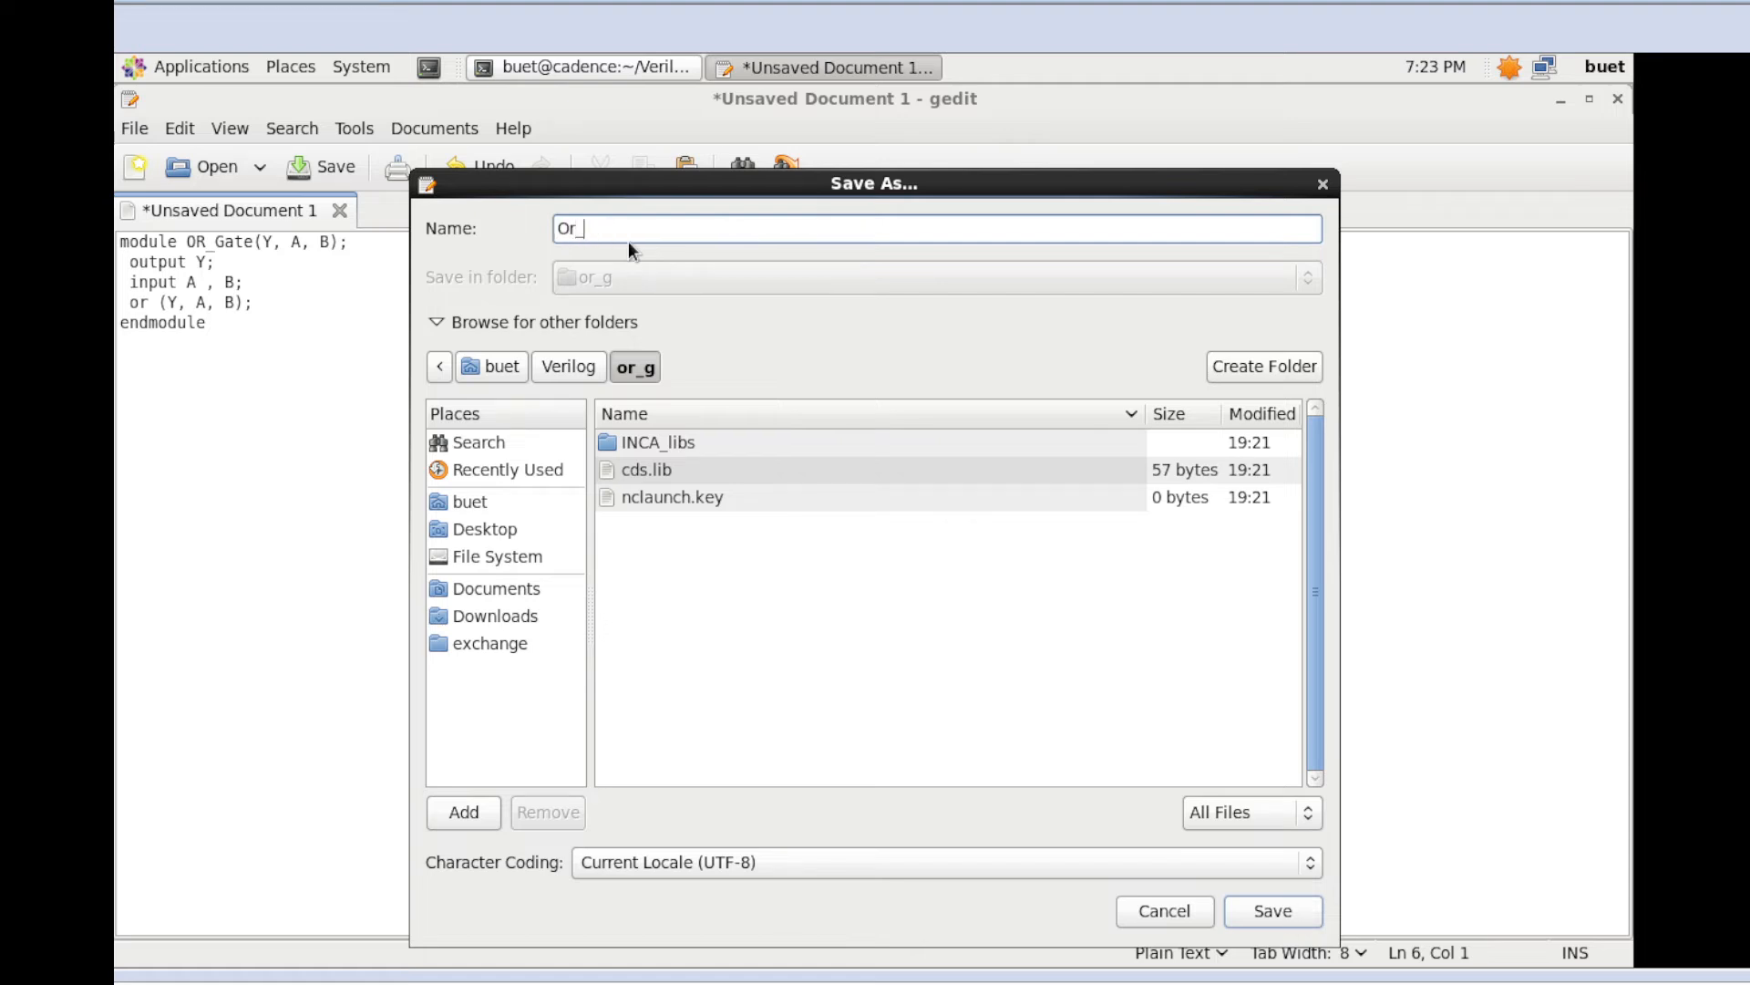
{"action": "type", "text": "gat"}
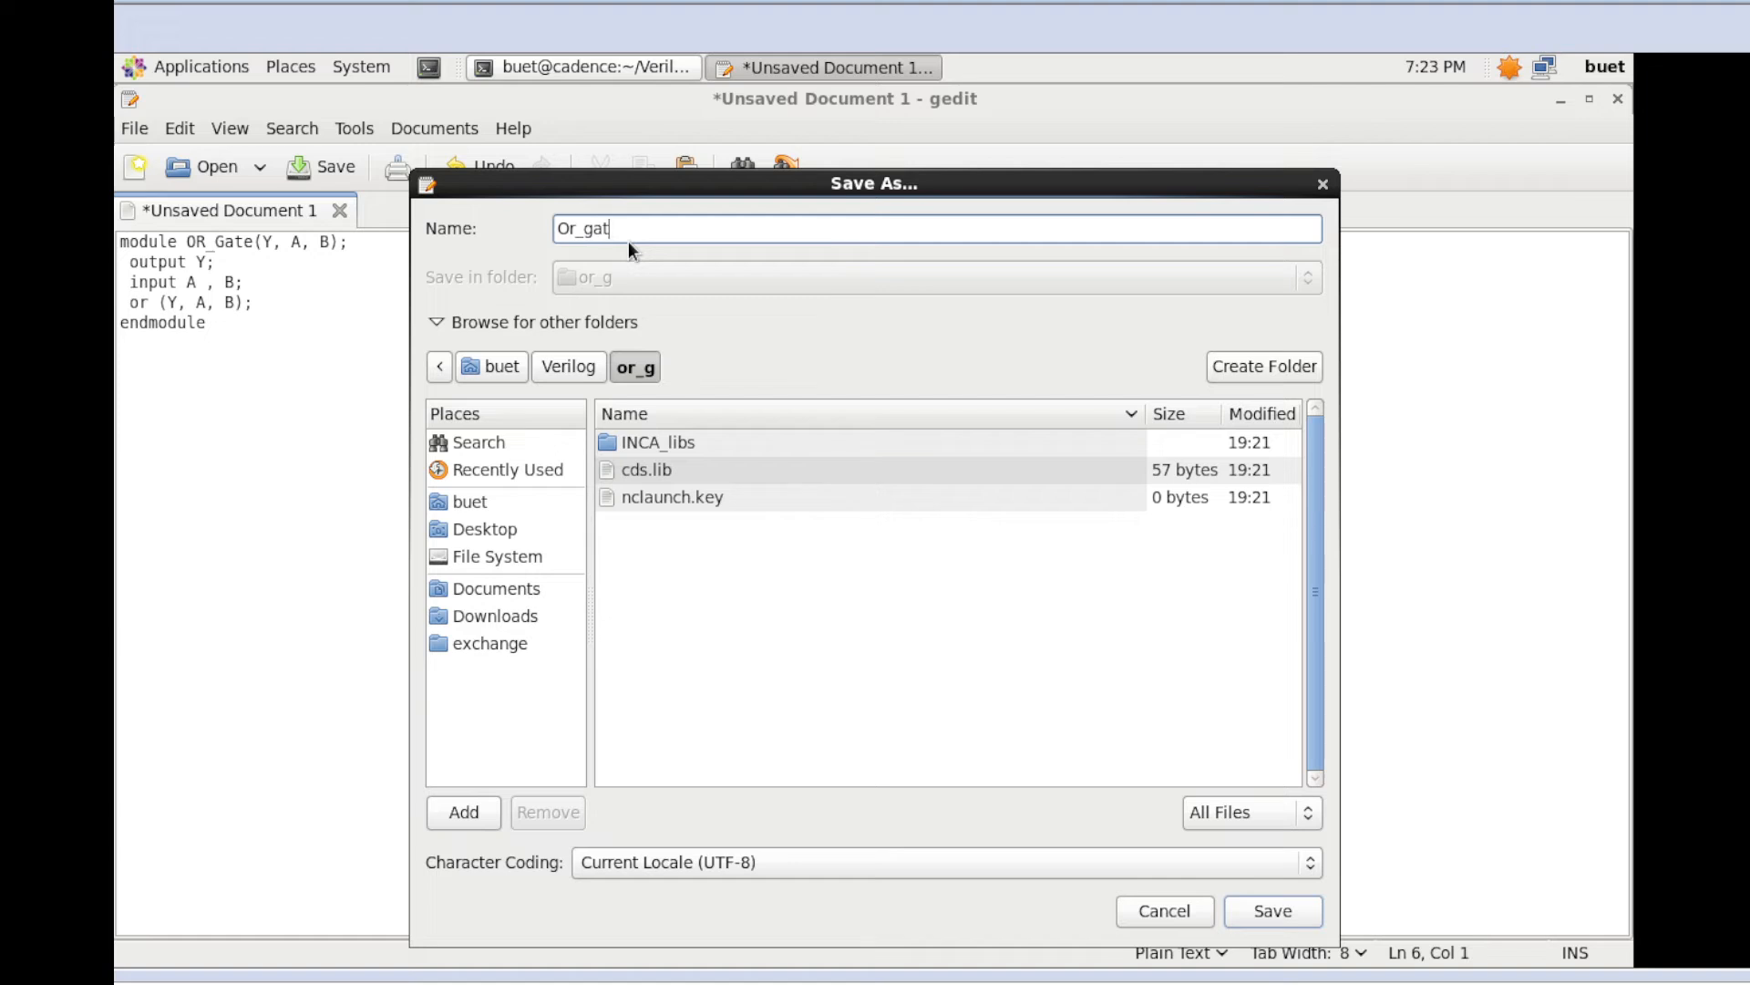
{"action": "type", "text": "e.v"}
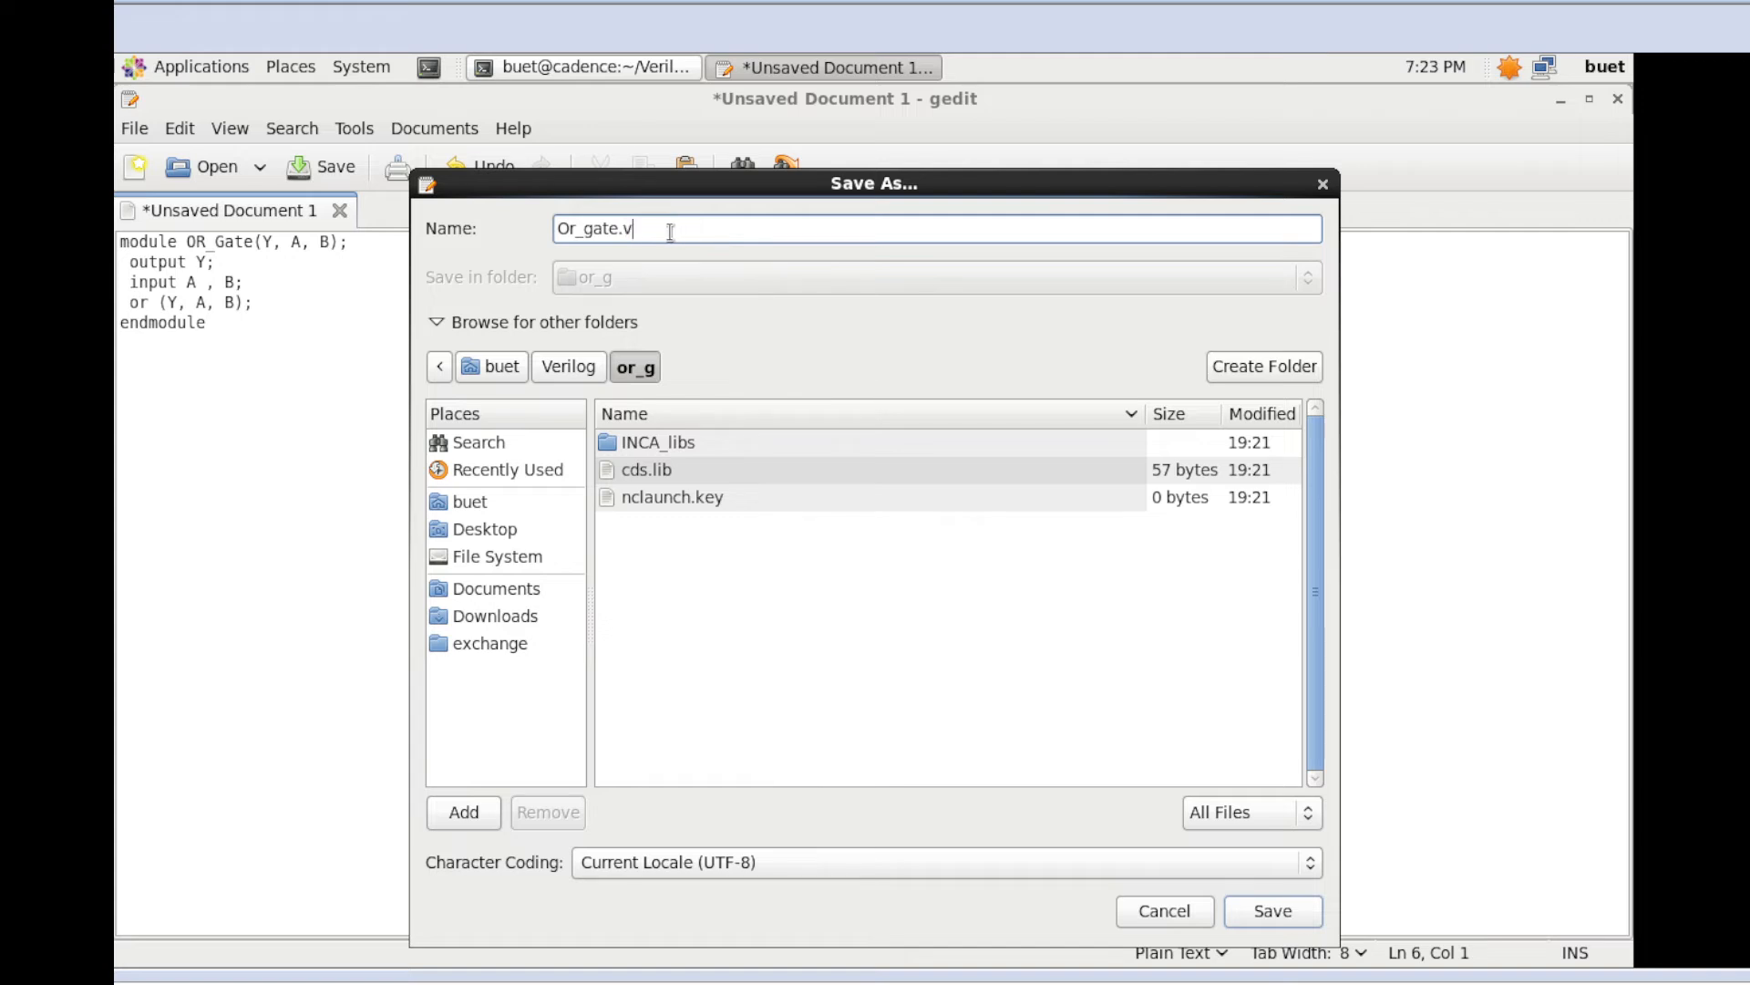
{"action": "mouse_move", "coordinate": [1127, 791]}
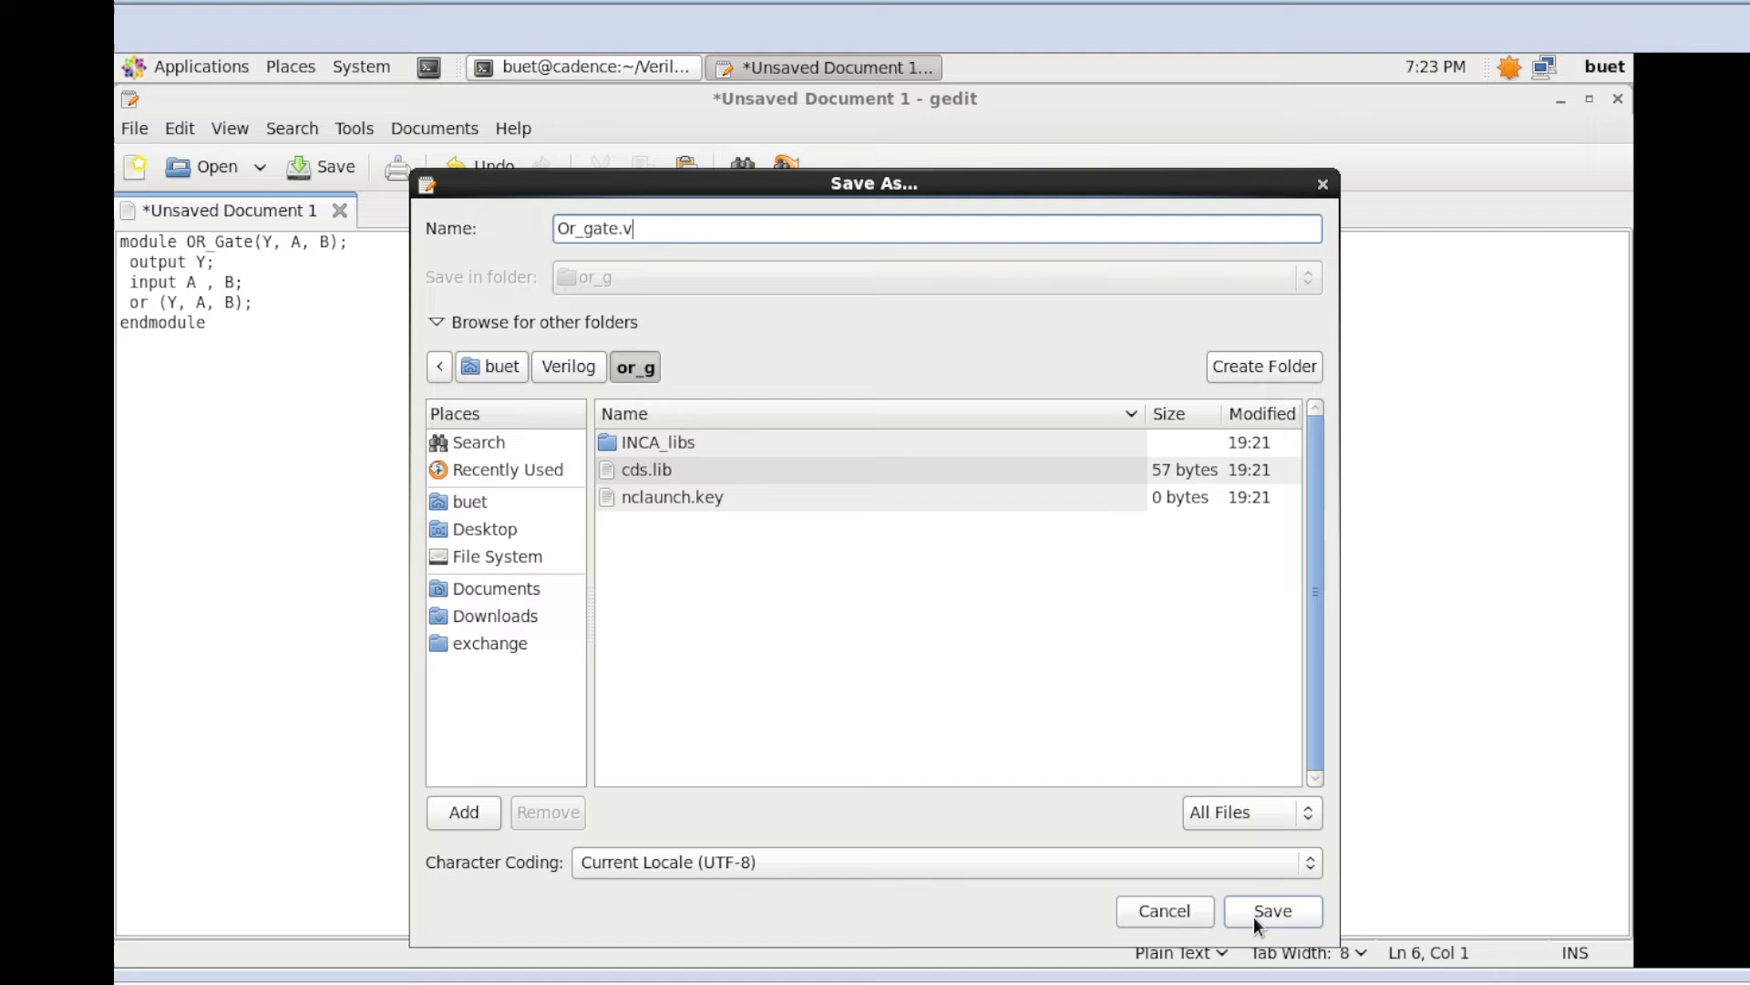
{"action": "left_click", "coordinate": [1272, 910]}
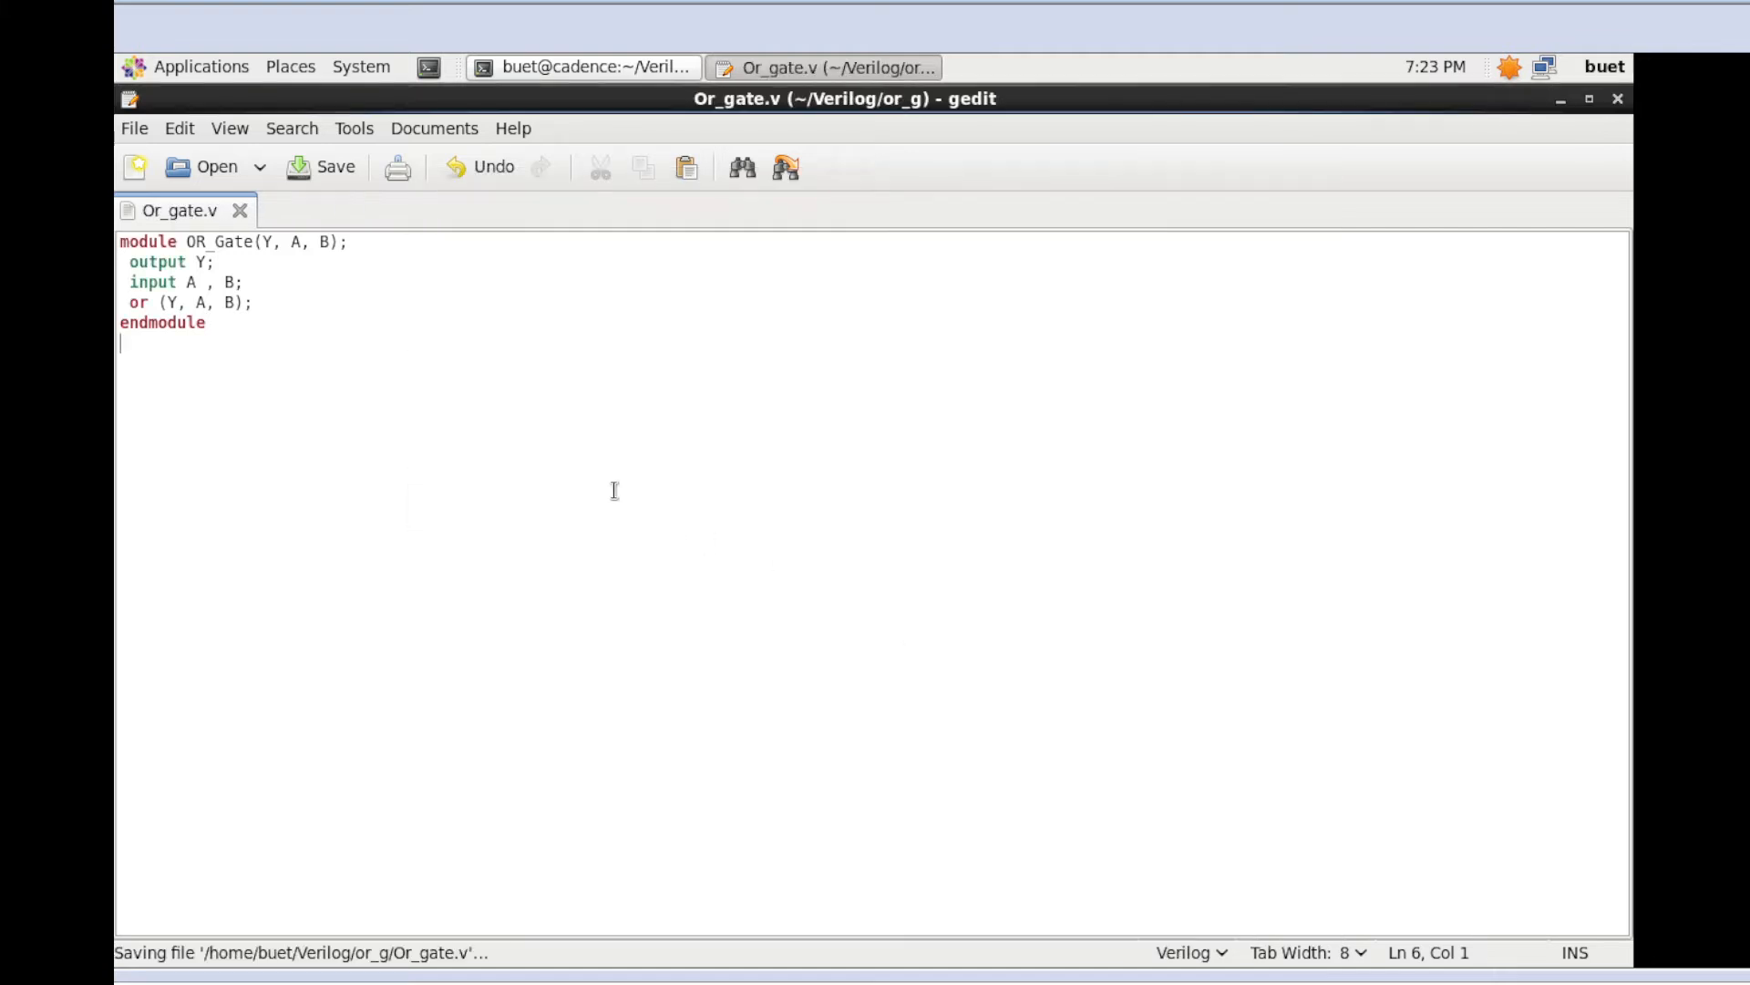
Start a new document and enter the OR_GATE_TB testbench instantiating OR_Gate m1
{"action": "left_click", "coordinate": [133, 128]}
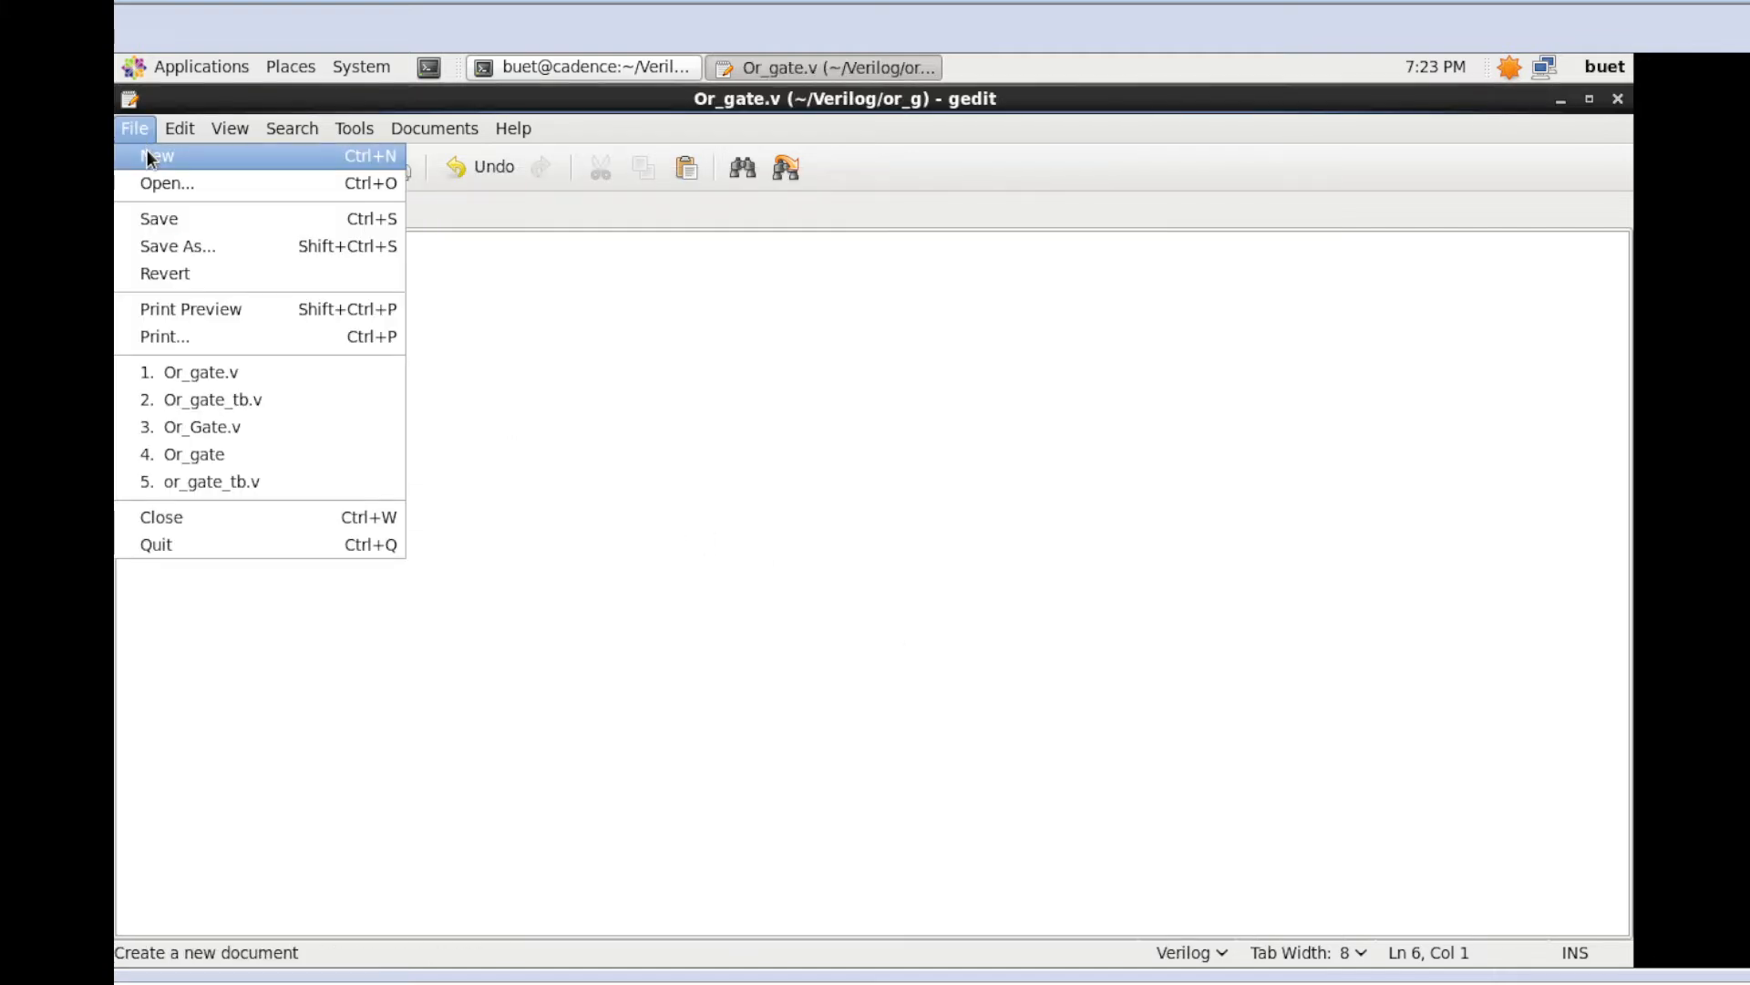
{"action": "left_click", "coordinate": [158, 155]}
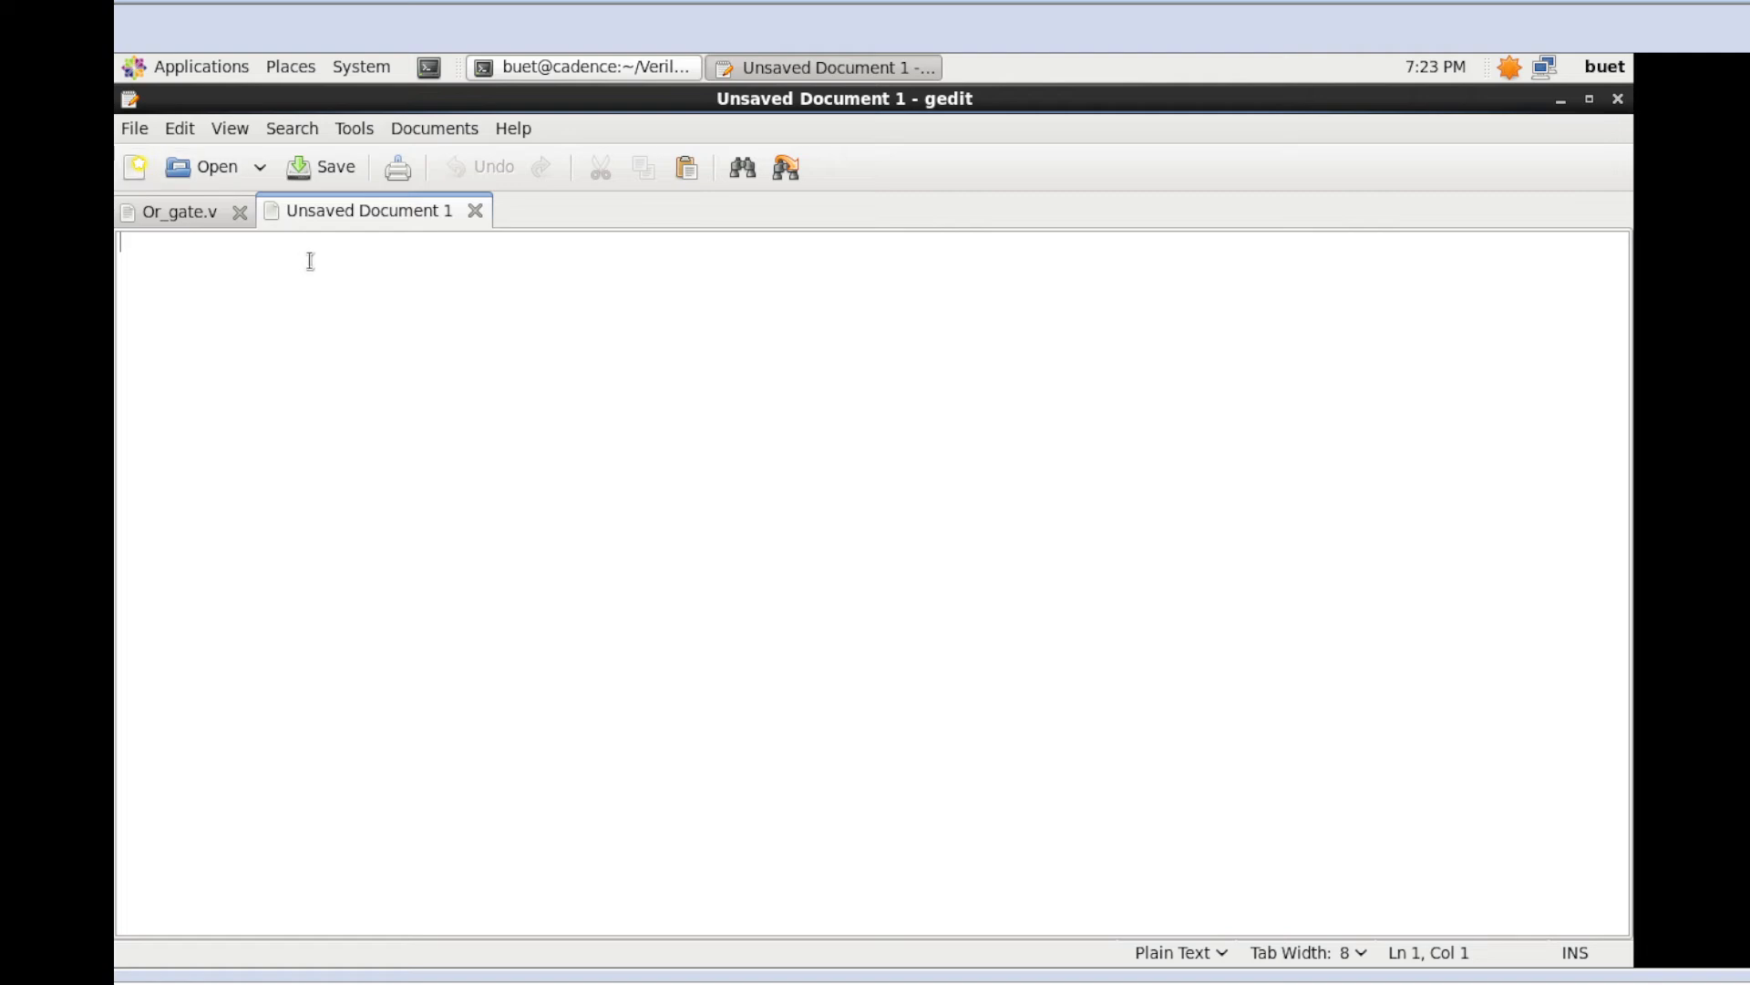
{"action": "mouse_move", "coordinate": [302, 307]}
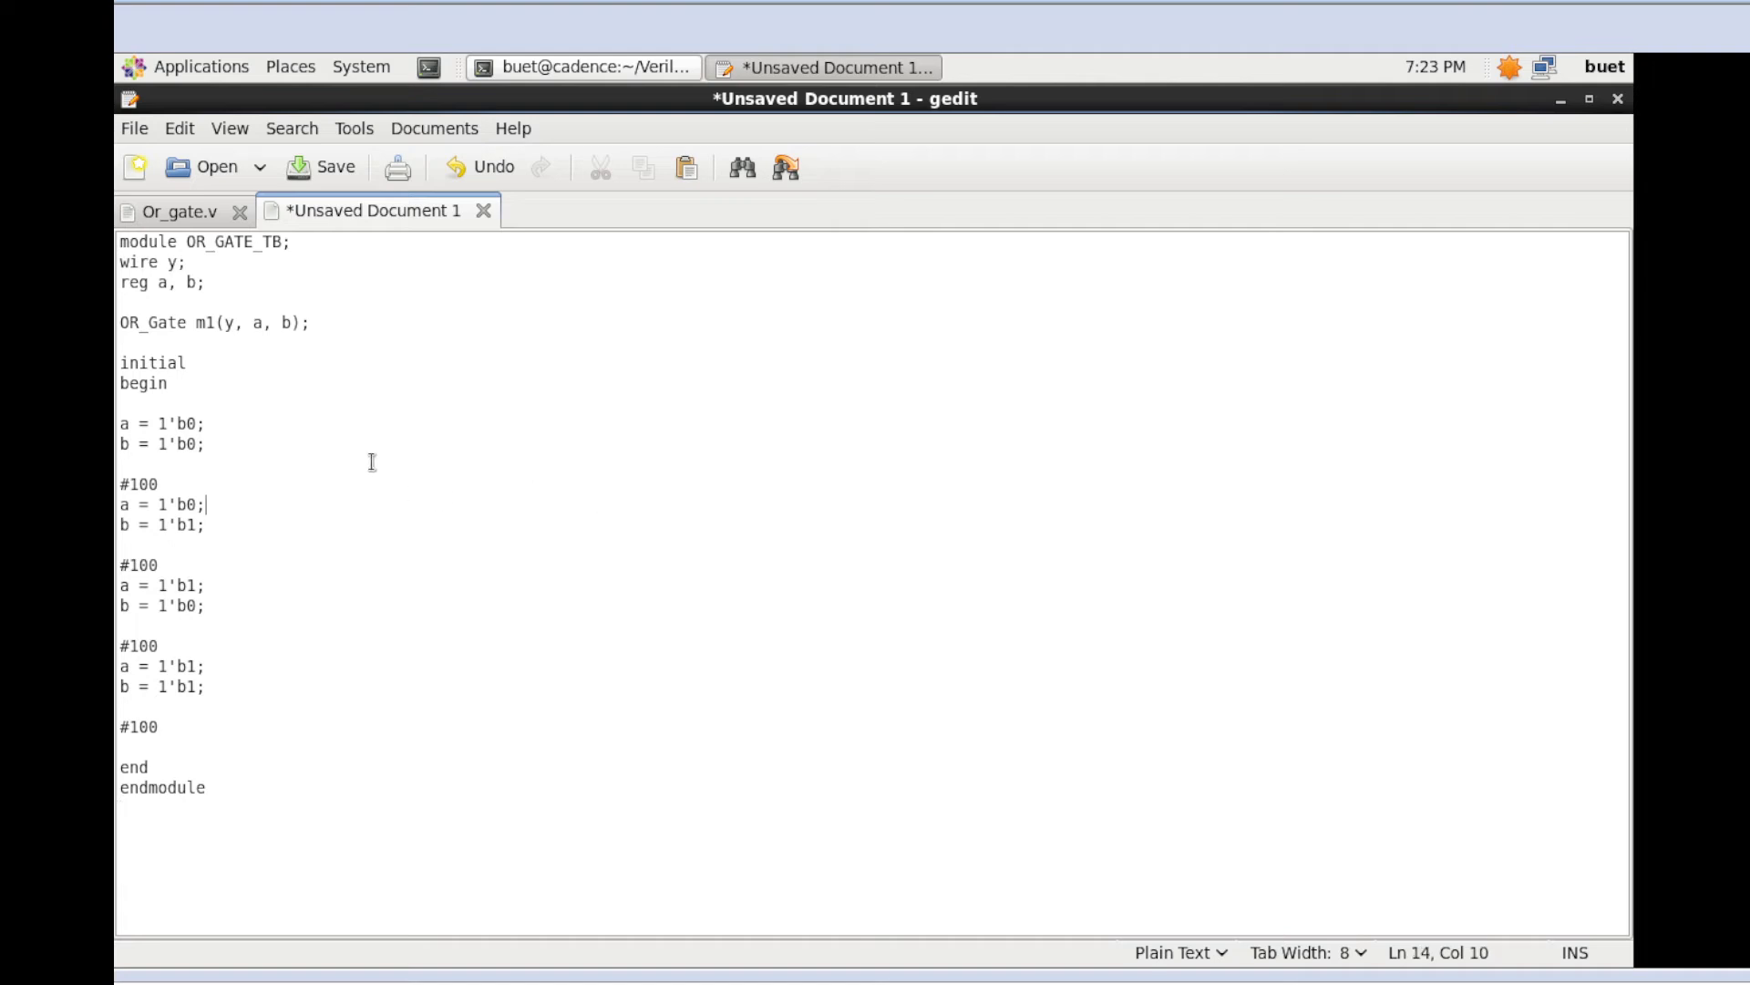
{"action": "left_click", "coordinate": [200, 282]}
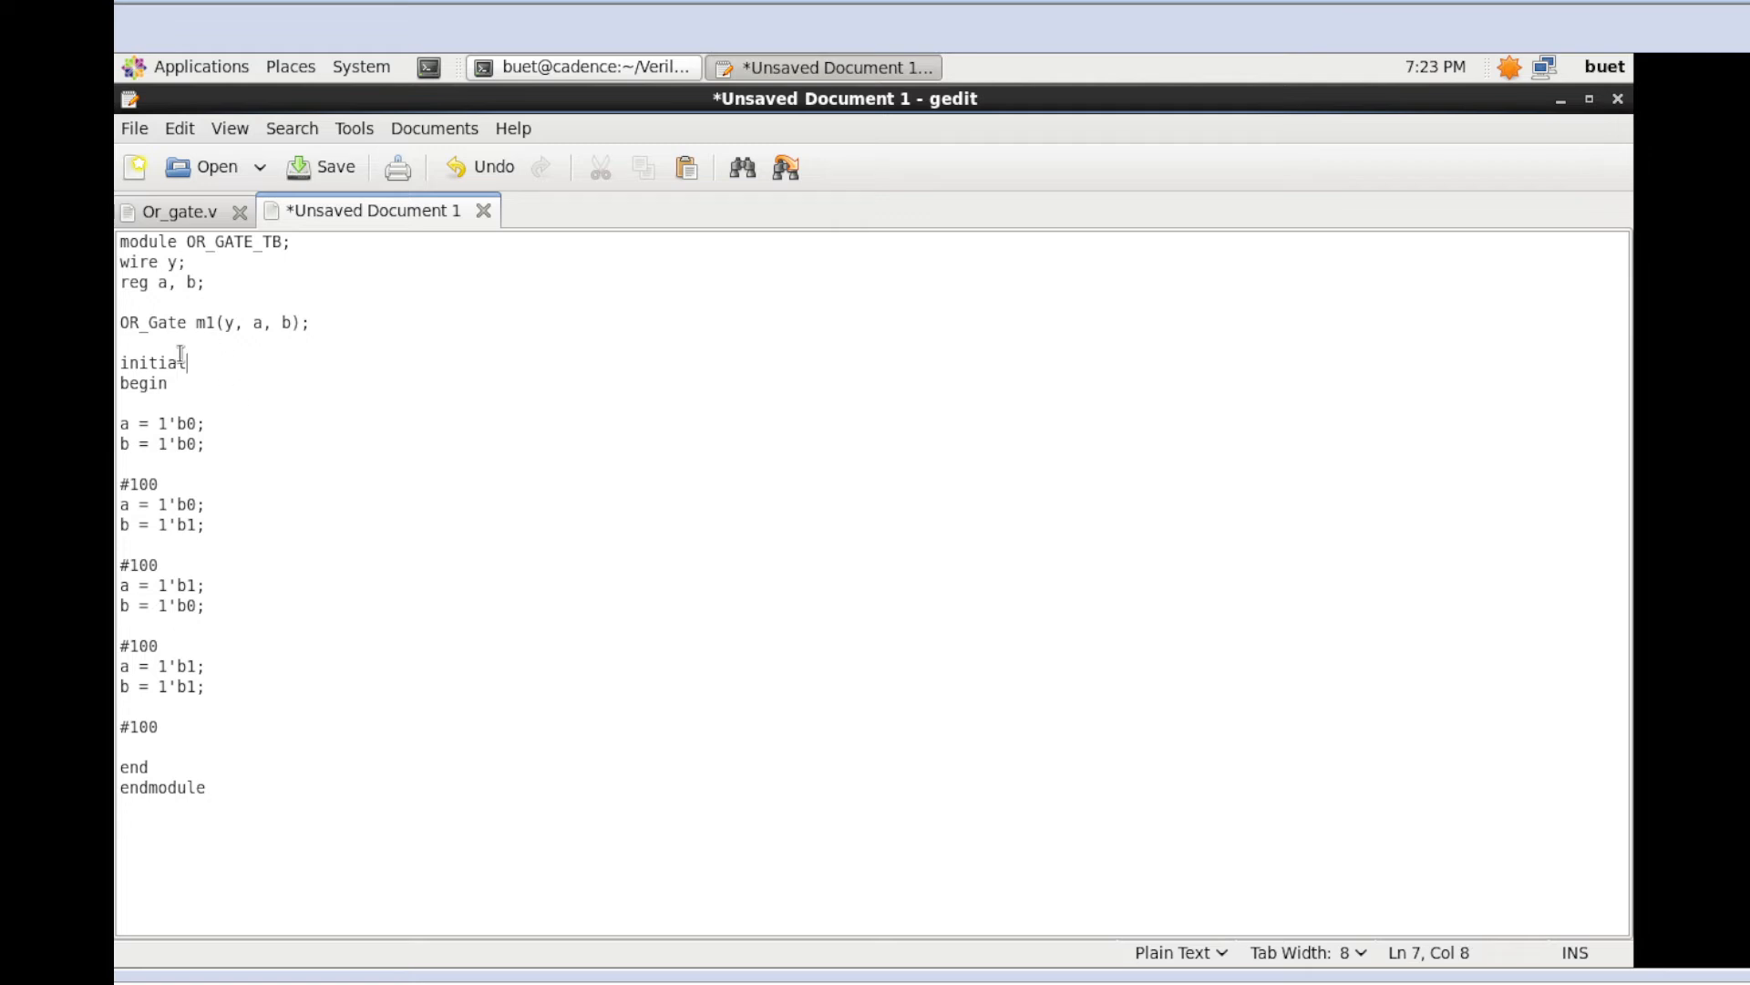
{"action": "triple_click", "coordinate": [213, 323]}
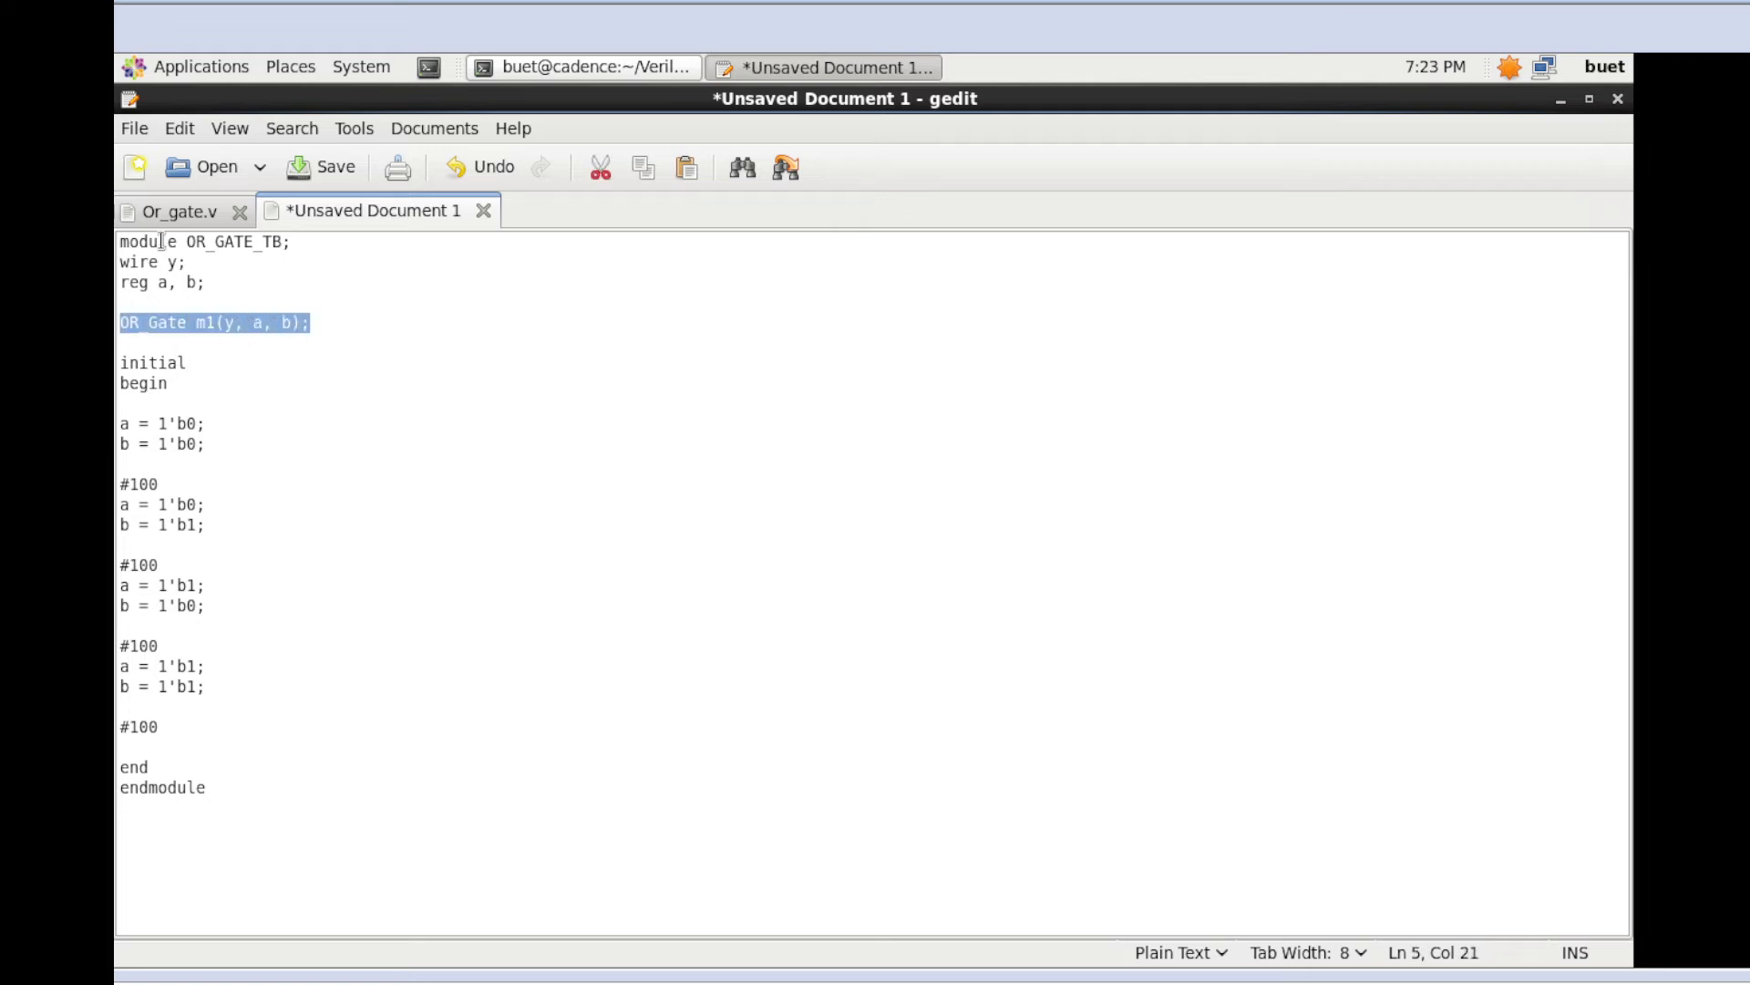
{"action": "left_click", "coordinate": [188, 362]}
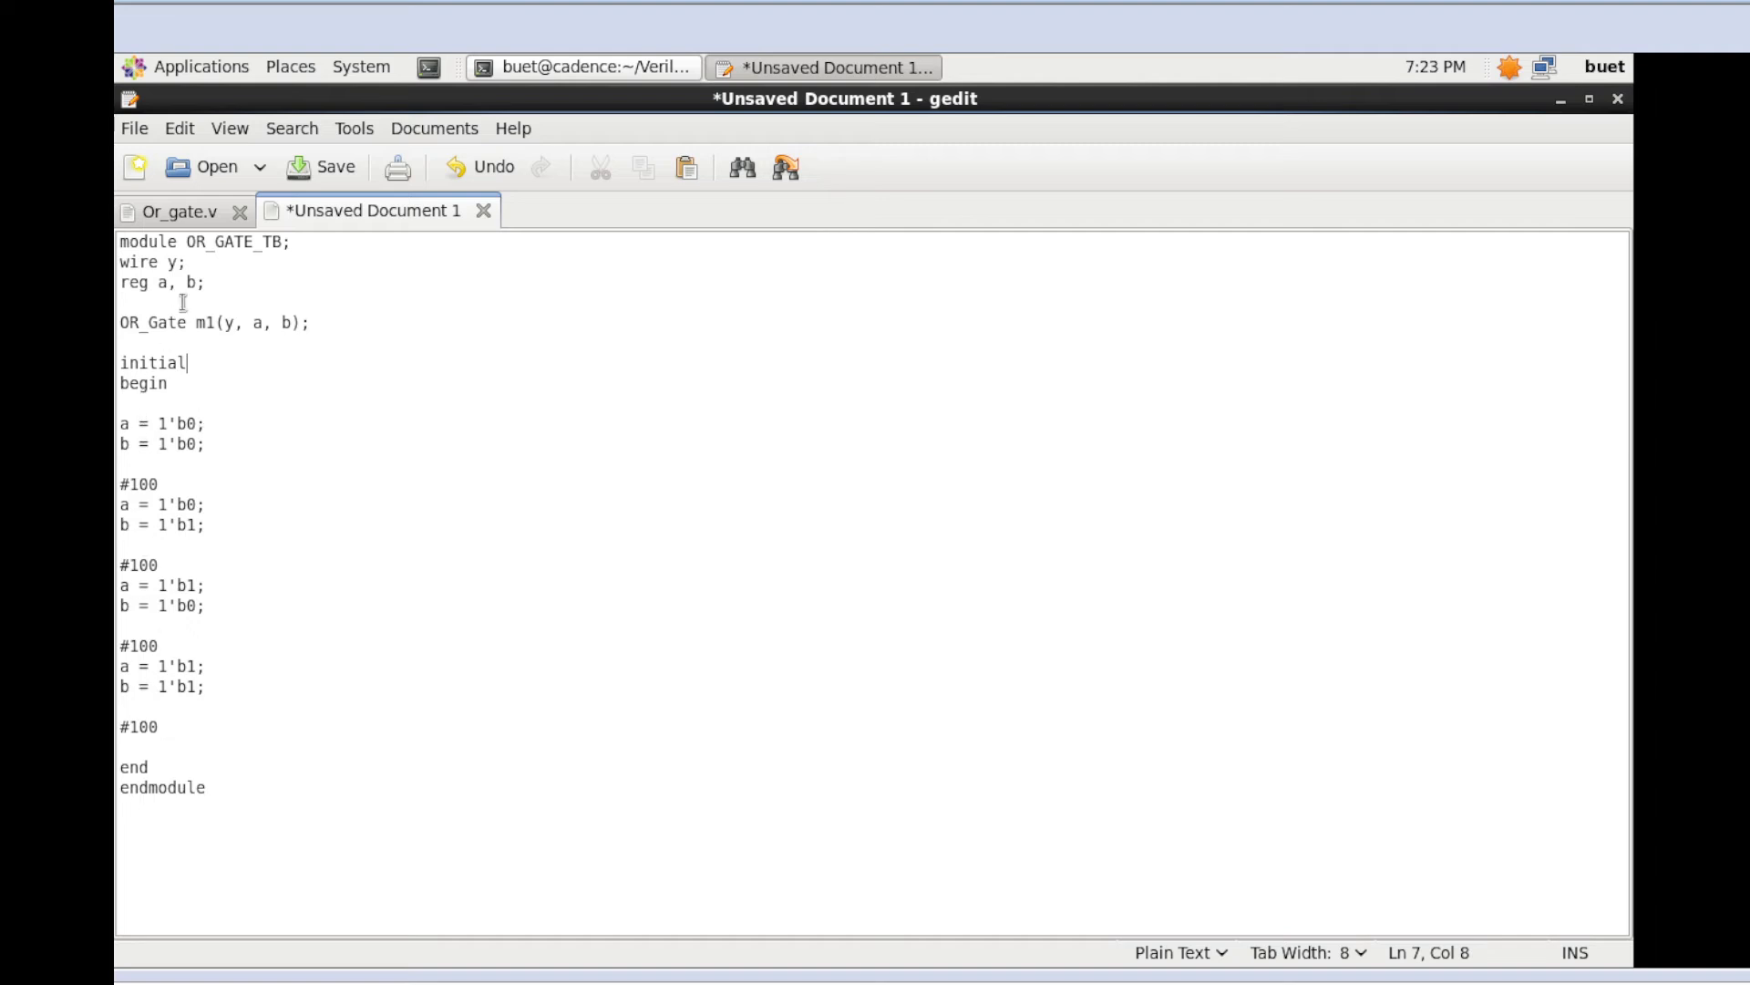
Remove the trailing #100 delay line after the last a/b stimulus
{"action": "double_click", "coordinate": [142, 727]}
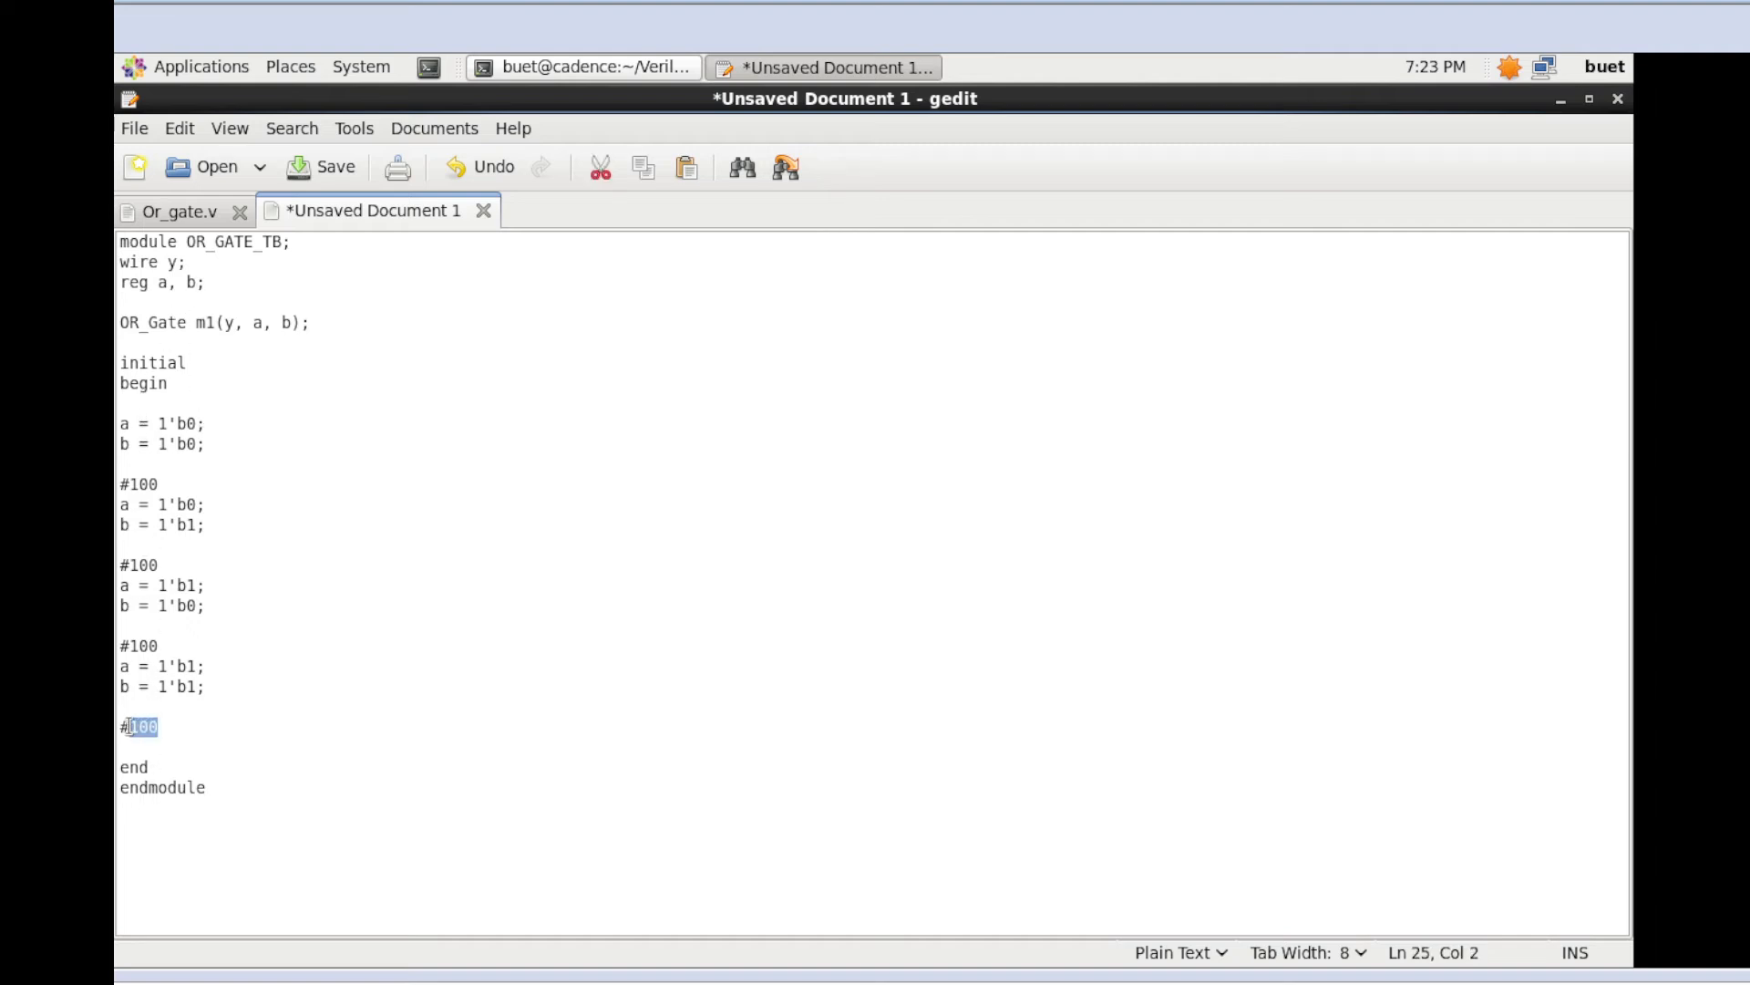
{"action": "key", "text": "Delete"}
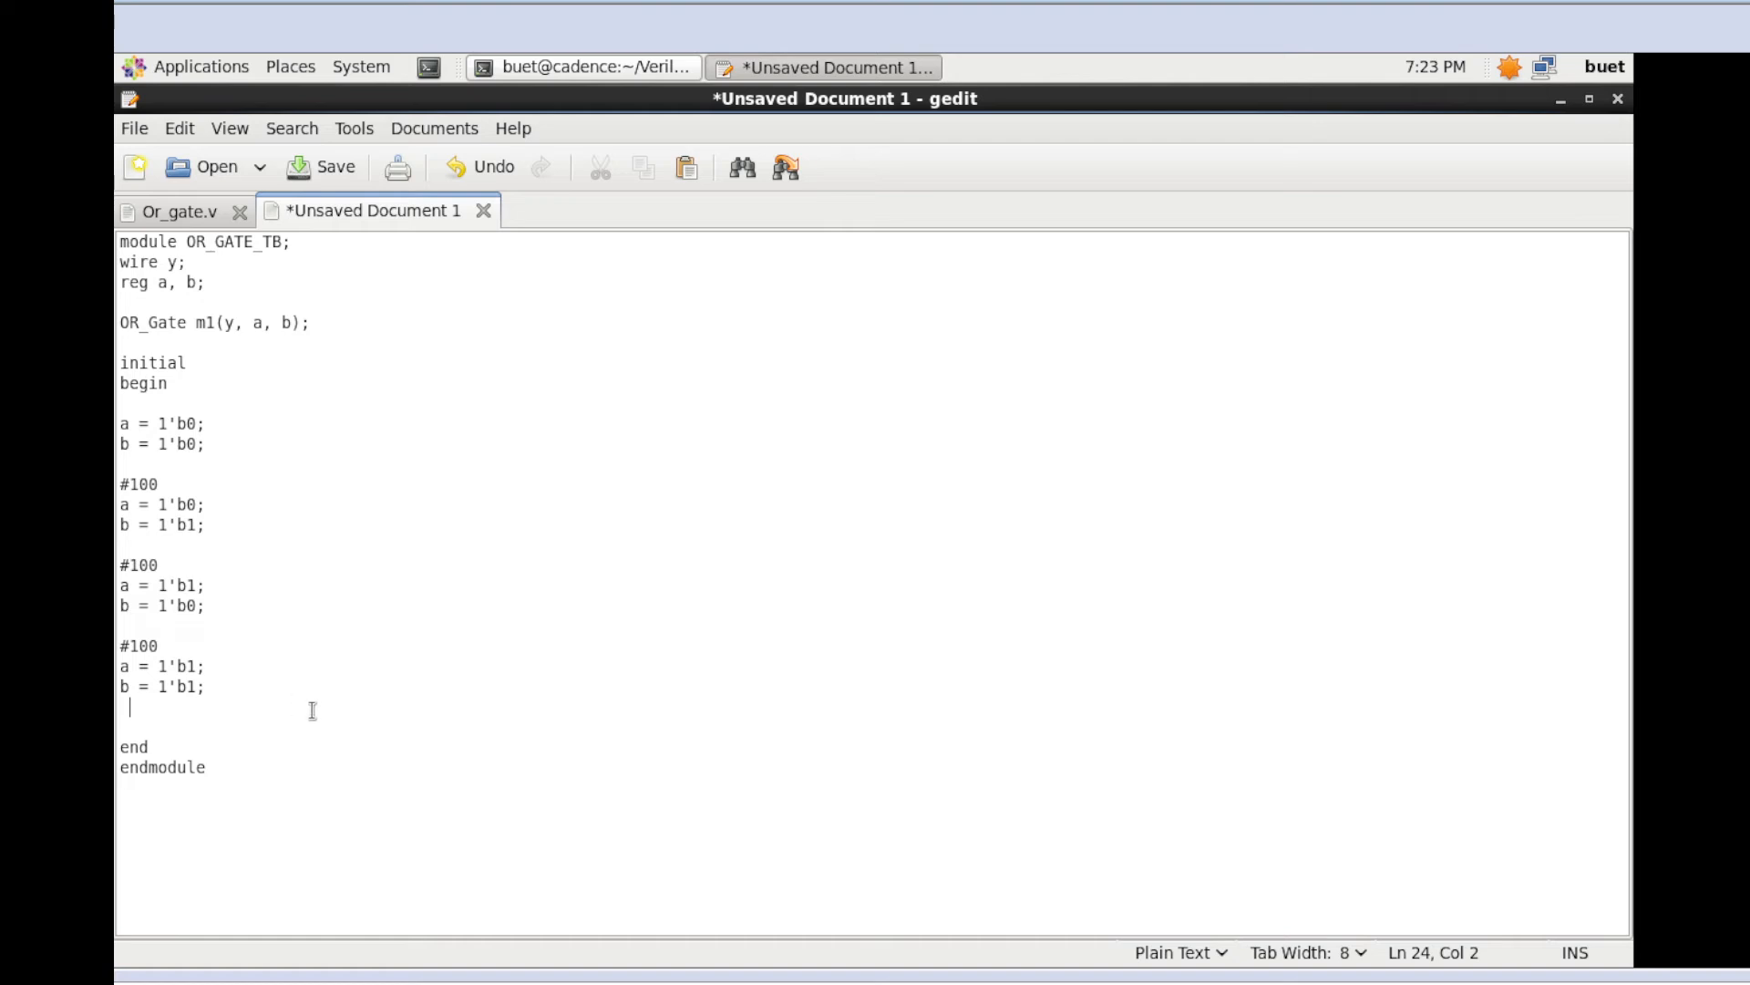
{"action": "key", "text": "BackSpace"}
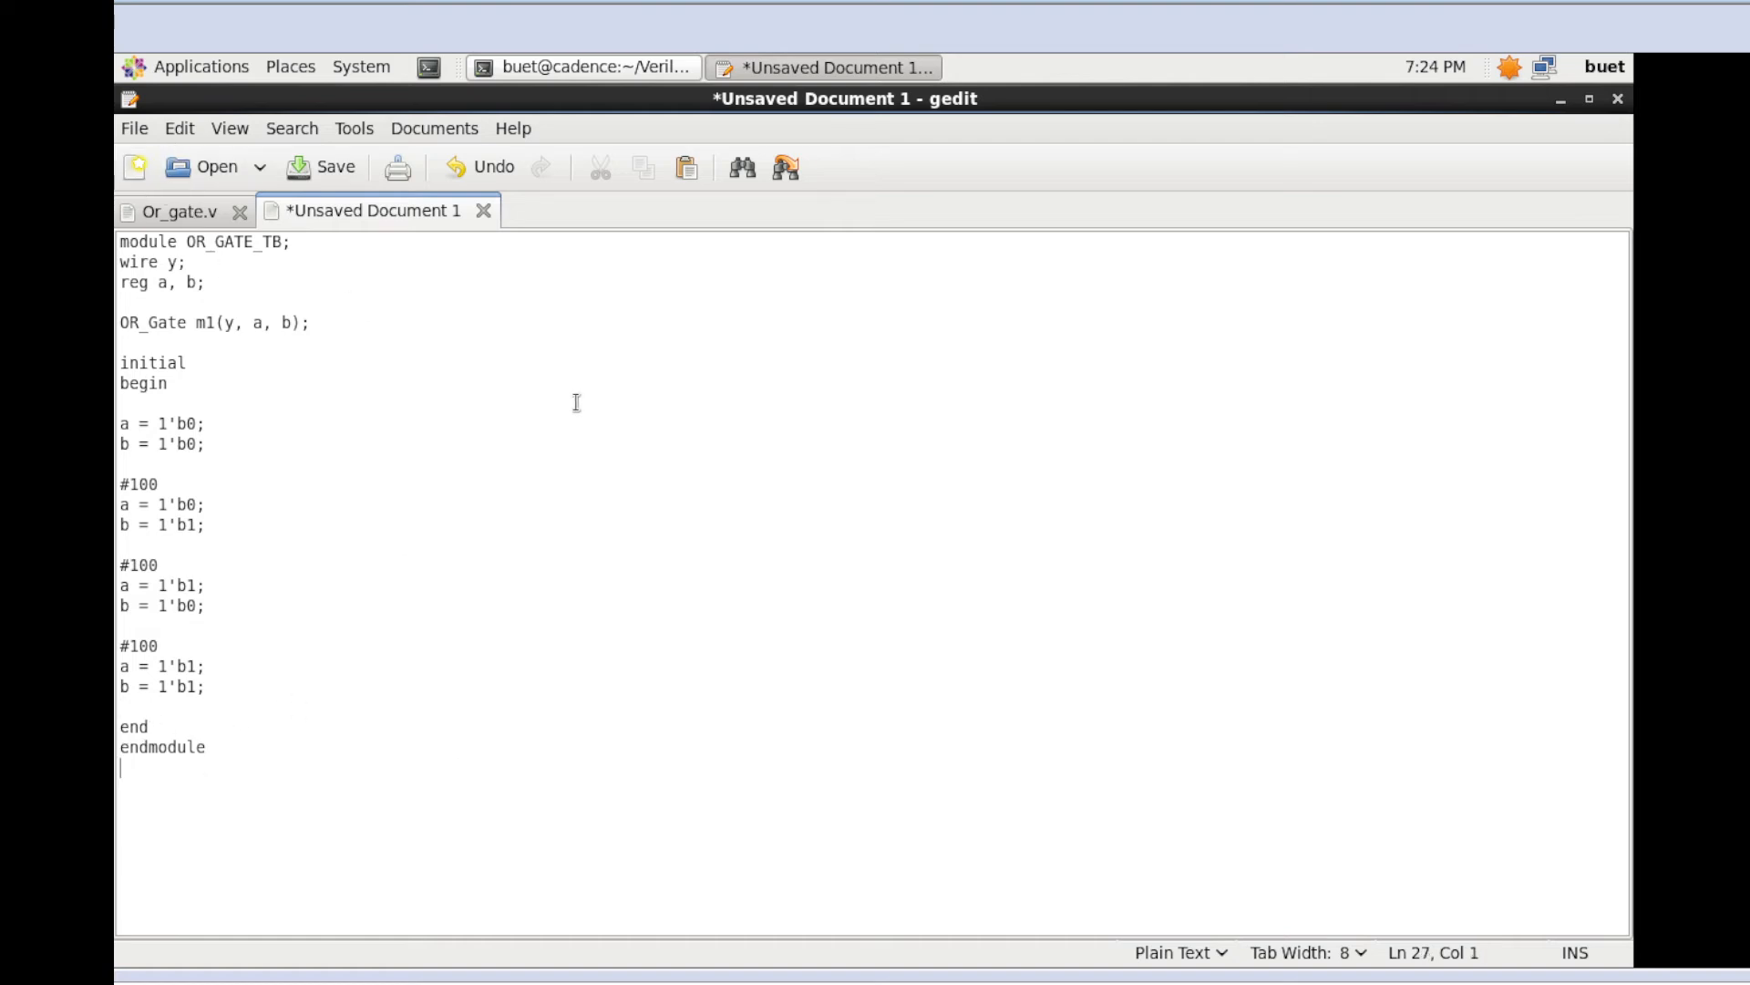
Save the testbench as Or_gate_tb.v in the or_g folder
{"action": "left_click", "coordinate": [133, 128]}
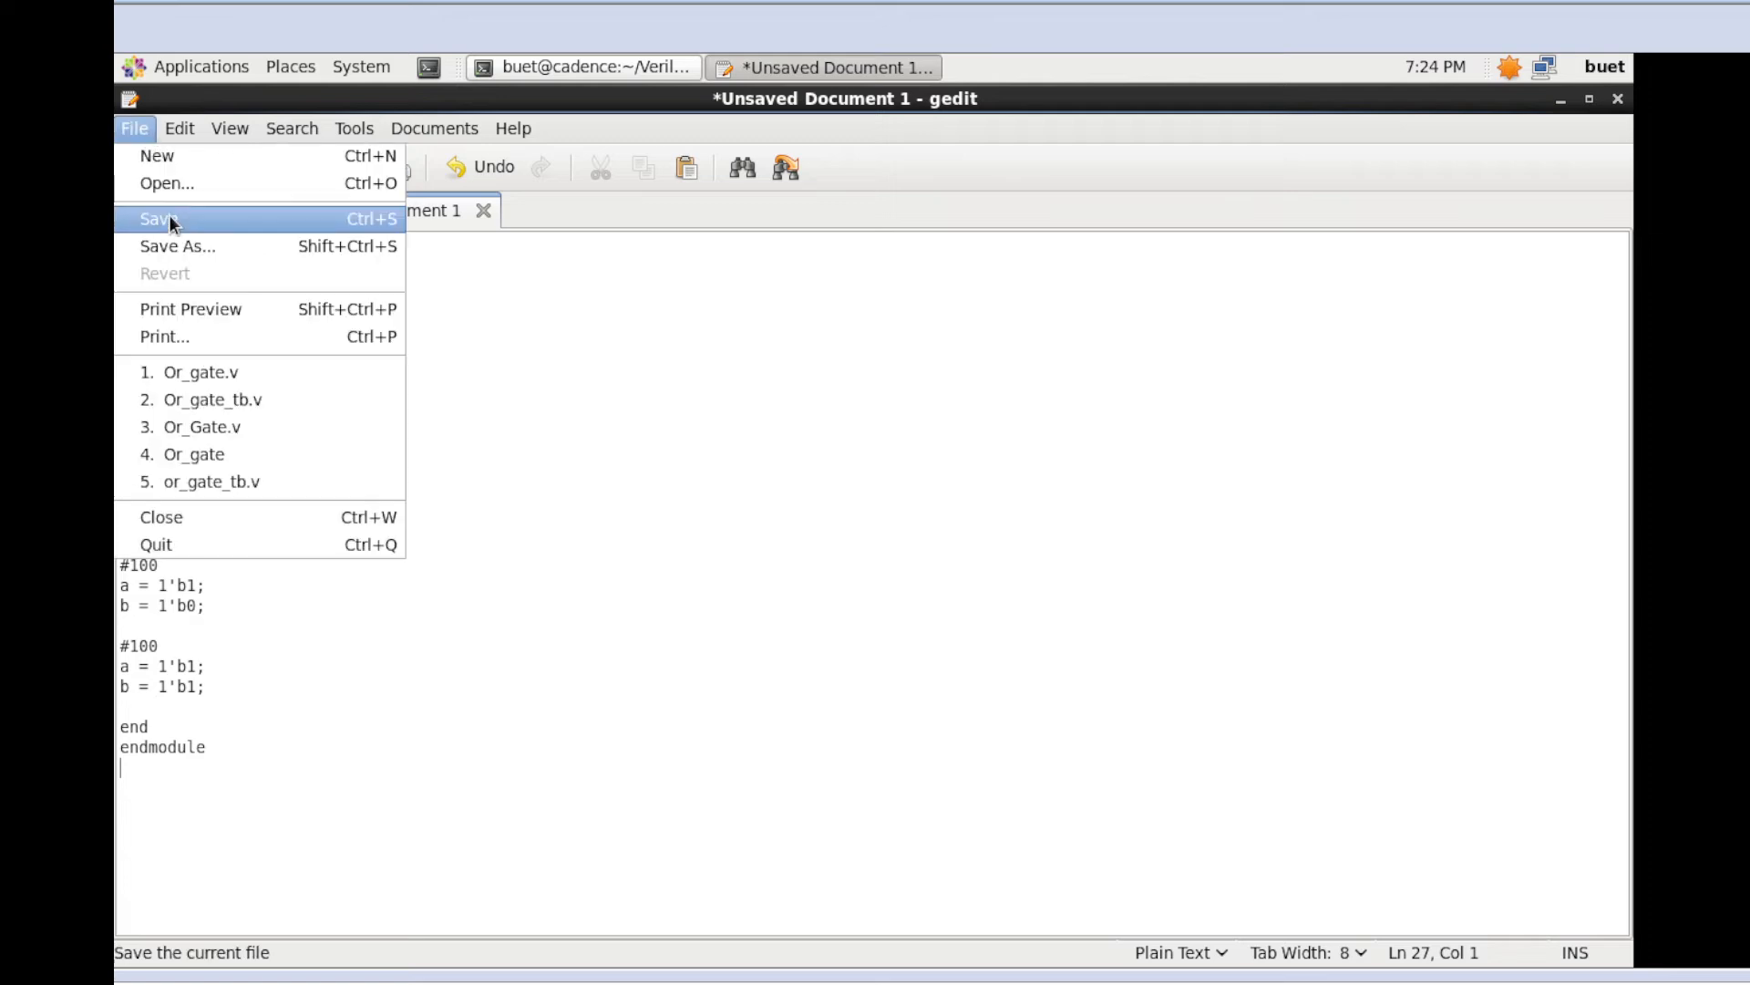
{"action": "left_click", "coordinate": [176, 245]}
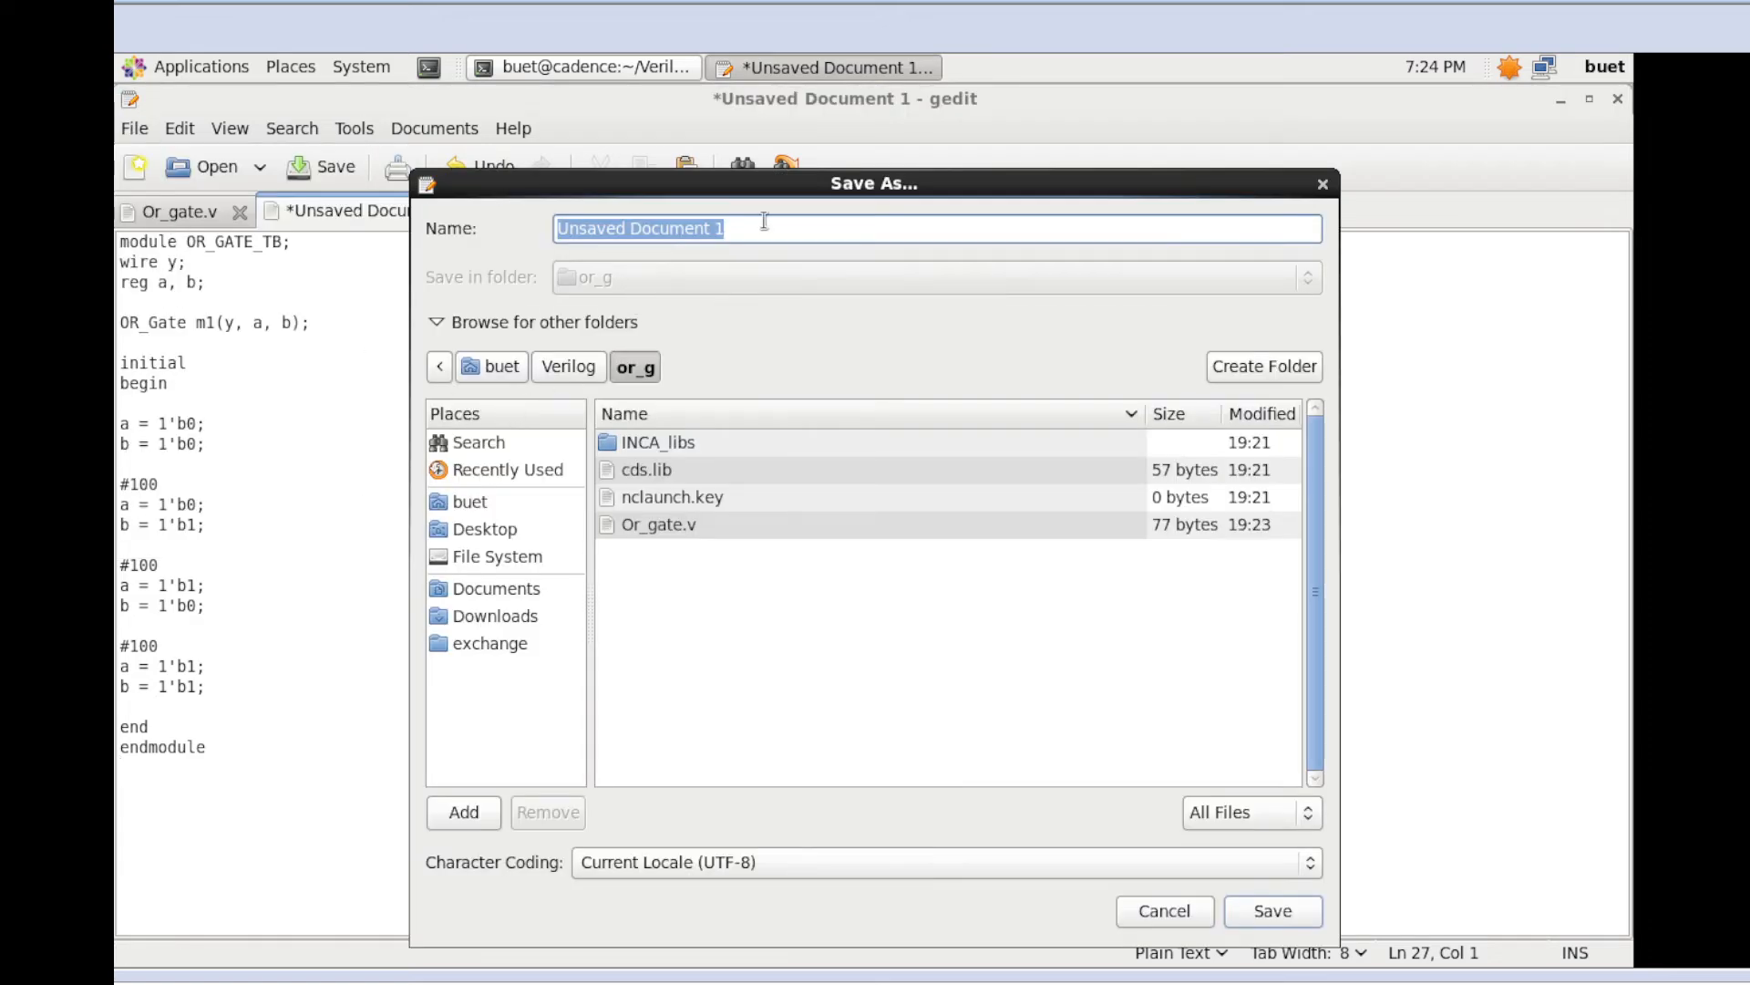
{"action": "key", "text": "Delete"}
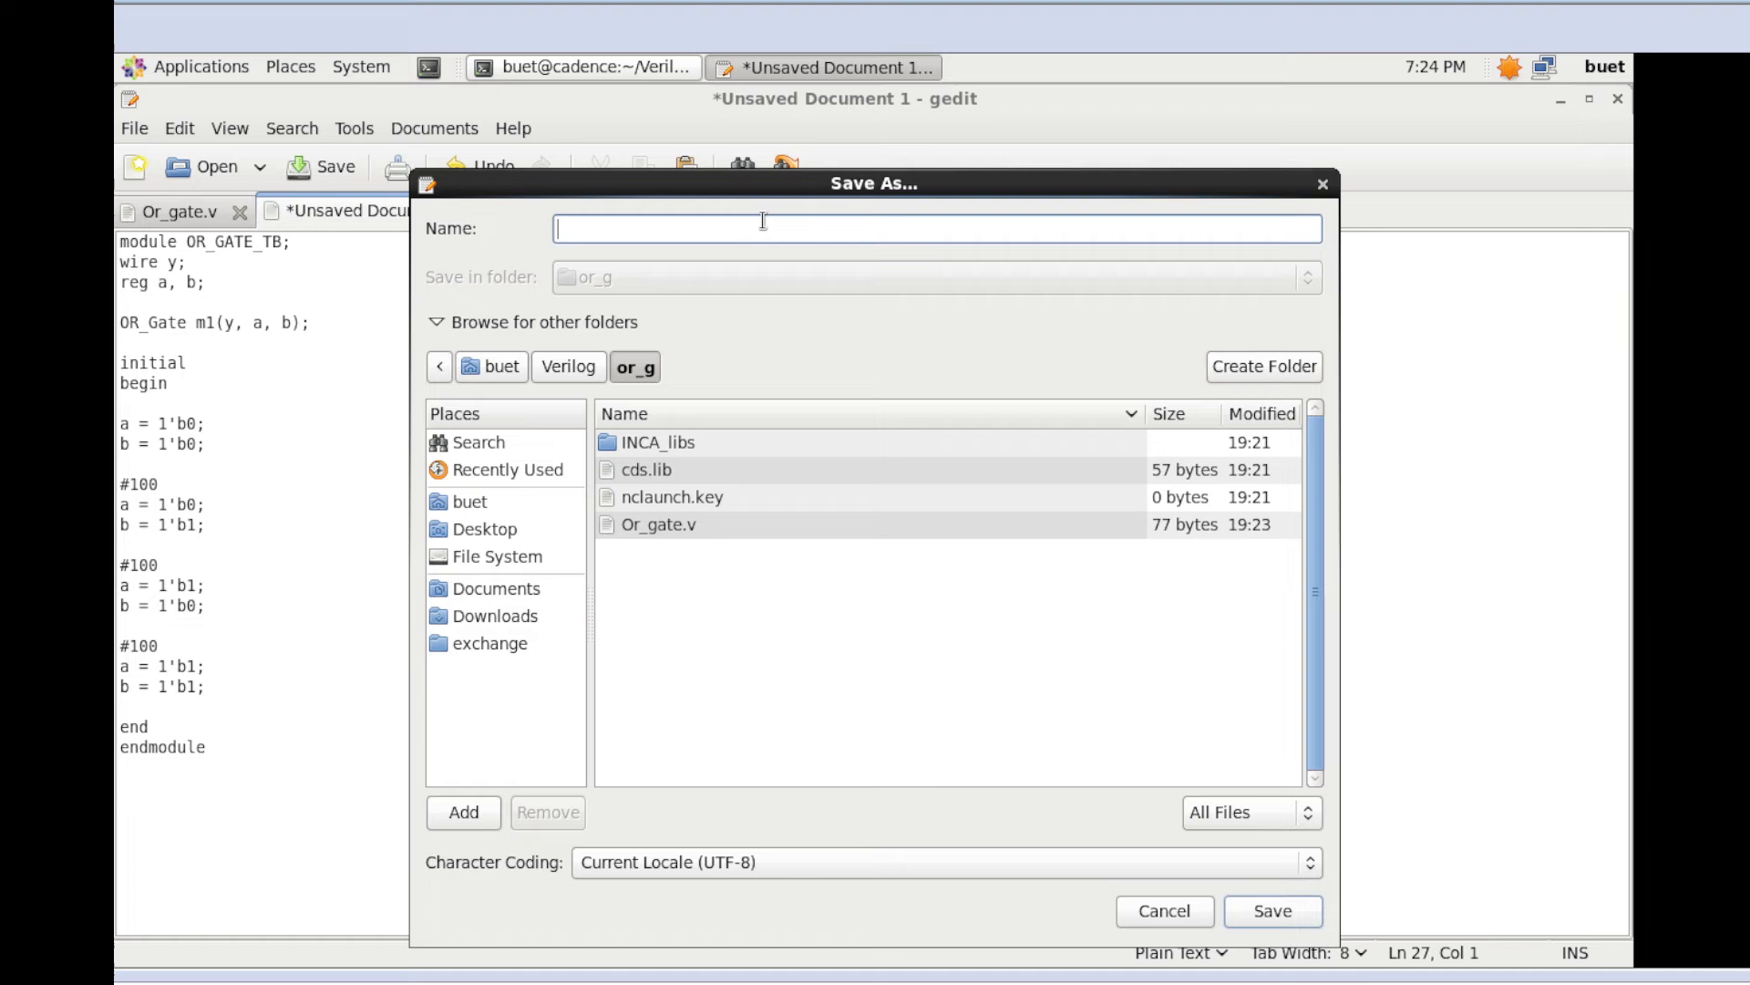
{"action": "type", "text": "Or_"}
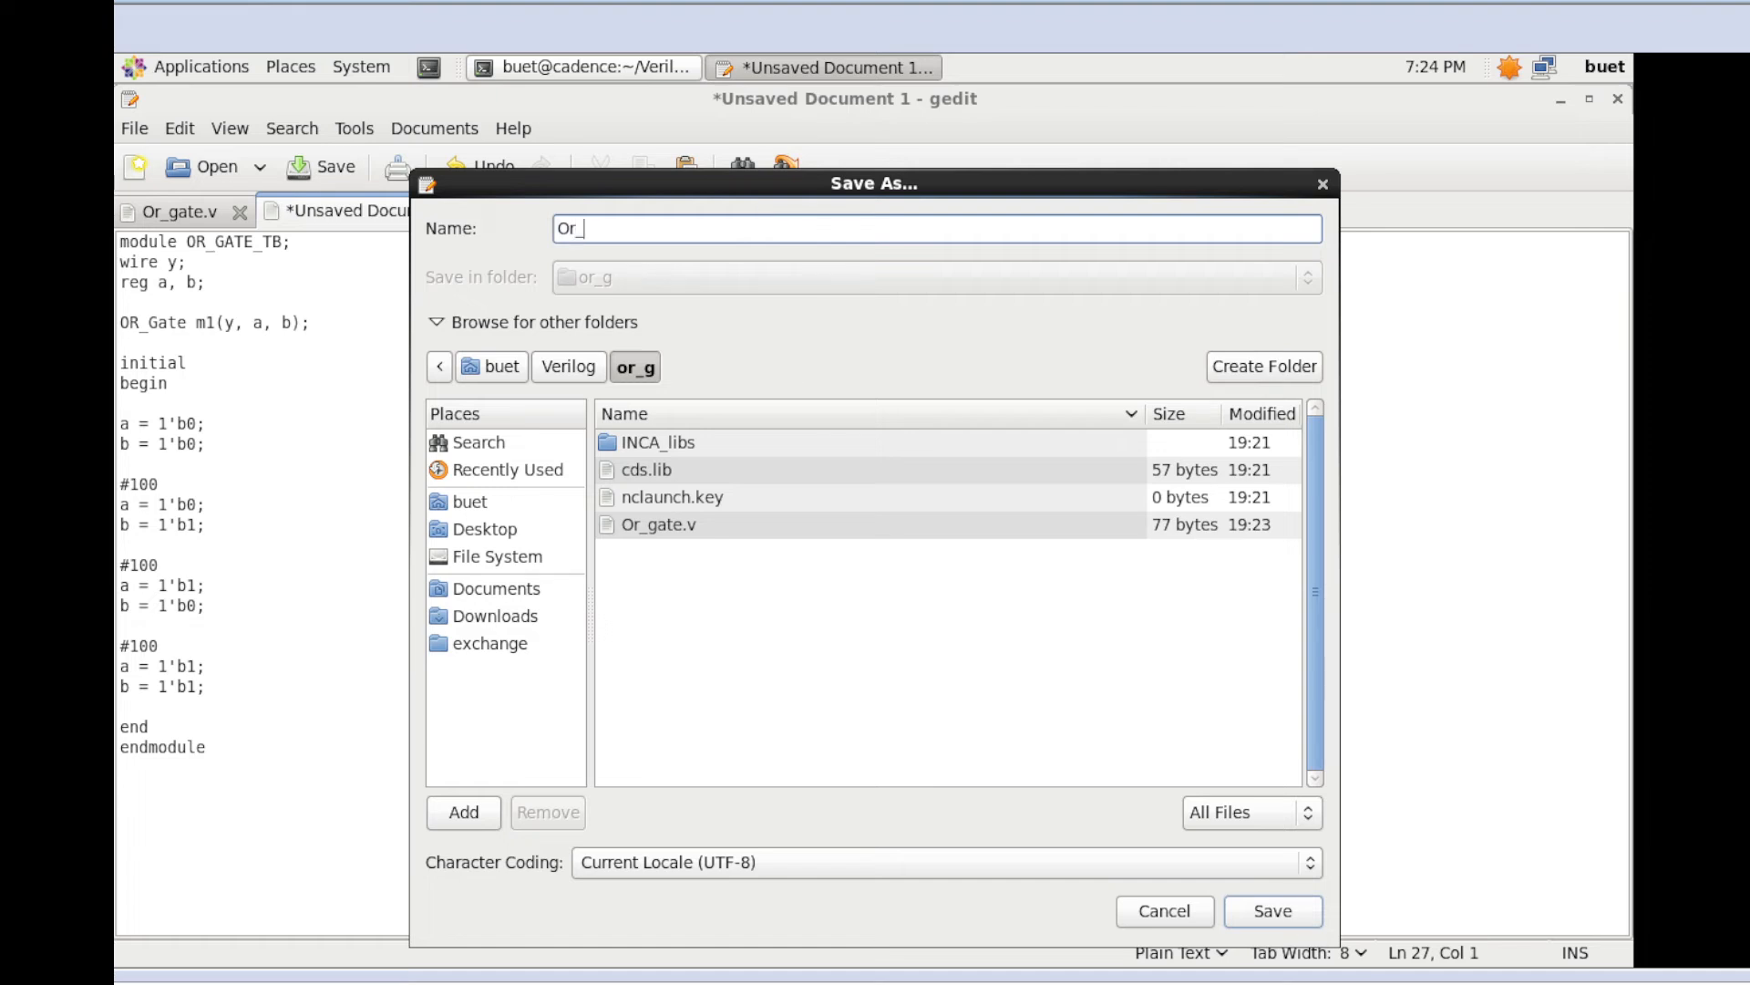
{"action": "type", "text": "gate"}
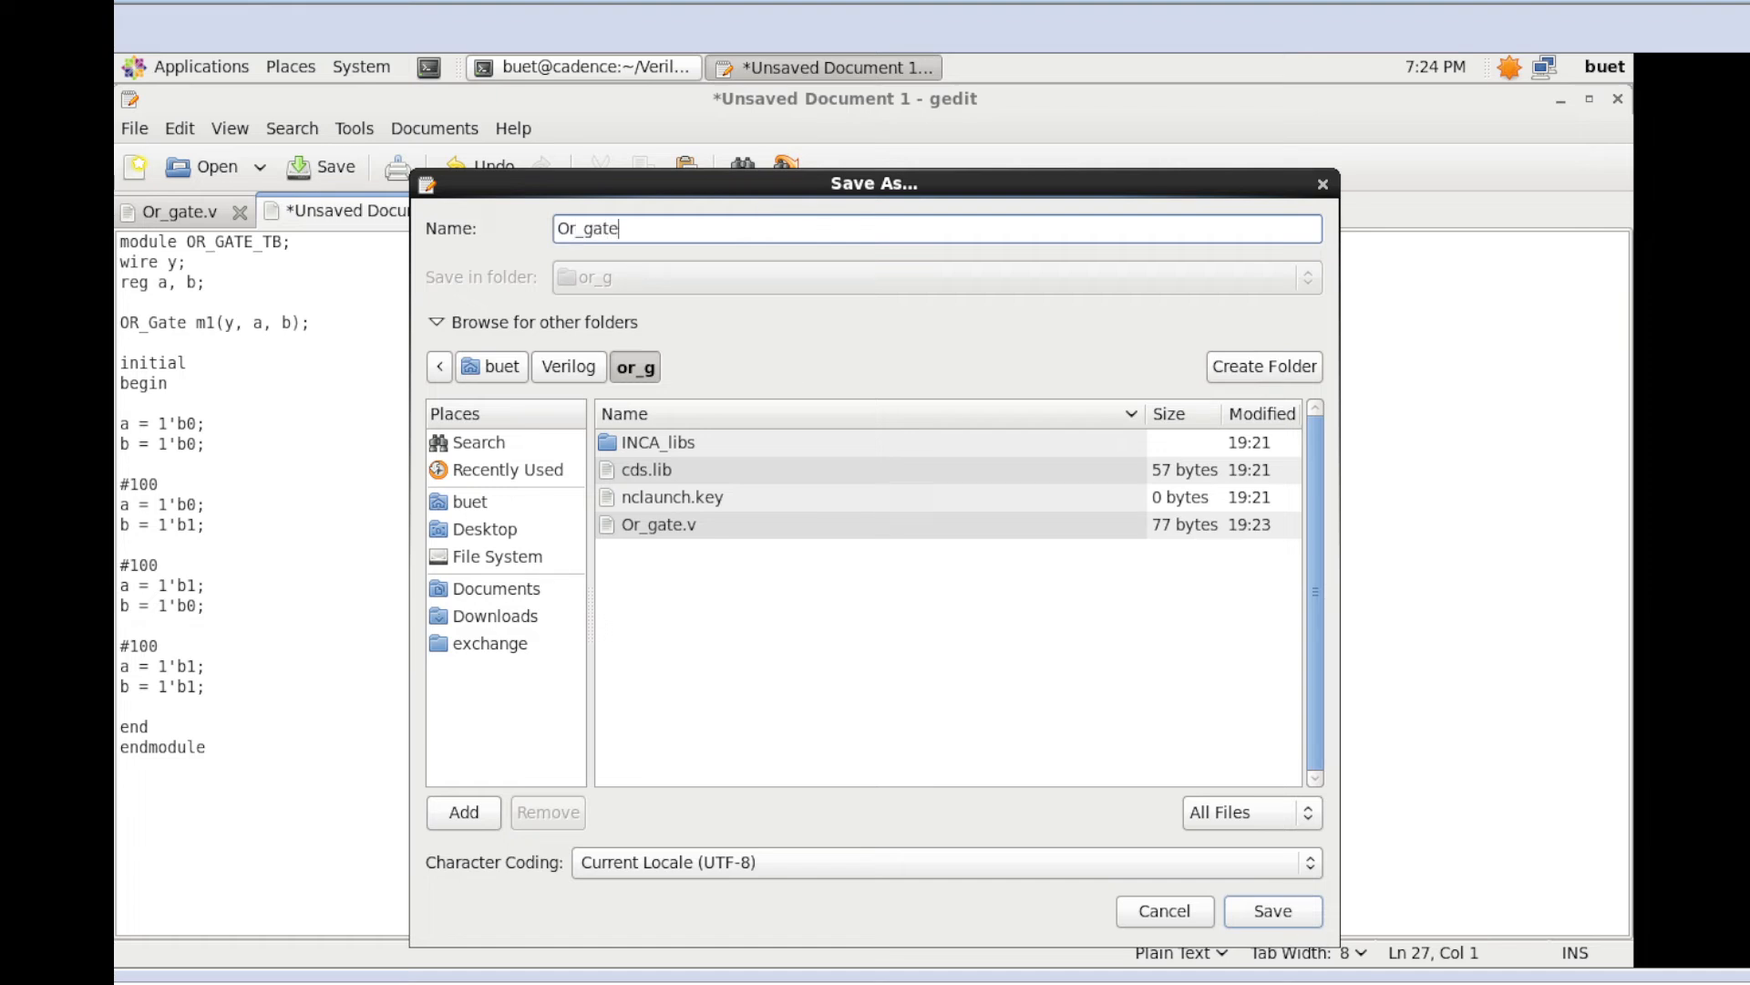
{"action": "type", "text": "_"}
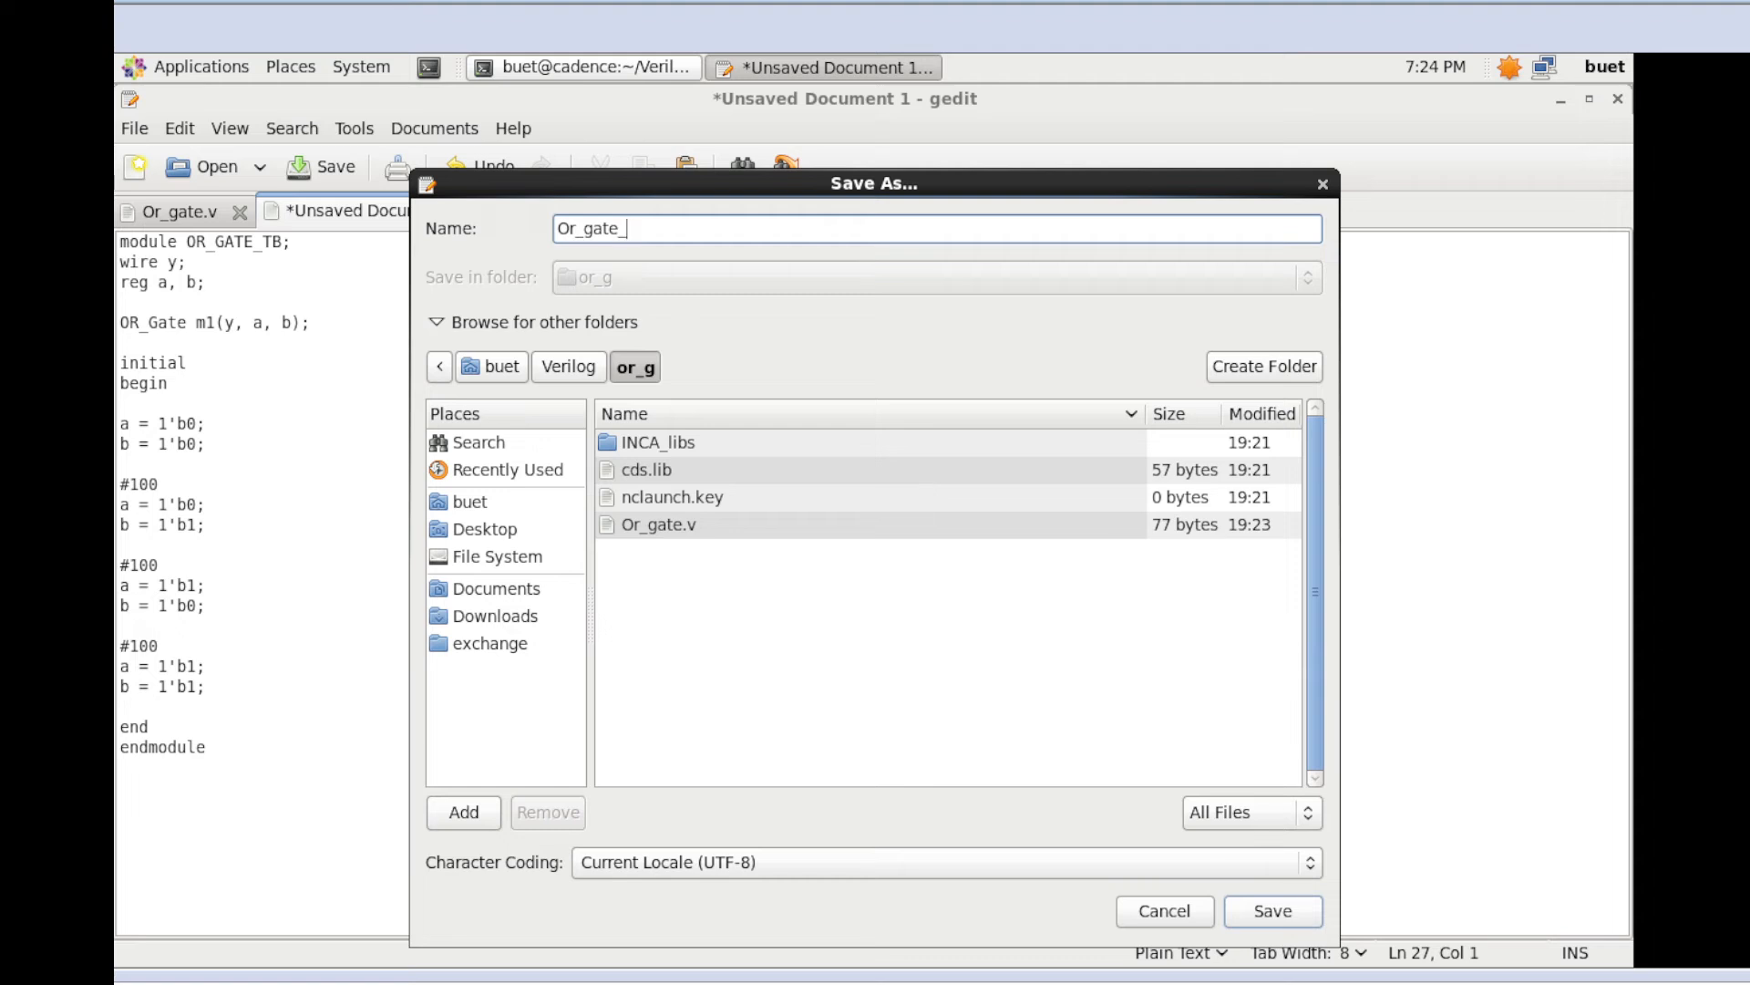
{"action": "type", "text": "t"}
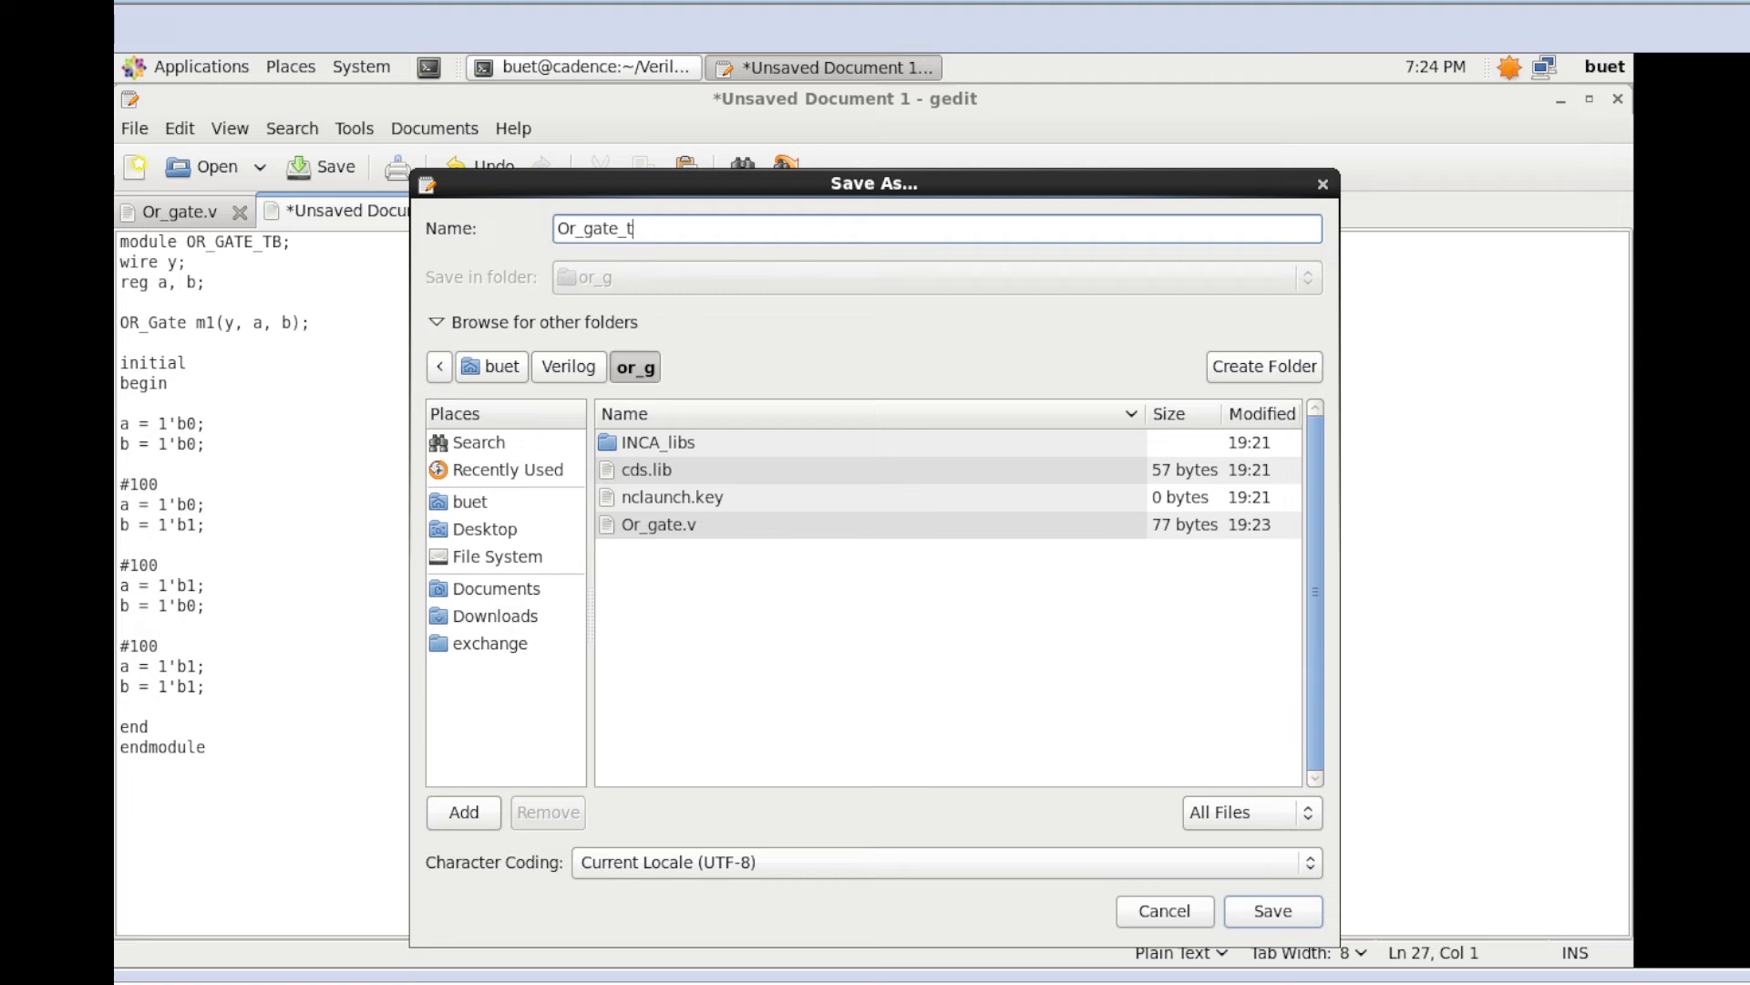
{"action": "type", "text": "b.v"}
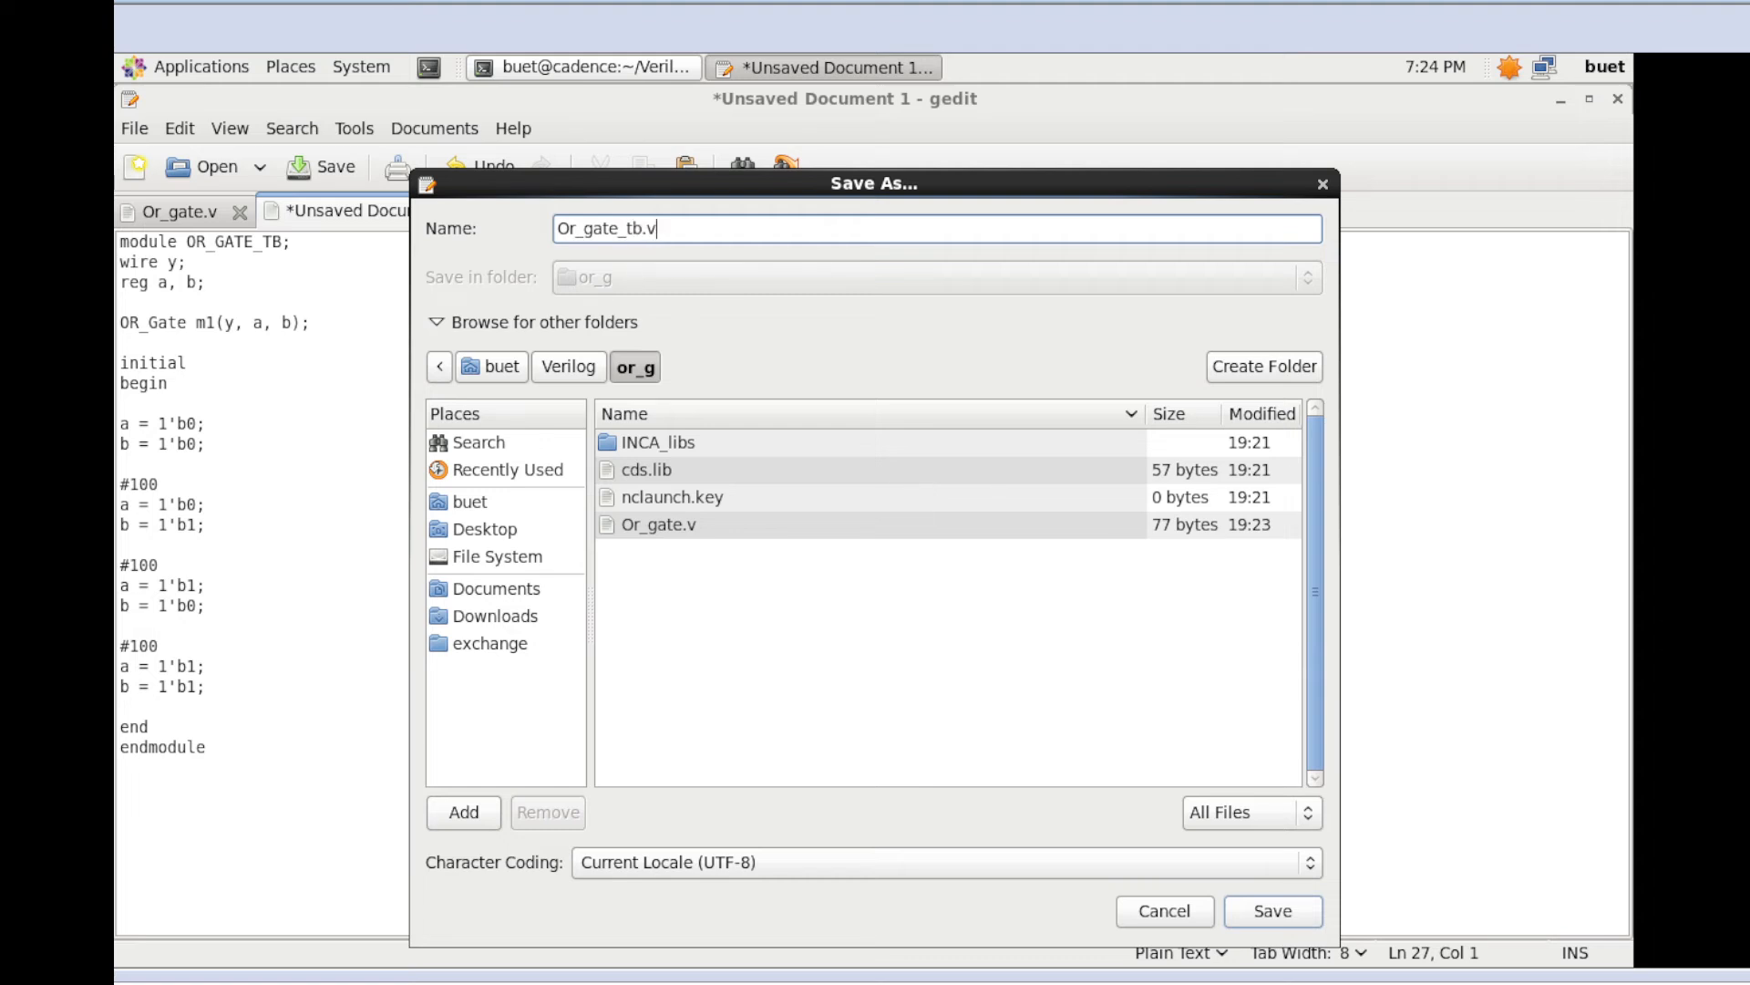
{"action": "mouse_move", "coordinate": [1165, 896]}
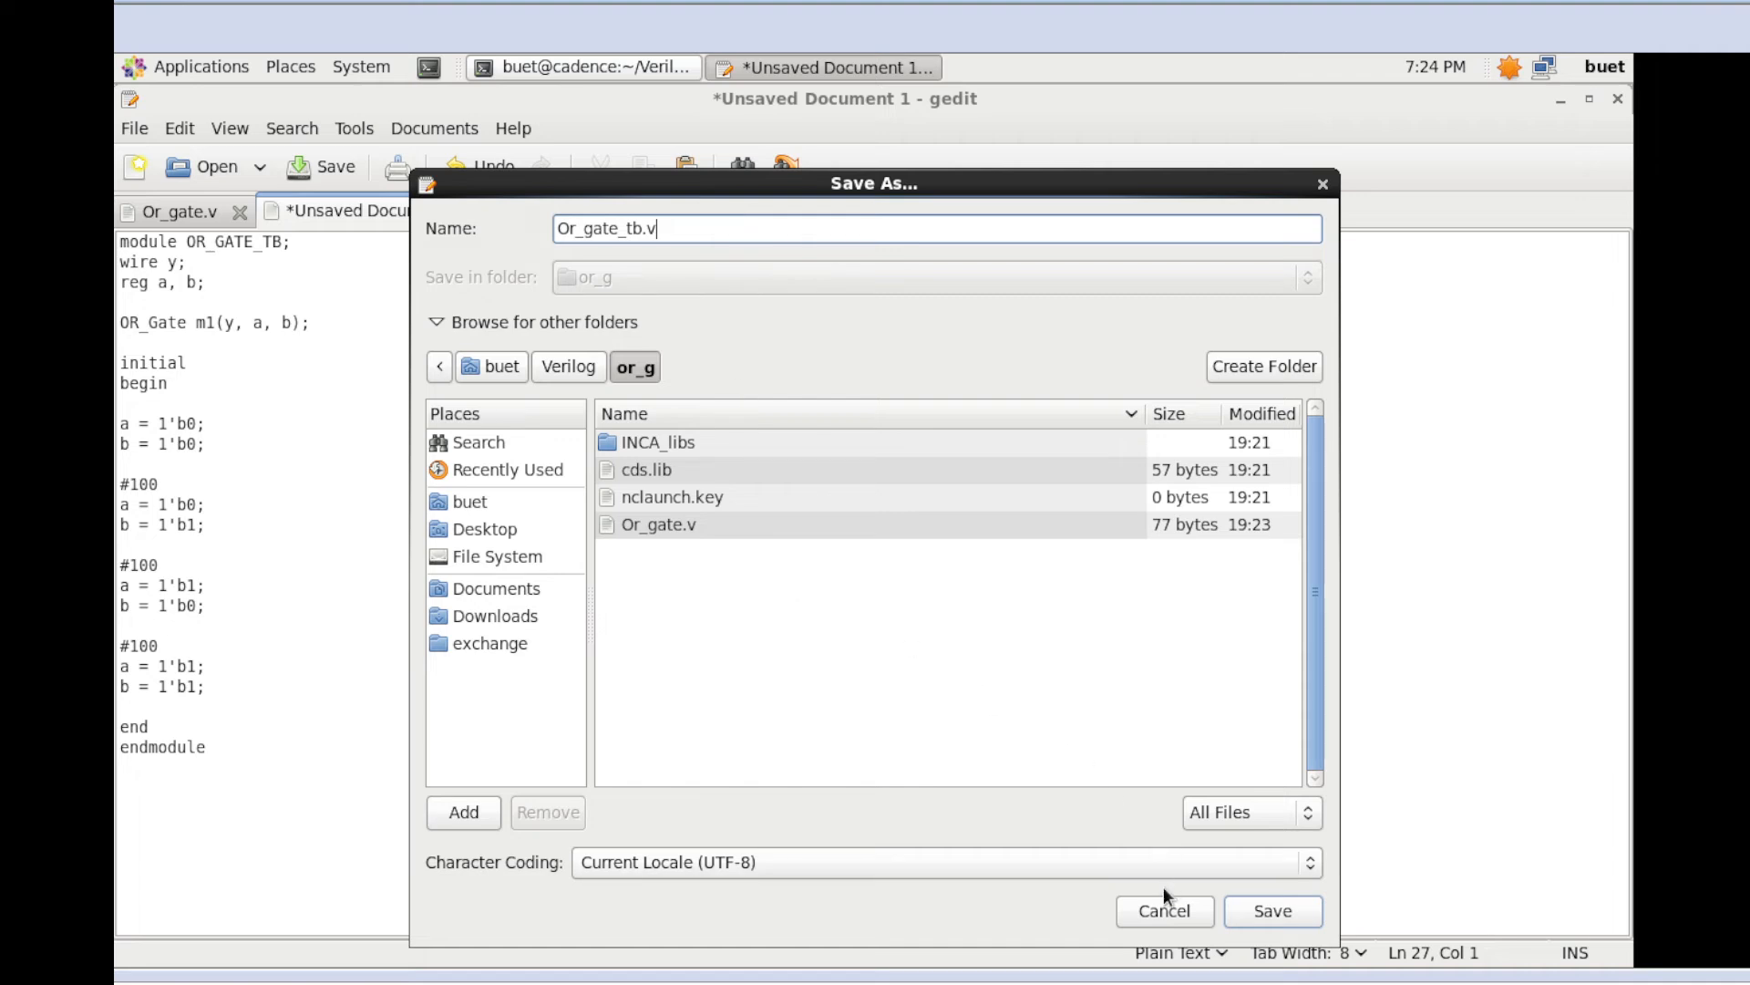
{"action": "left_click", "coordinate": [1272, 910]}
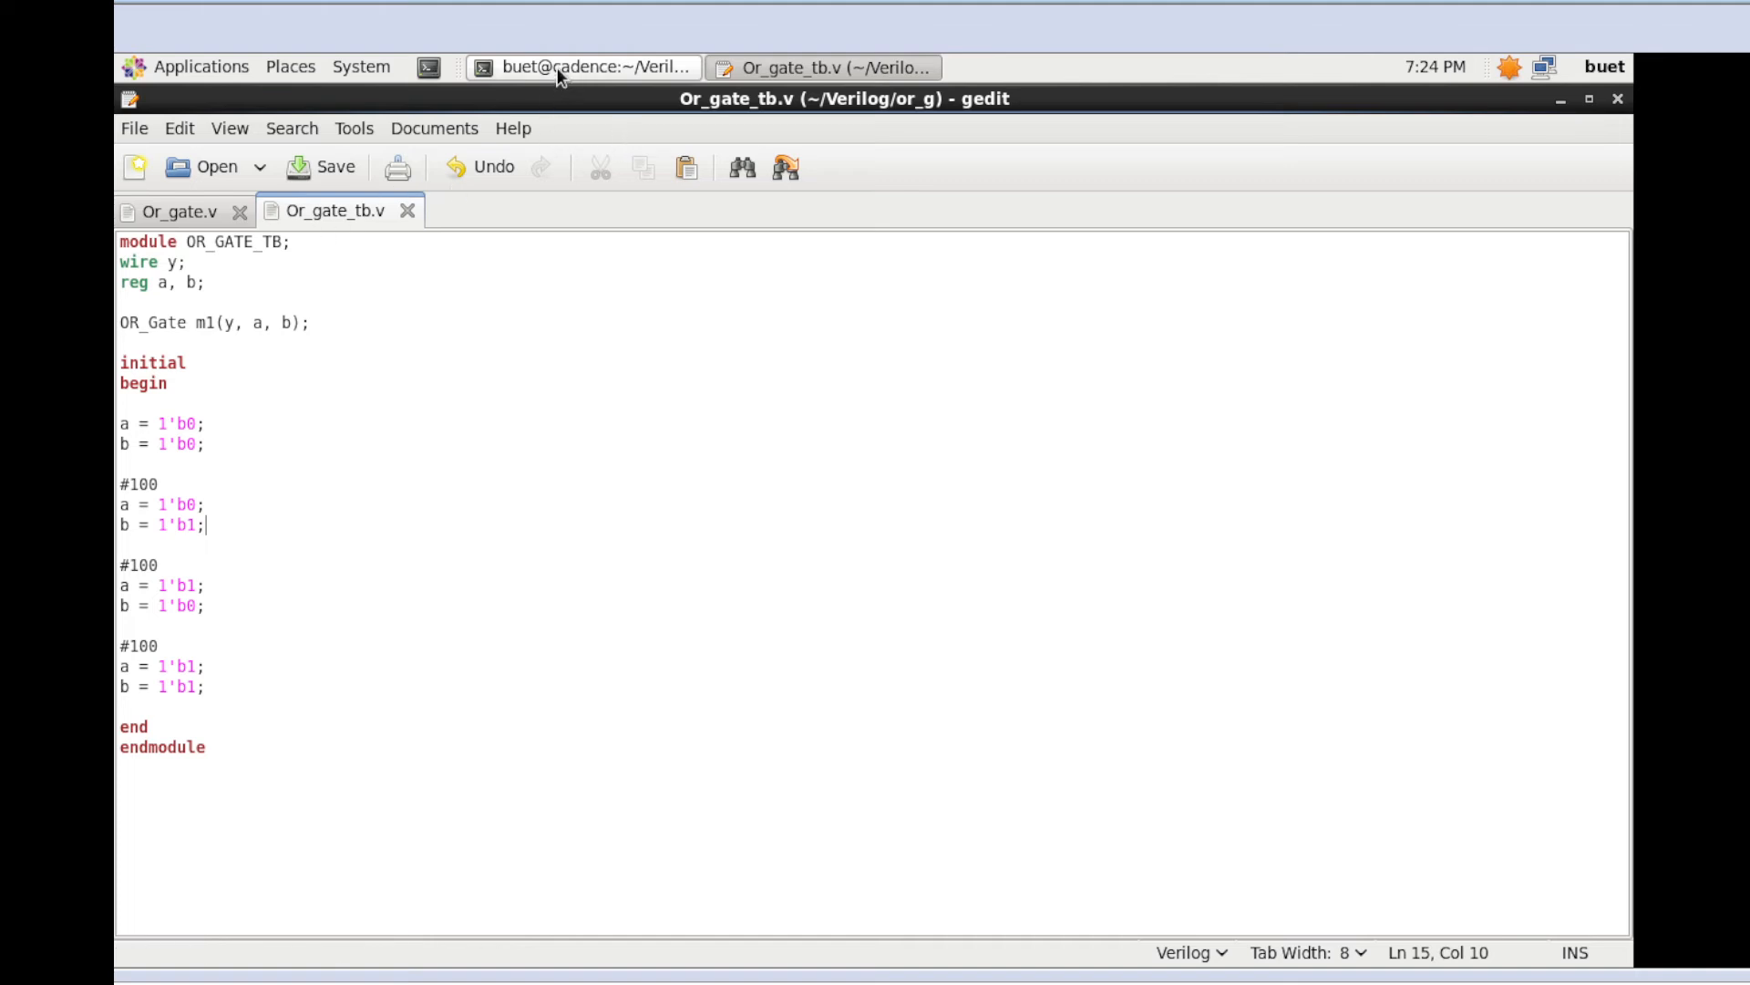
Return to the Terminal window after closing gedit
{"action": "left_click", "coordinate": [581, 66]}
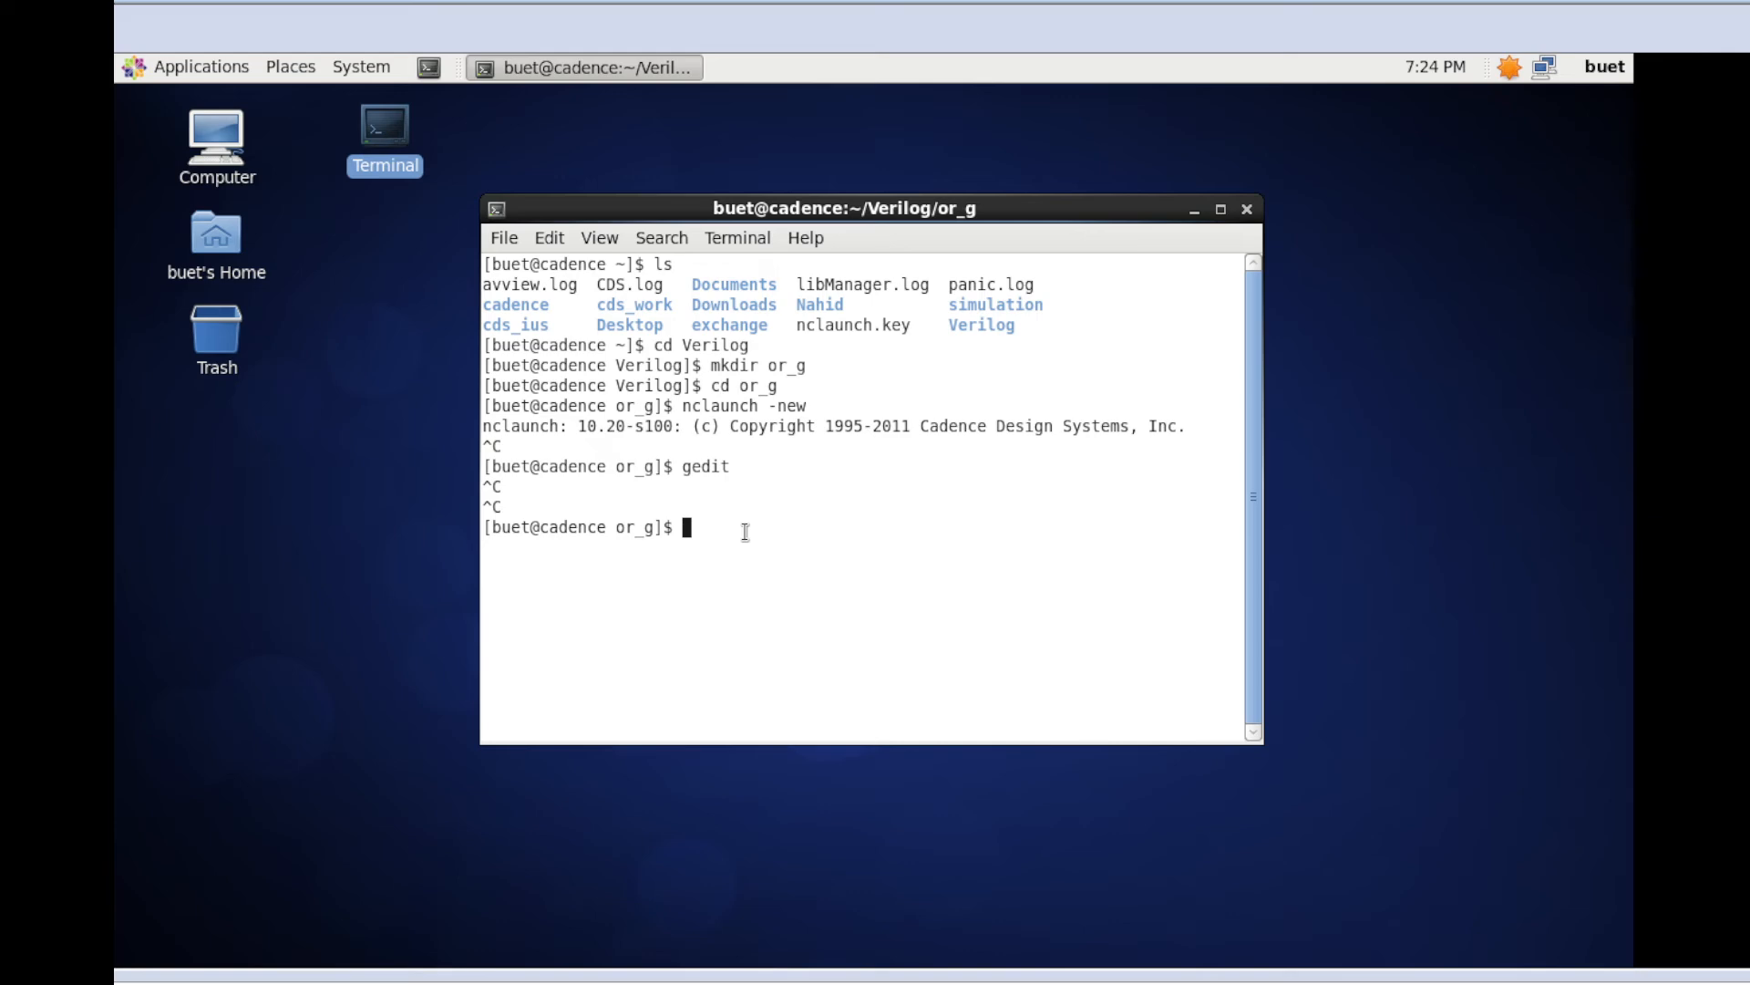
Start NCLaunch in the background with nclaunch & from or_g
{"action": "type", "text": "nclau"}
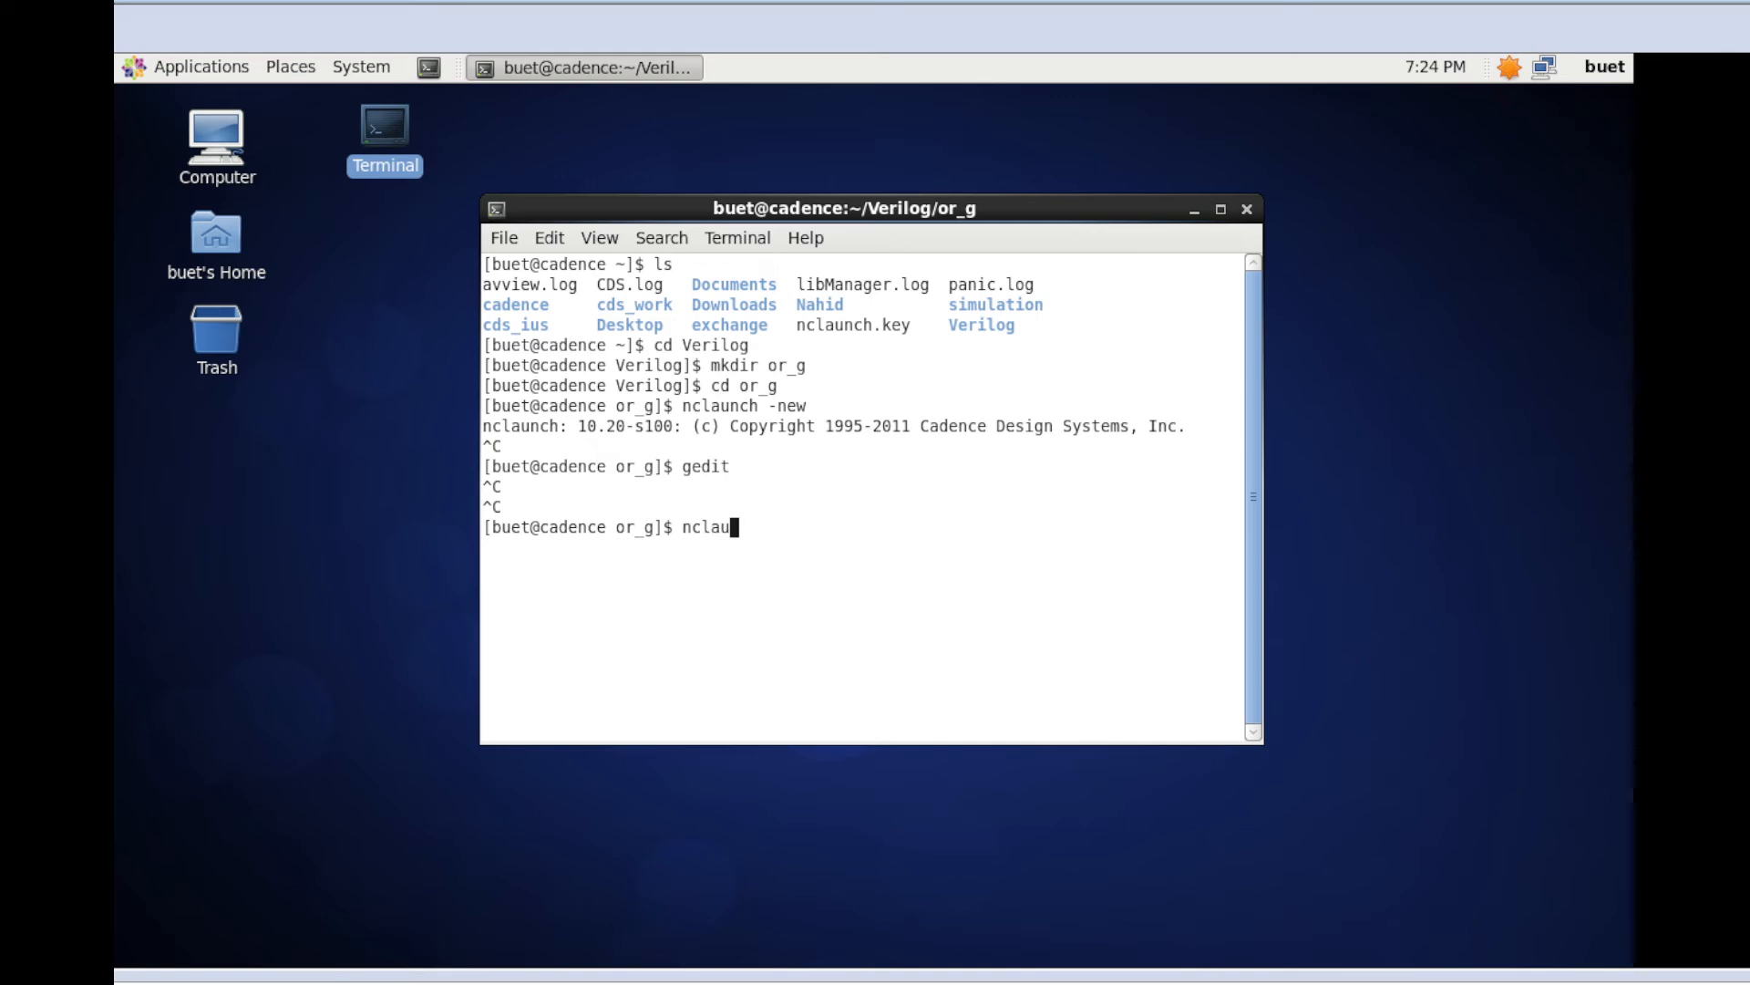
{"action": "type", "text": "nch"}
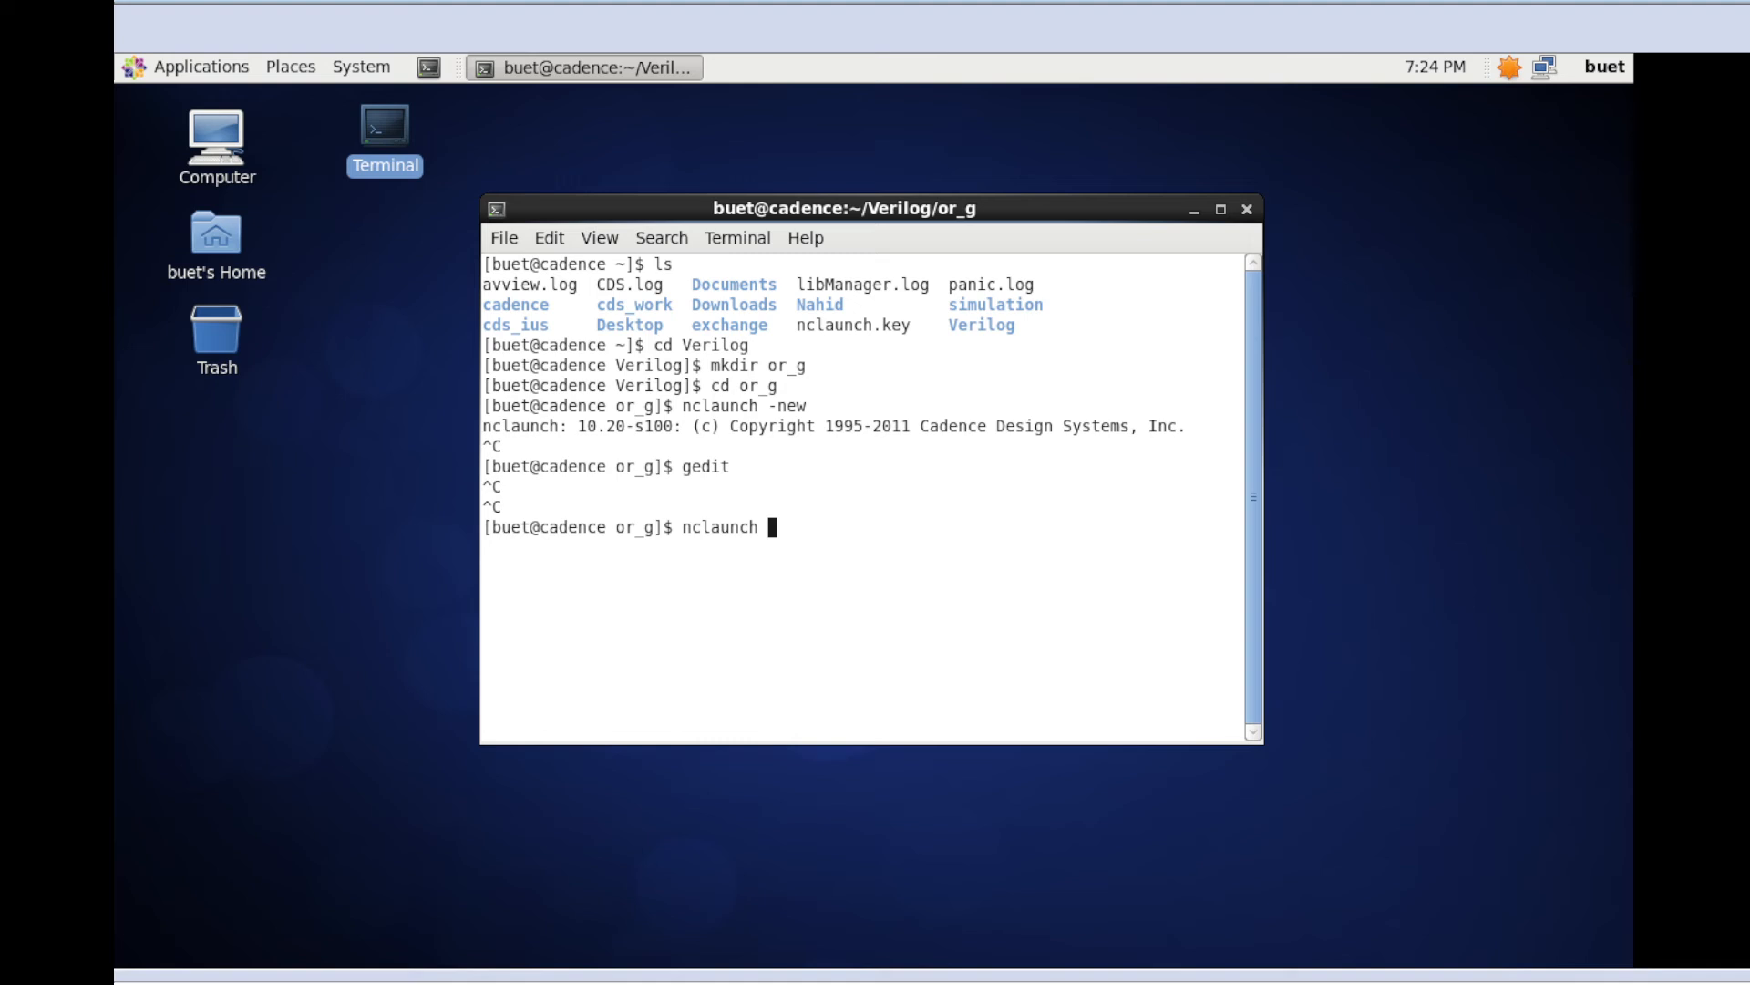
{"action": "type", "text": "&"}
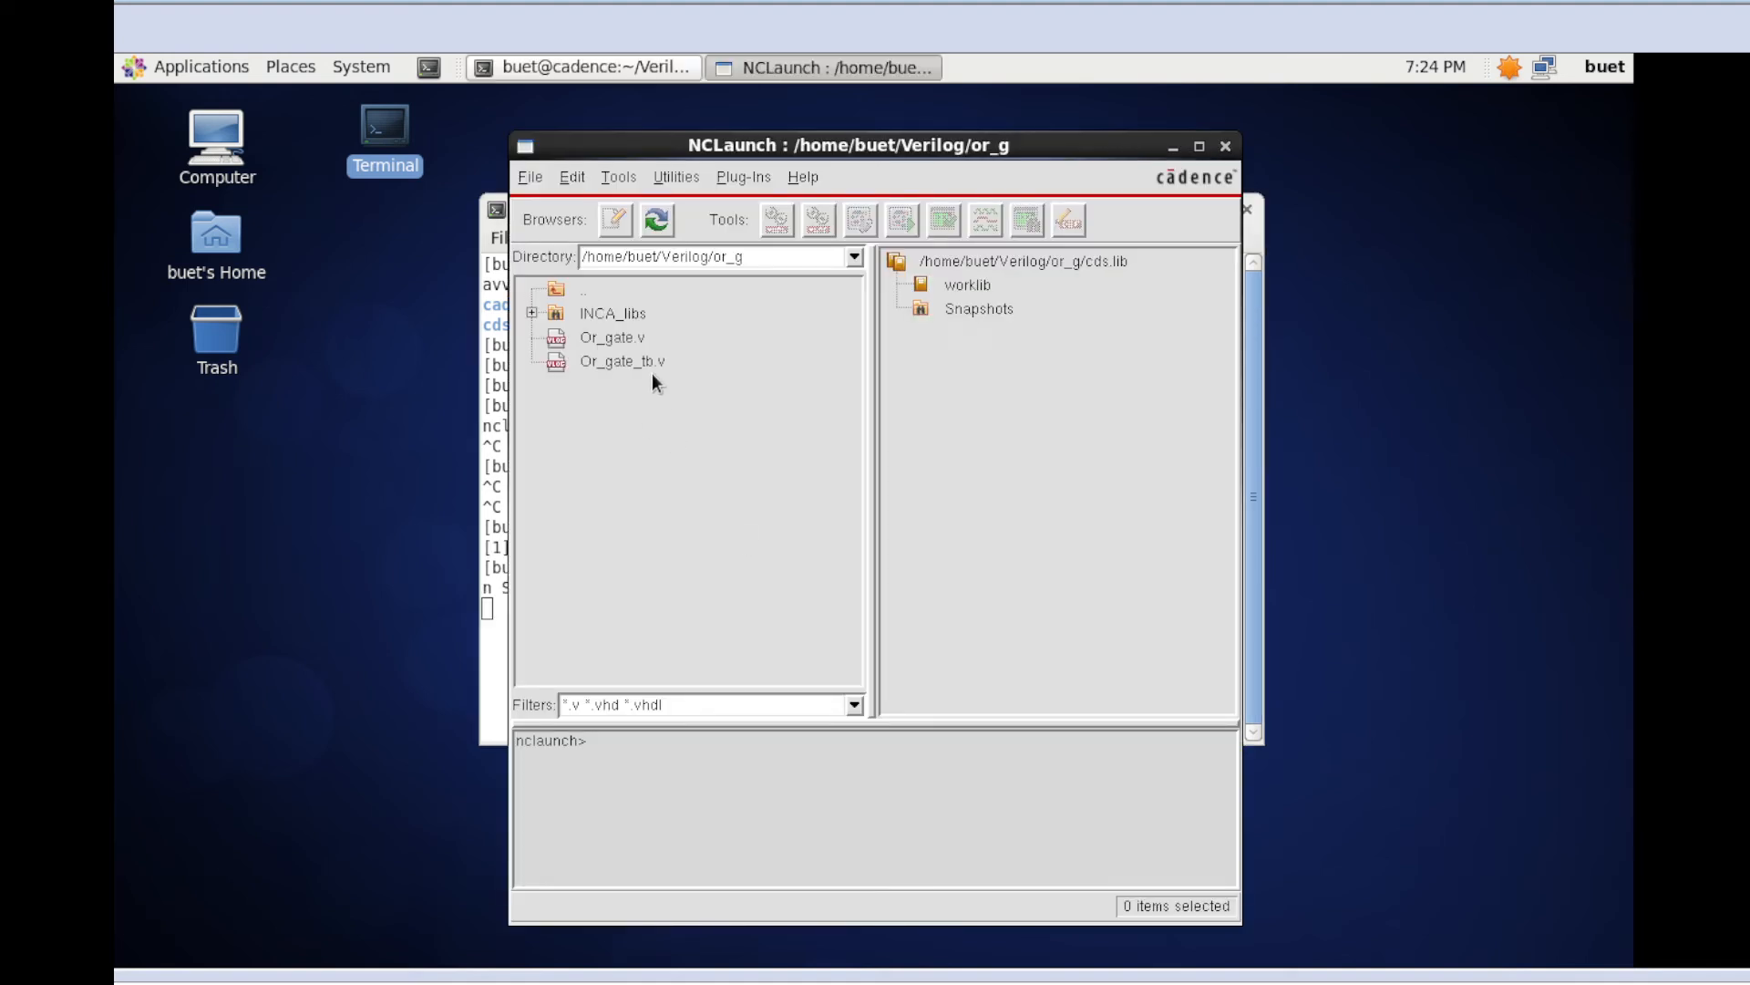
Compile Or_gate.v and Or_gate_tb.v with ncvlog and expand worklib to show OR_GATE_TB and OR_Gate
{"action": "left_click", "coordinate": [622, 361]}
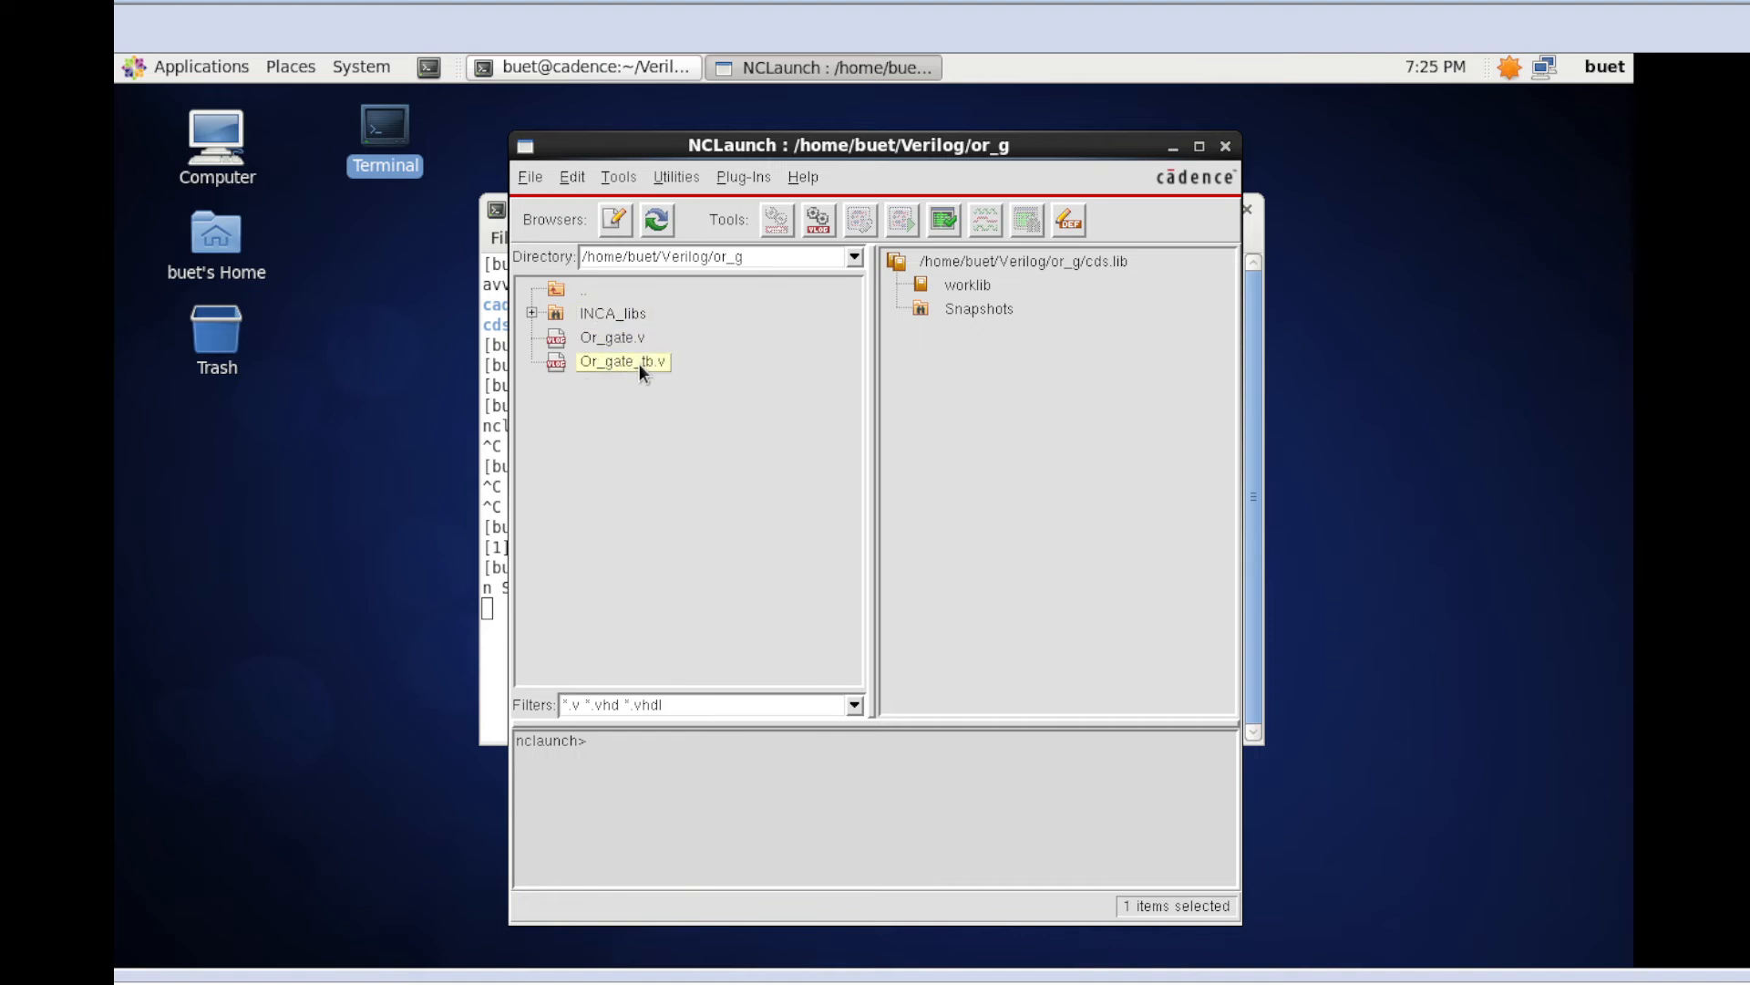
{"action": "mouse_move", "coordinate": [640, 248]}
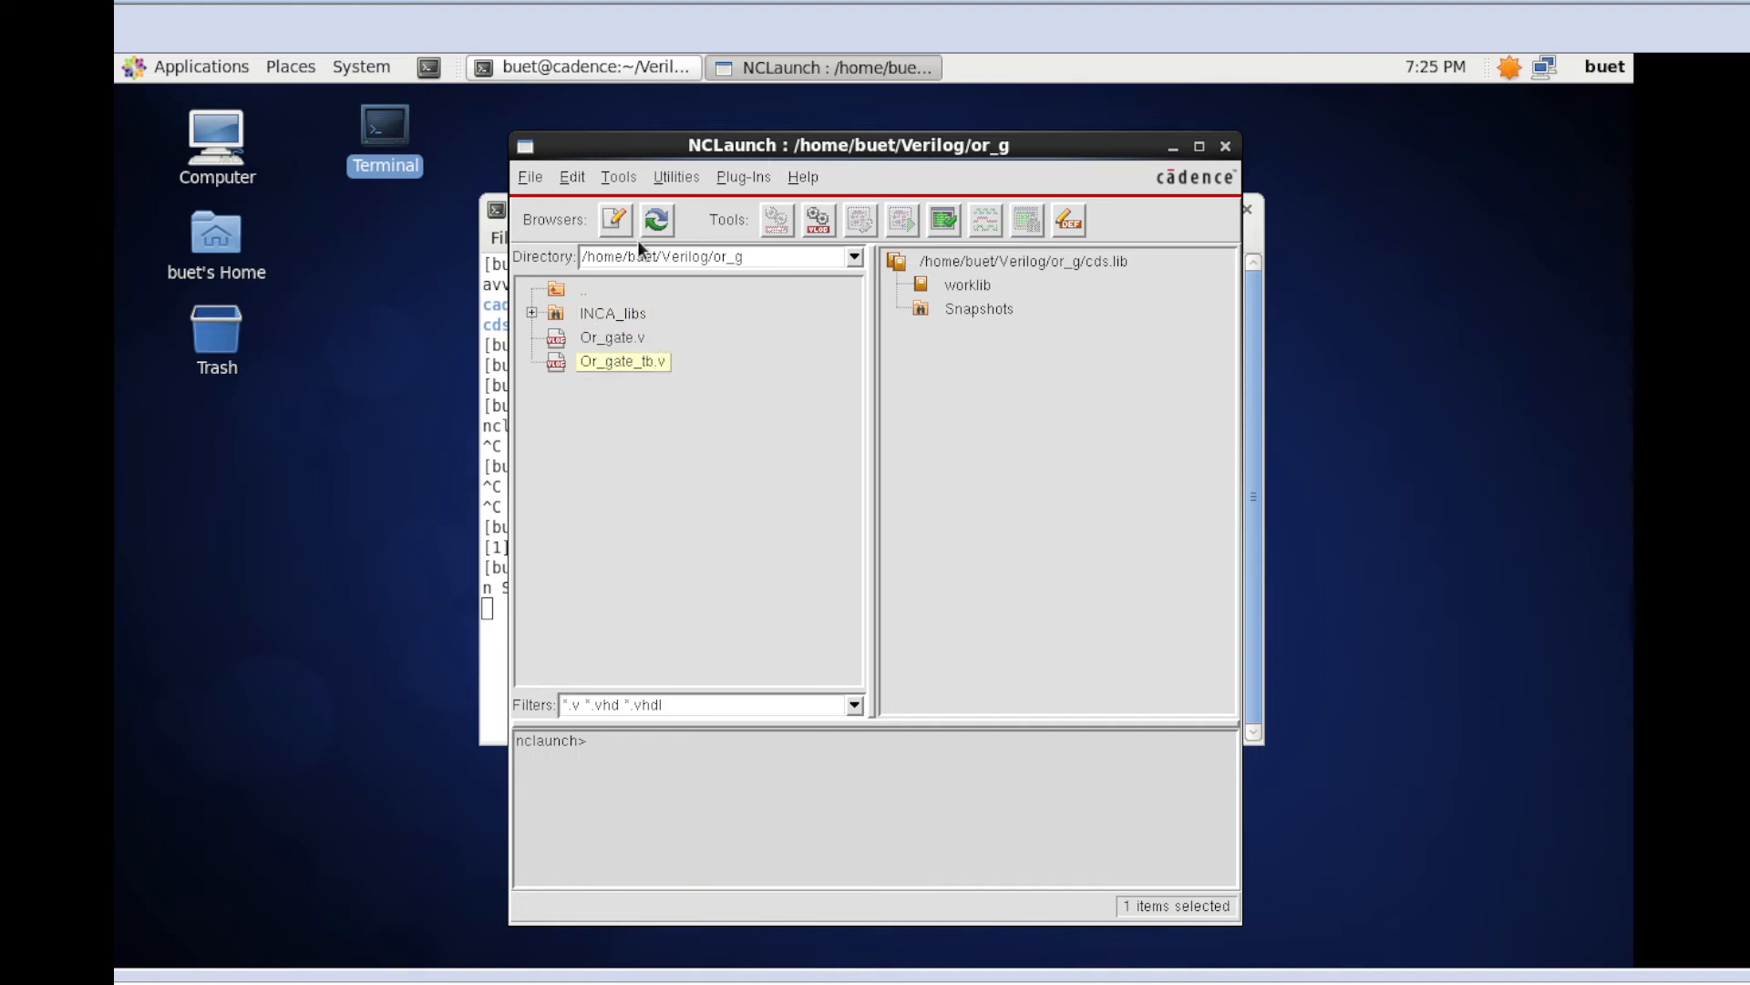
{"action": "left_click", "coordinate": [612, 314]}
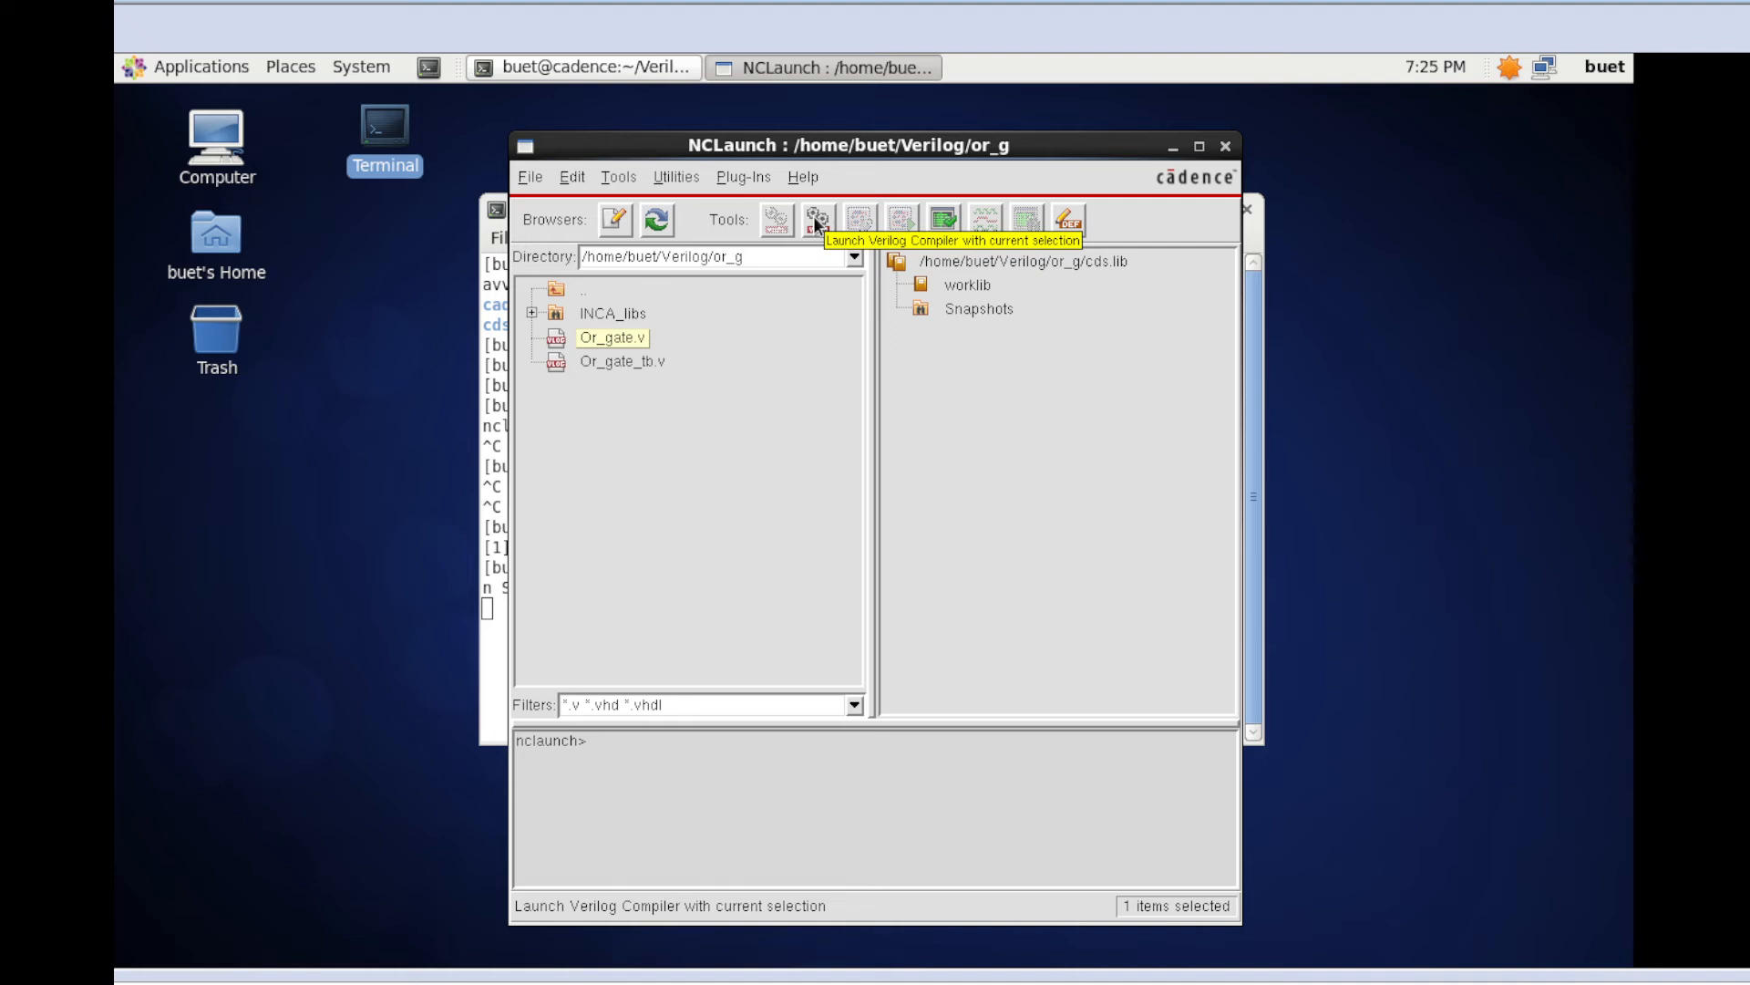
{"action": "left_click", "coordinate": [817, 218]}
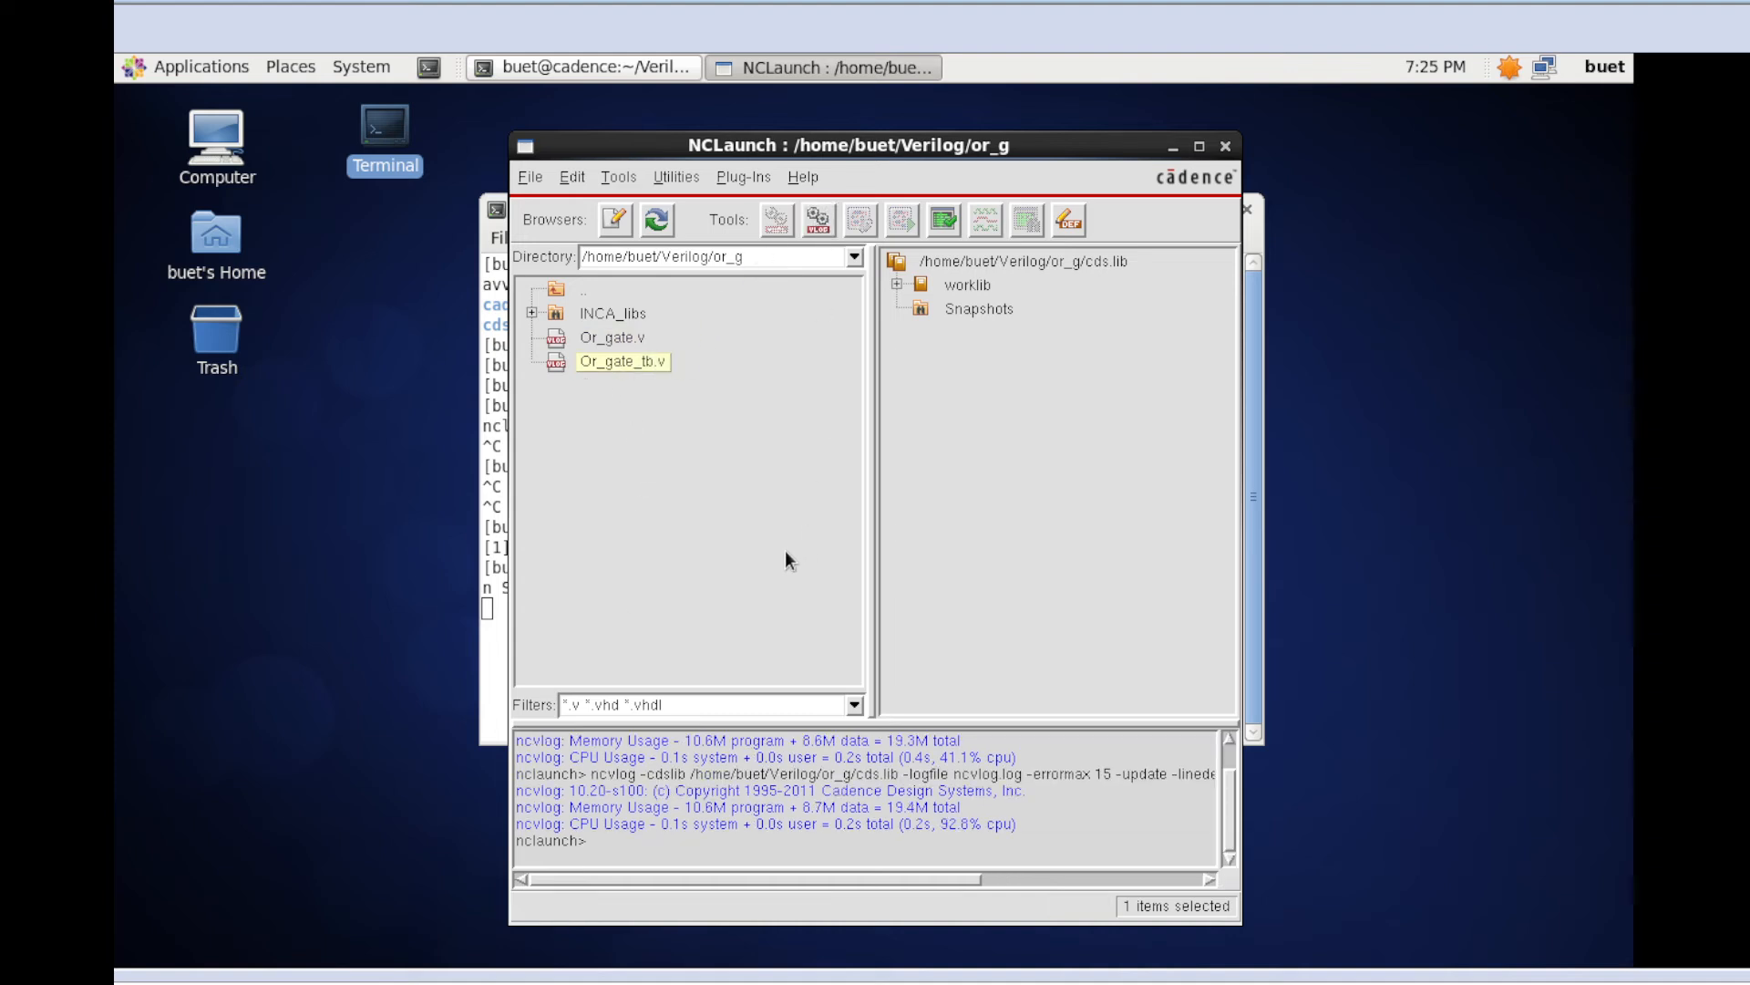
{"action": "mouse_move", "coordinate": [697, 822]}
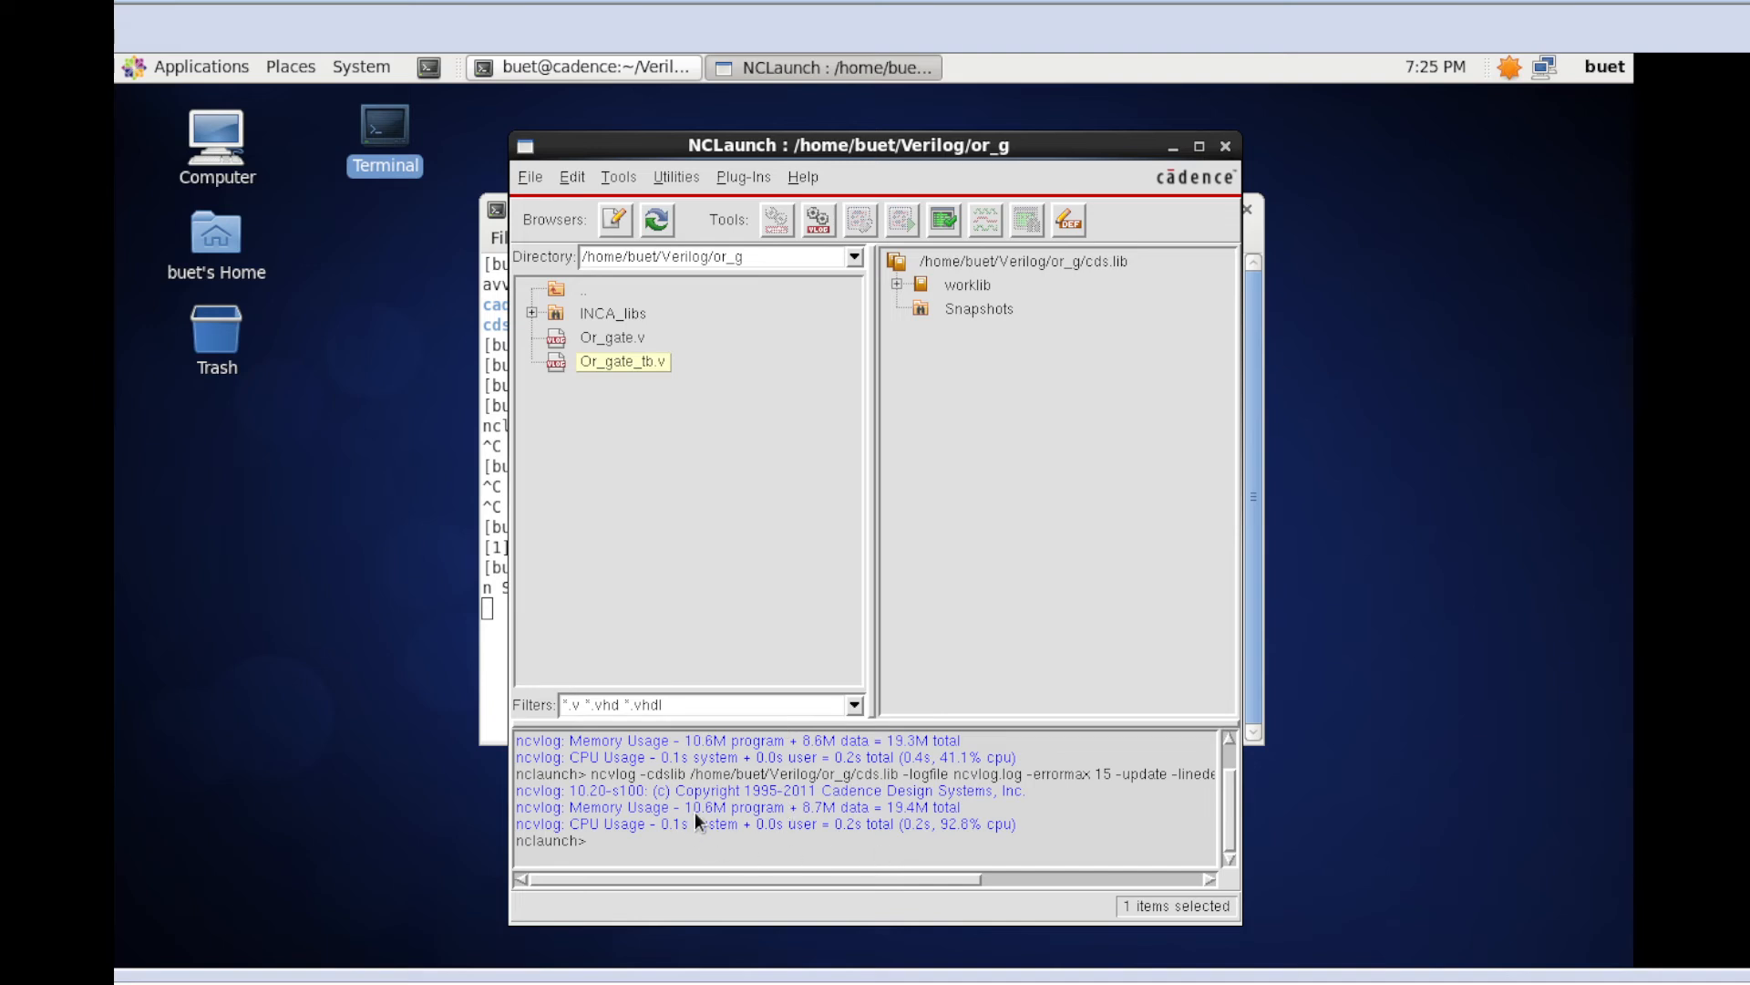
{"action": "mouse_move", "coordinate": [682, 466]}
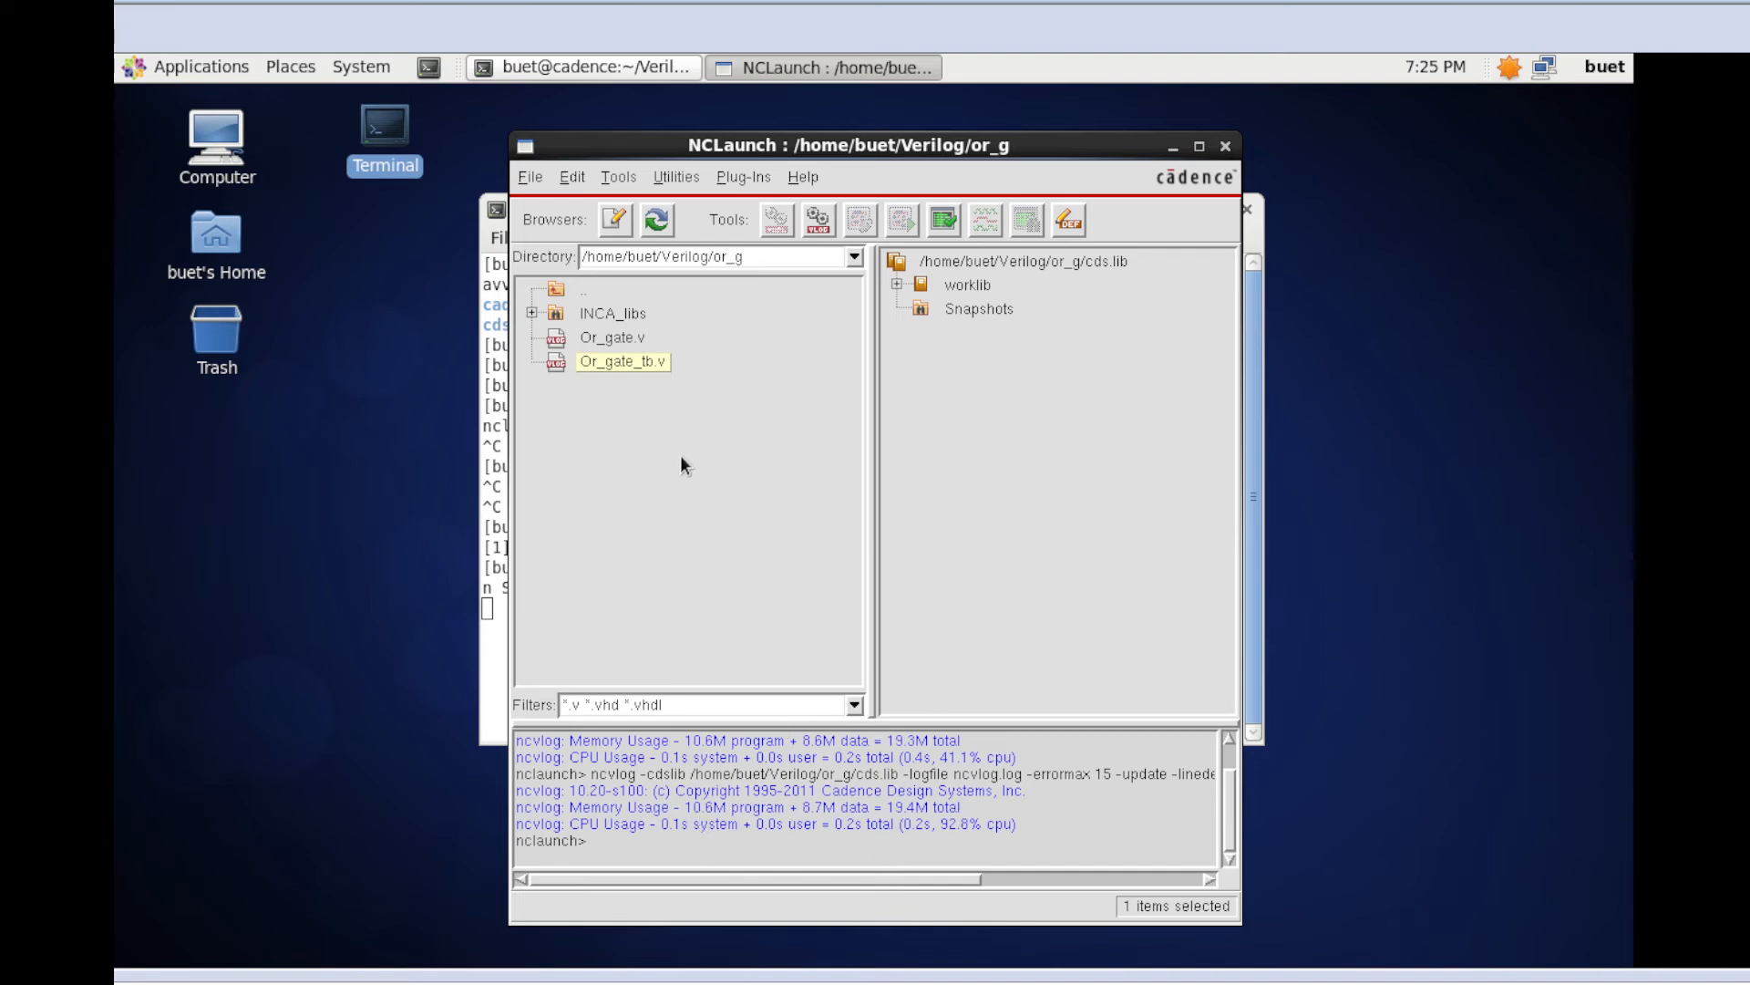
{"action": "mouse_move", "coordinate": [651, 402]}
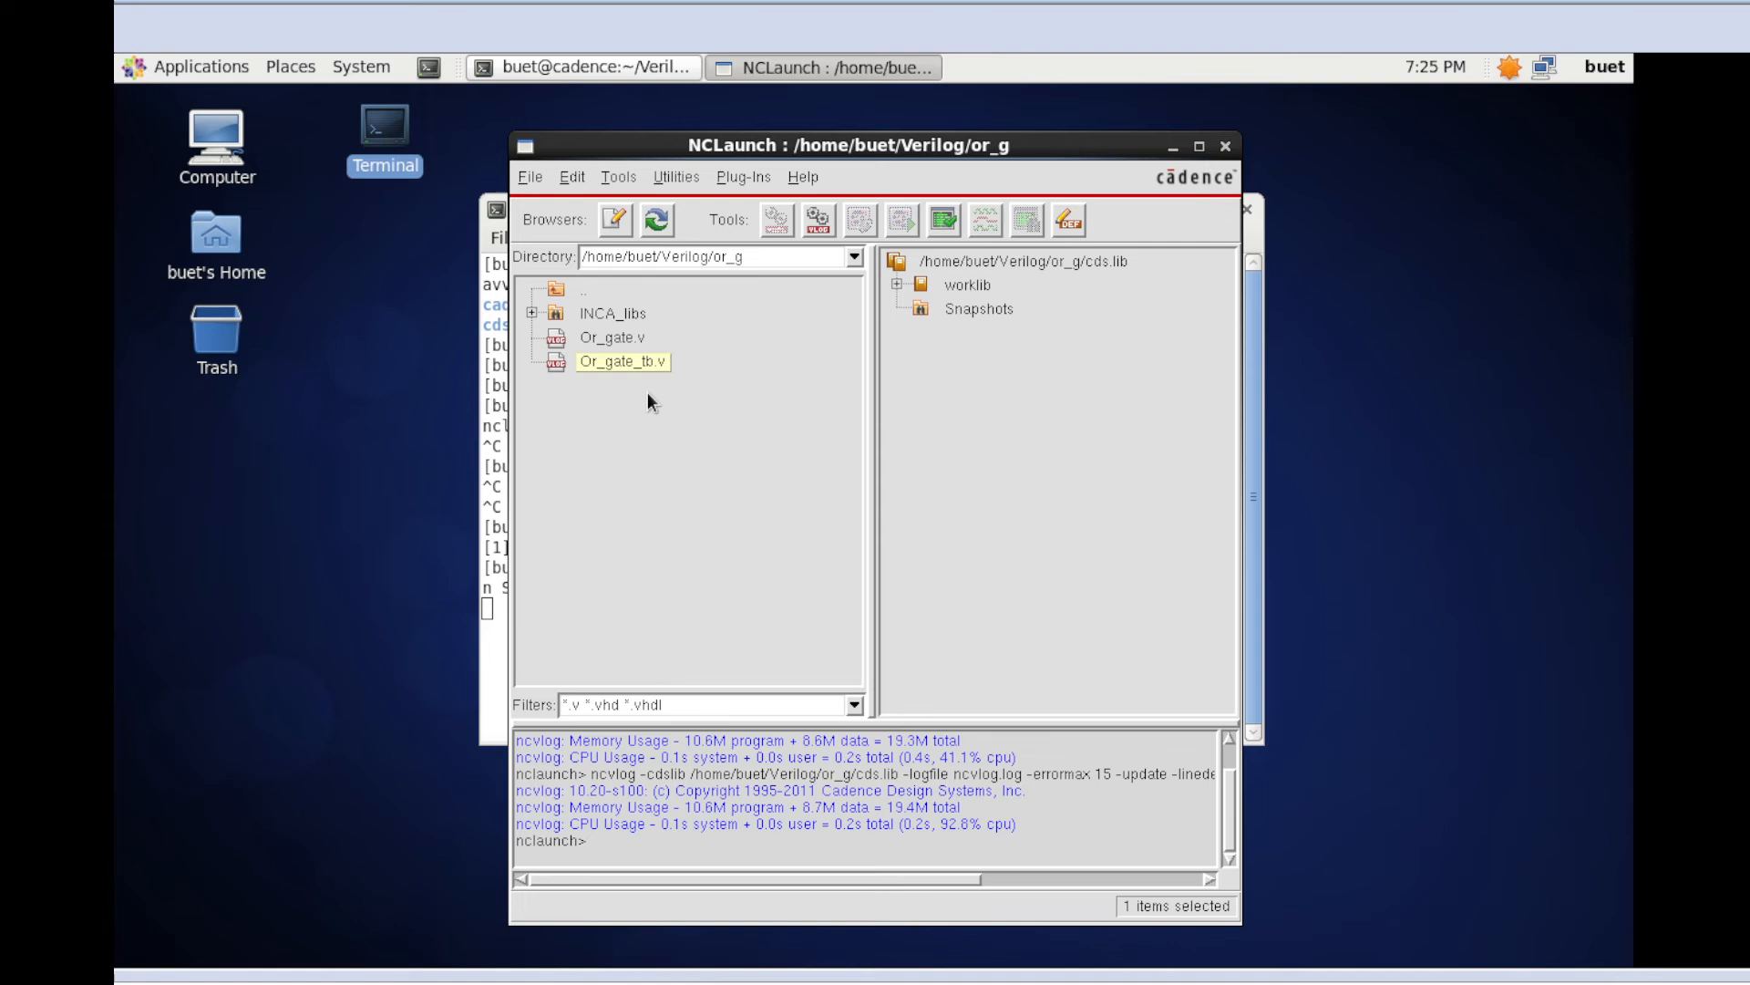
{"action": "mouse_move", "coordinate": [911, 322]}
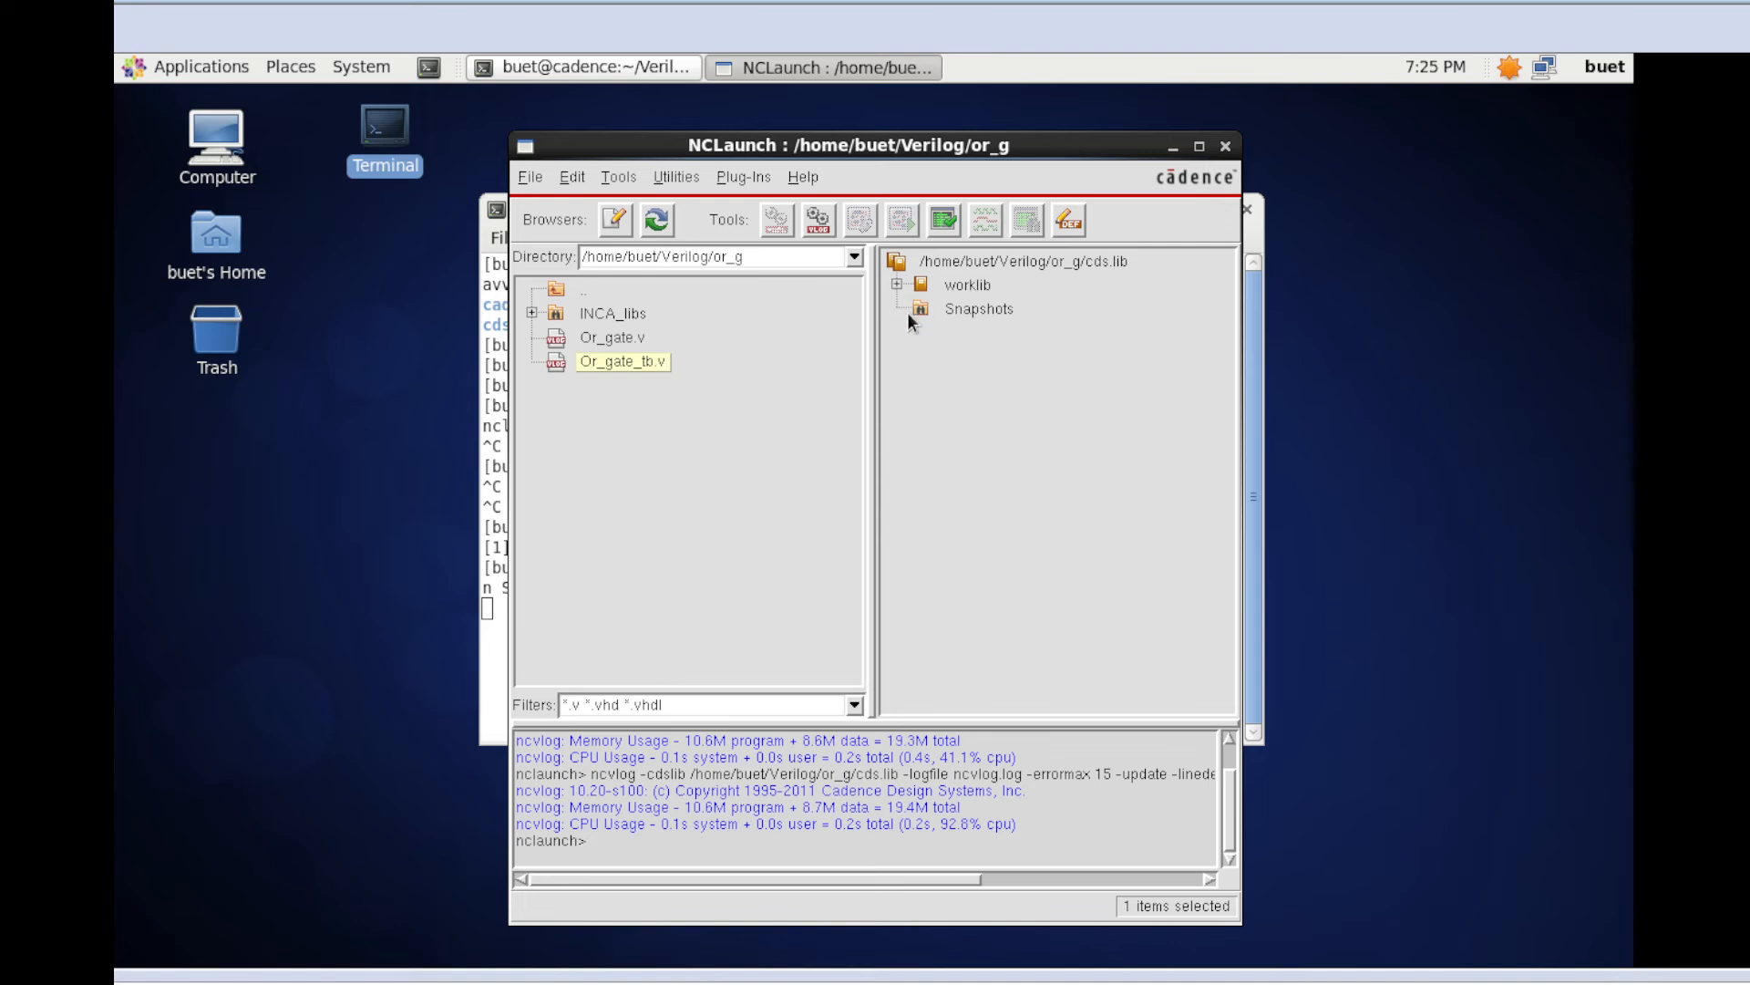
{"action": "left_click", "coordinate": [900, 284]}
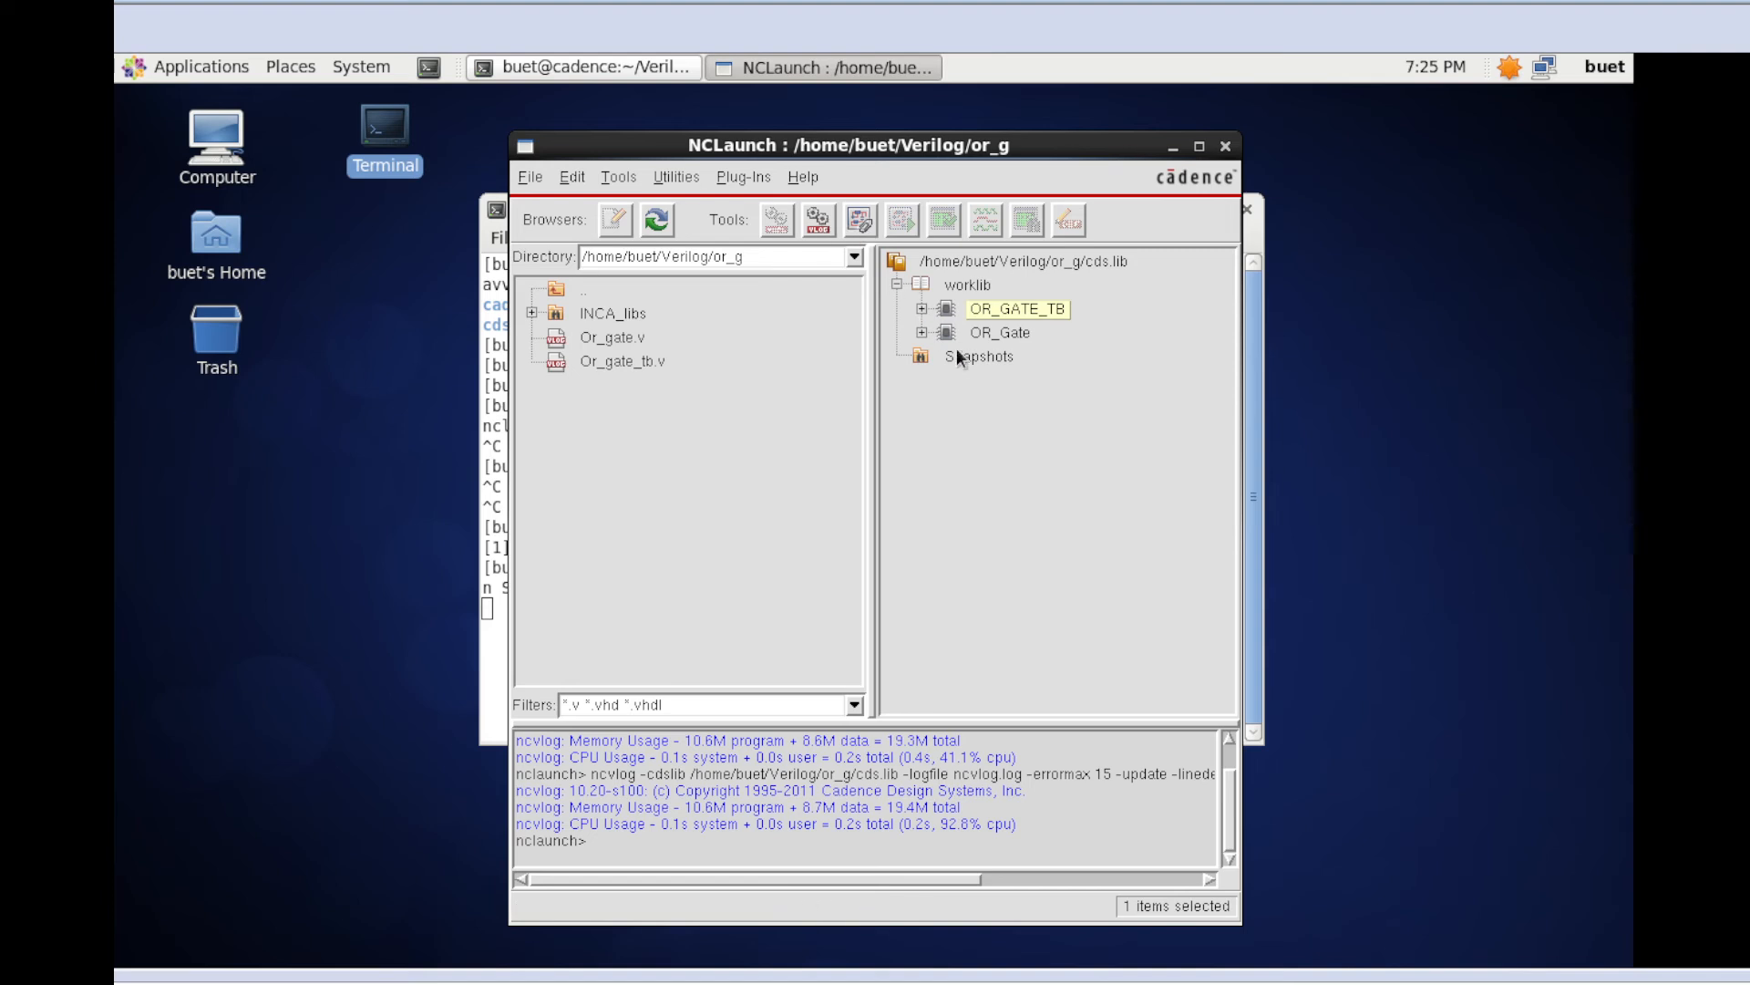
{"action": "mouse_move", "coordinate": [930, 368]}
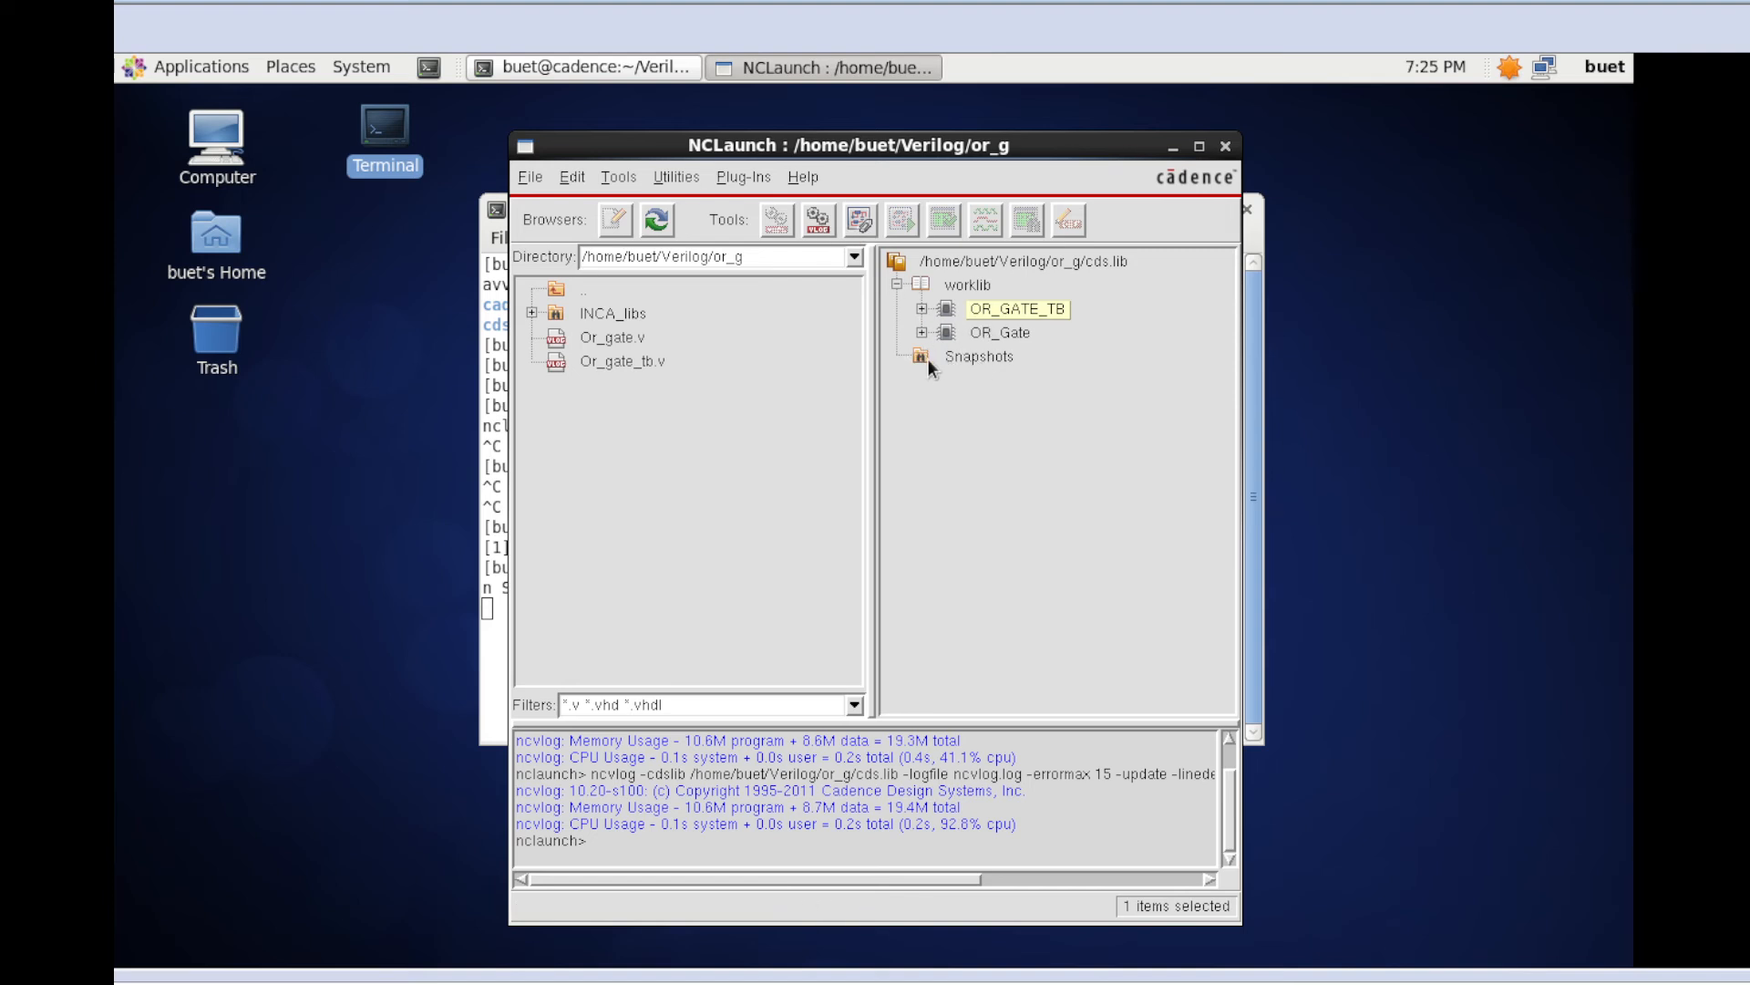
{"action": "mouse_move", "coordinate": [860, 220]}
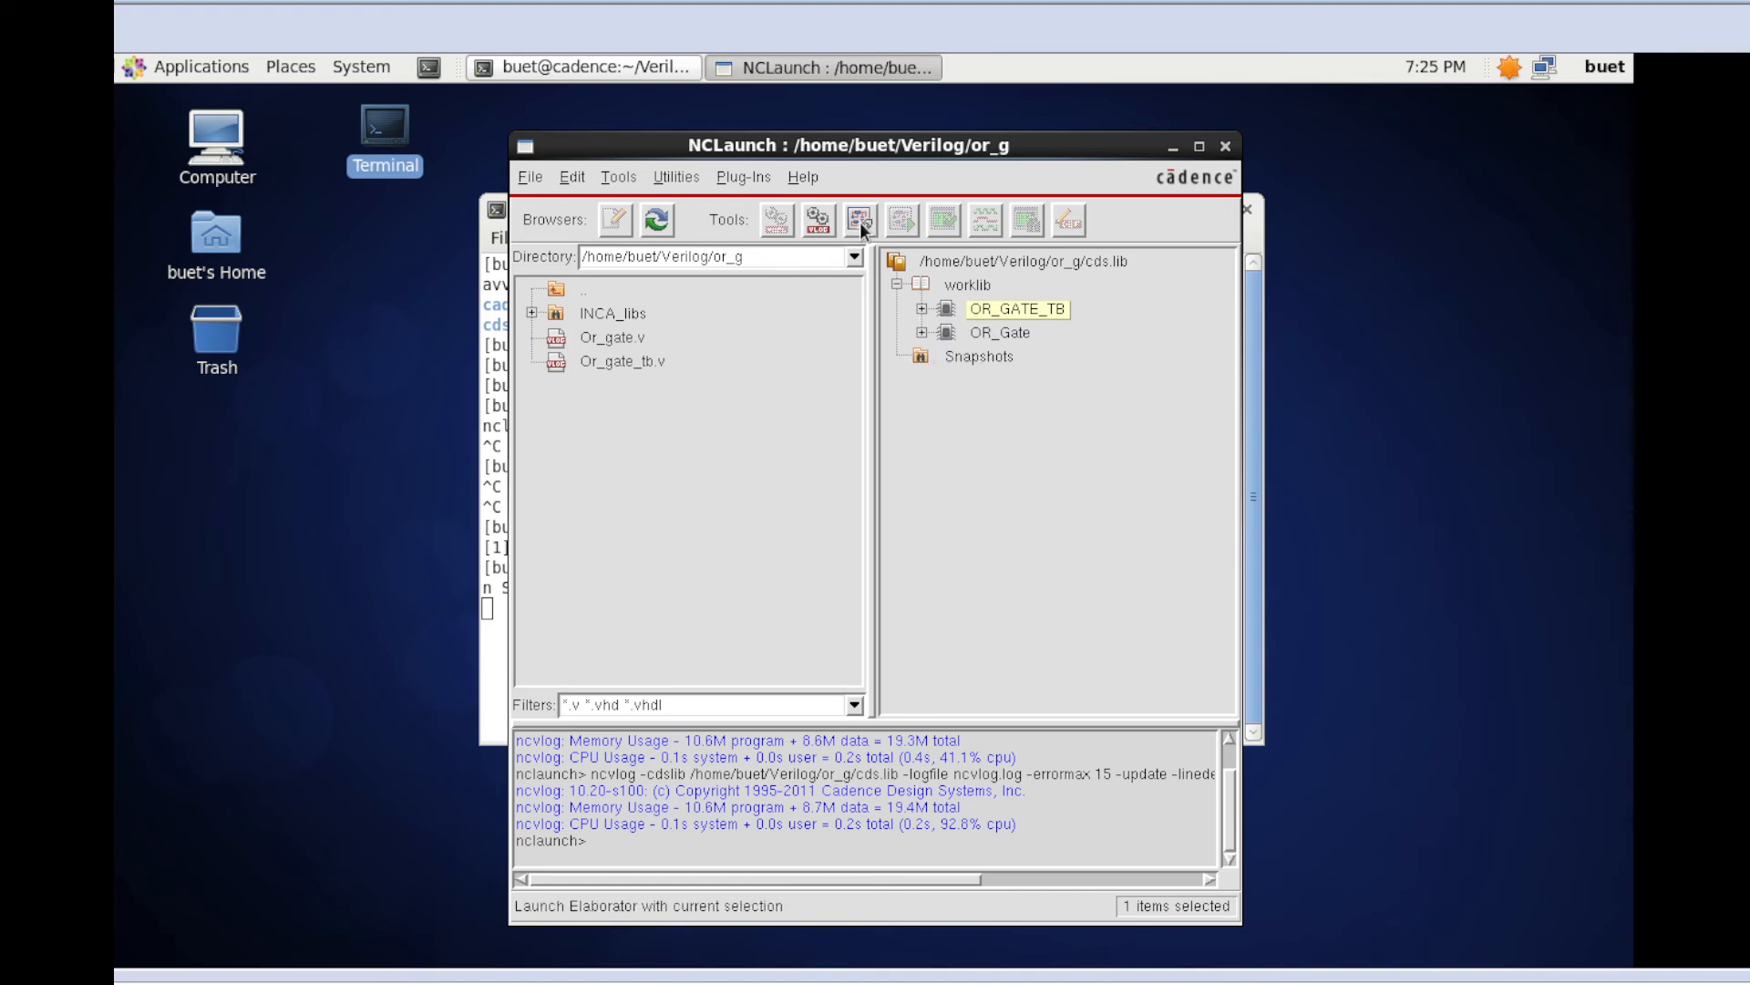
{"action": "mouse_move", "coordinate": [860, 218]}
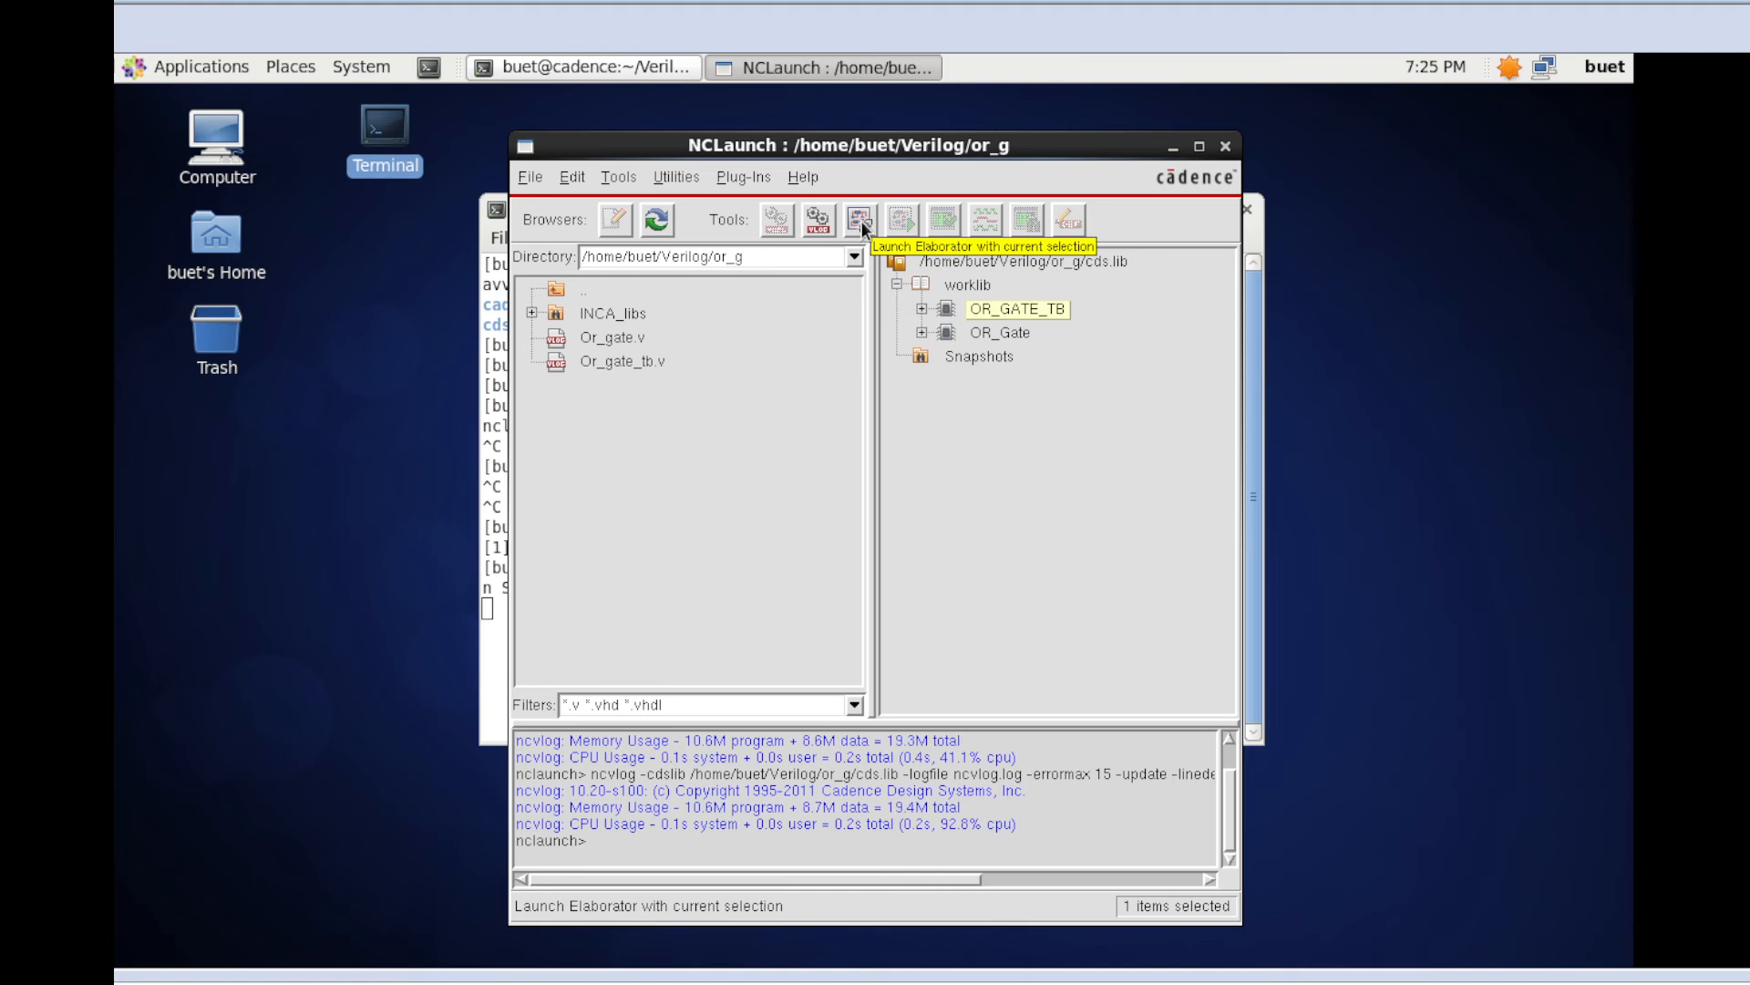
Elaborate OR_GATE_TB and OR_Gate with ncelab, listing a module snapshot for each under Snapshots
{"action": "left_click", "coordinate": [860, 219]}
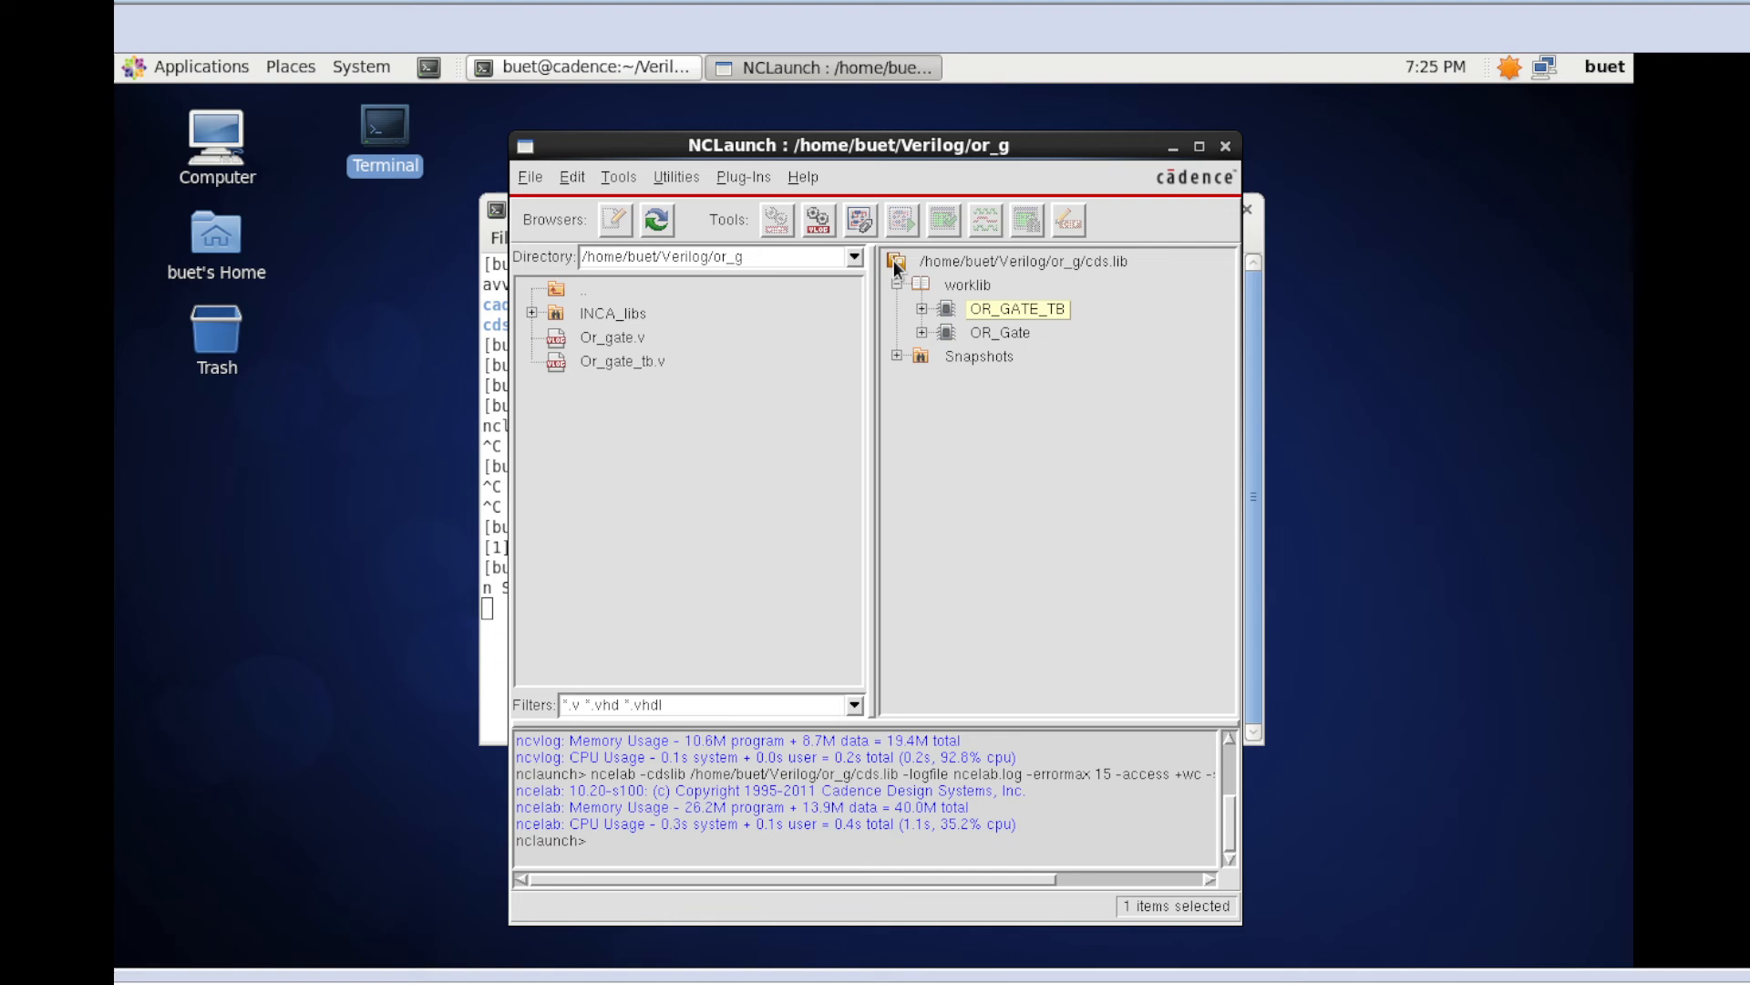
{"action": "left_click", "coordinate": [894, 356]}
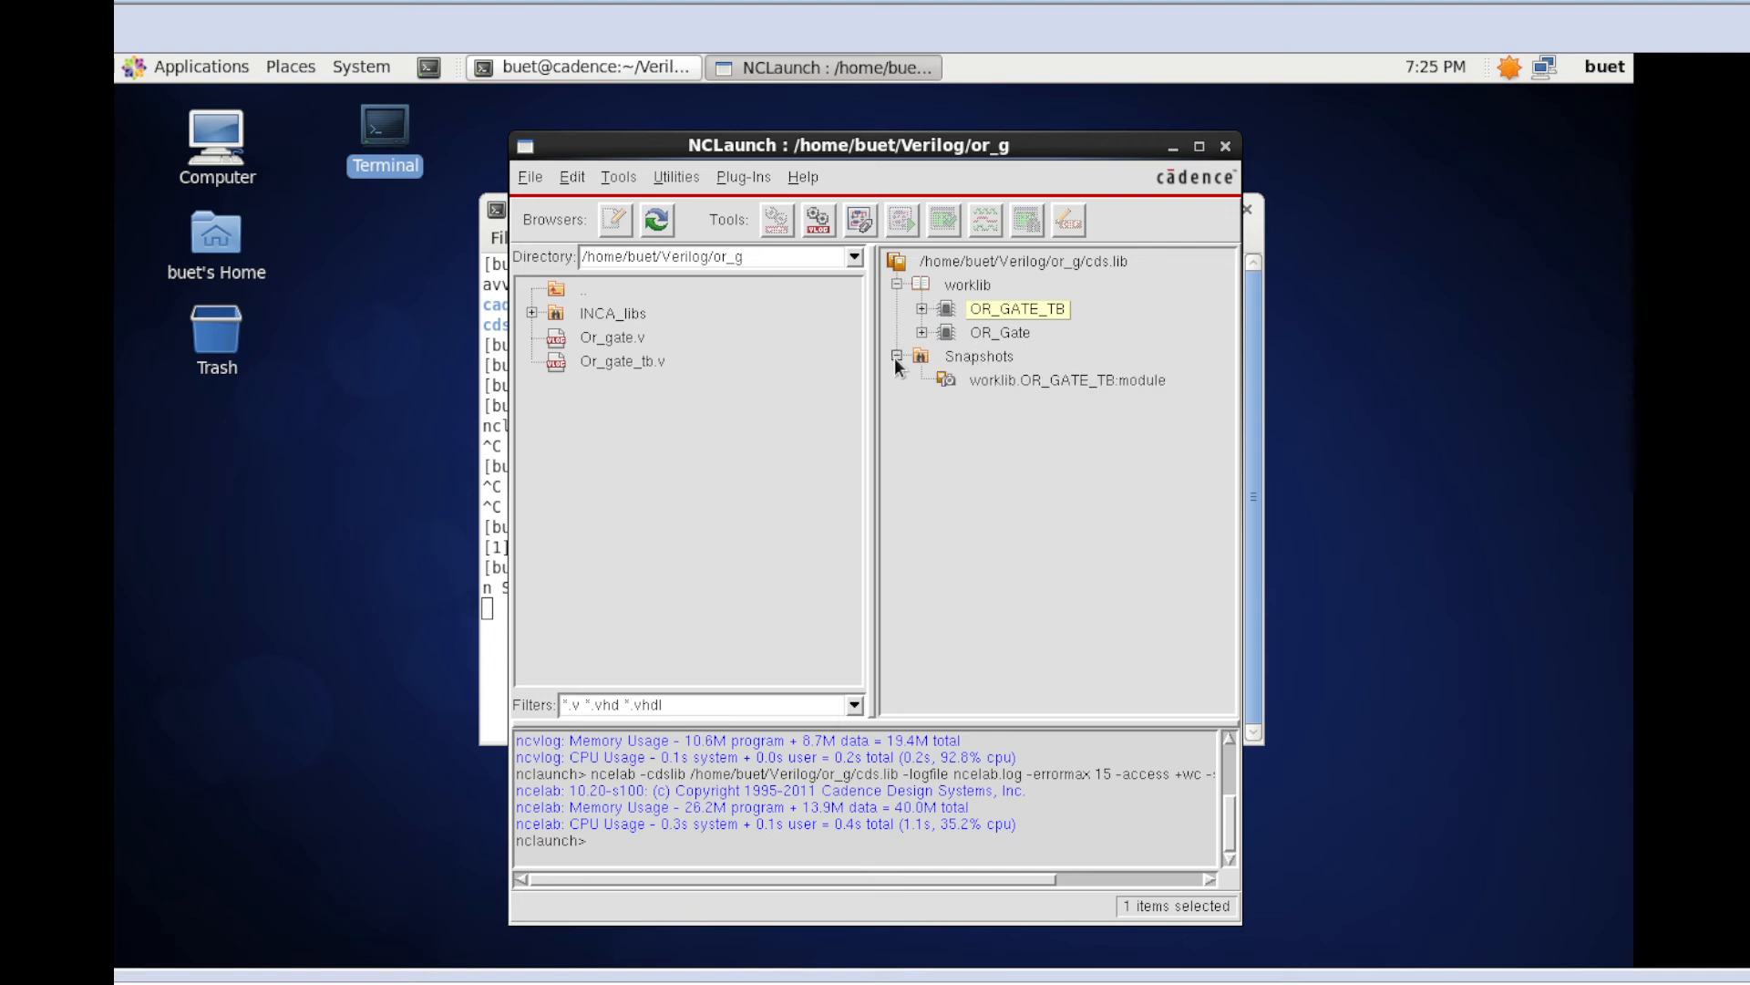
{"action": "left_click", "coordinate": [997, 333]}
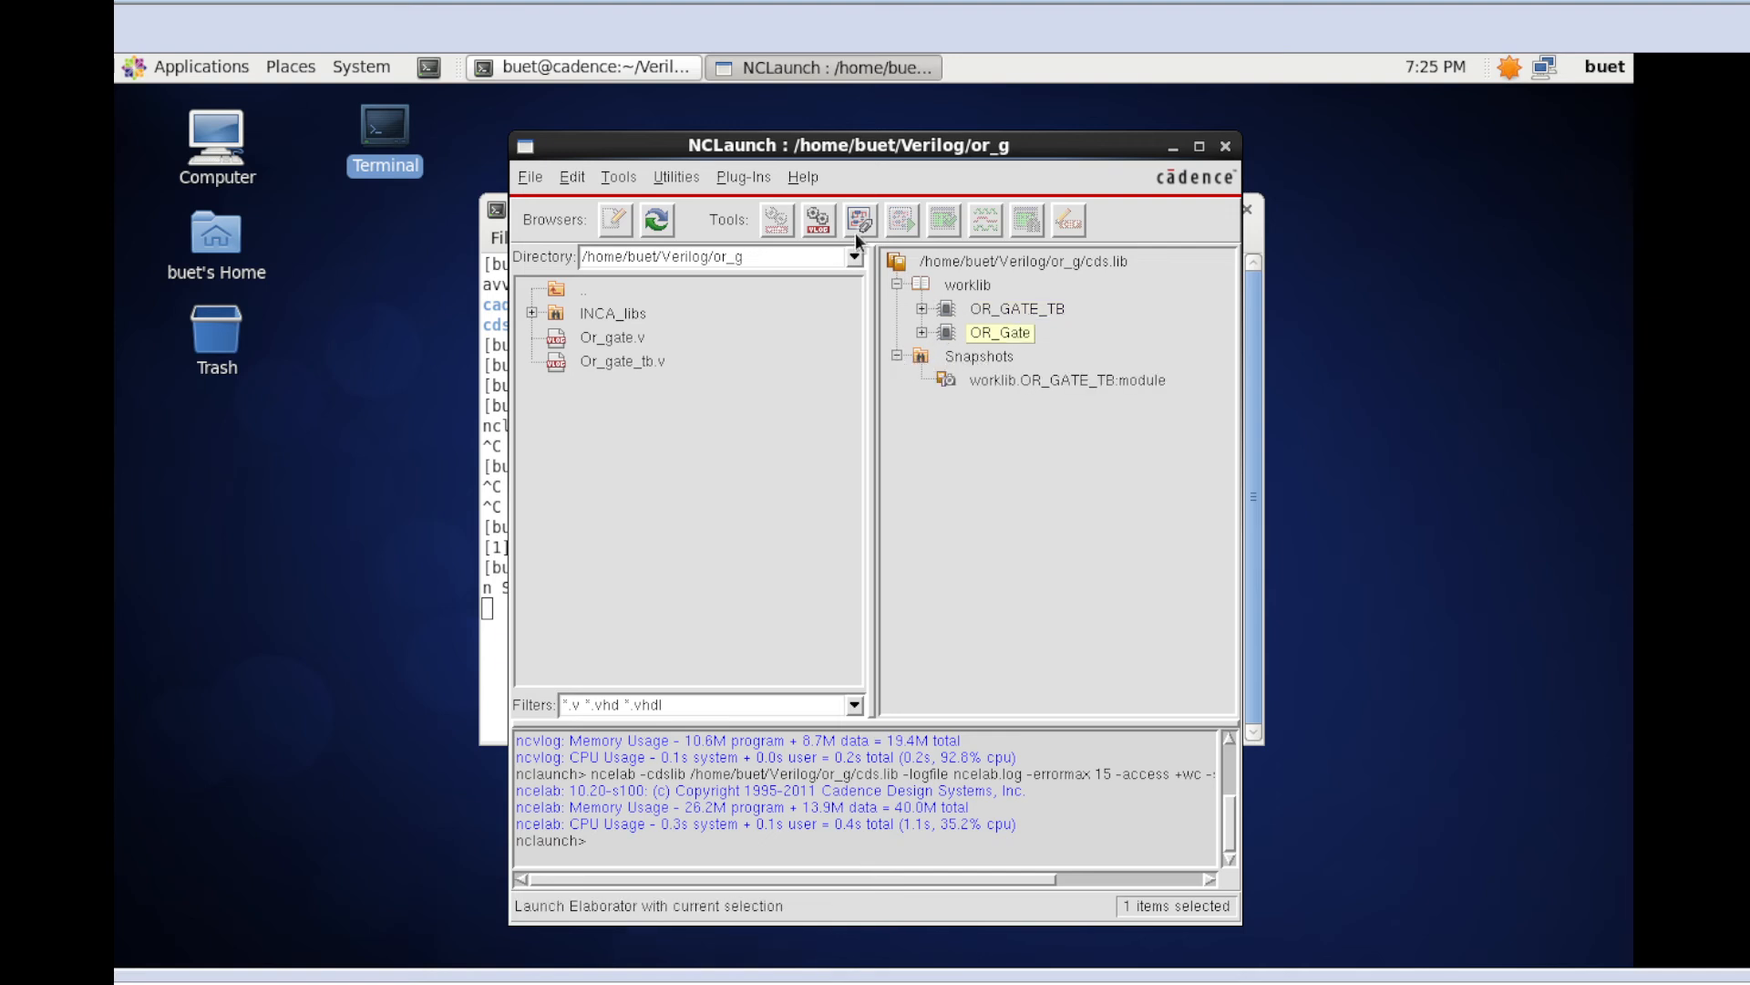
{"action": "left_click", "coordinate": [902, 219]}
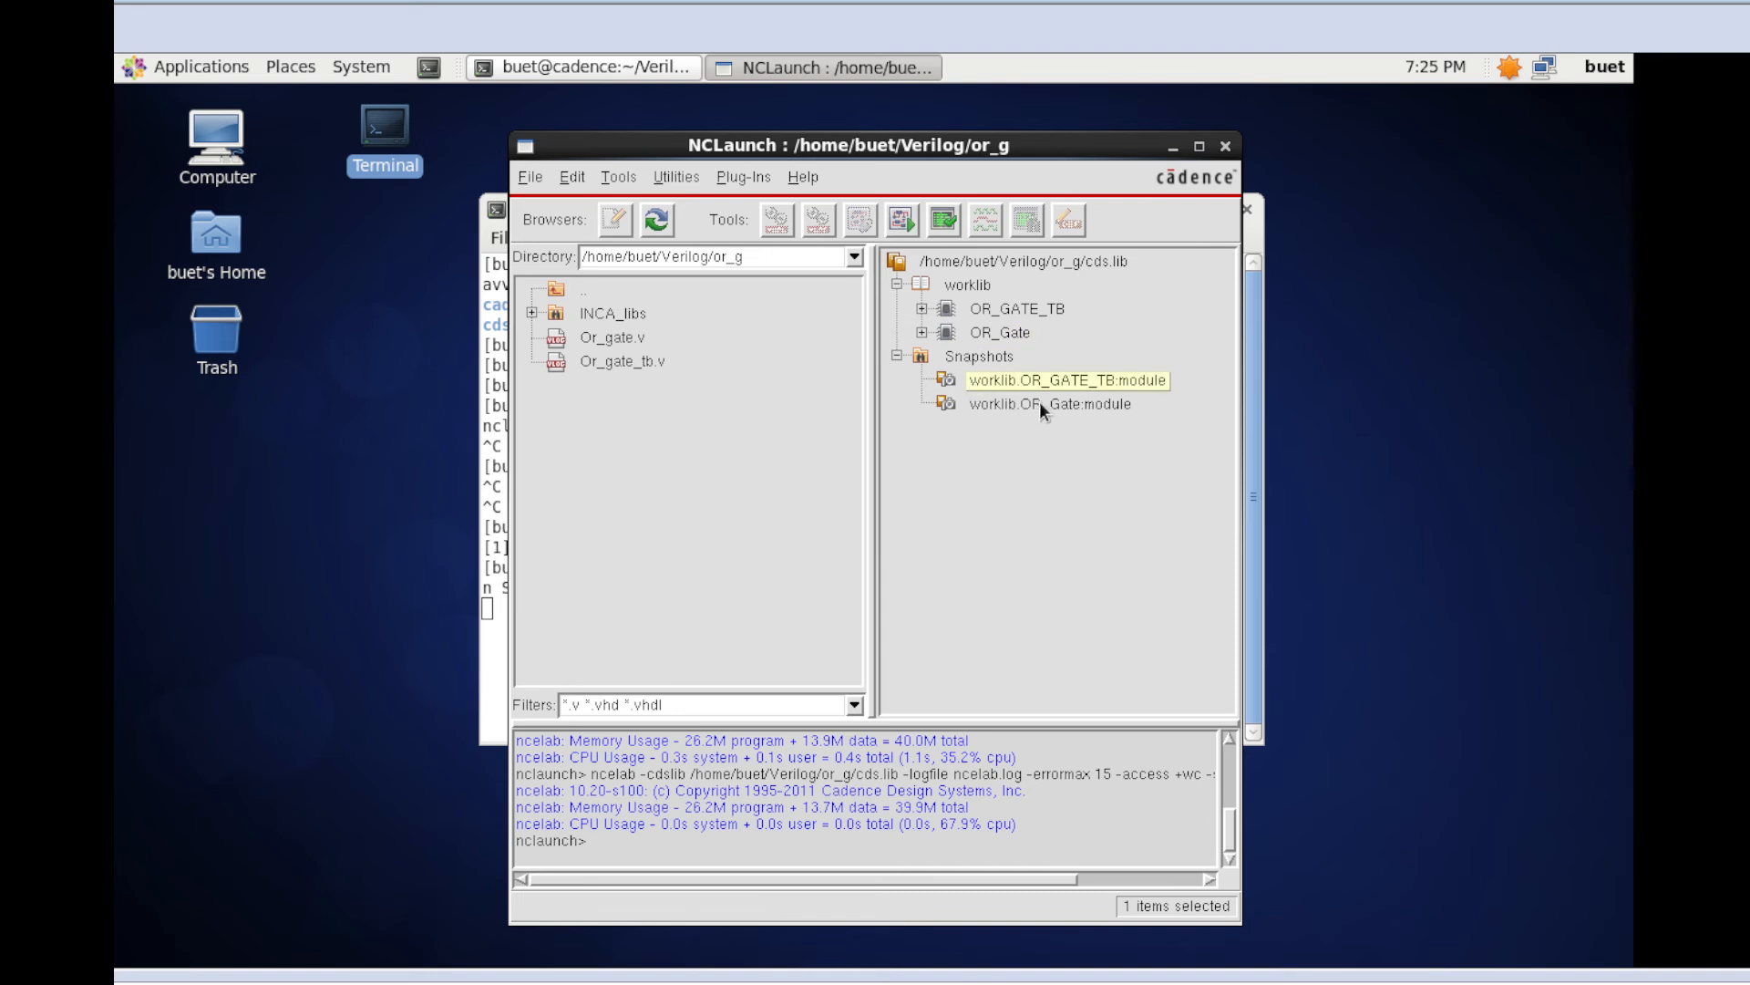
{"action": "mouse_move", "coordinate": [1031, 397]}
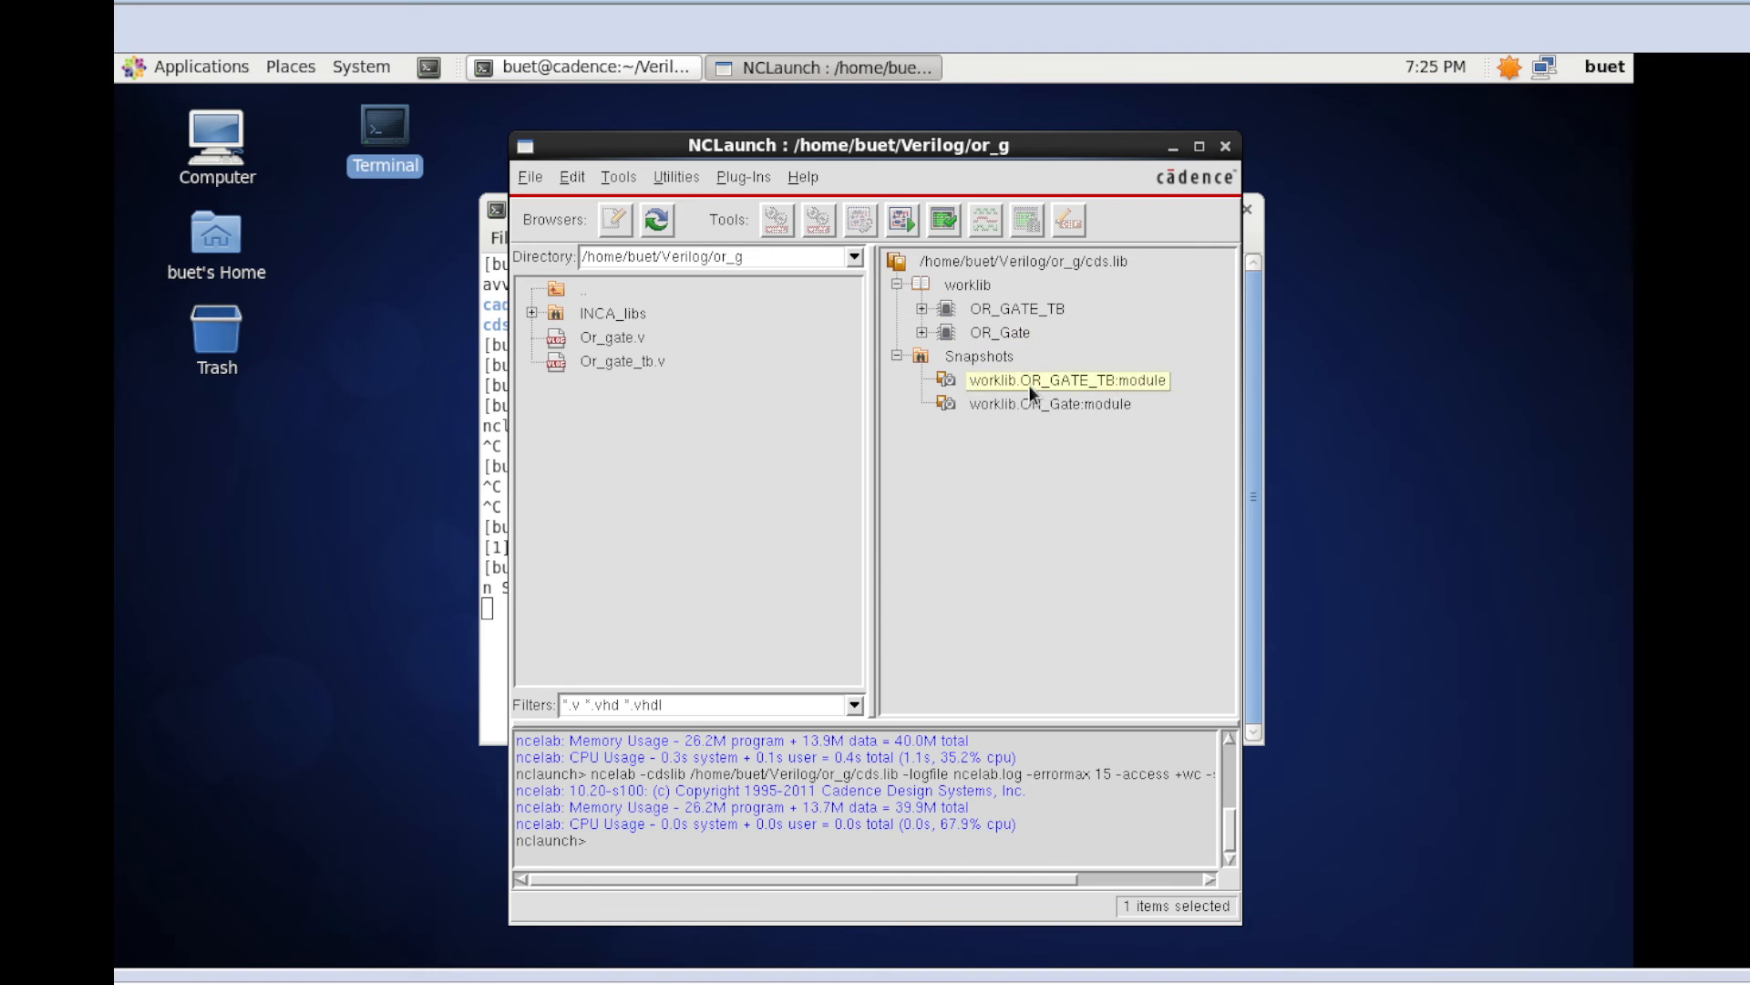
{"action": "mouse_move", "coordinate": [904, 219]}
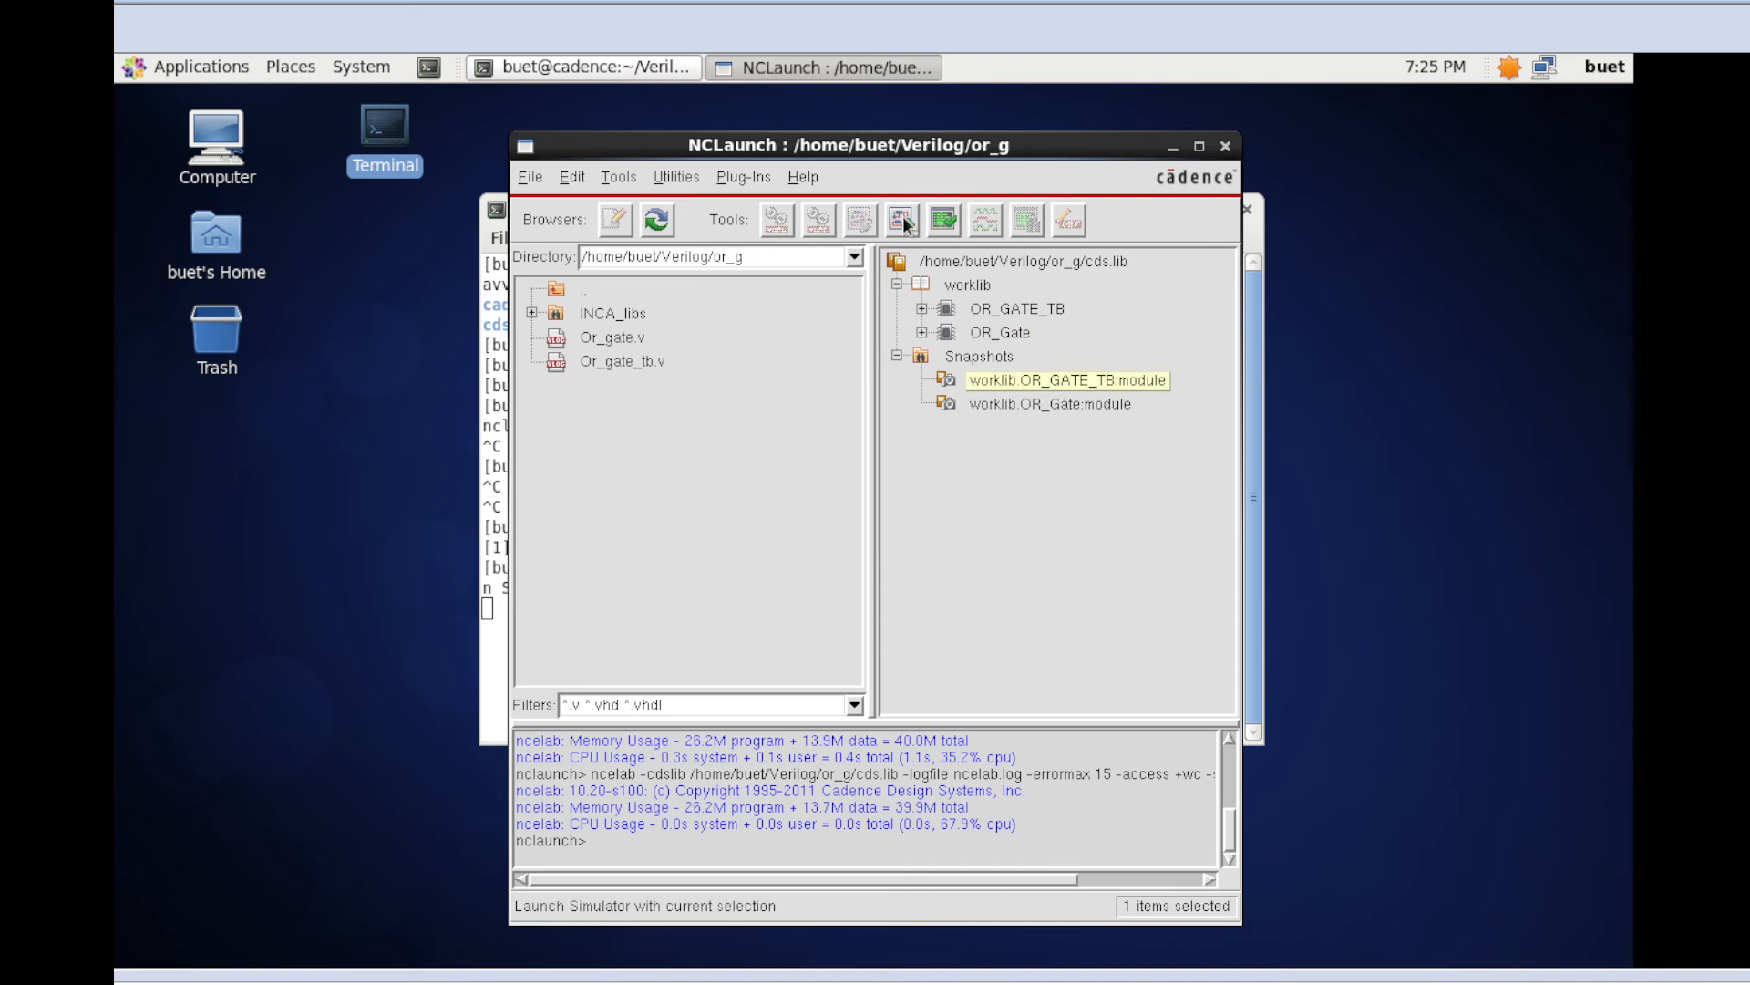
{"action": "mouse_move", "coordinate": [901, 219]}
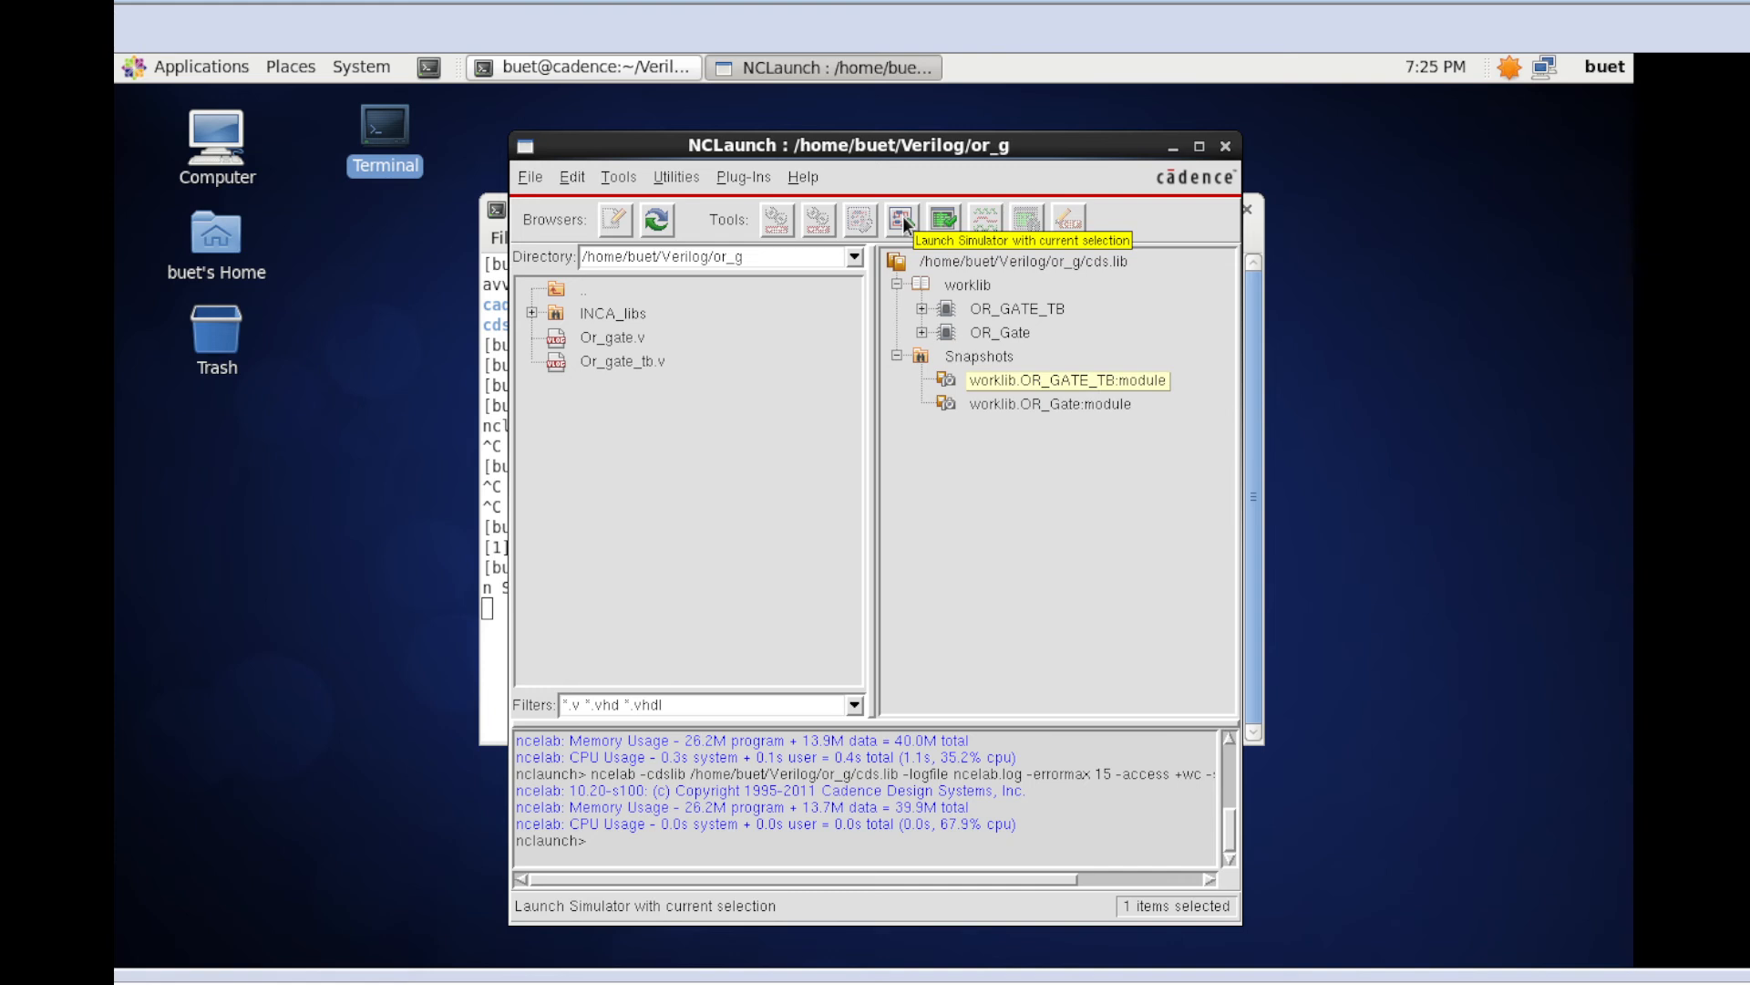
Launch ncsim on the worklib.OR_GATE_TB:module snapshot, bringing up SimVision's Design Browser
{"action": "left_click", "coordinate": [900, 218]}
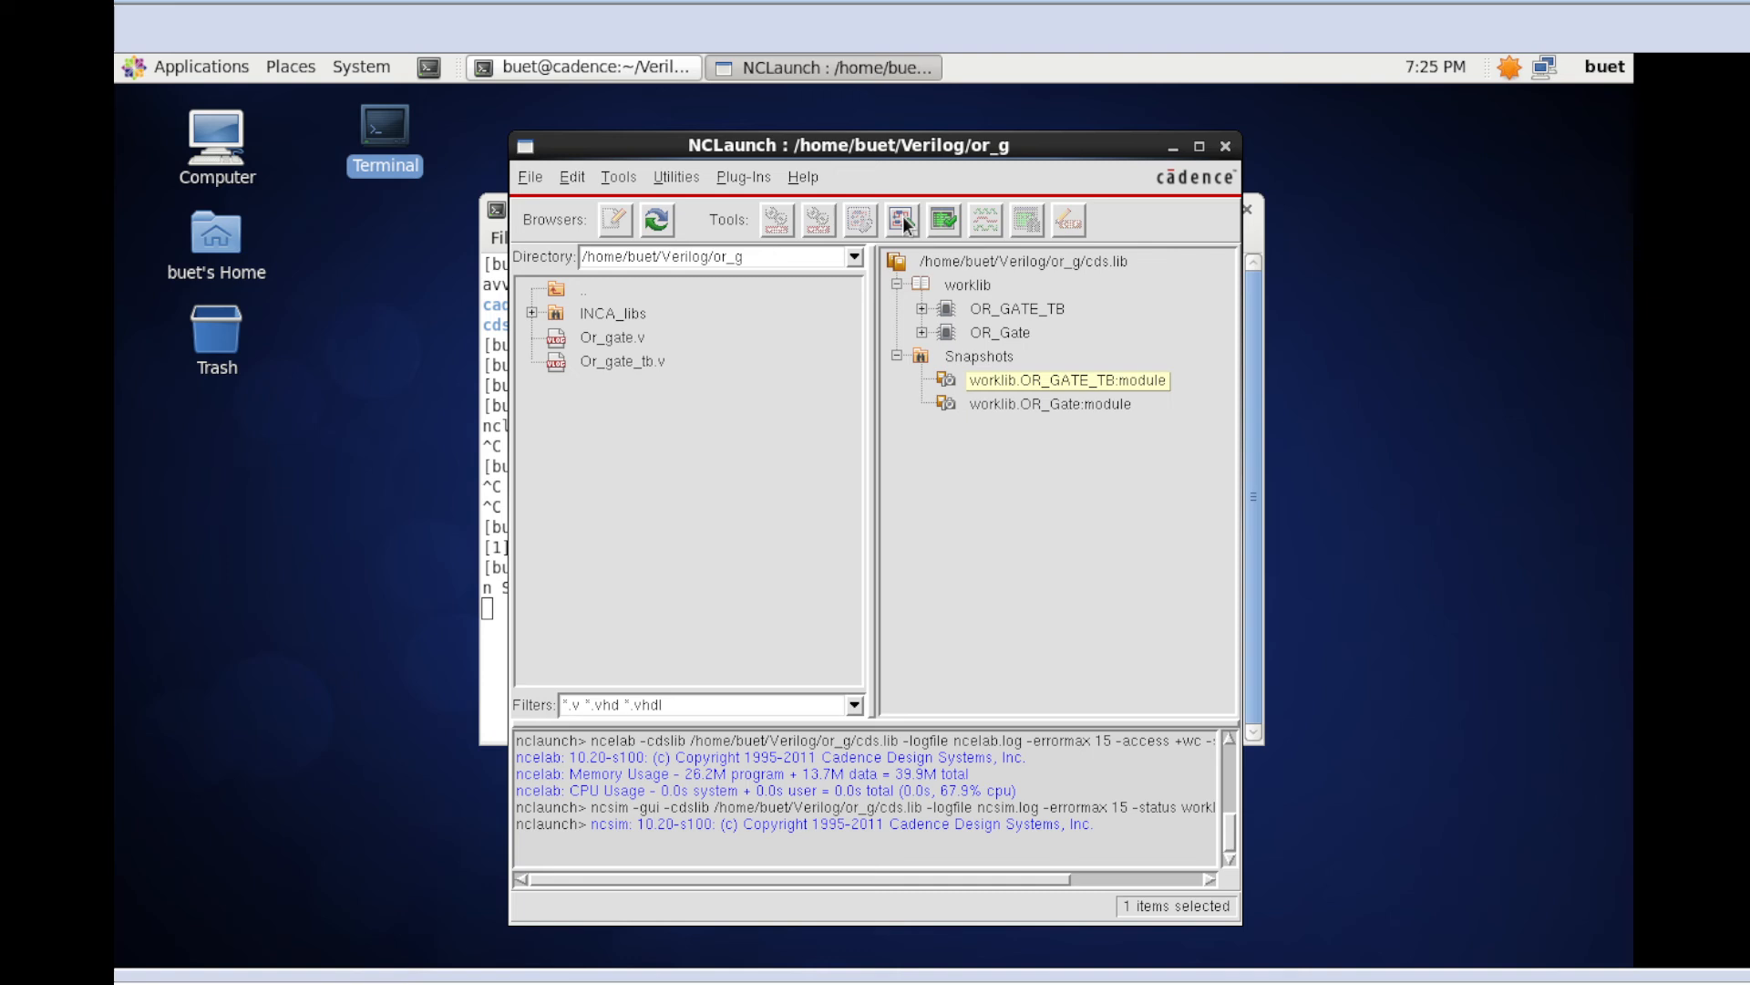
{"action": "left_click", "coordinate": [906, 218]}
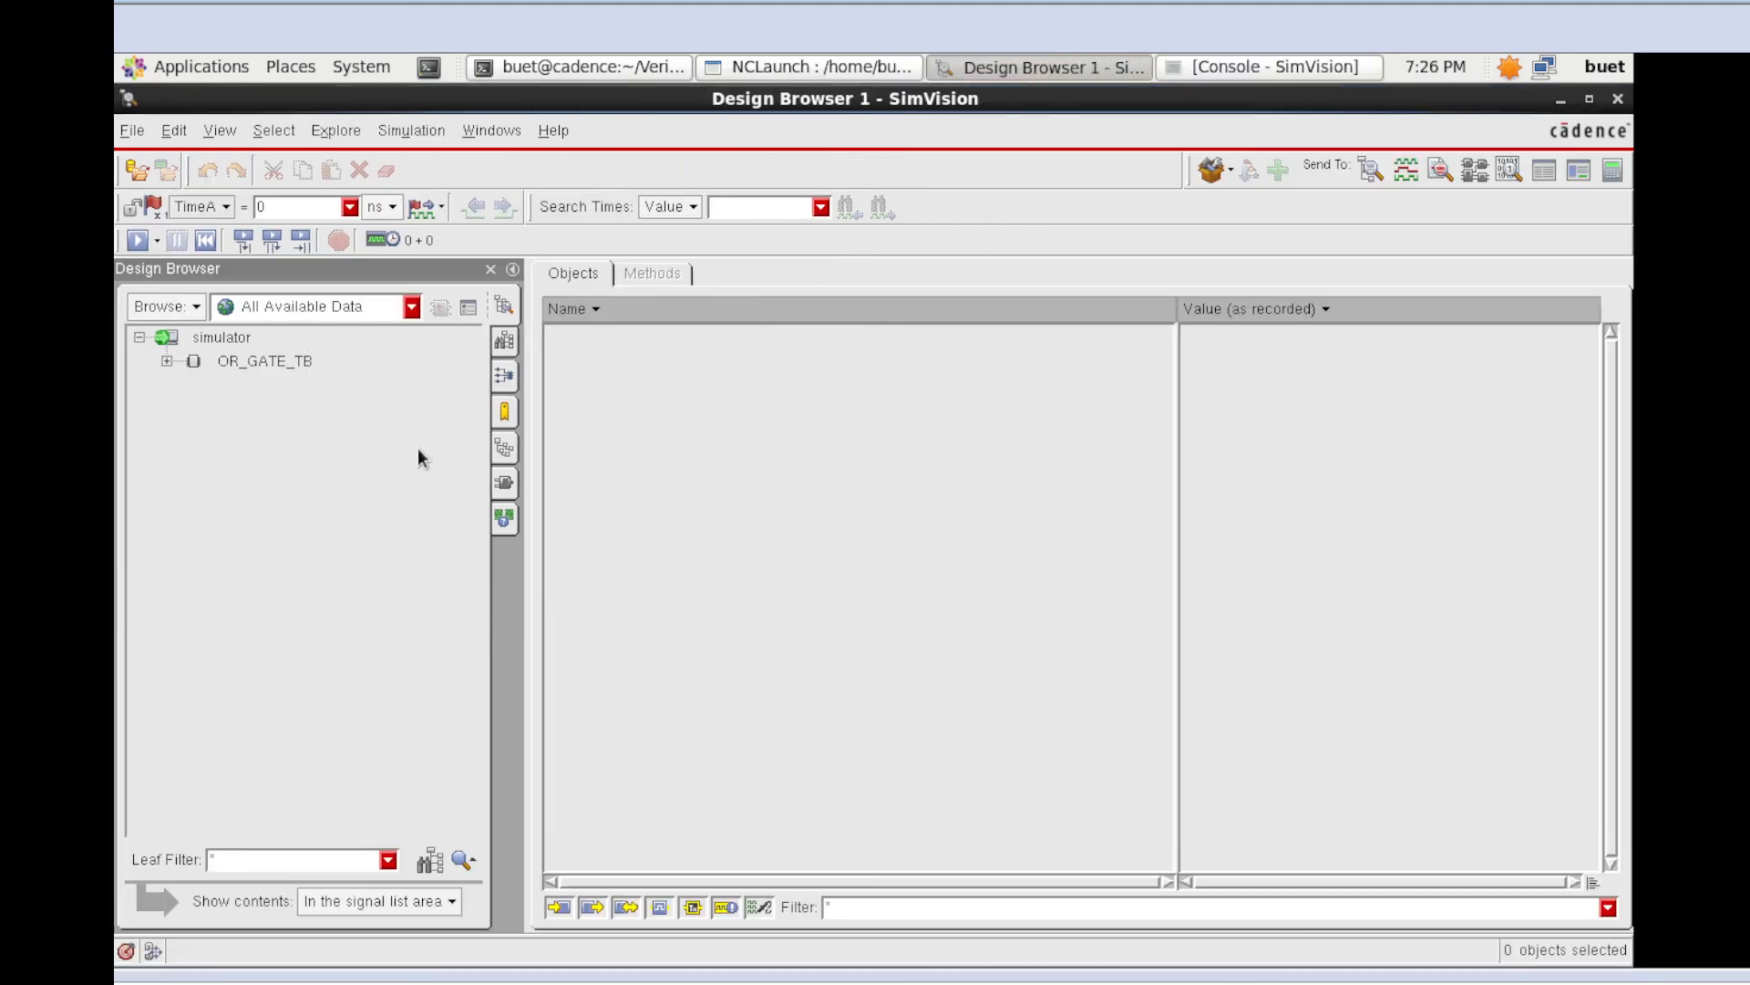
Select the OR_GATE_TB scope and send its signals a, b and y to a Waveform window
{"action": "left_click", "coordinate": [266, 361]}
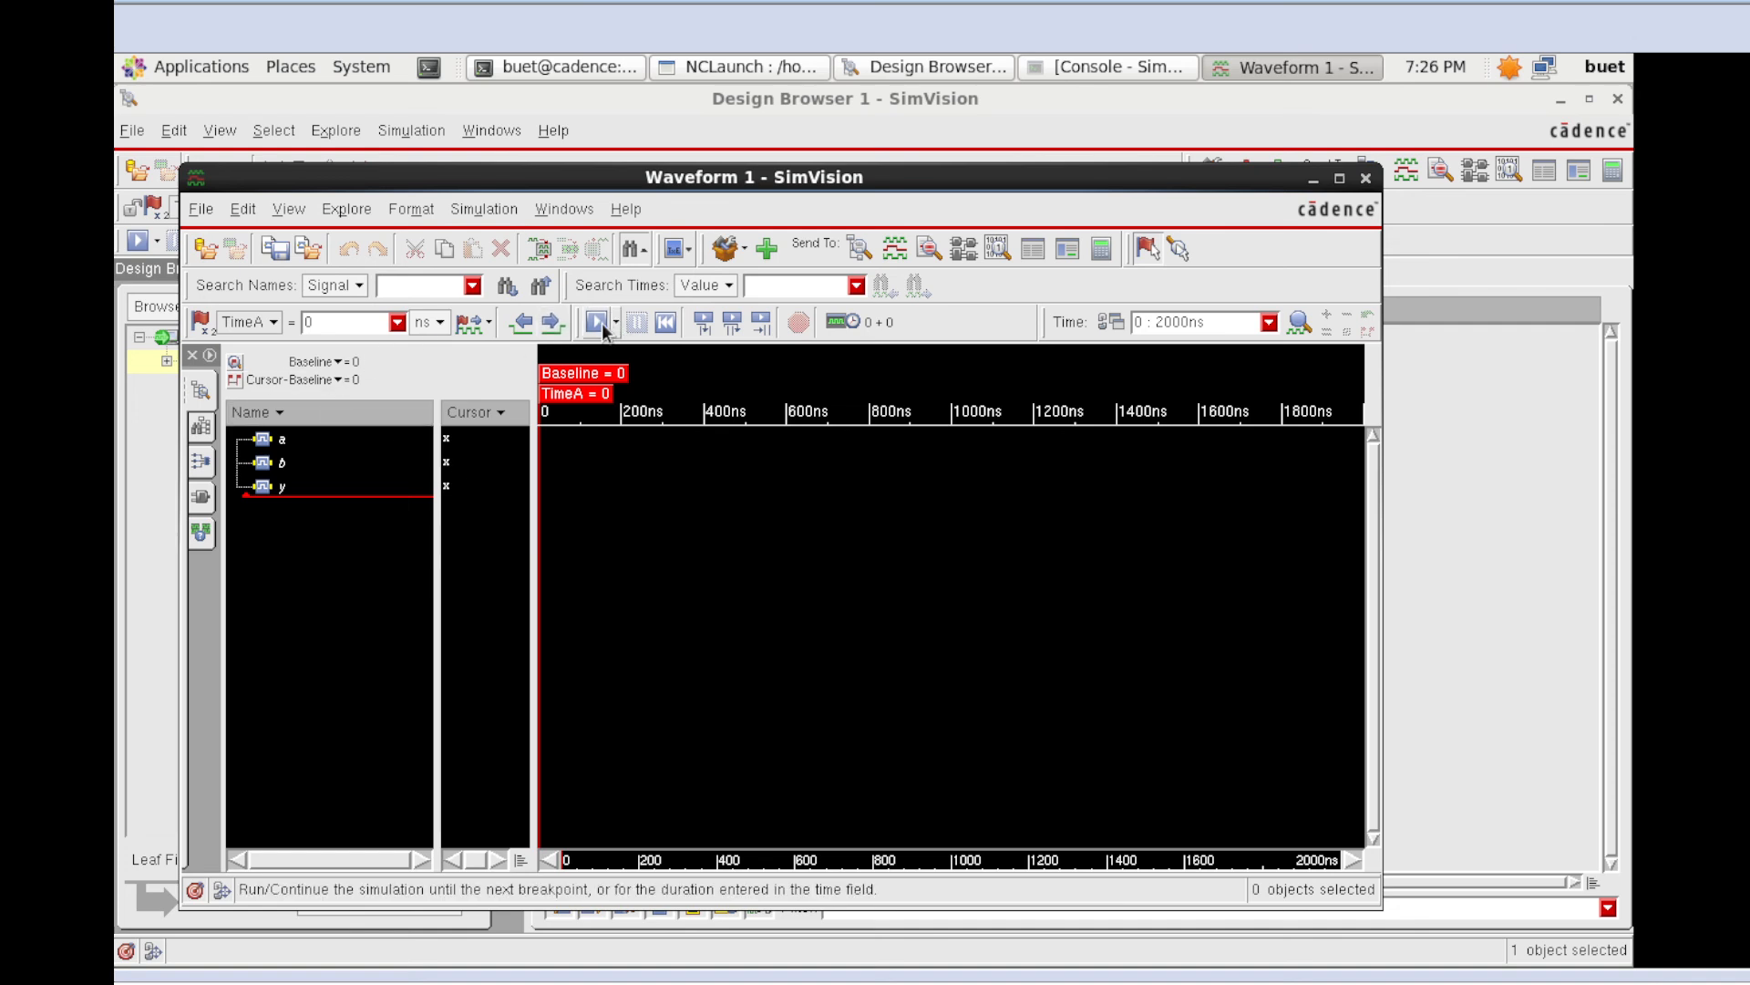
Run the simulation so waveforms for a, b and y are drawn over 0–300 ns
{"action": "left_click", "coordinate": [596, 323]}
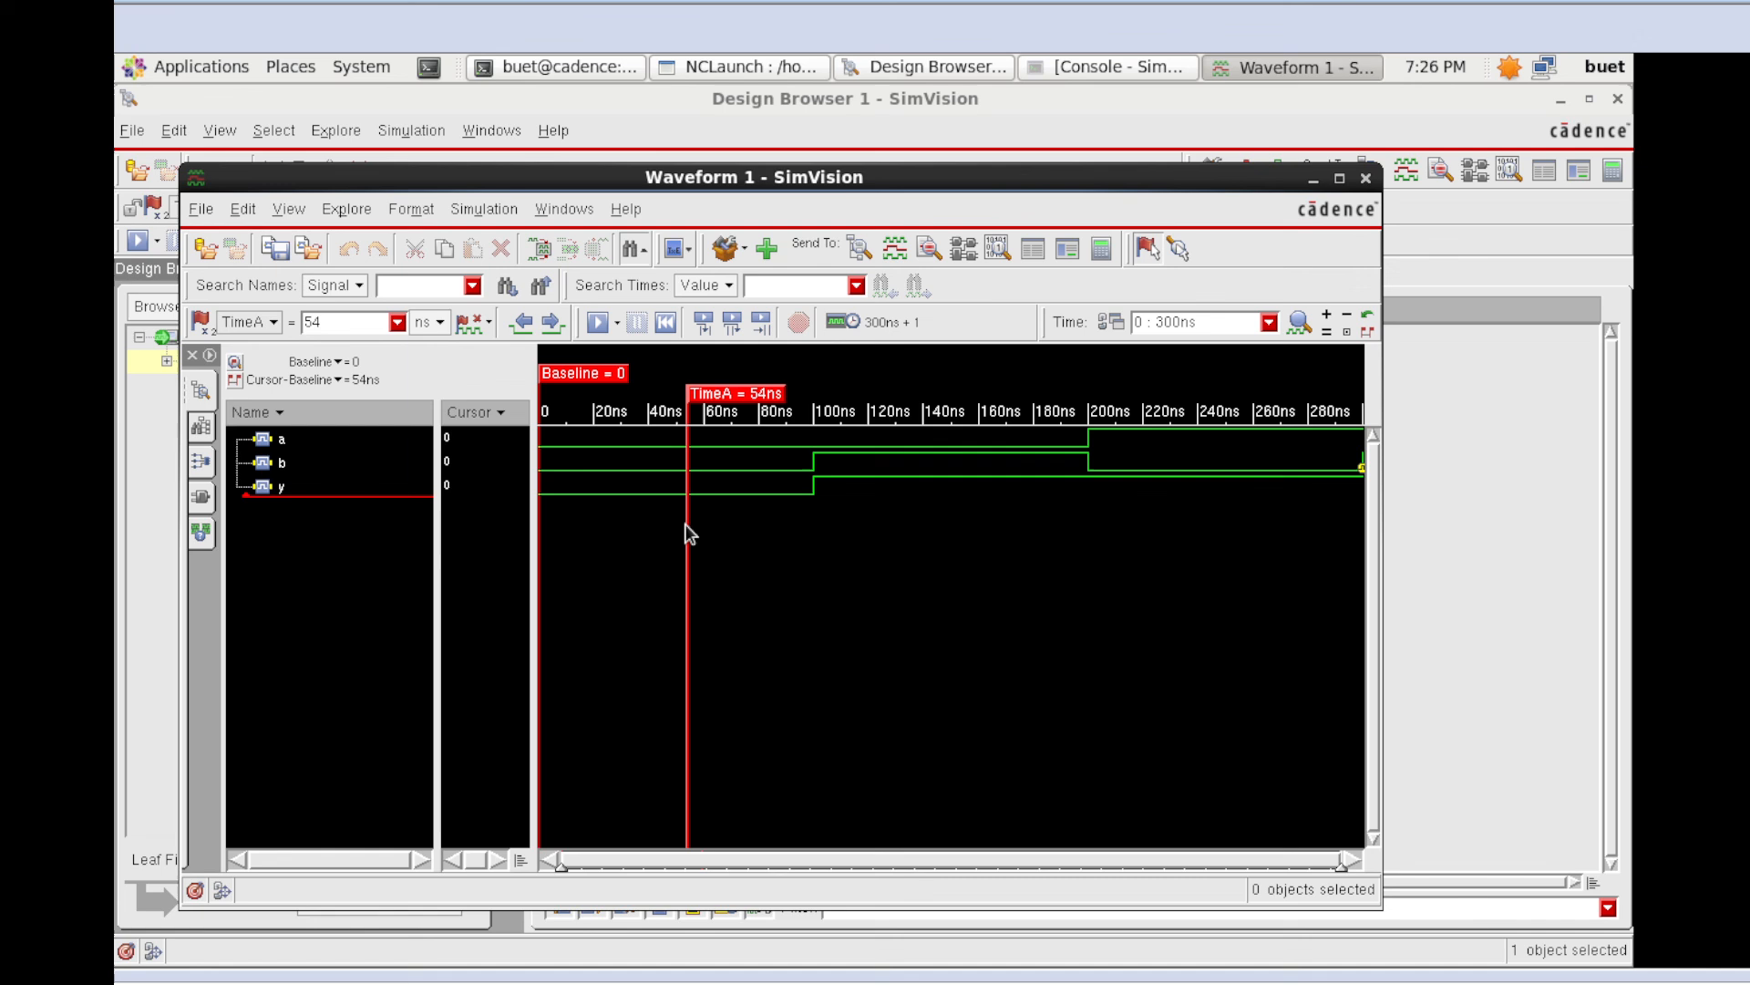
Place the TimeA cursor near 112, 223 and 296 ns to confirm y follows the OR truth table
{"action": "left_click", "coordinate": [849, 547]}
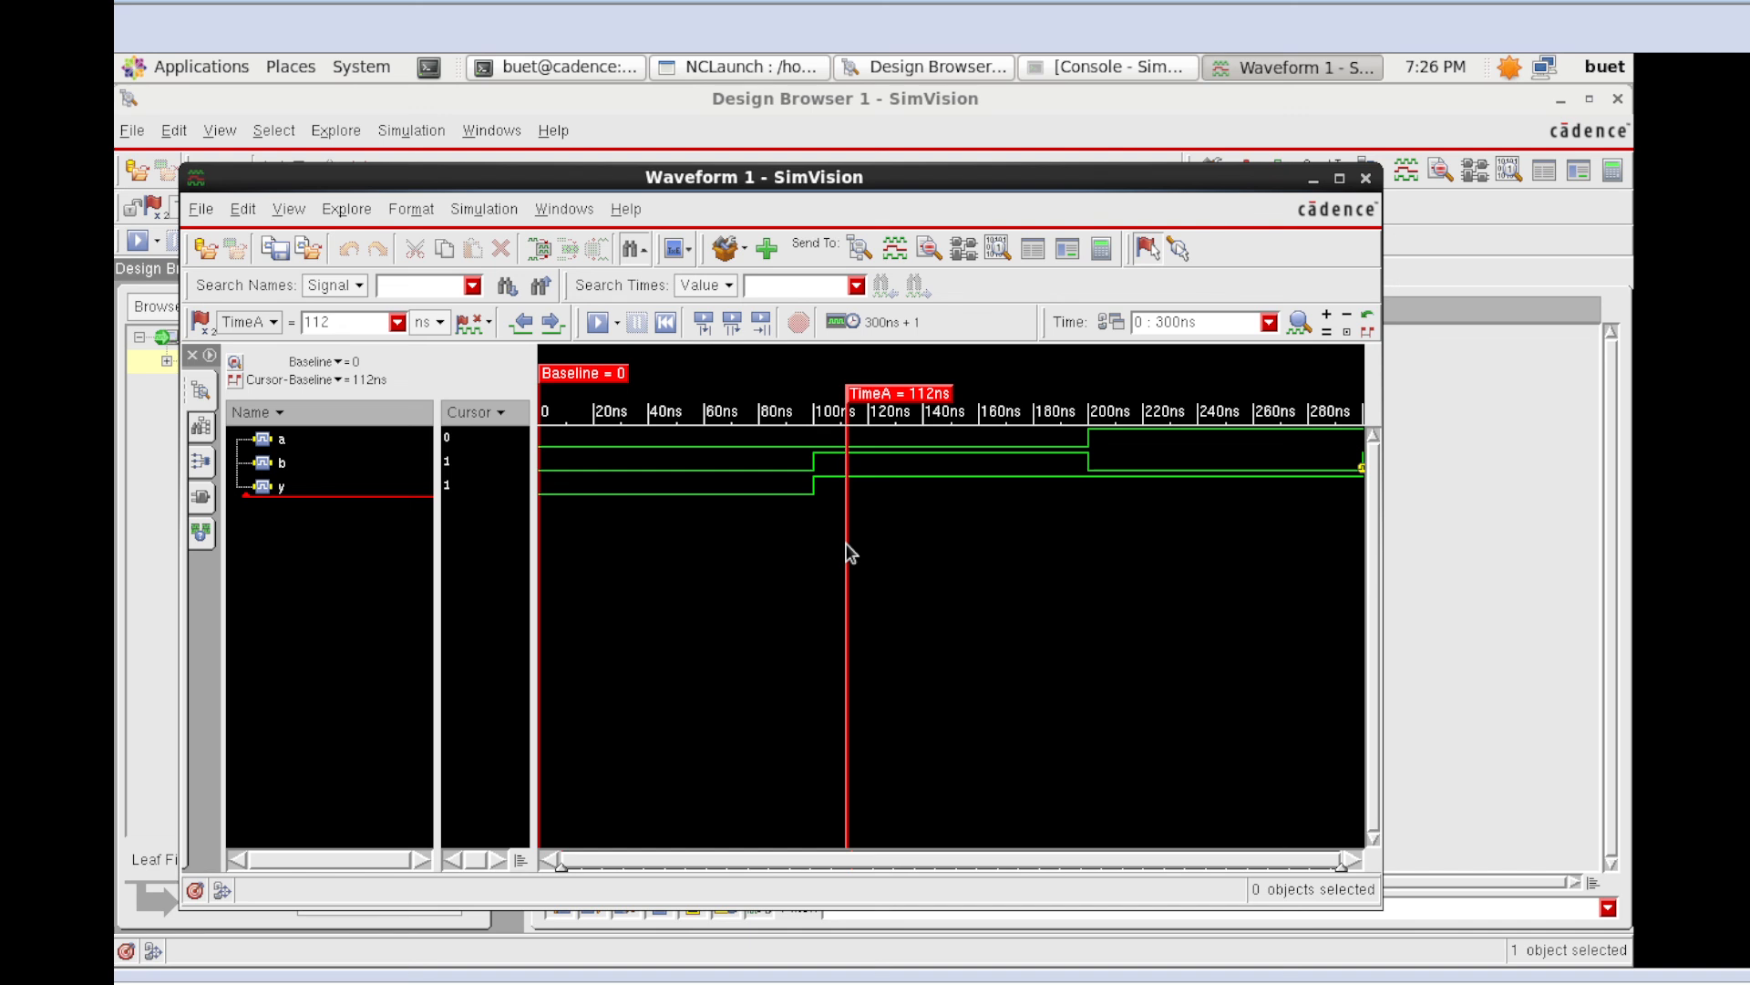
{"action": "left_click", "coordinate": [1149, 558]}
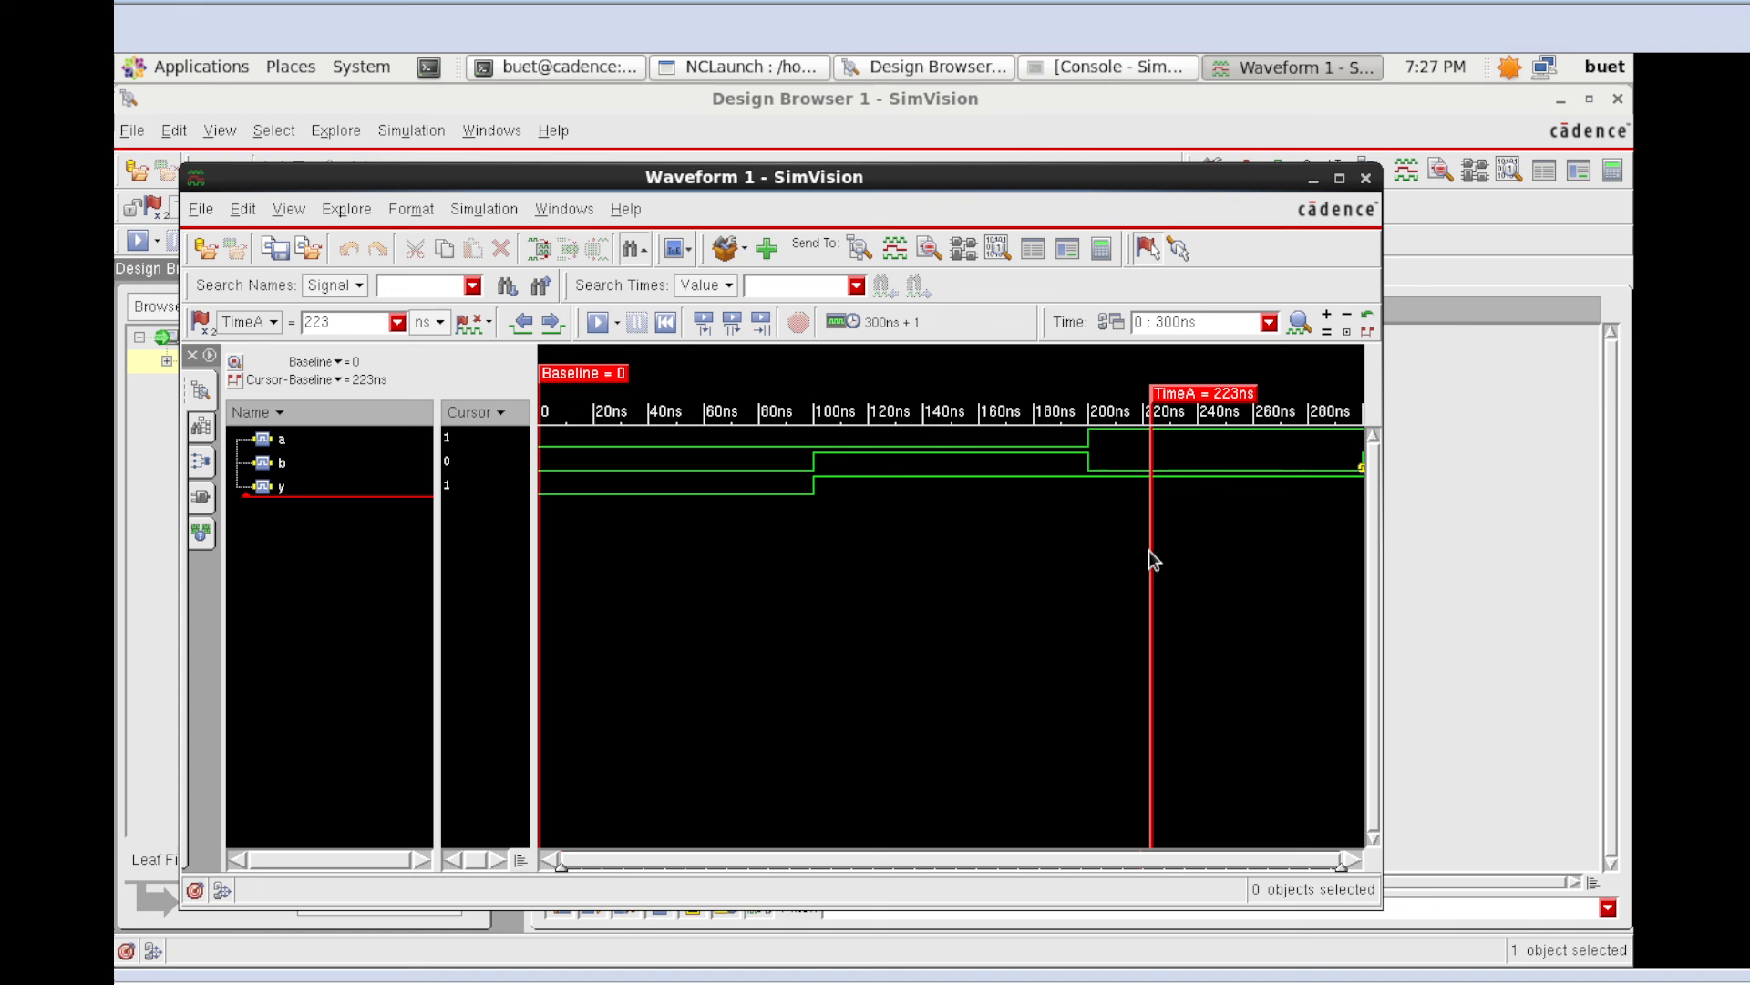
{"action": "left_click", "coordinate": [1351, 558]}
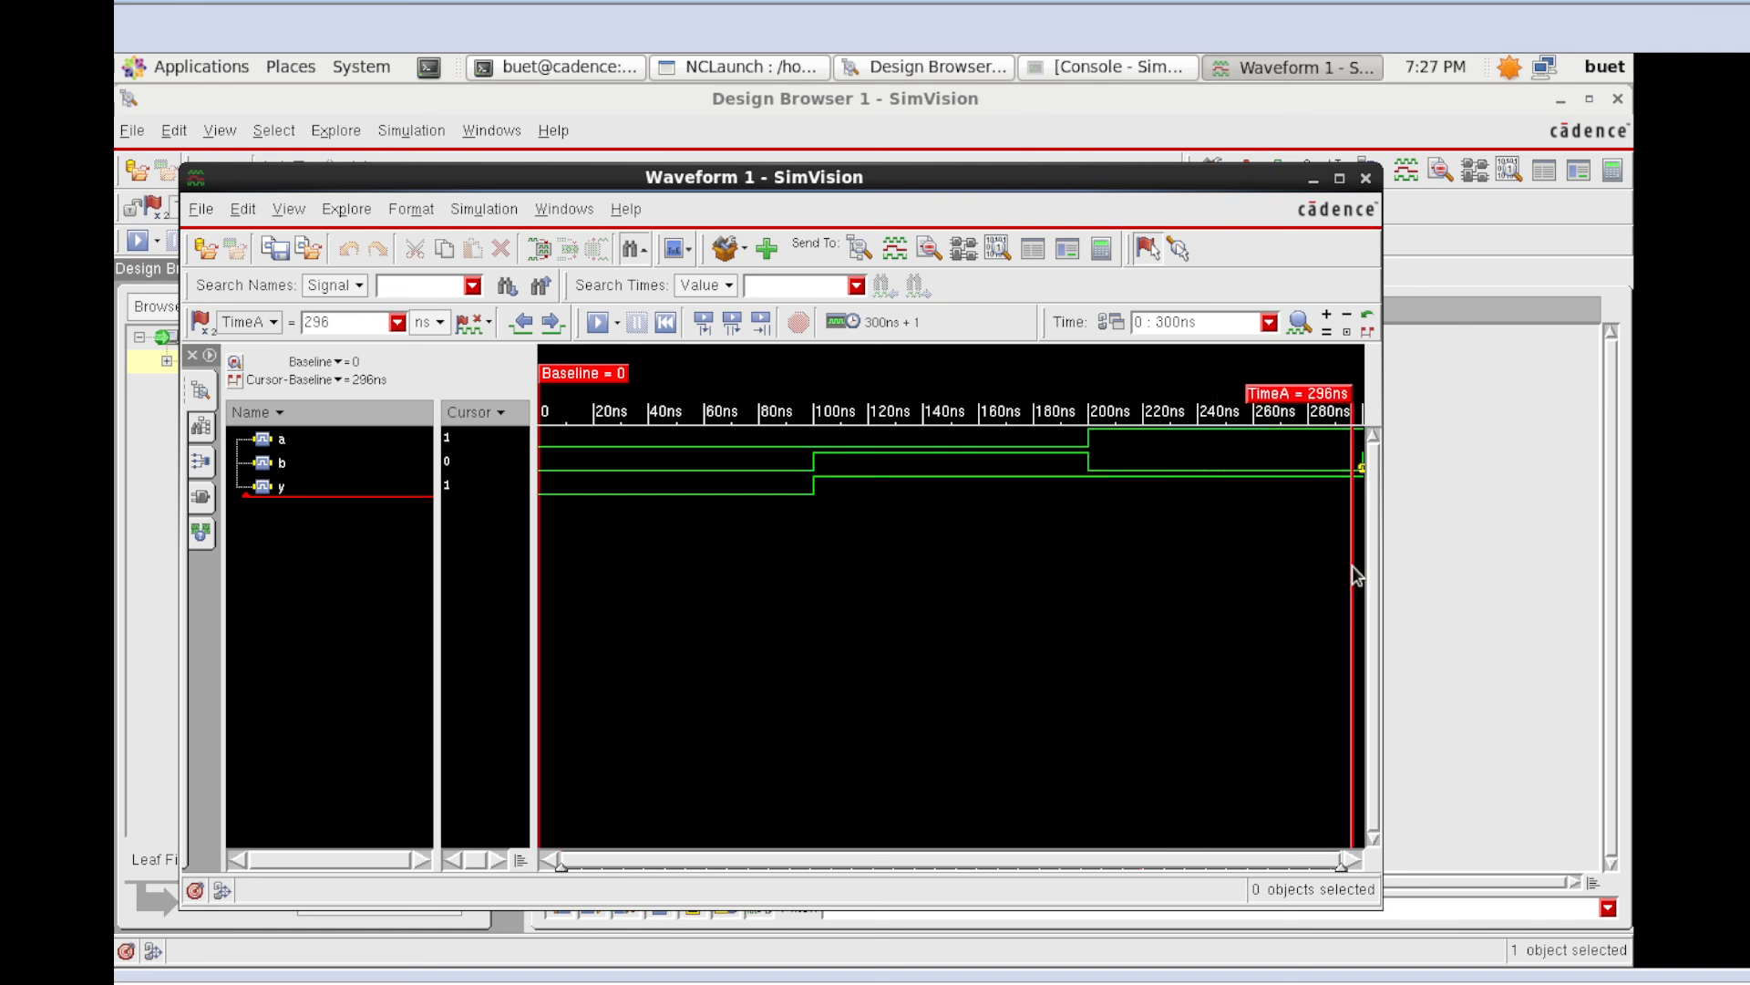